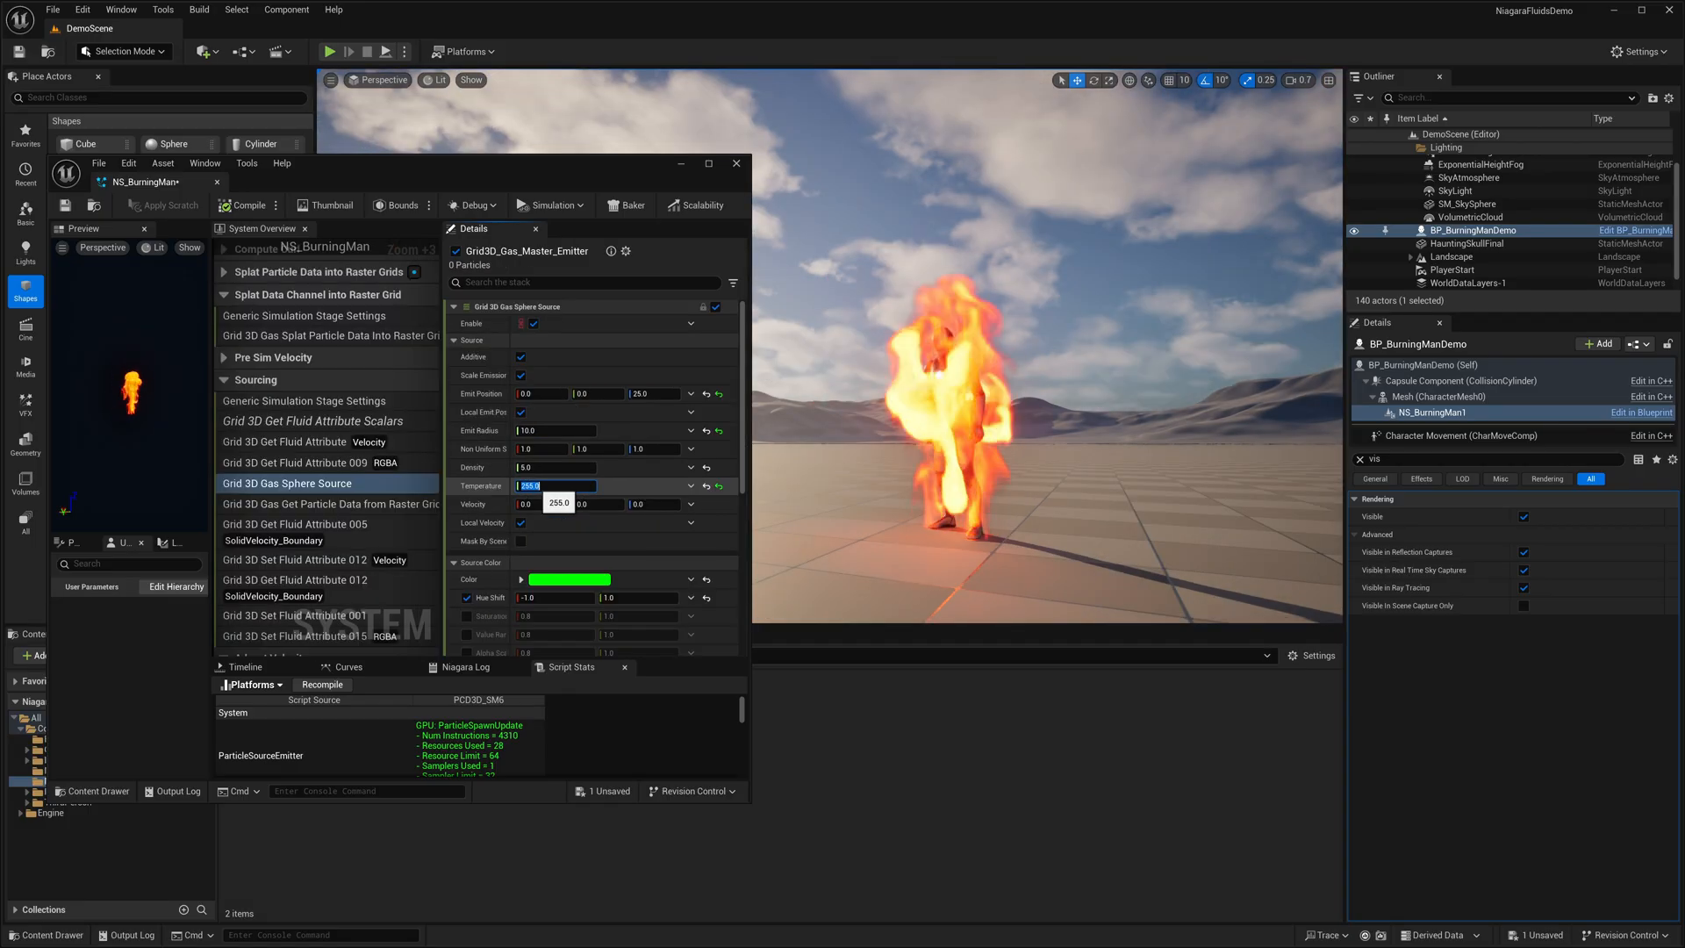
Step: Bring up the Plugins window listing all engine plugins
text(54.0)
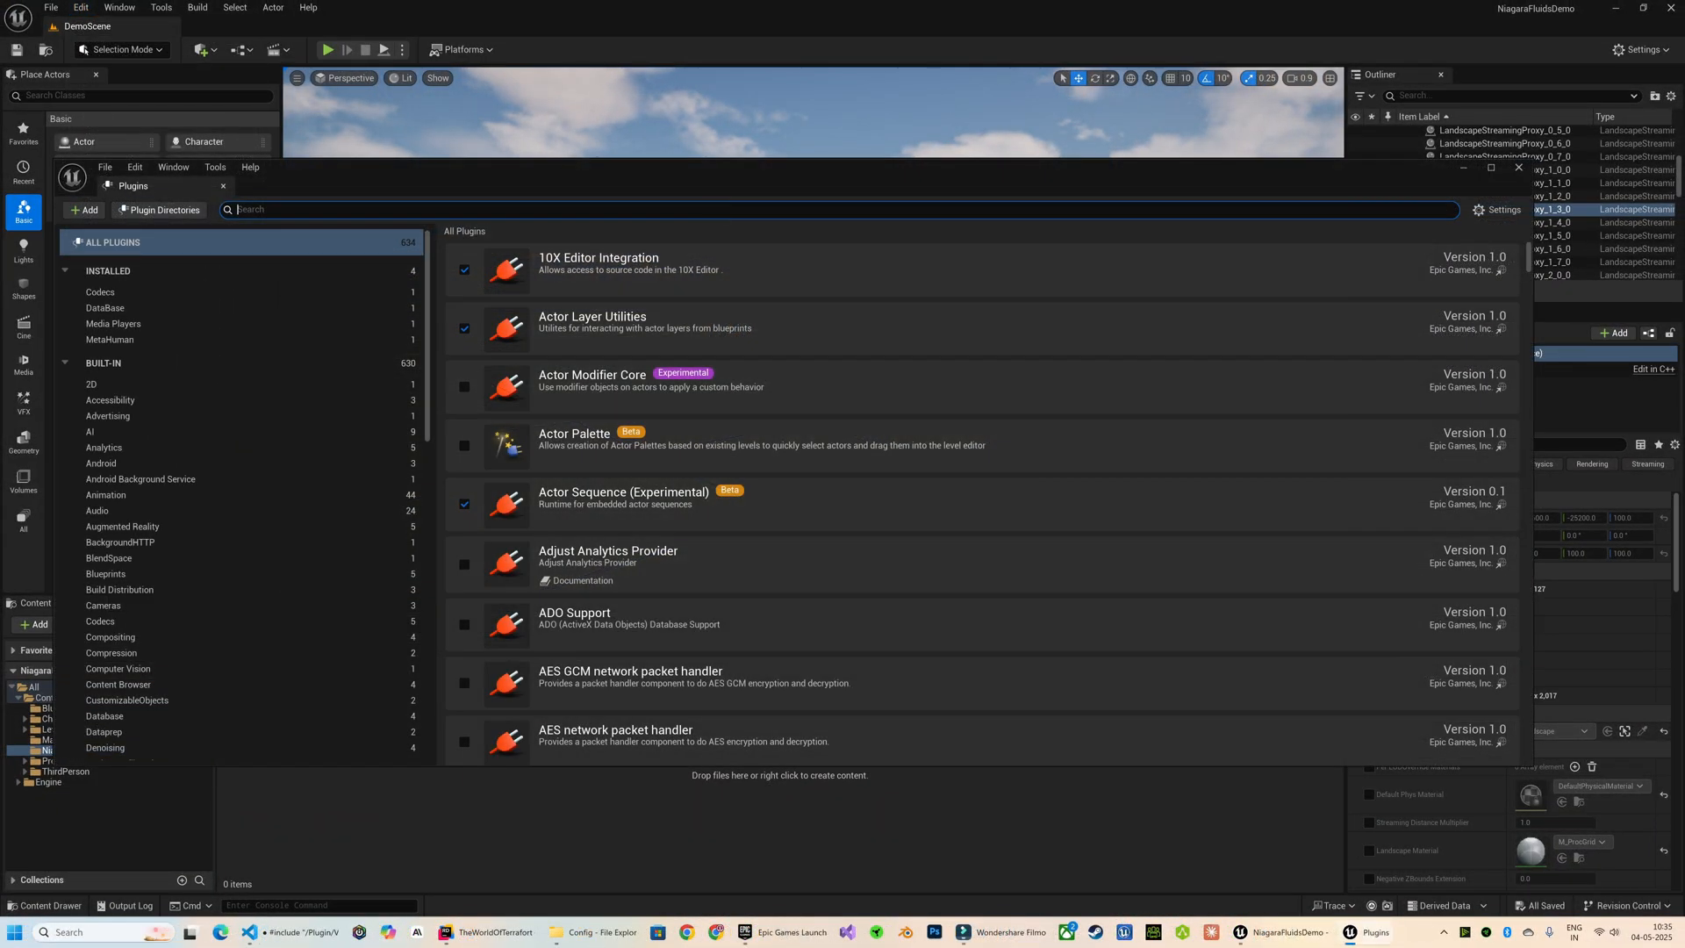
Step: Search 'niagara flui' to locate the Niagara Fluids plugin before creating the system
text(niagara flui)
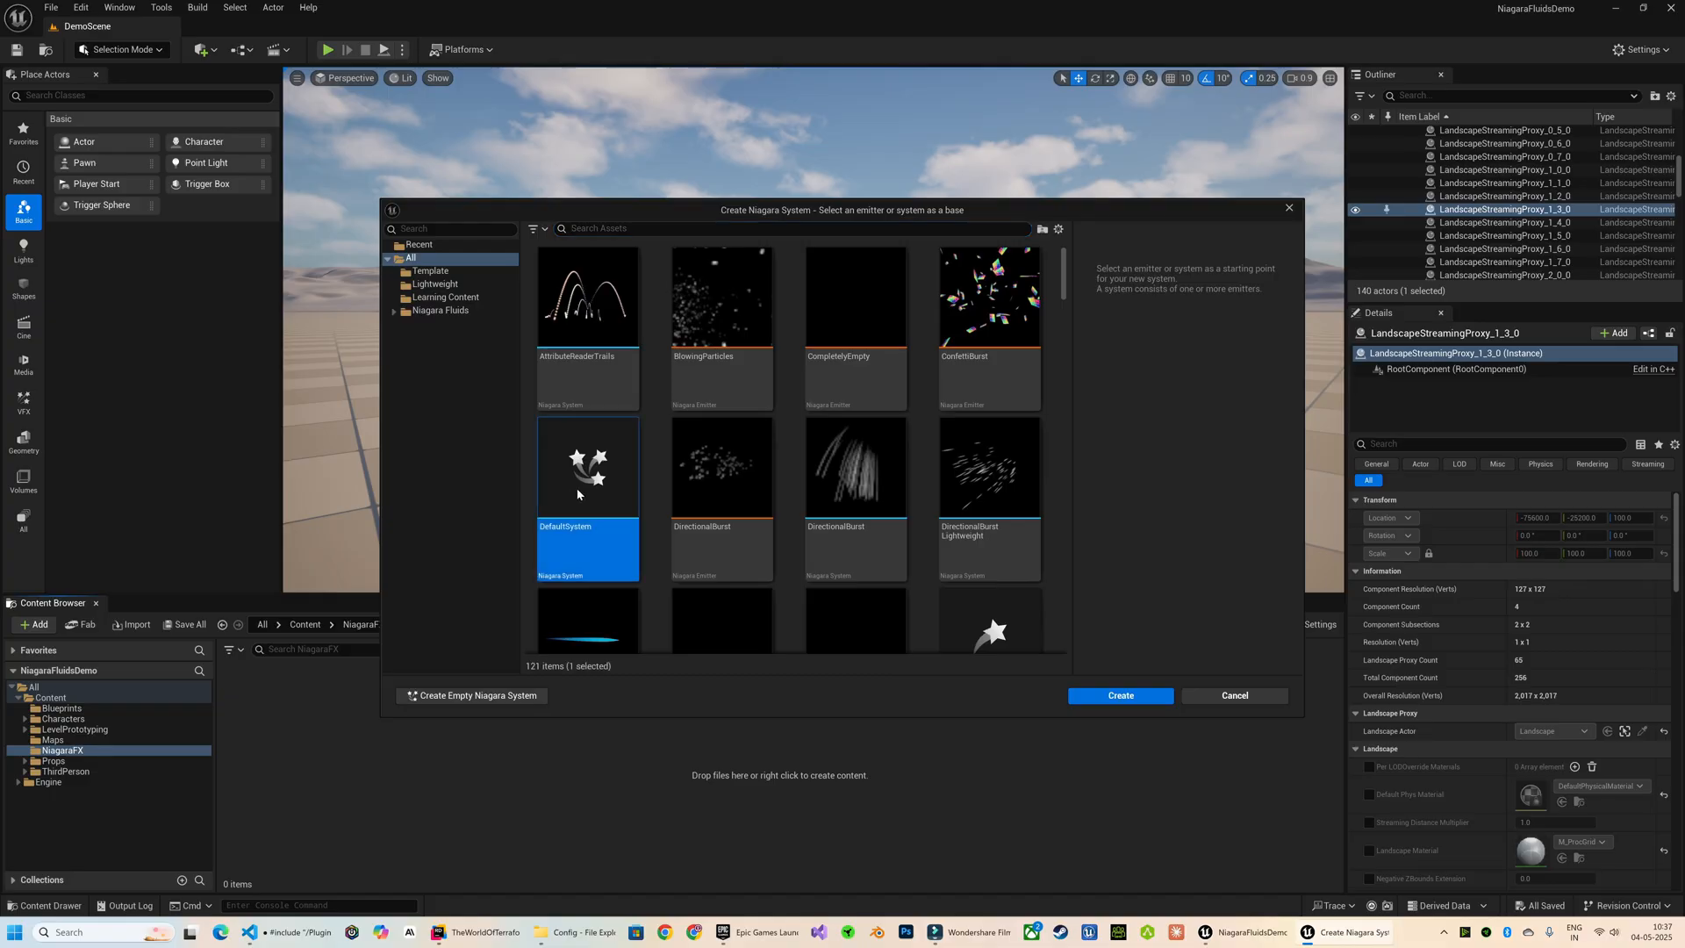
Step: Create NS_DarkFire from the DefaultSystem template and open it for editing
click(1120, 695)
text(NS_DataFire)
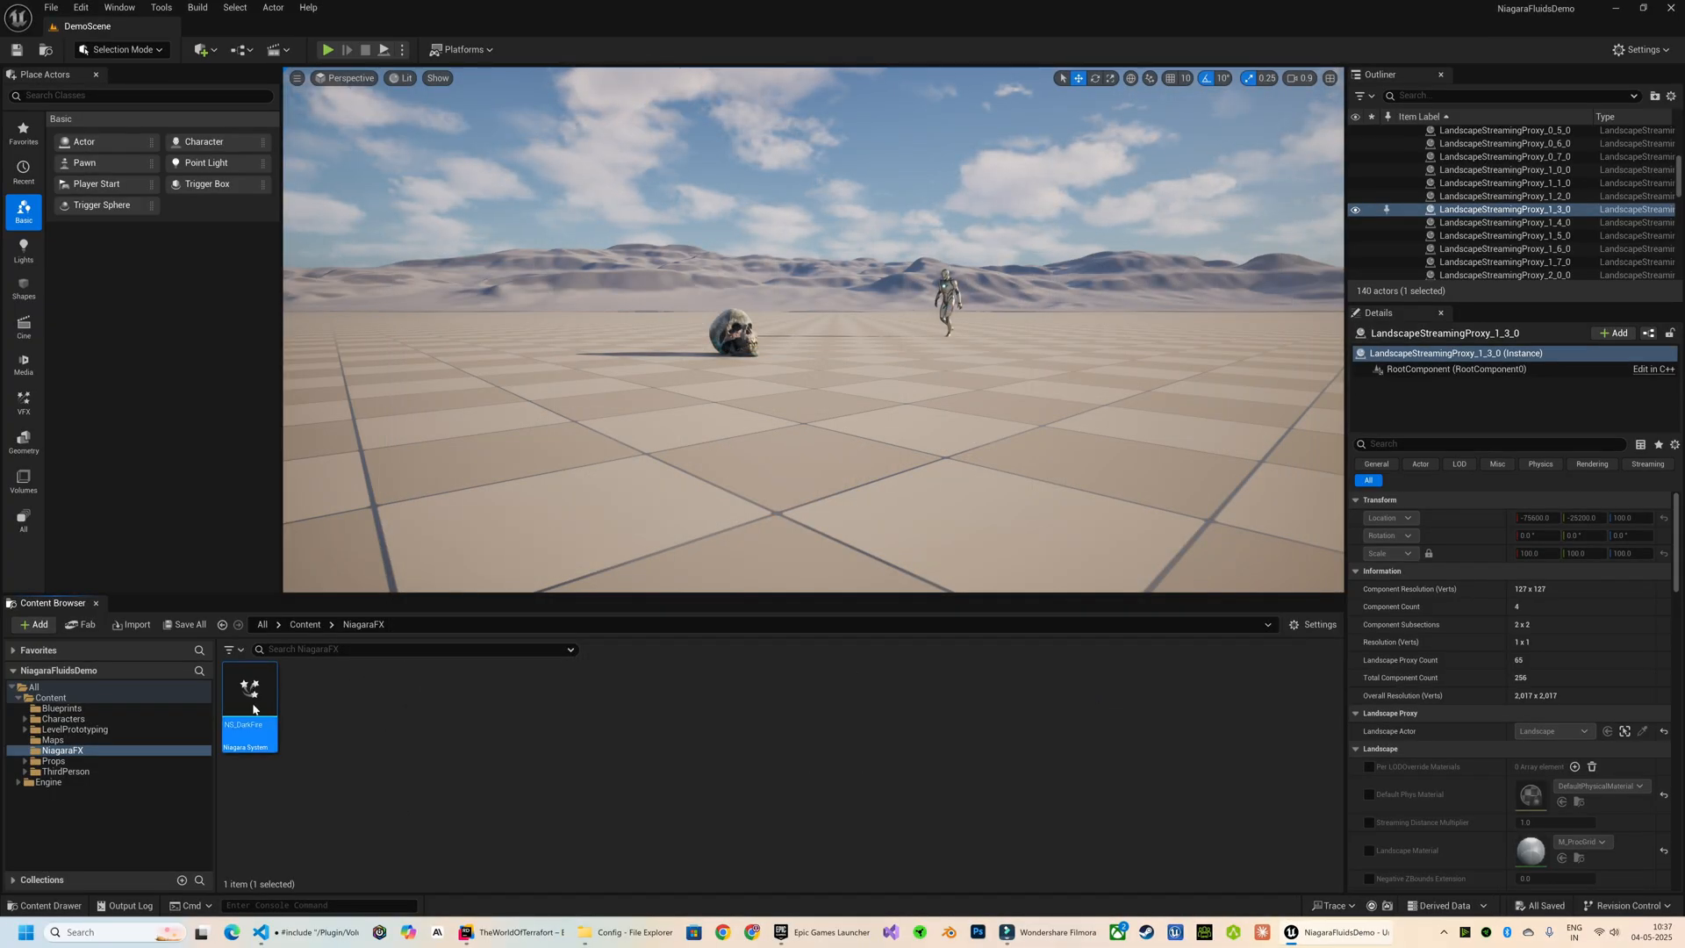
double_click(250, 688)
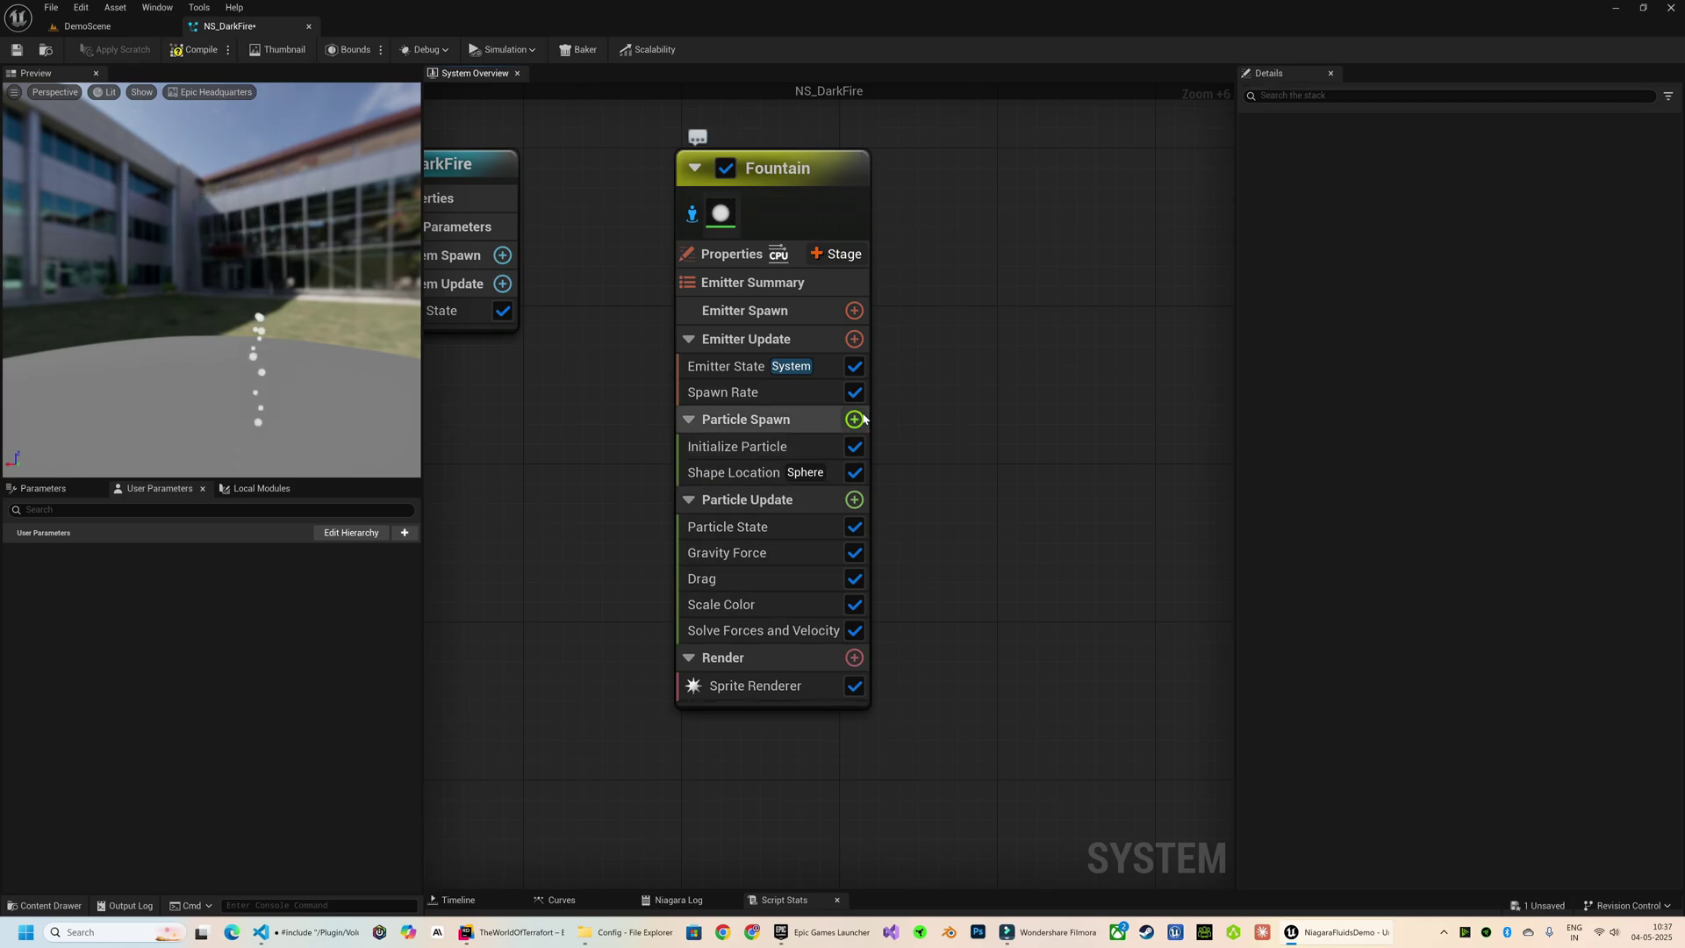
Step: Spawn particles on the HauntingSkullFinal mesh surface via Static Mesh Location at 15000 per second
click(853, 420)
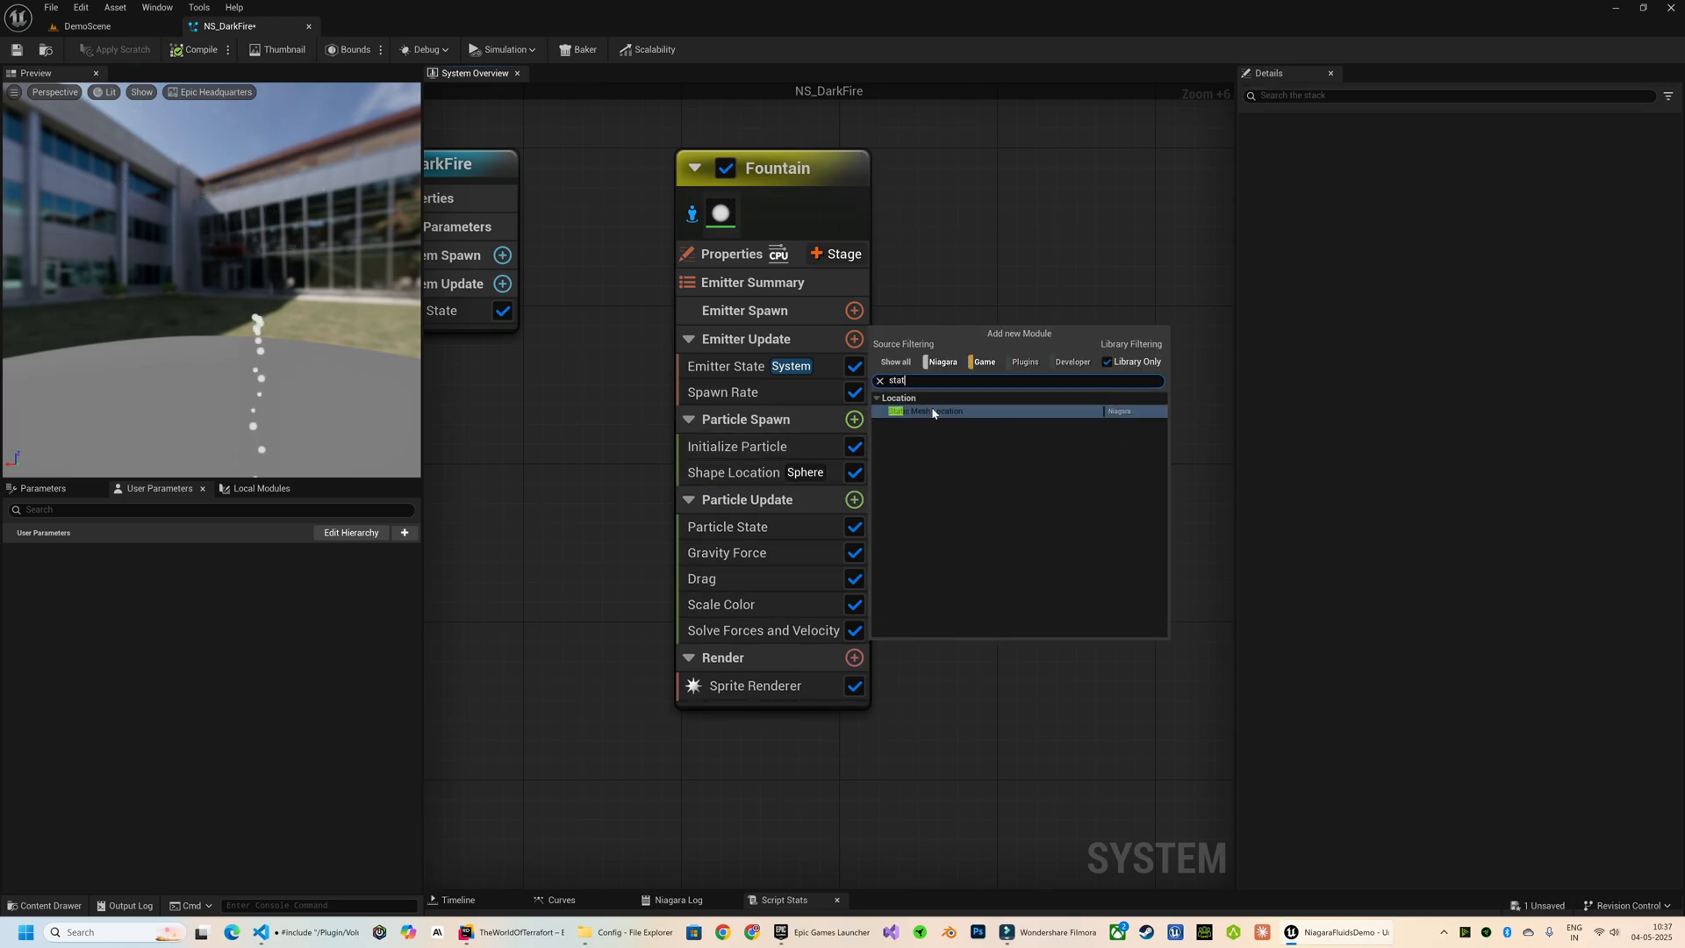
click(934, 411)
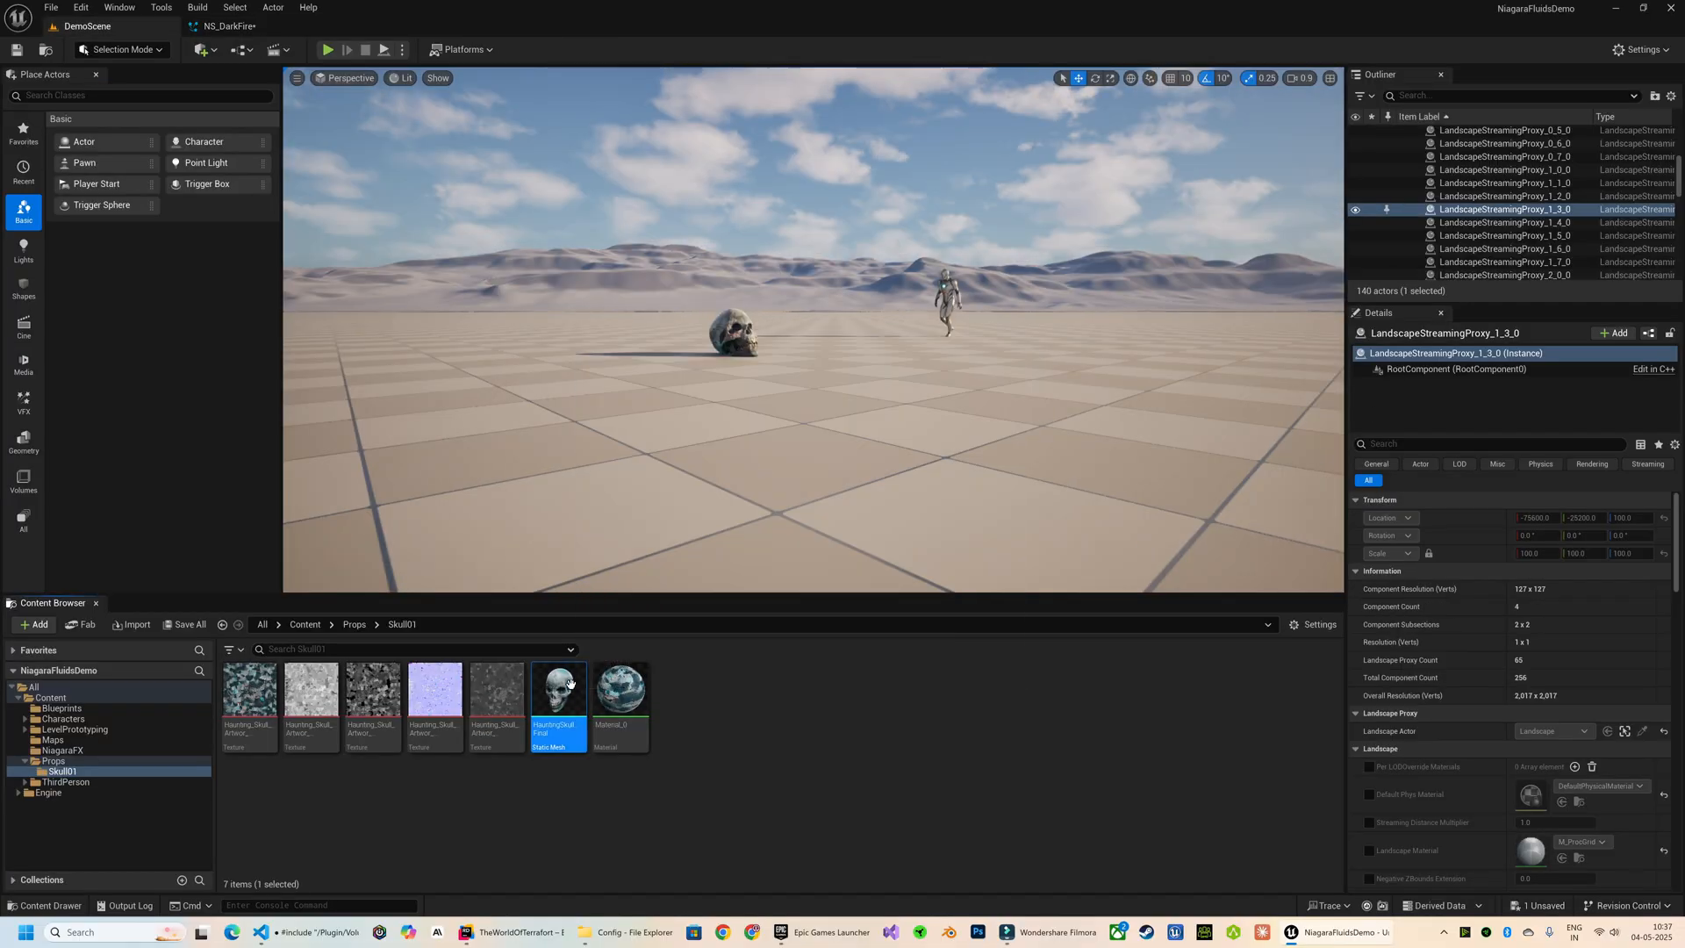
double_click(559, 701)
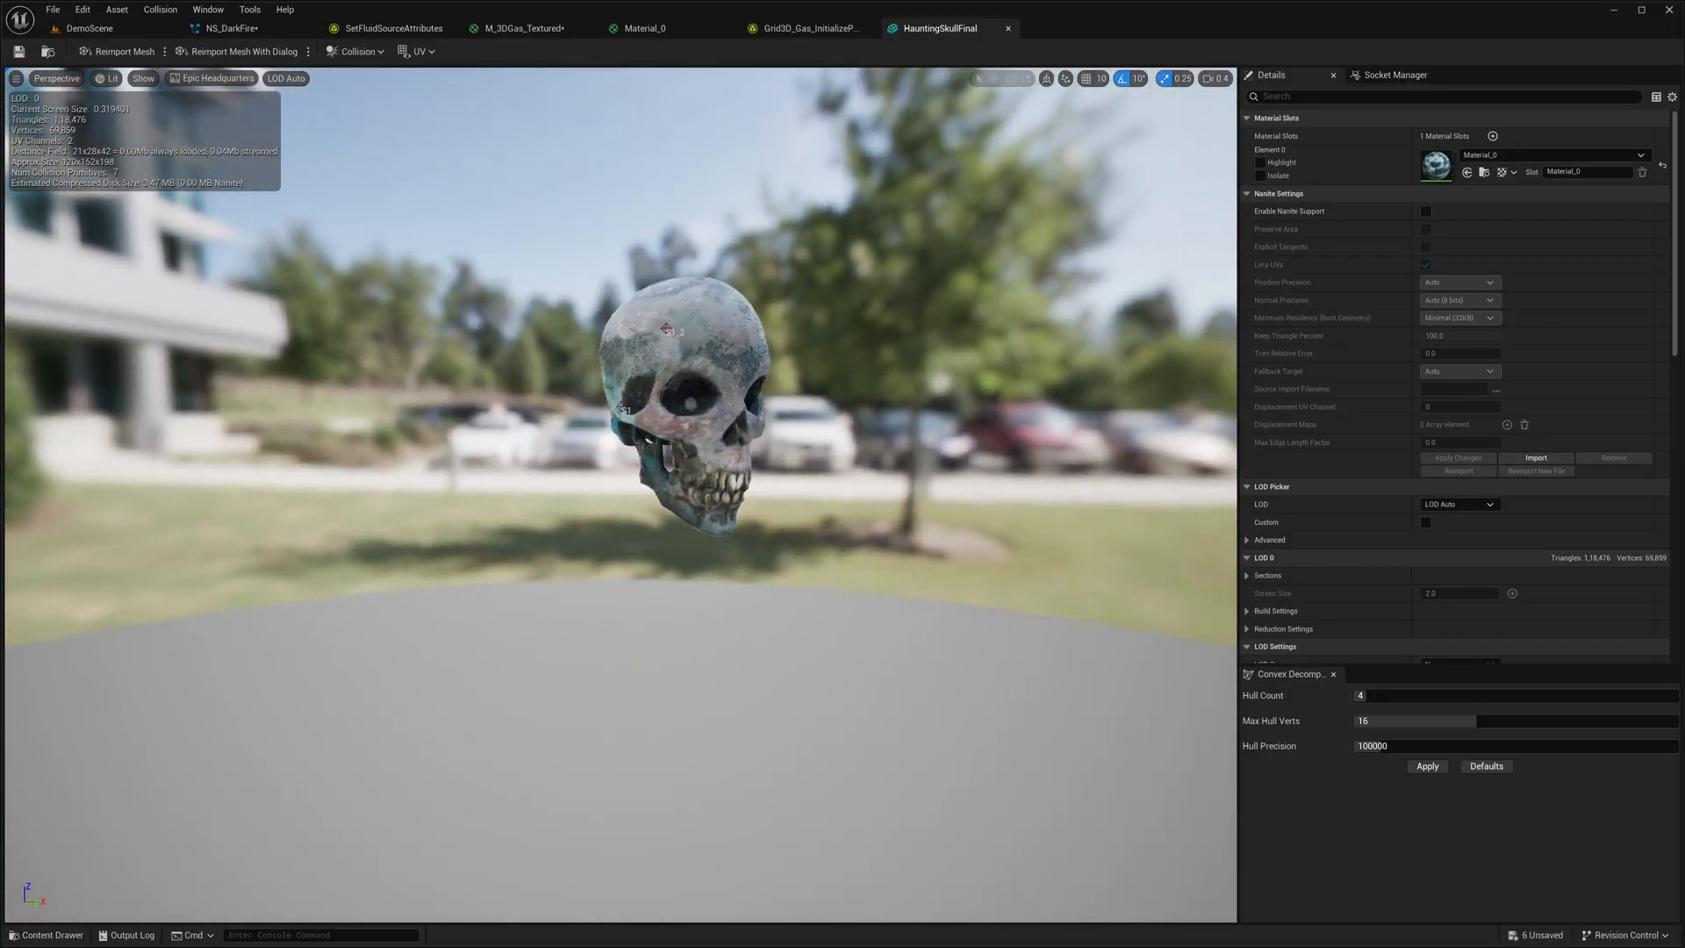
click(236, 28)
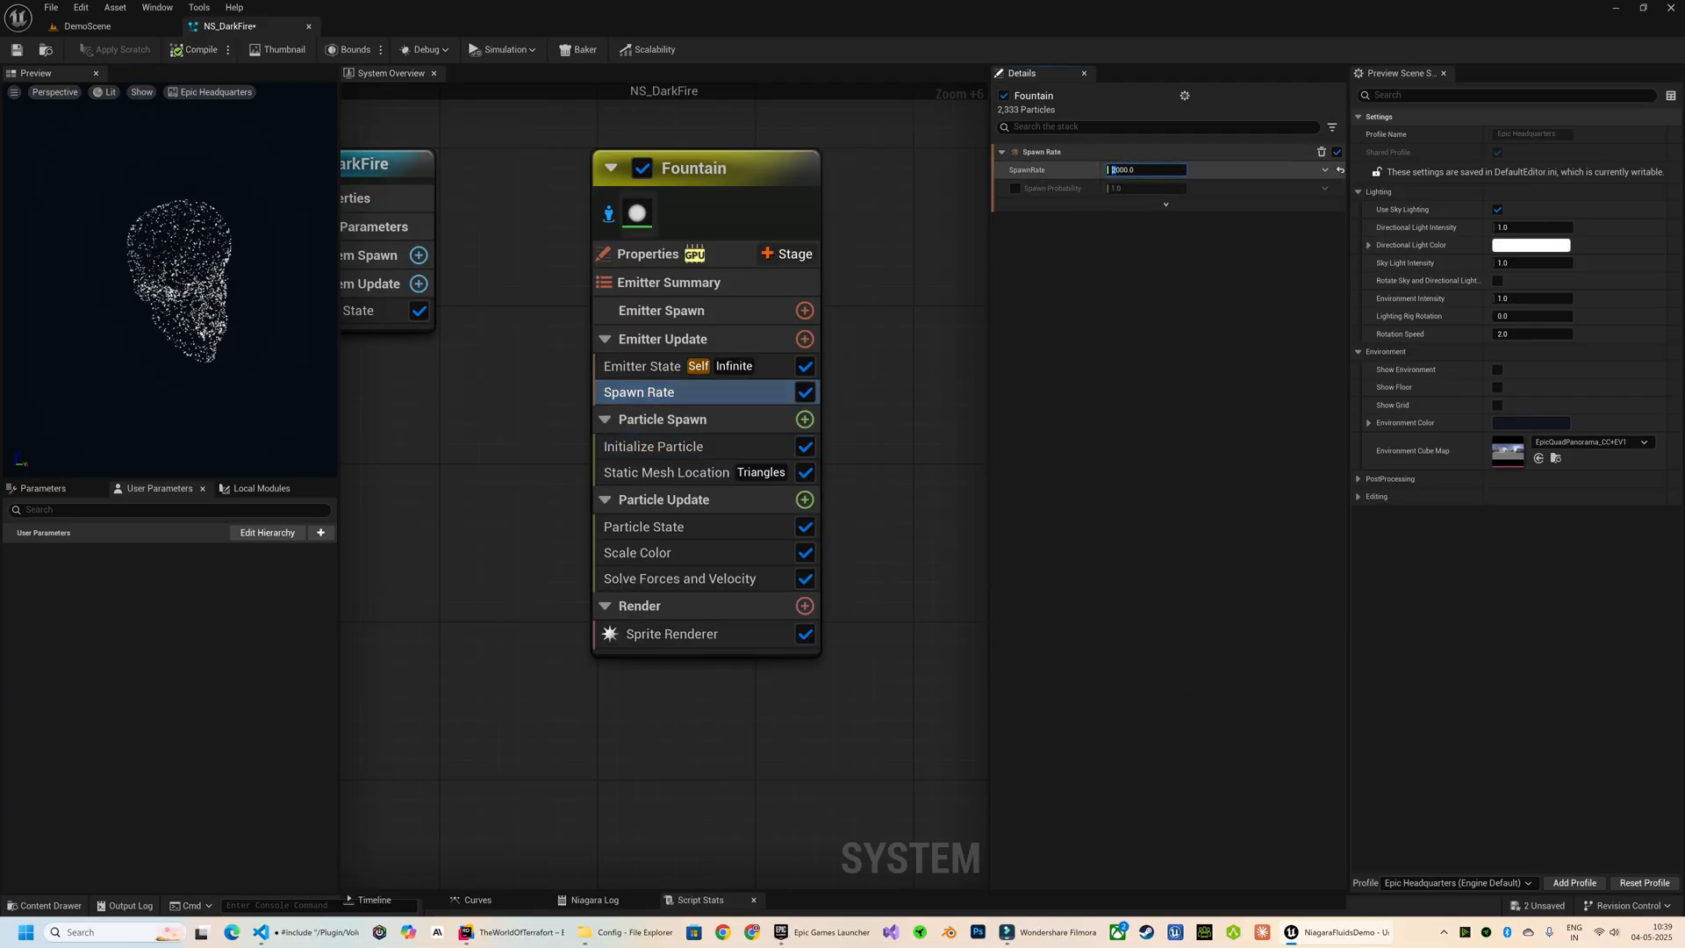
text(15000.0)
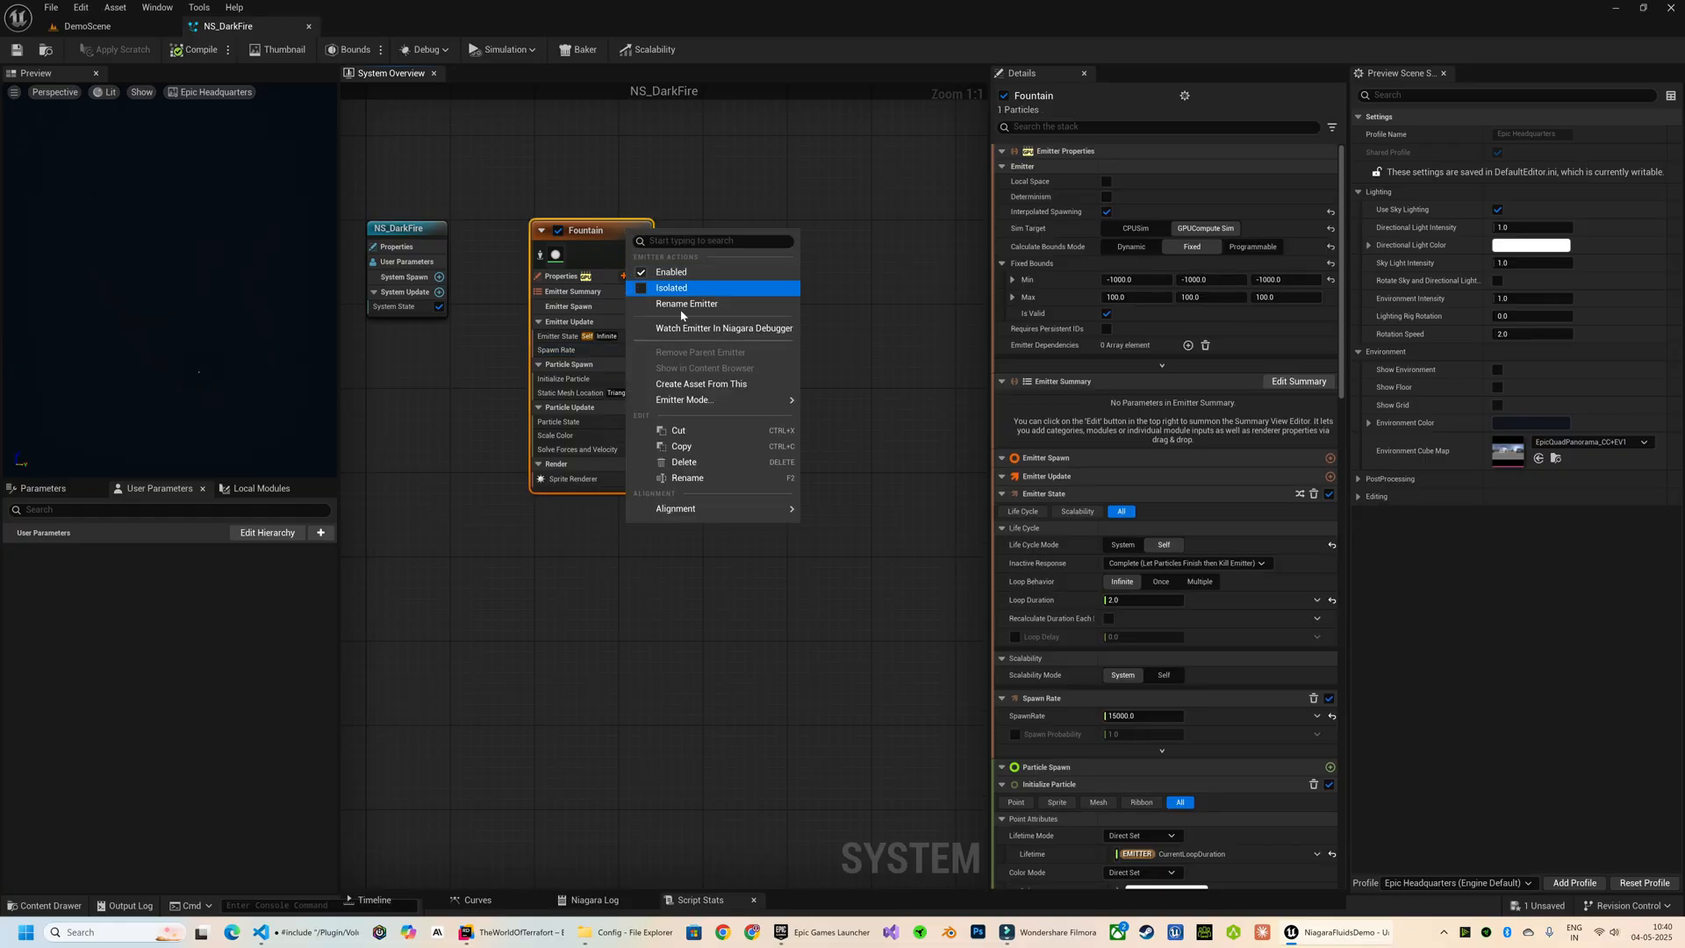
Step: Rename the skull emitter ParticleSourceEmitter and add a Grid3D_Gas_Master_Emitter to the system
click(686, 303)
text(ParticleSourceEmitter)
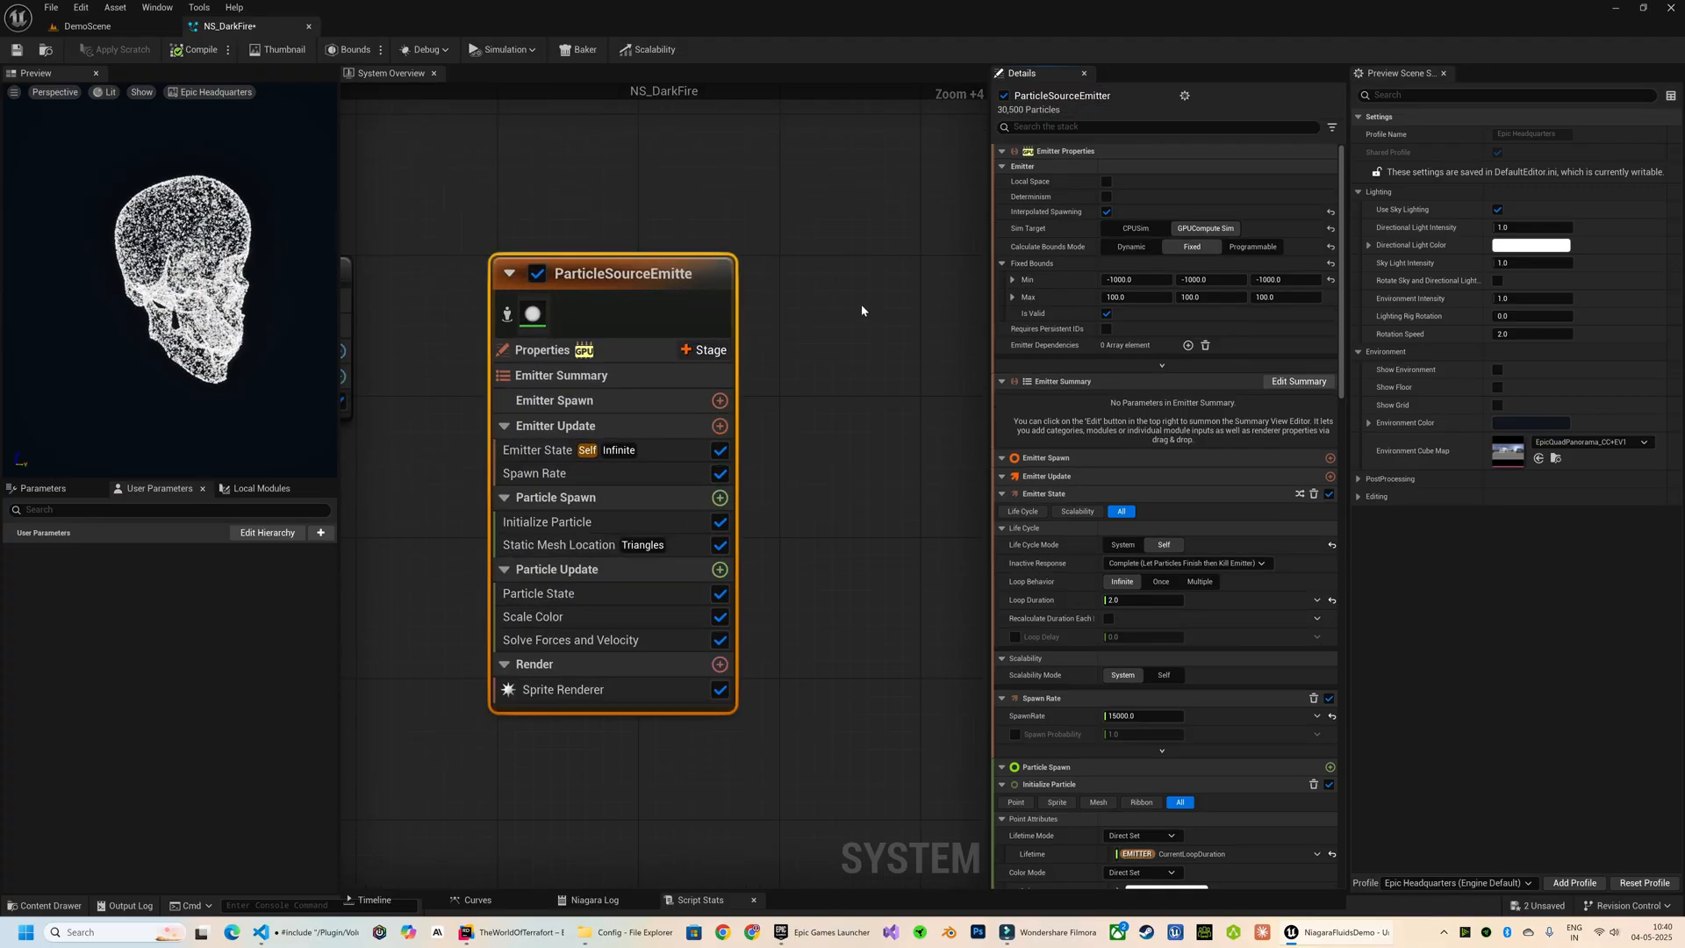
right_click(864, 311)
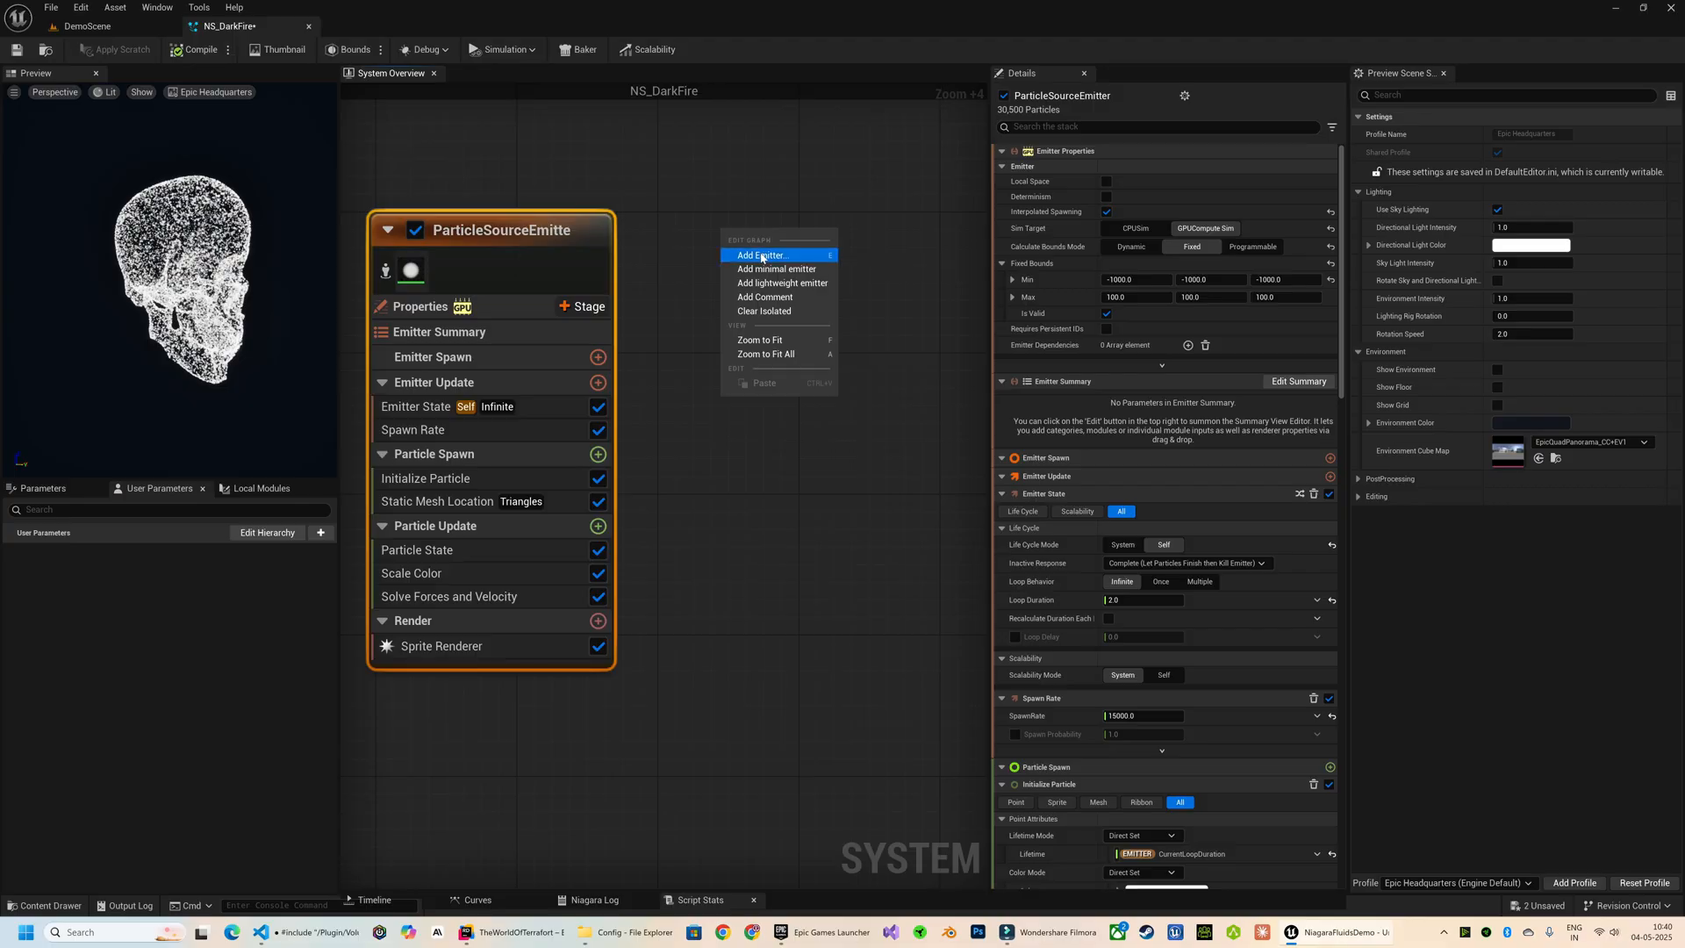
click(760, 256)
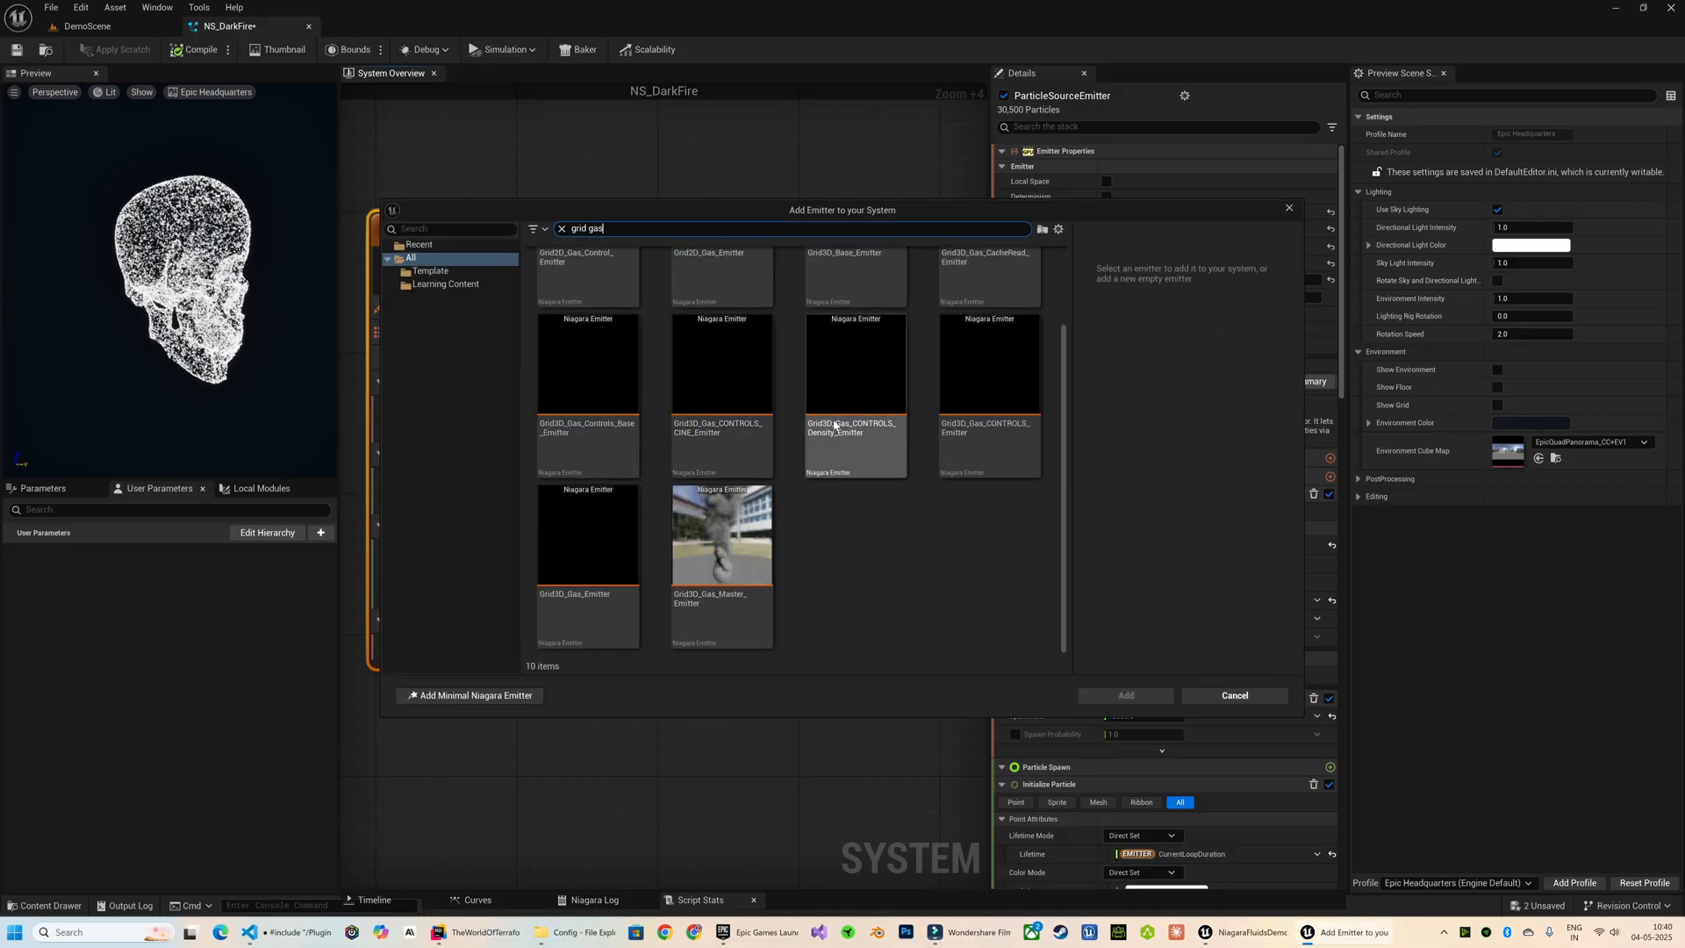
click(721, 560)
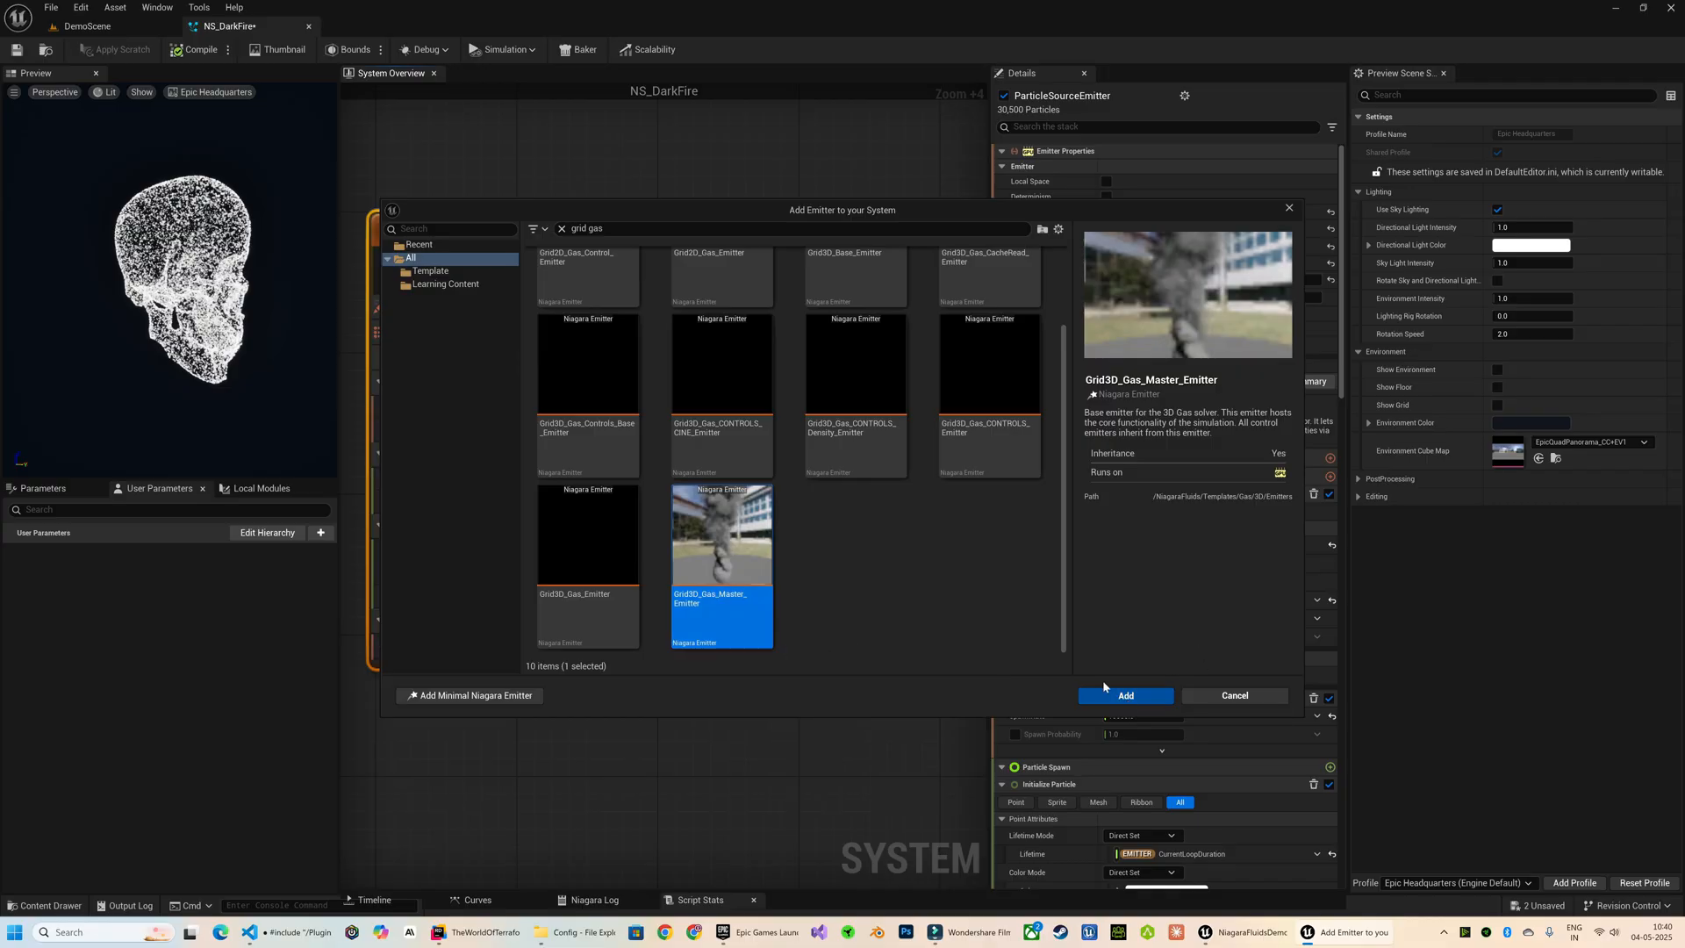
click(1125, 695)
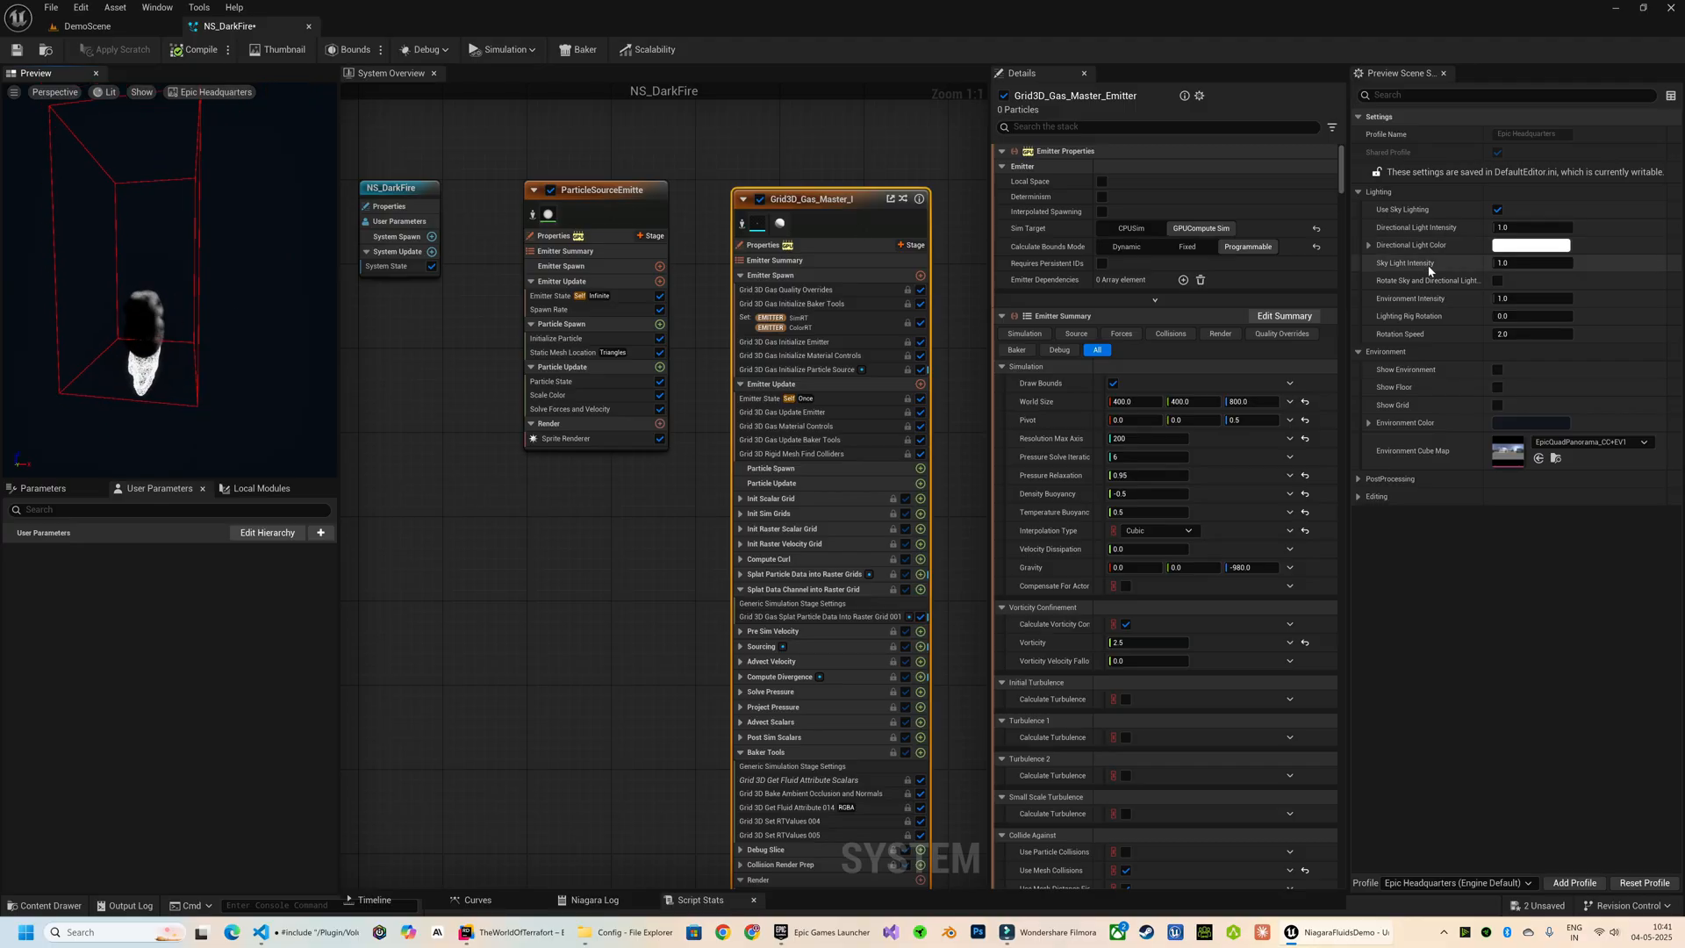
Step: Show the preview environment and set the gas Particle Source Type to Emitter using ParticleSourceEmitter
click(1497, 368)
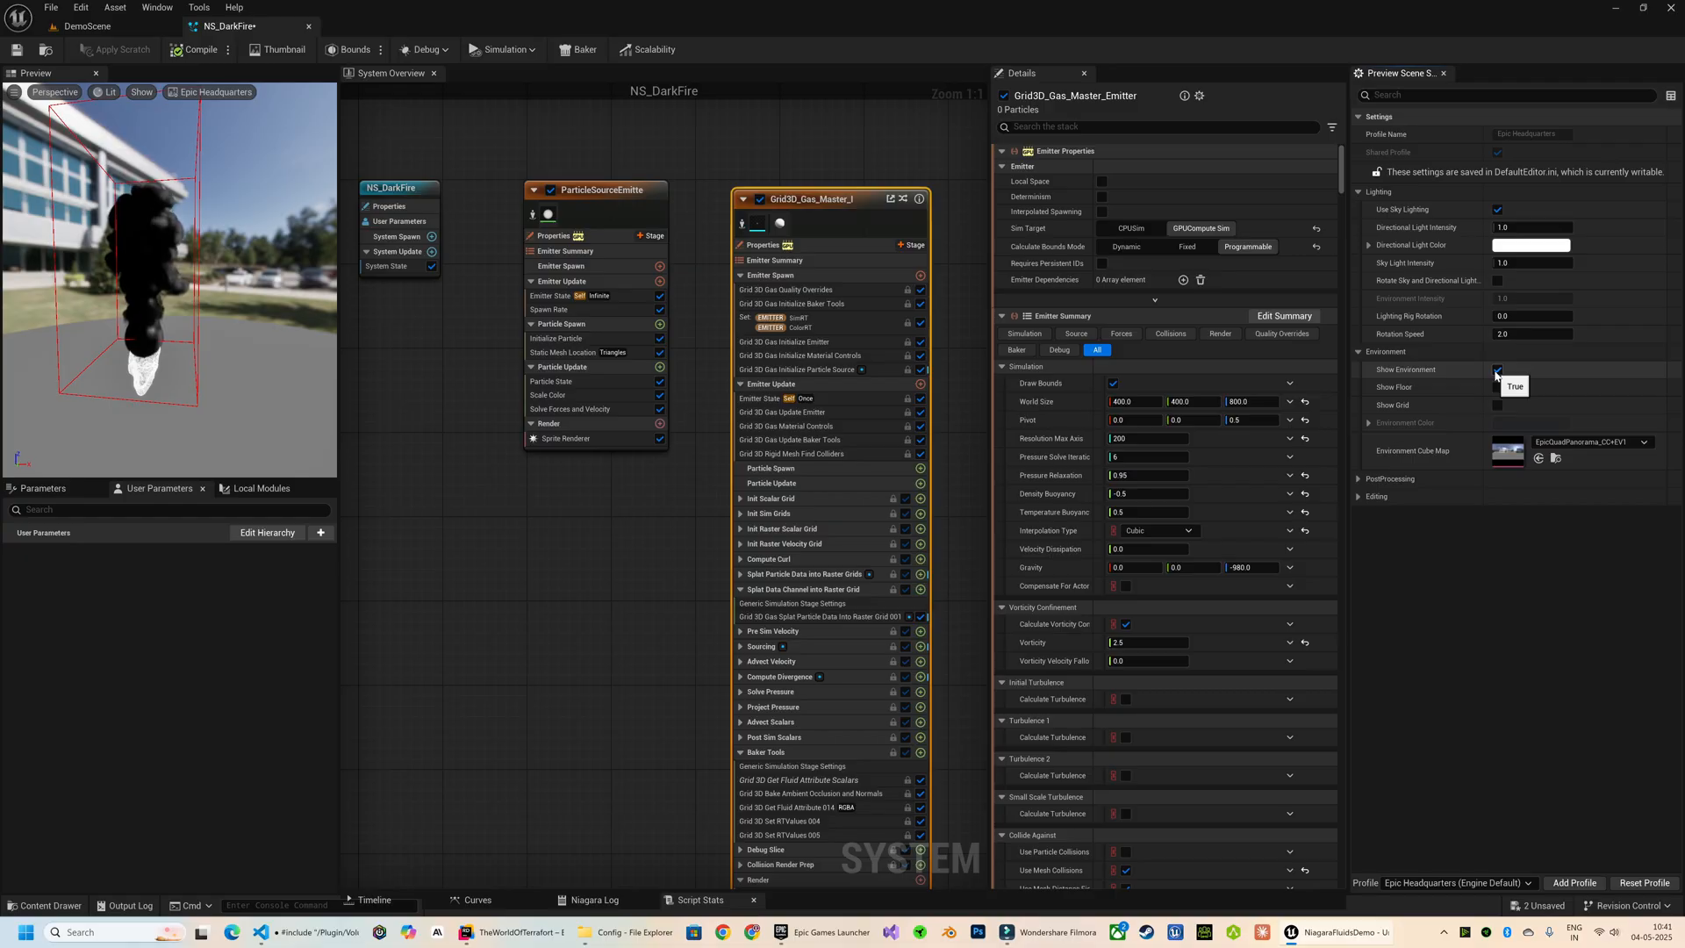
click(1498, 369)
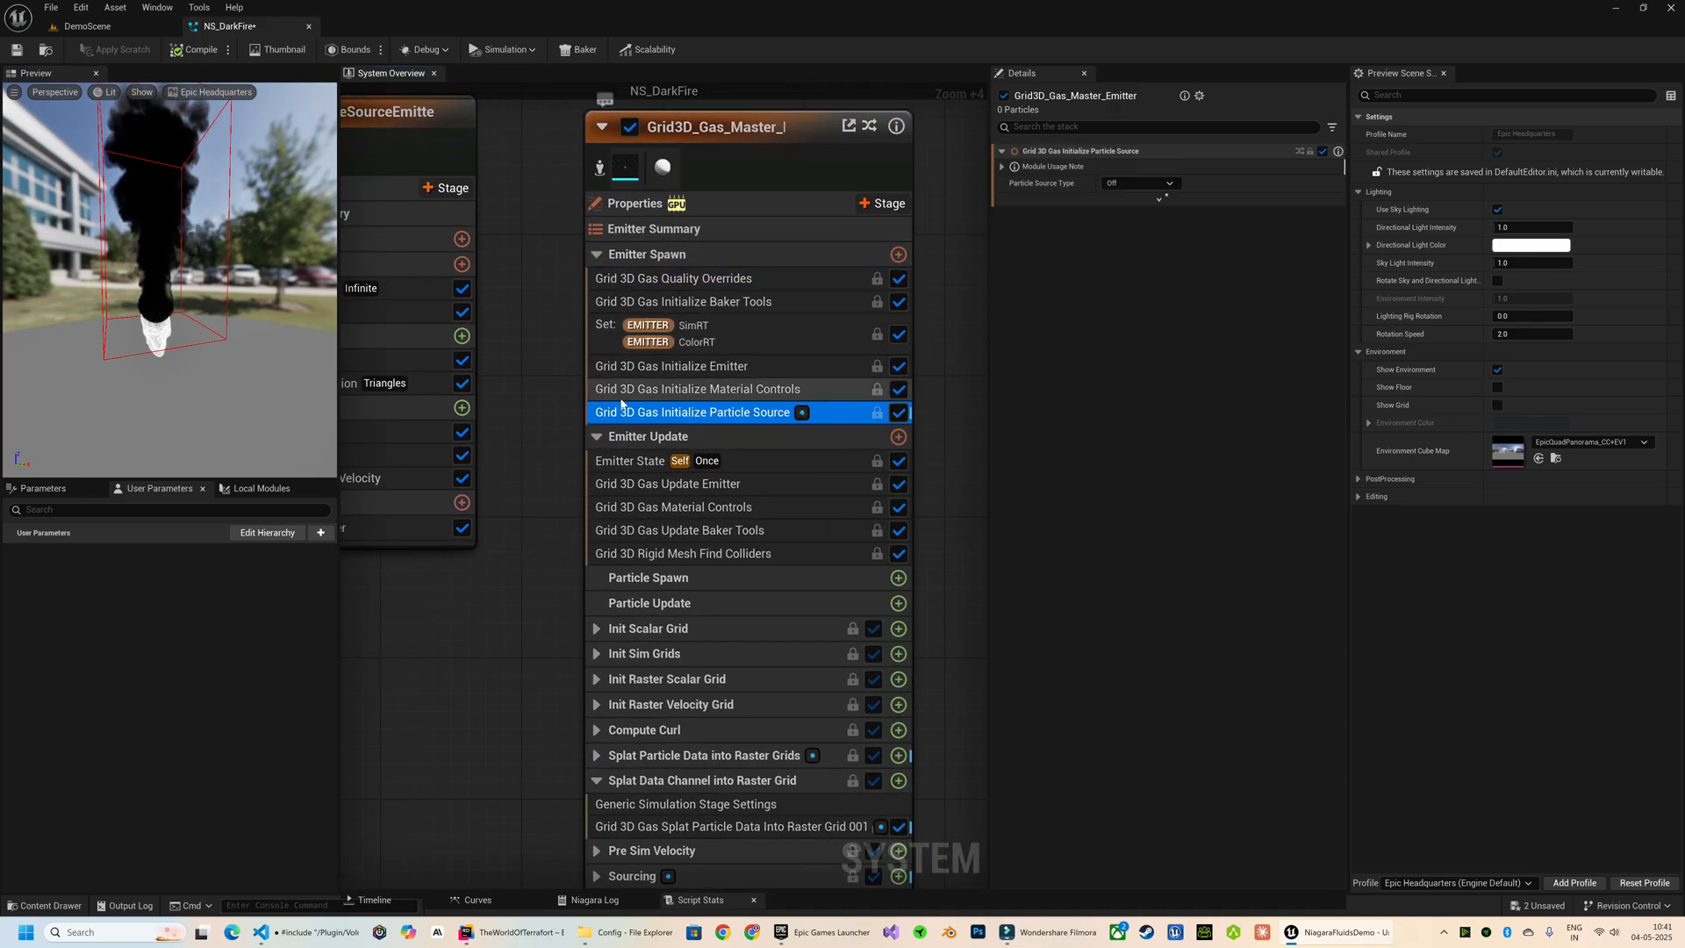
click(1141, 182)
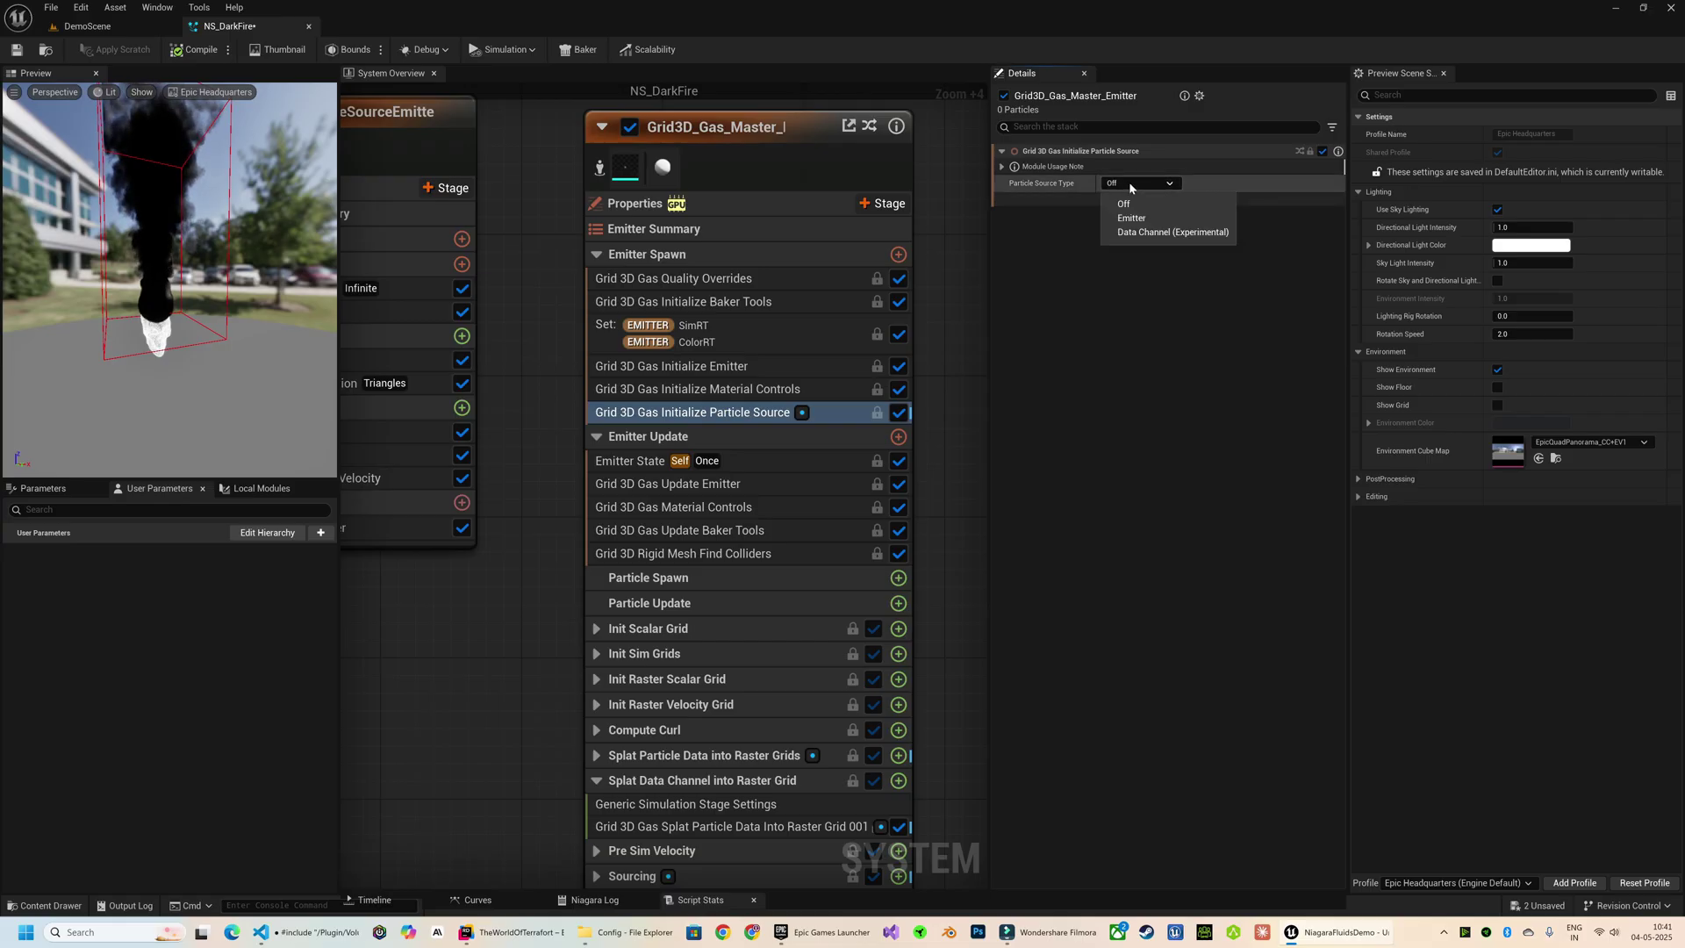
click(1131, 218)
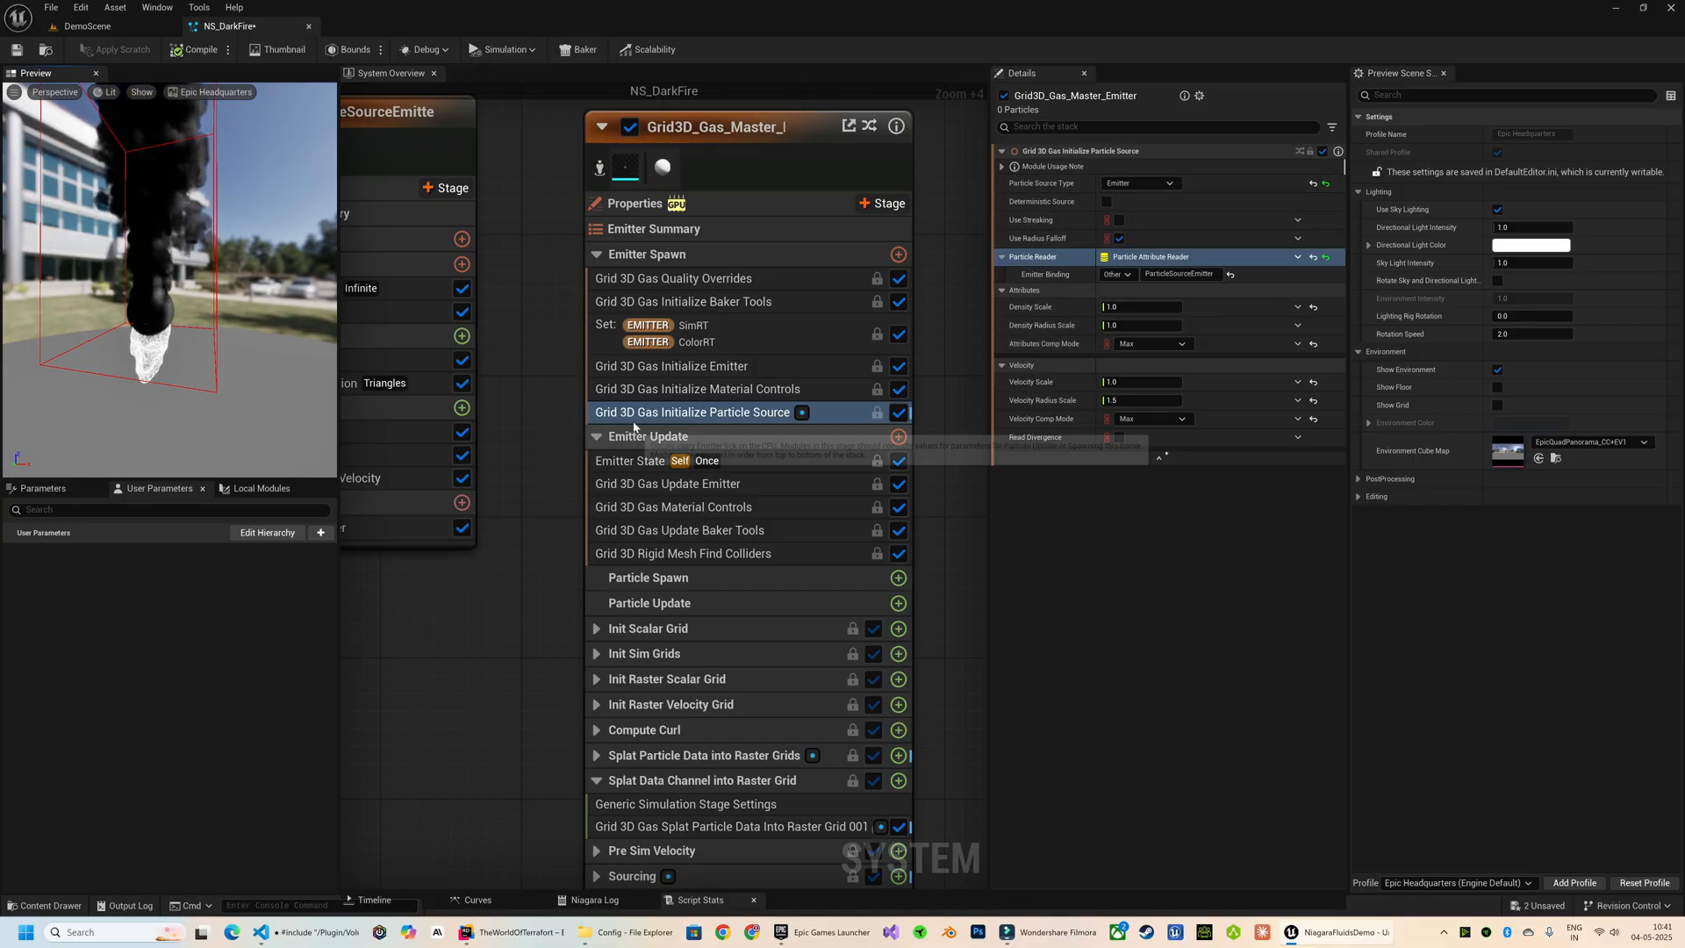
click(688, 424)
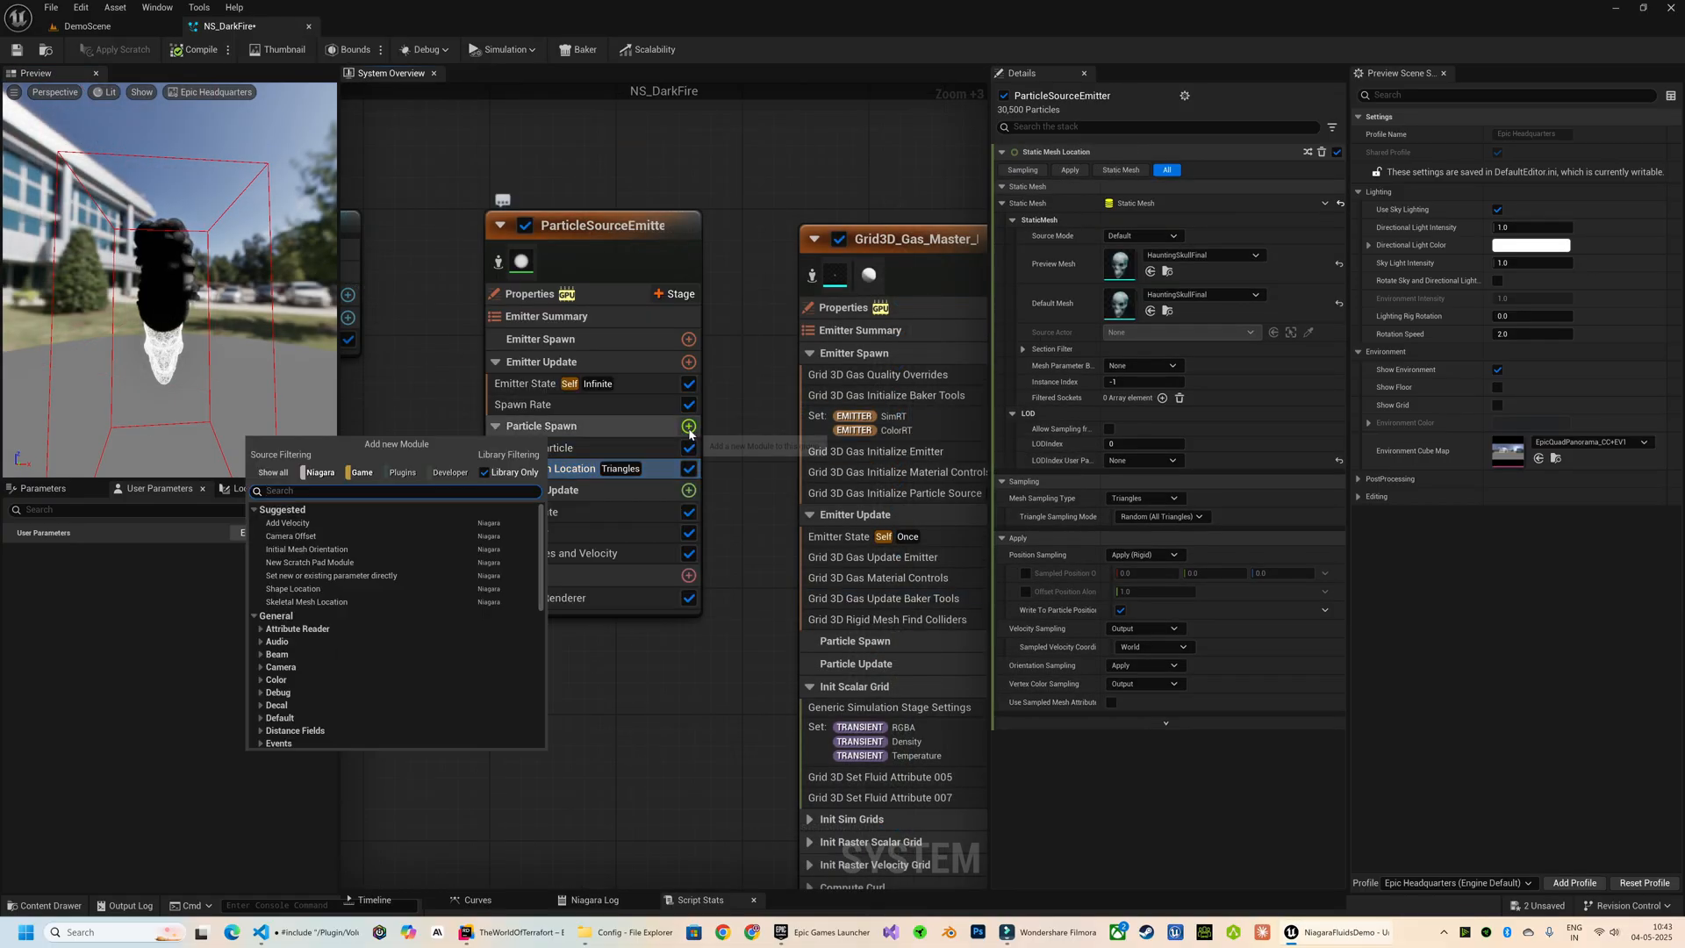
Step: Add a Vector Noise Value module and bind particle density to its noise output
text(vector noi)
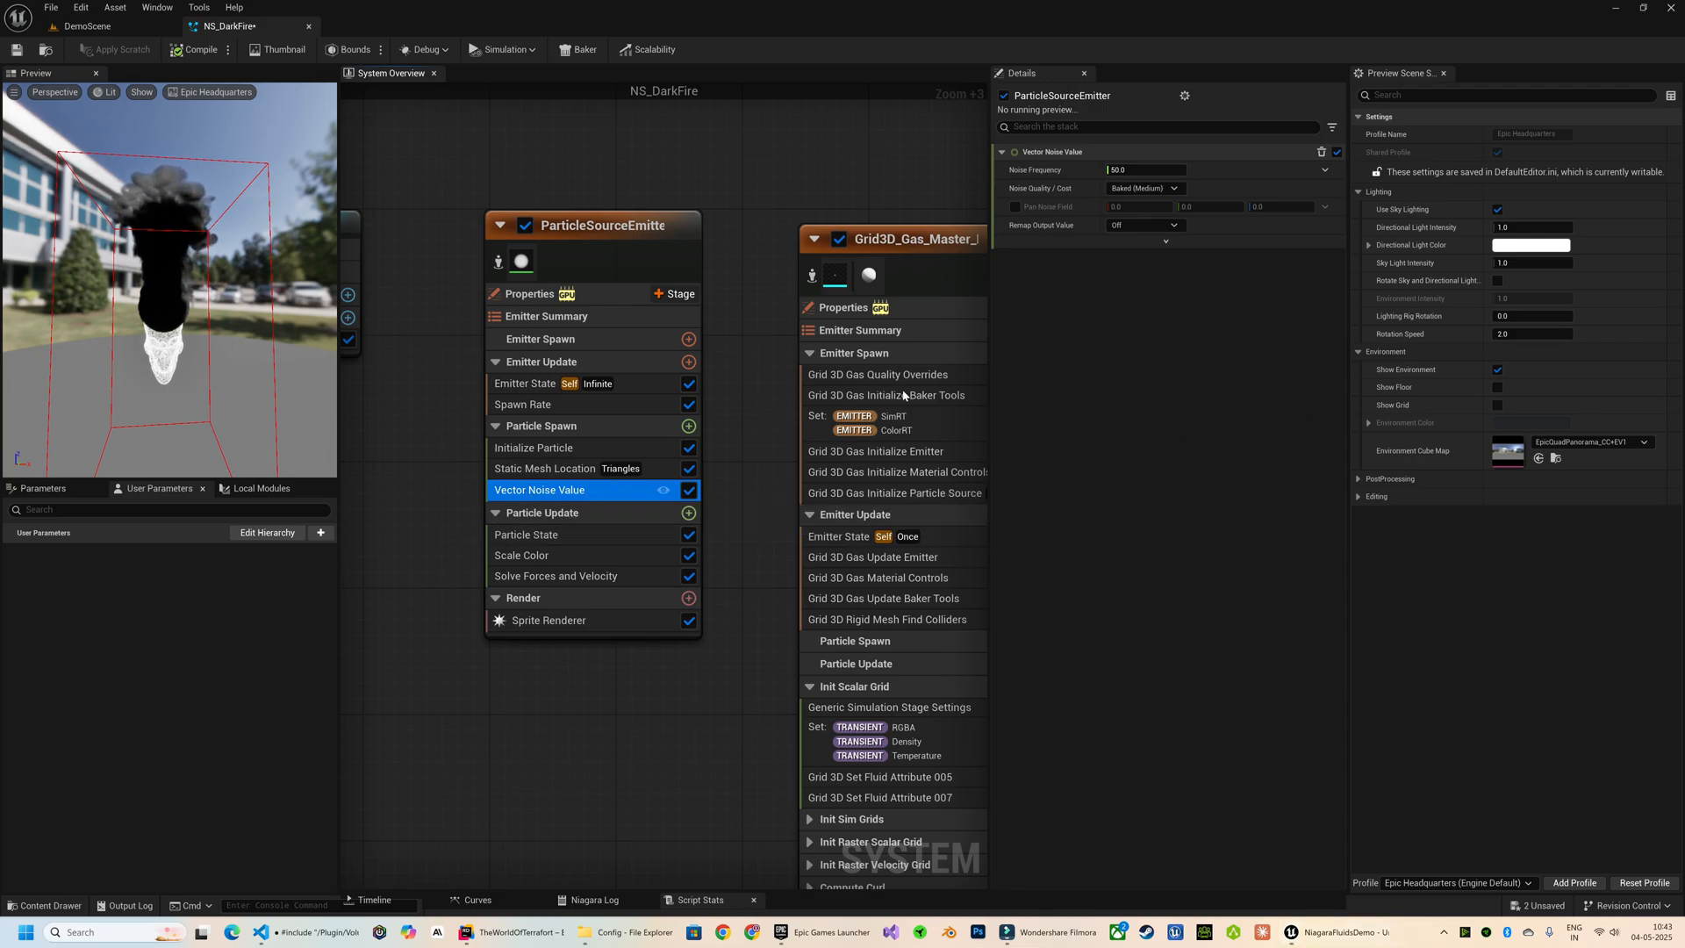
mouse_move(1052, 173)
text(250)
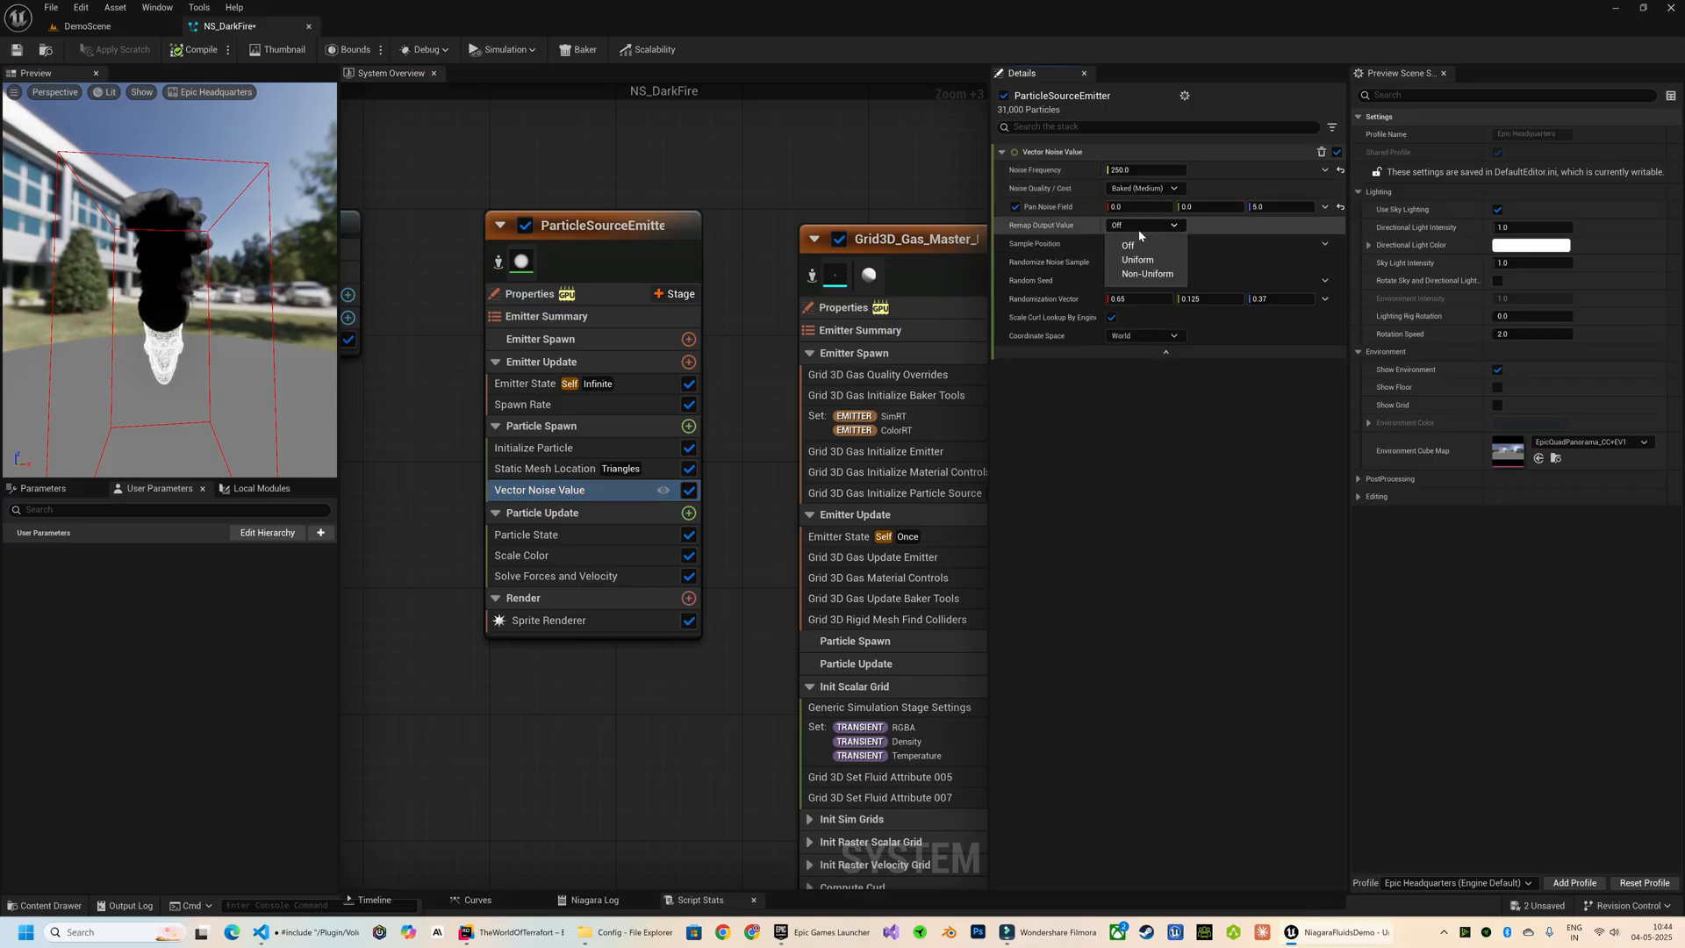
click(1138, 260)
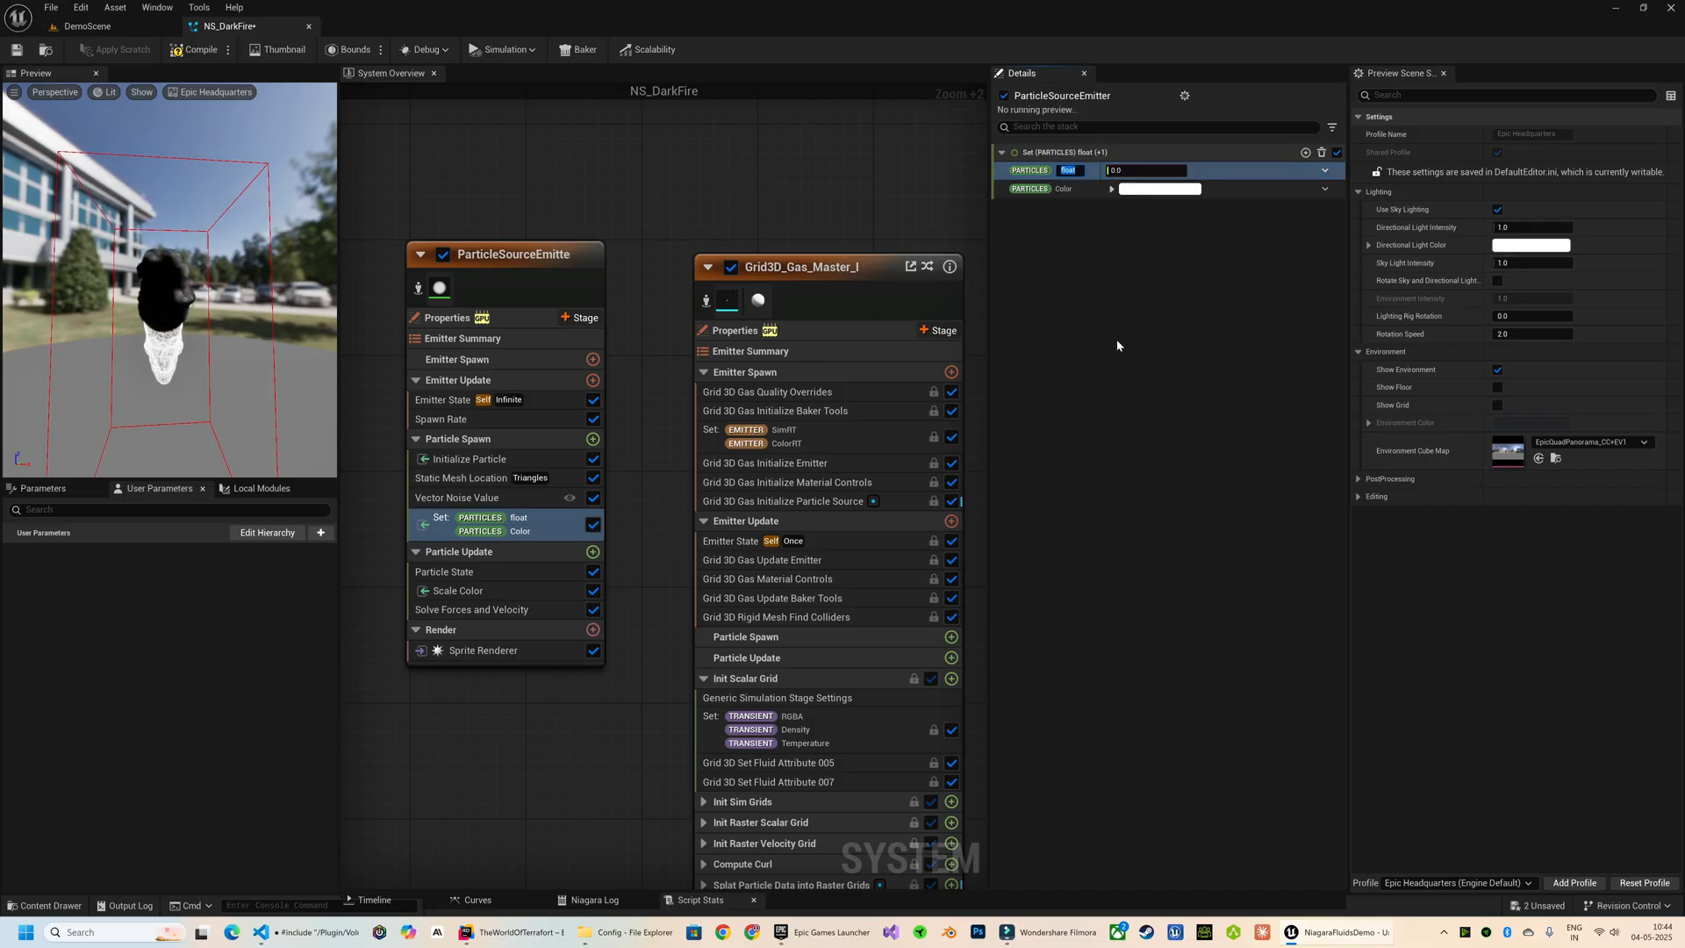
click(1324, 170)
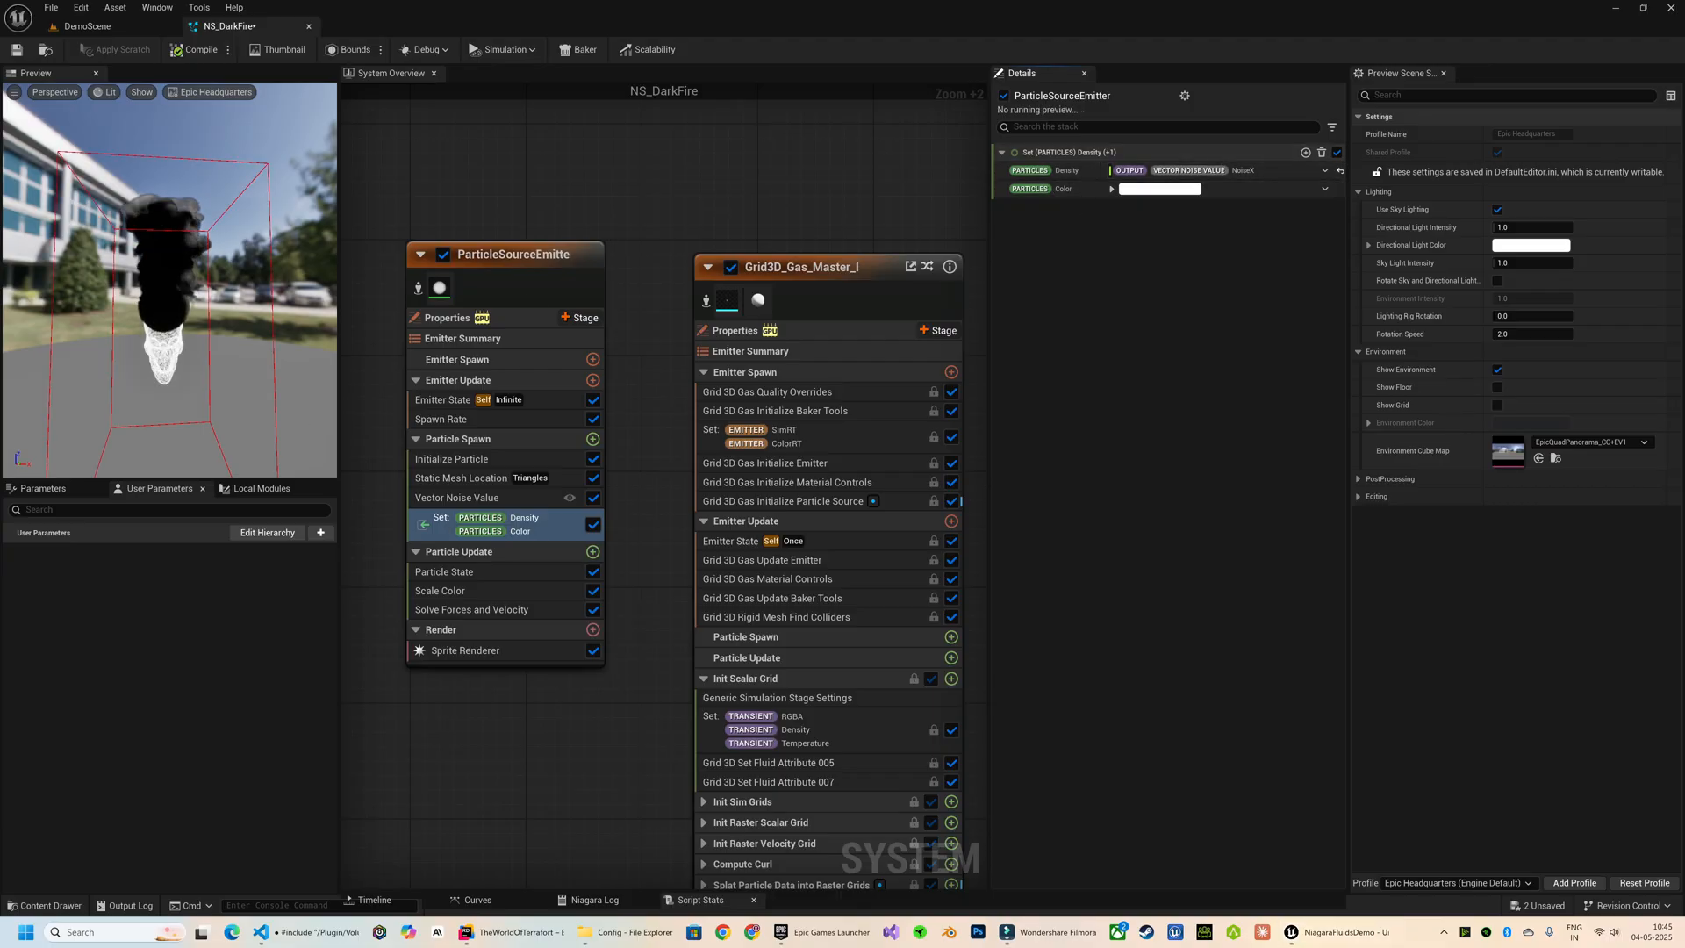
Step: Set Particles Color to orange in the Color Picker
click(1158, 187)
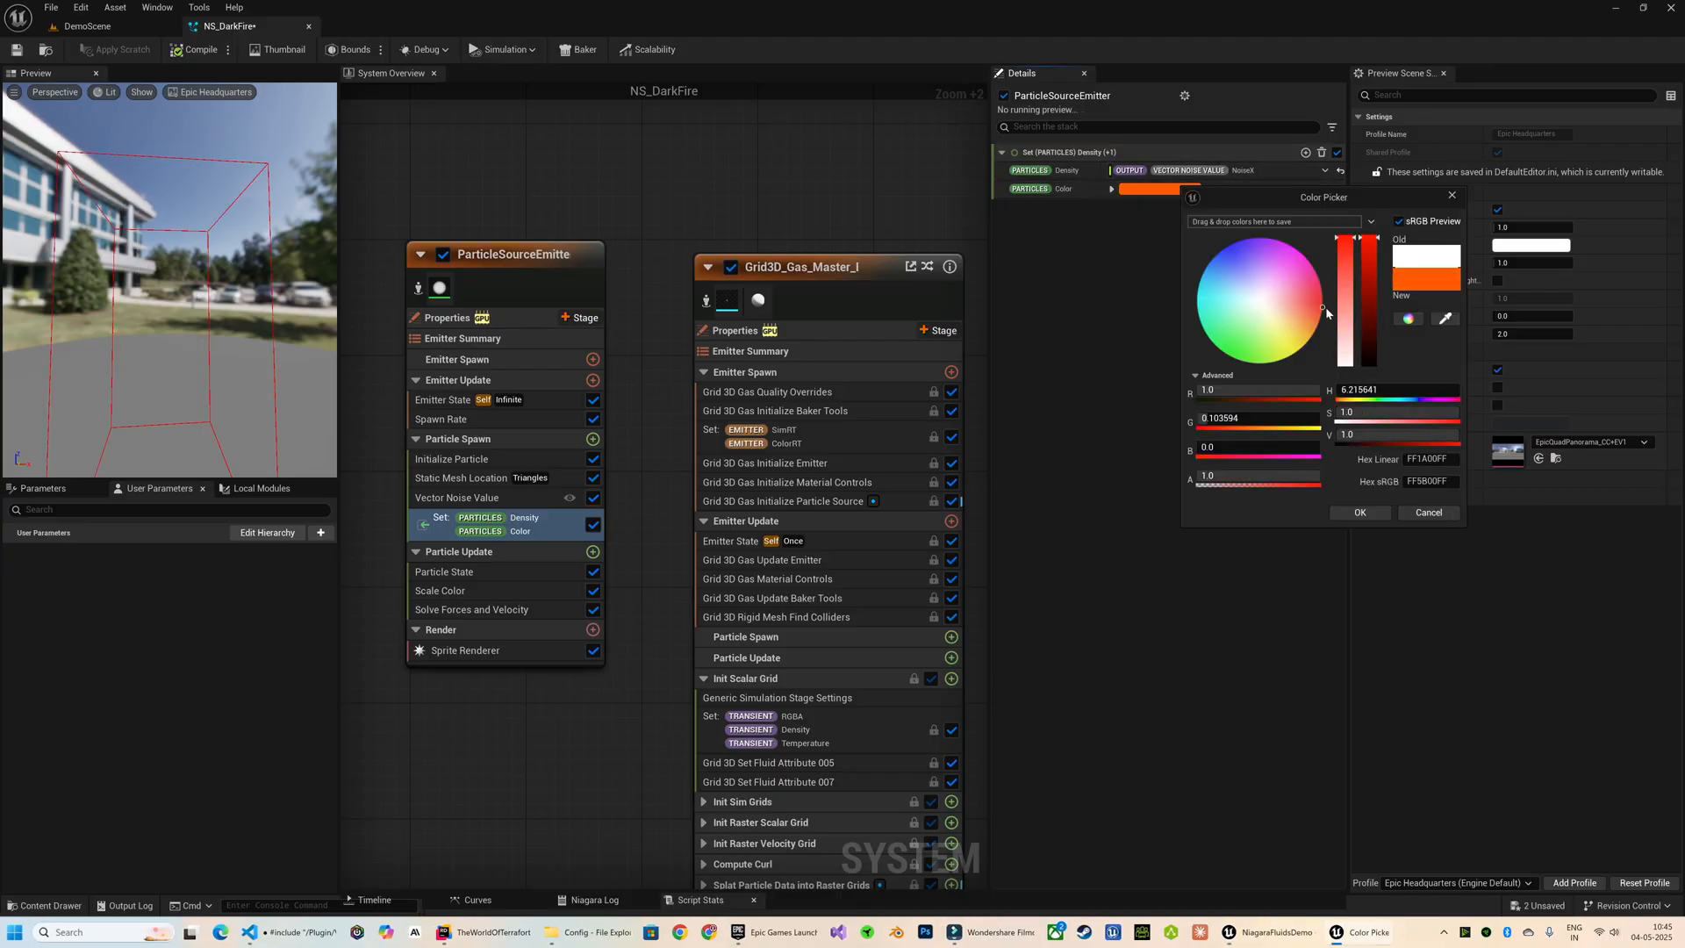
click(1358, 513)
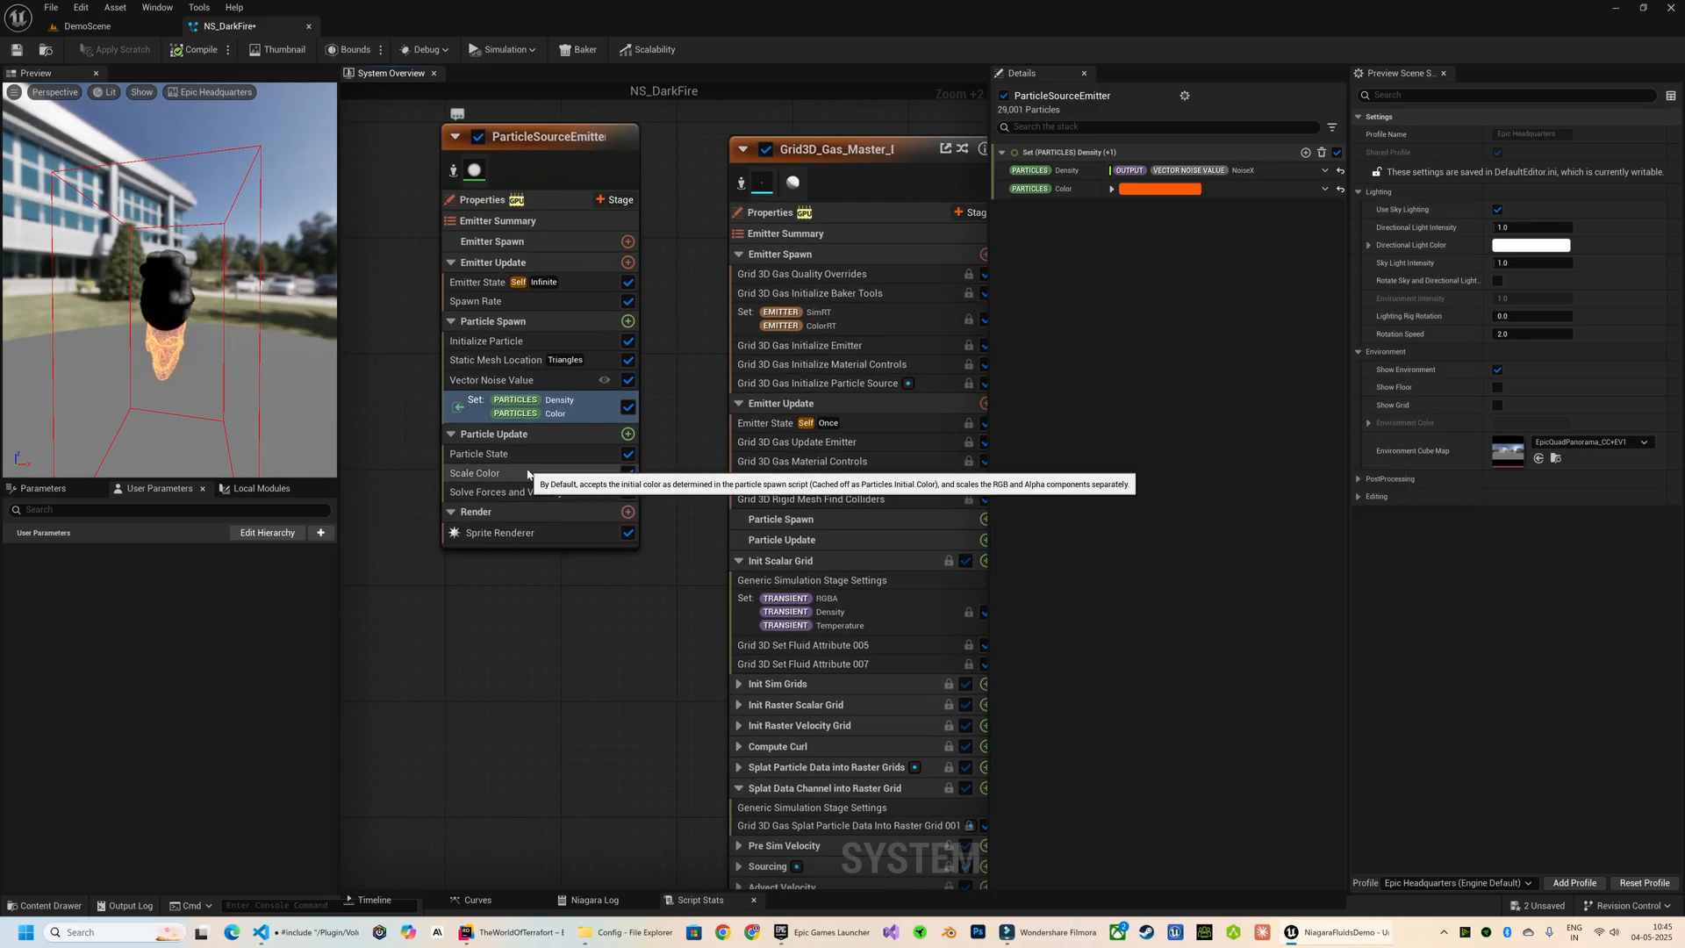
click(629, 433)
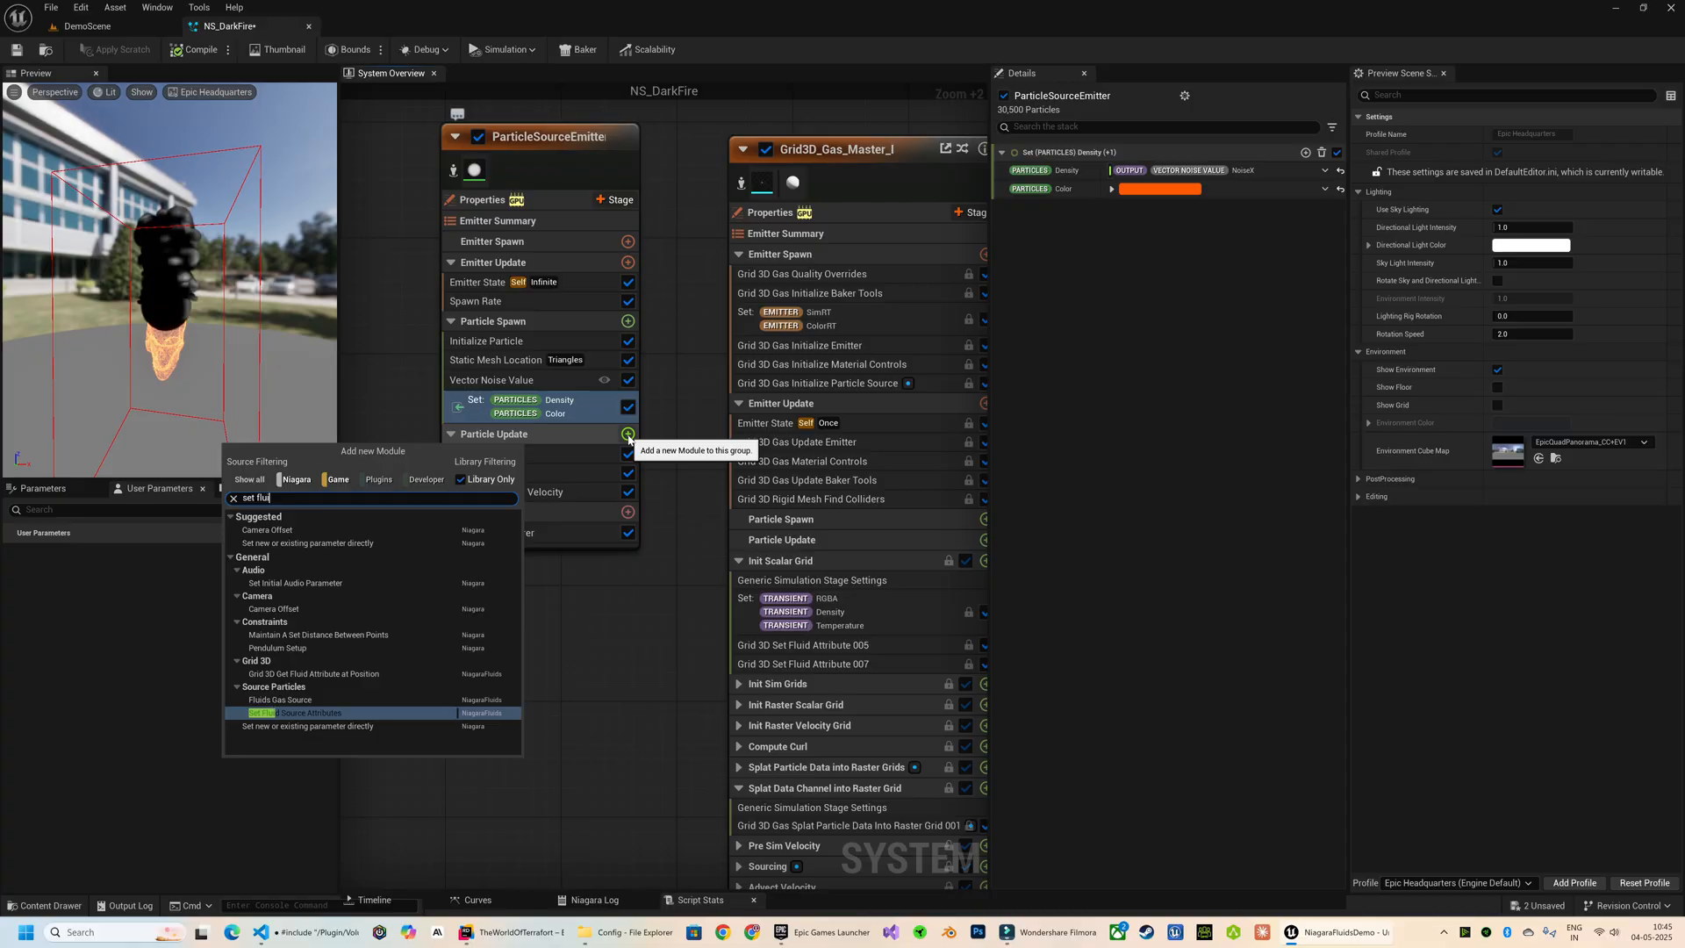
Step: Add Set Fluid Source Attributes to Particle Update, passing density, velocity and colour to the gas
click(295, 712)
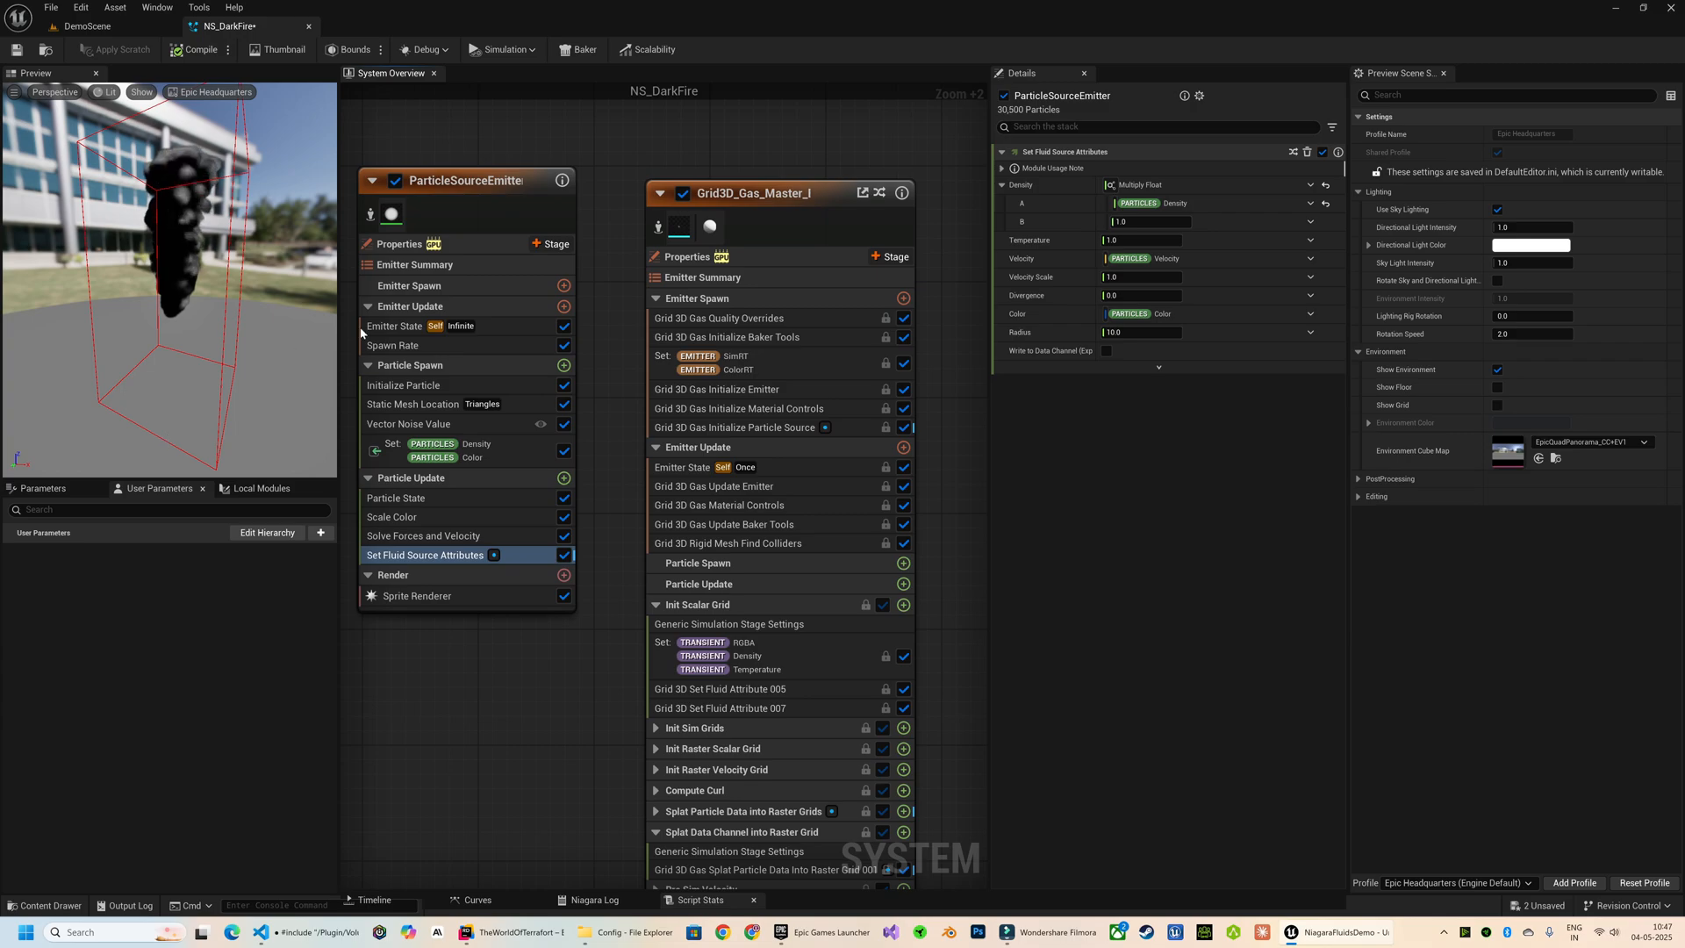
click(744, 426)
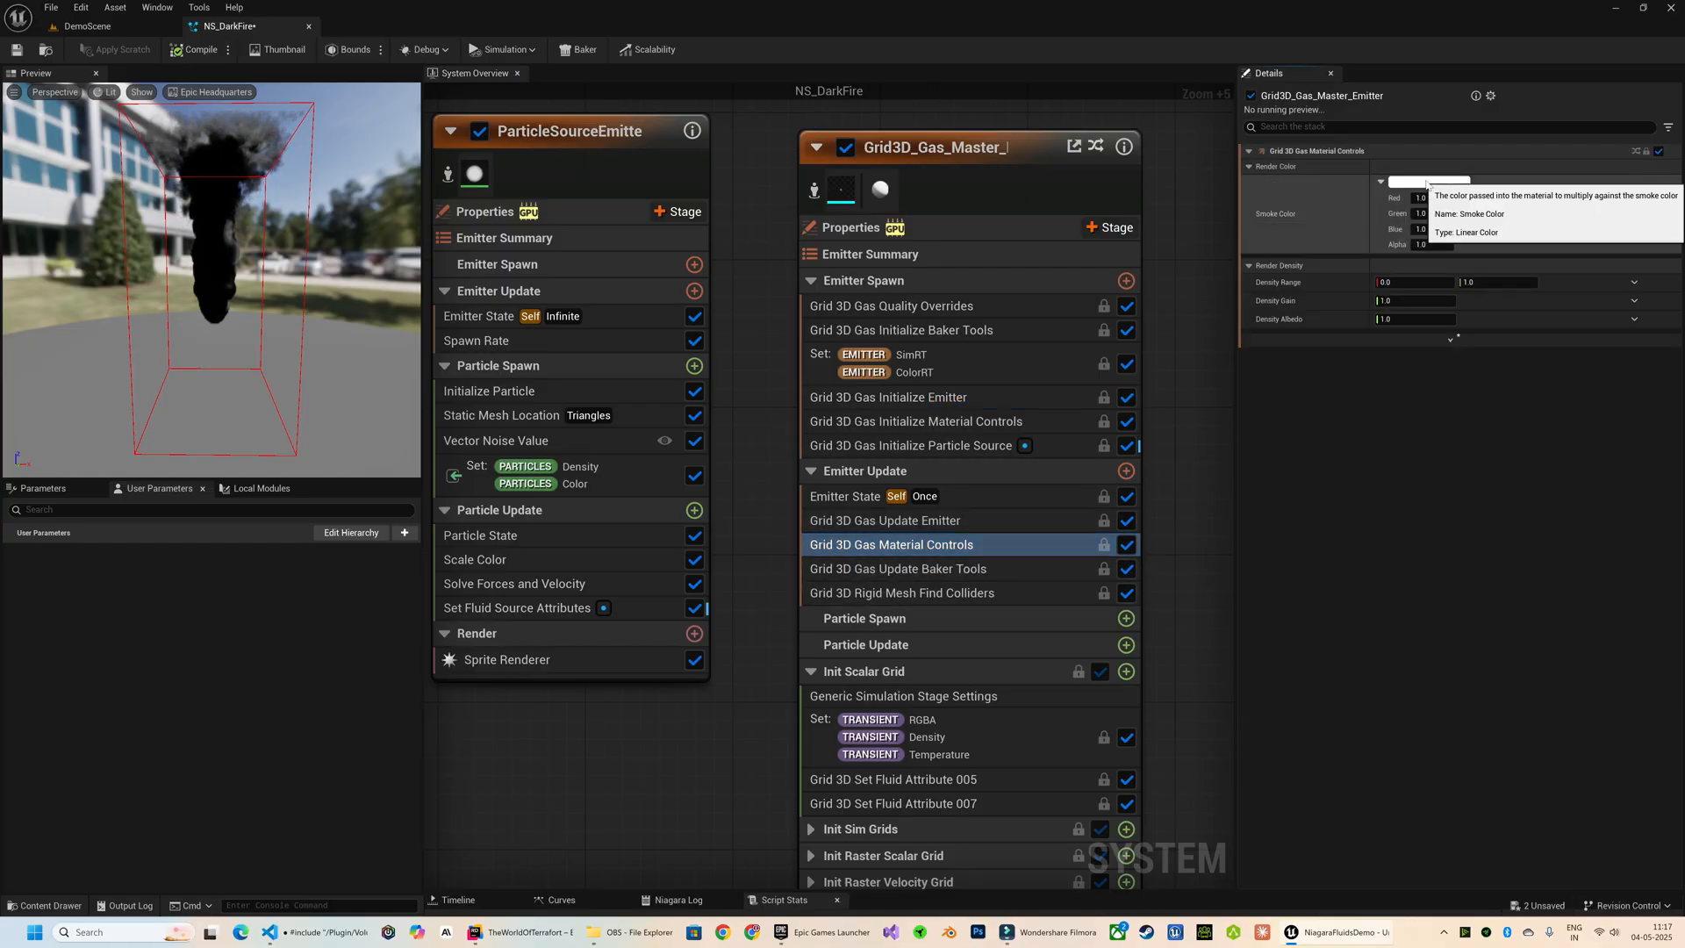
Step: Change the Grid 3D Gas Material Controls smoke colour from blue to teal green
click(1429, 181)
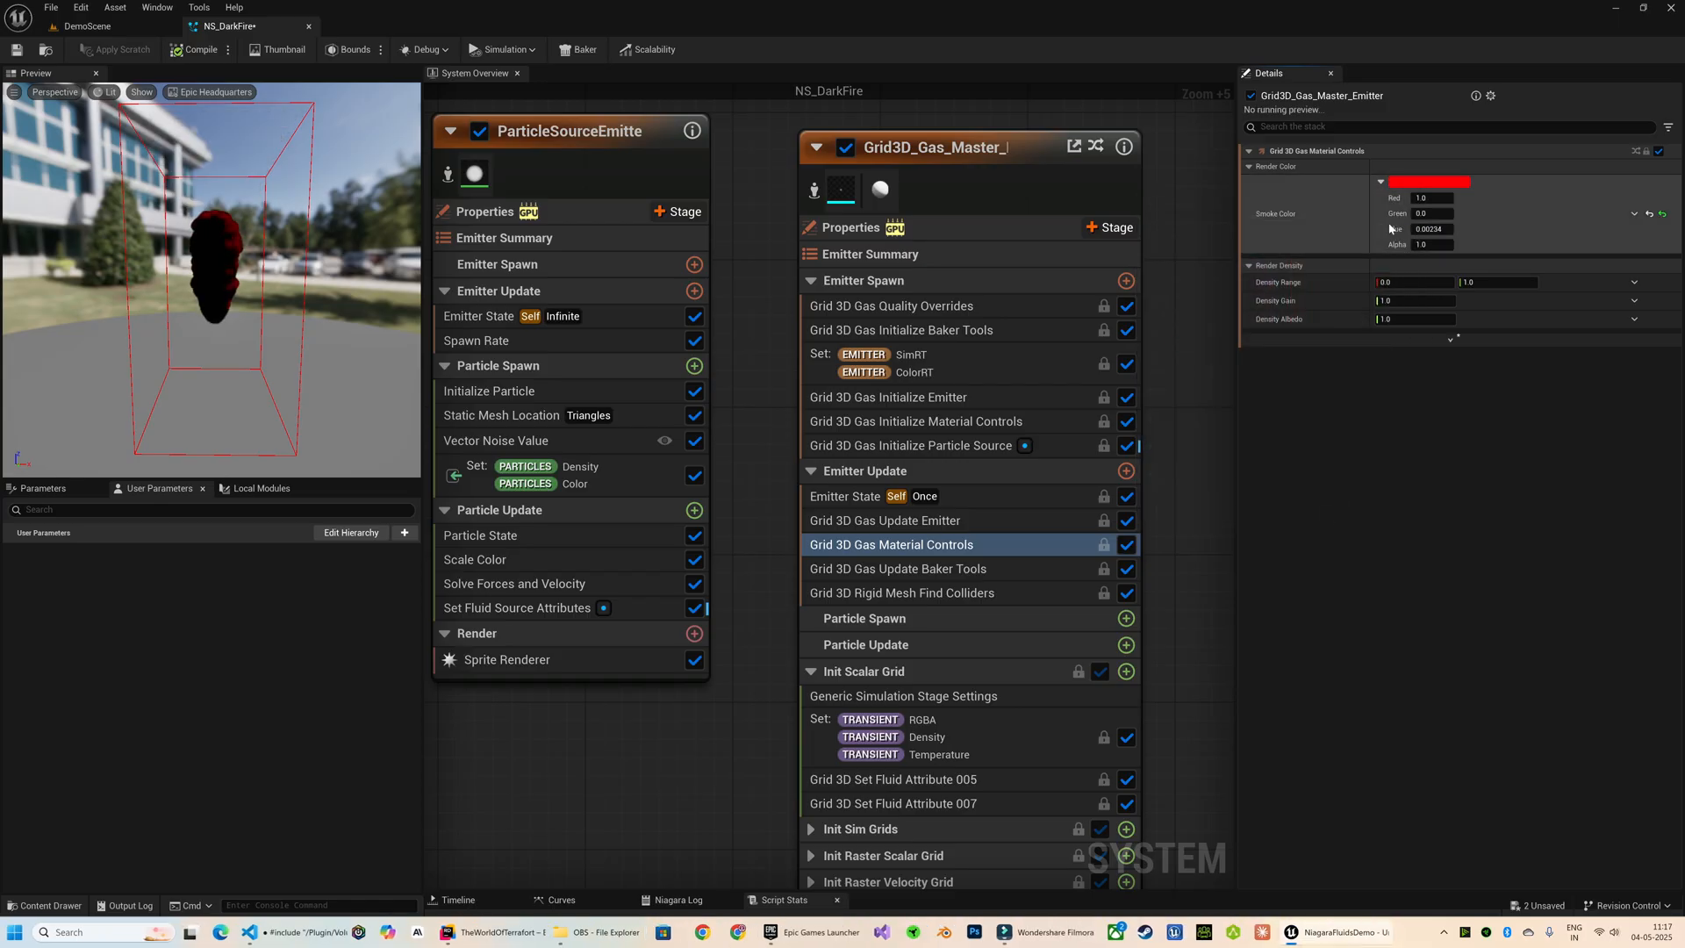
click(1434, 181)
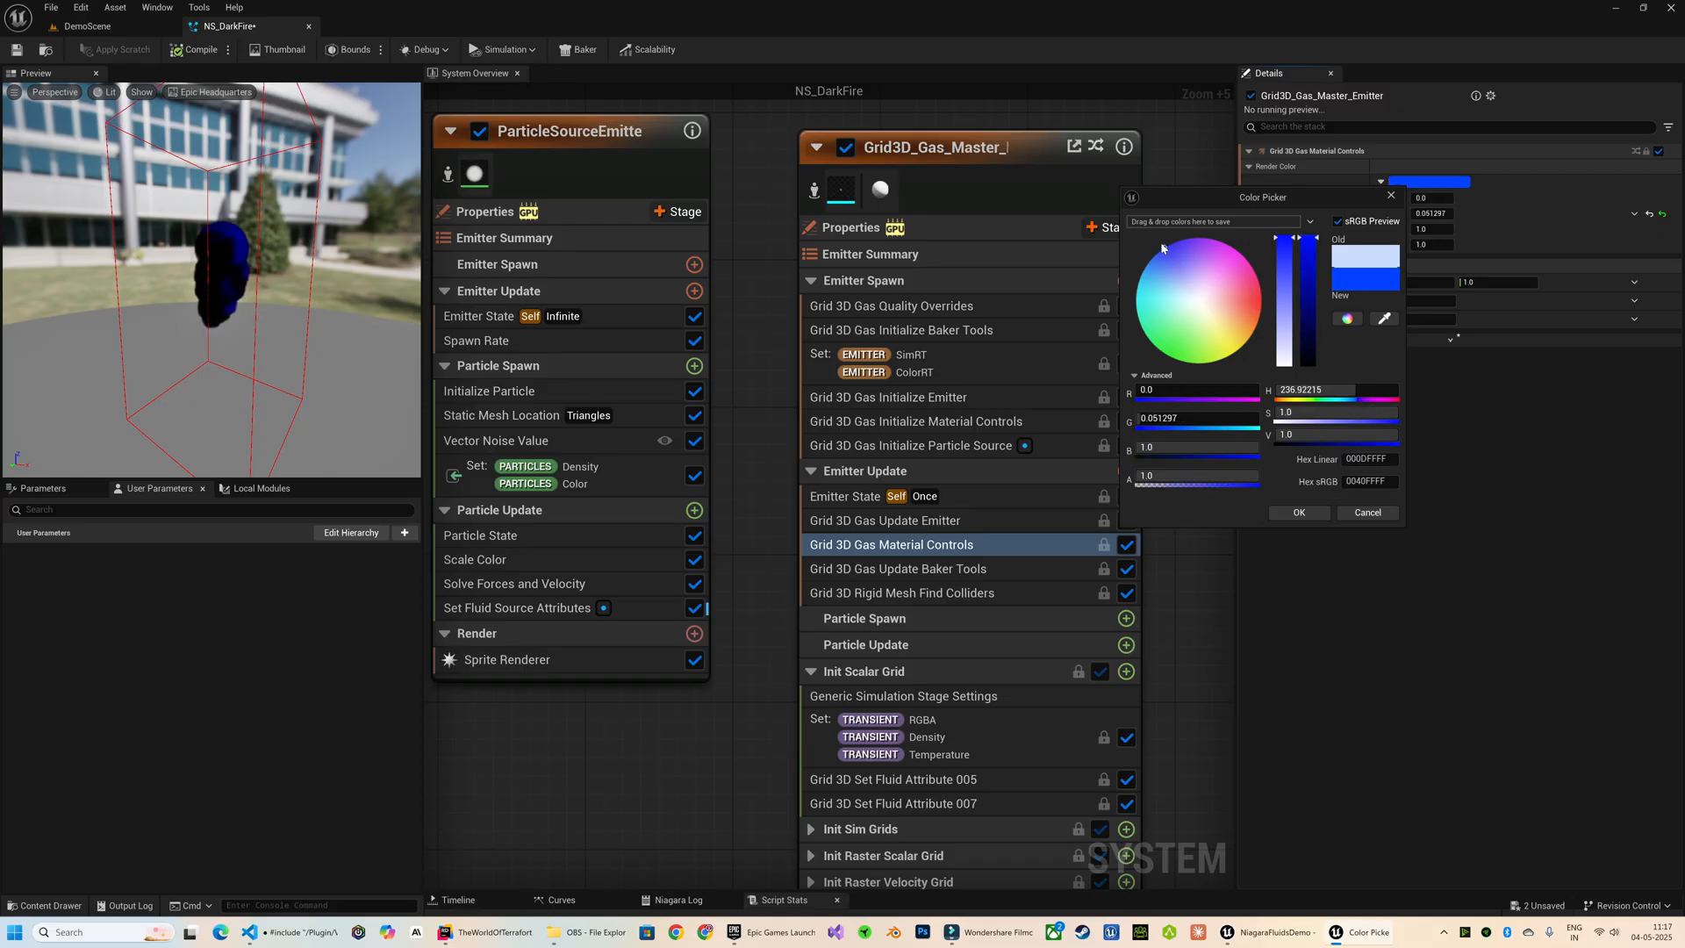
click(1155, 314)
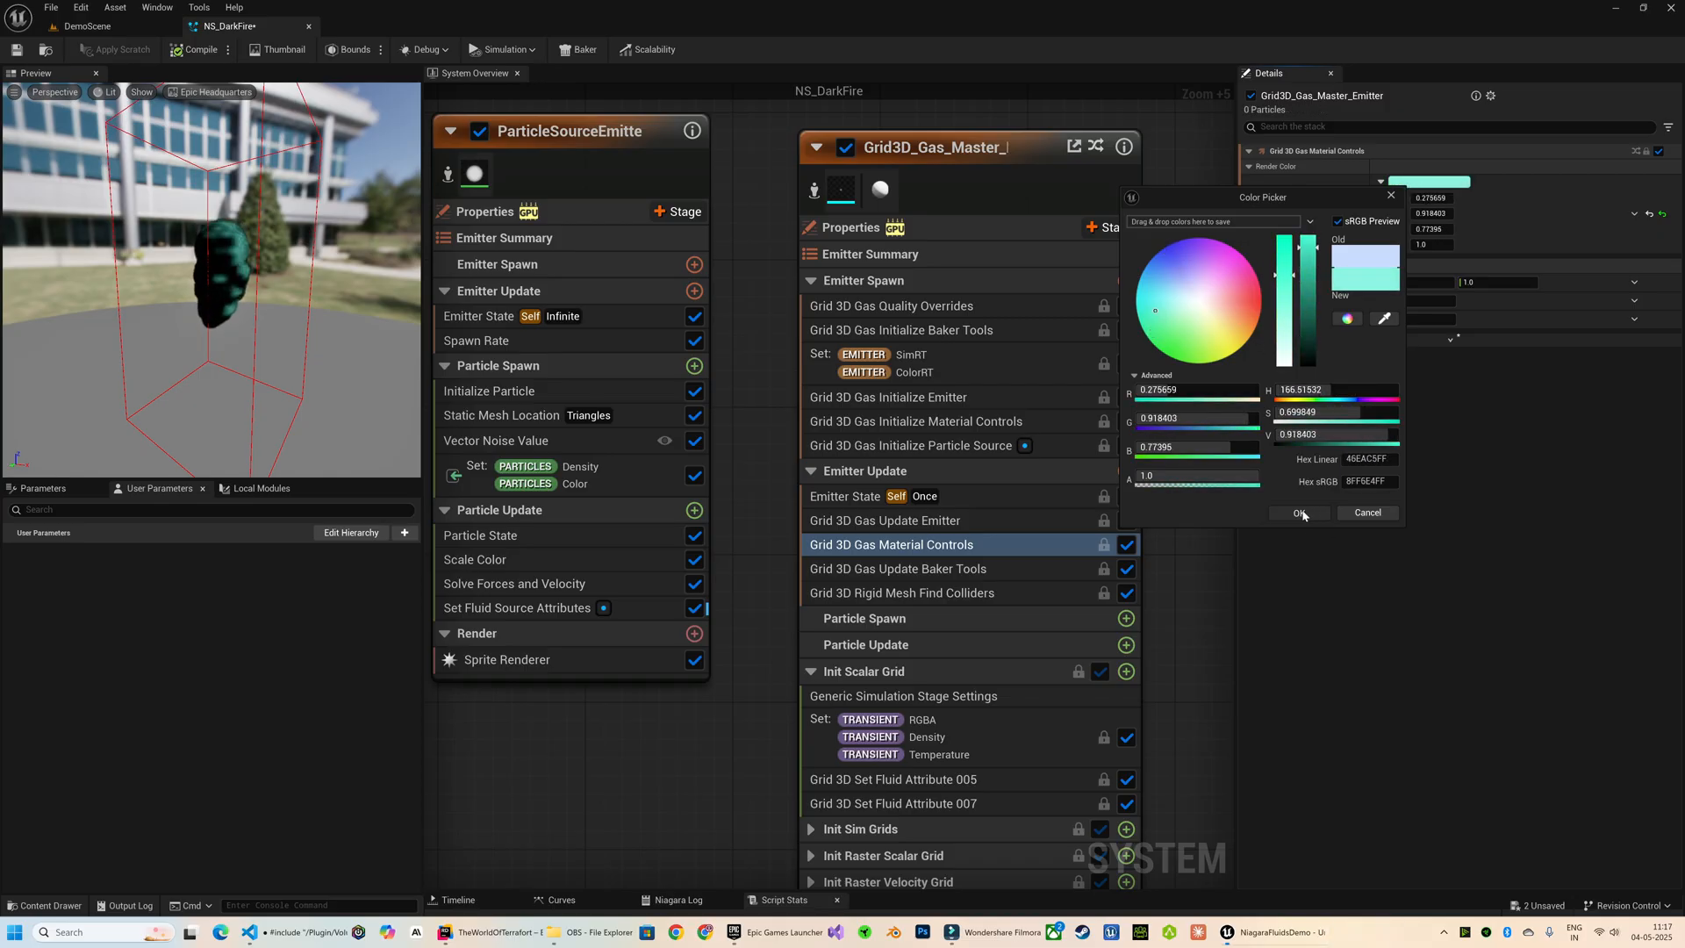
click(1299, 512)
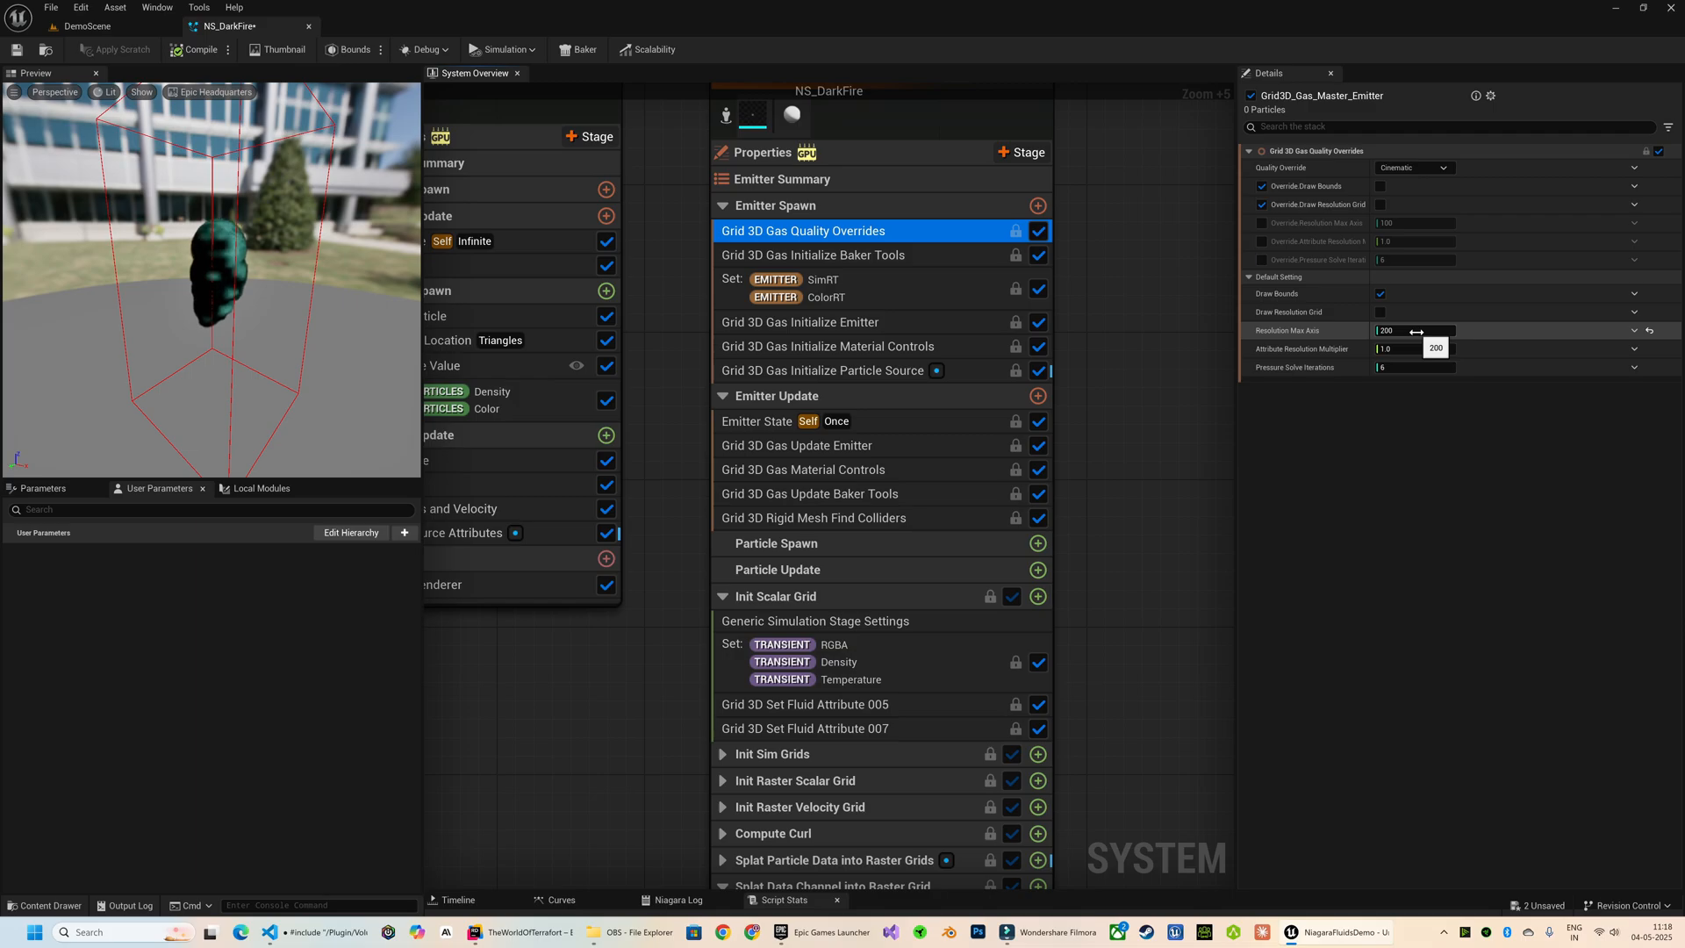
Step: Link Quality Overrides to user parameters with Attribute Resolution Multiplier 4.0 and adjusted Pressure Solve Iterations
click(1633, 312)
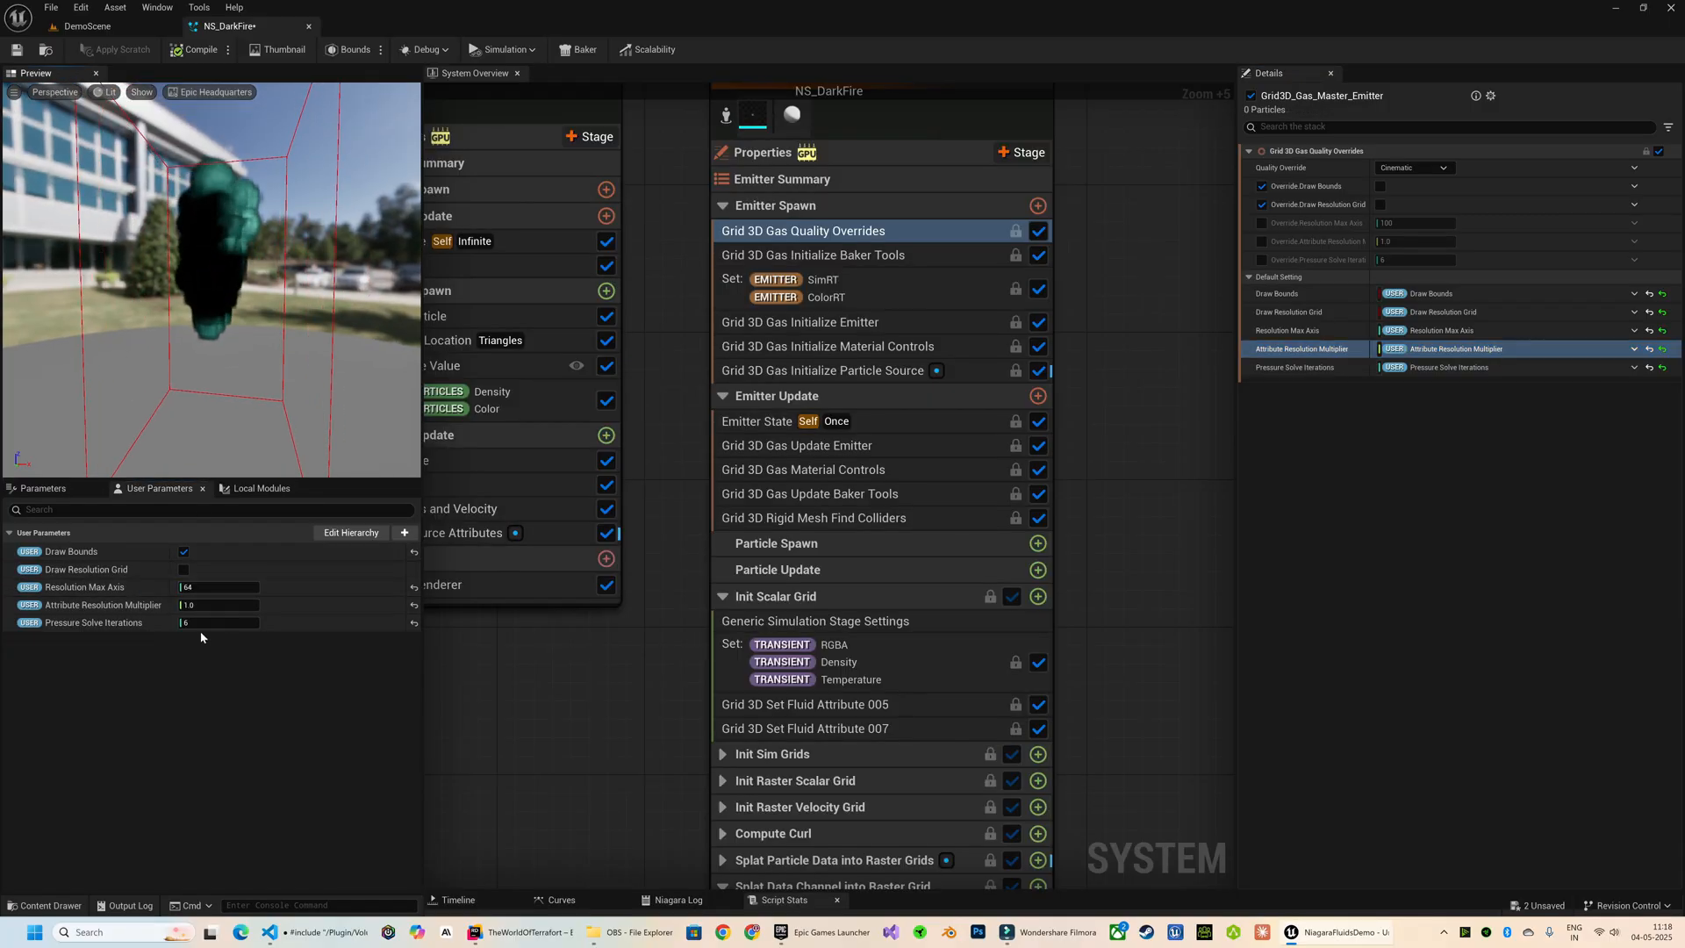
text(4.0)
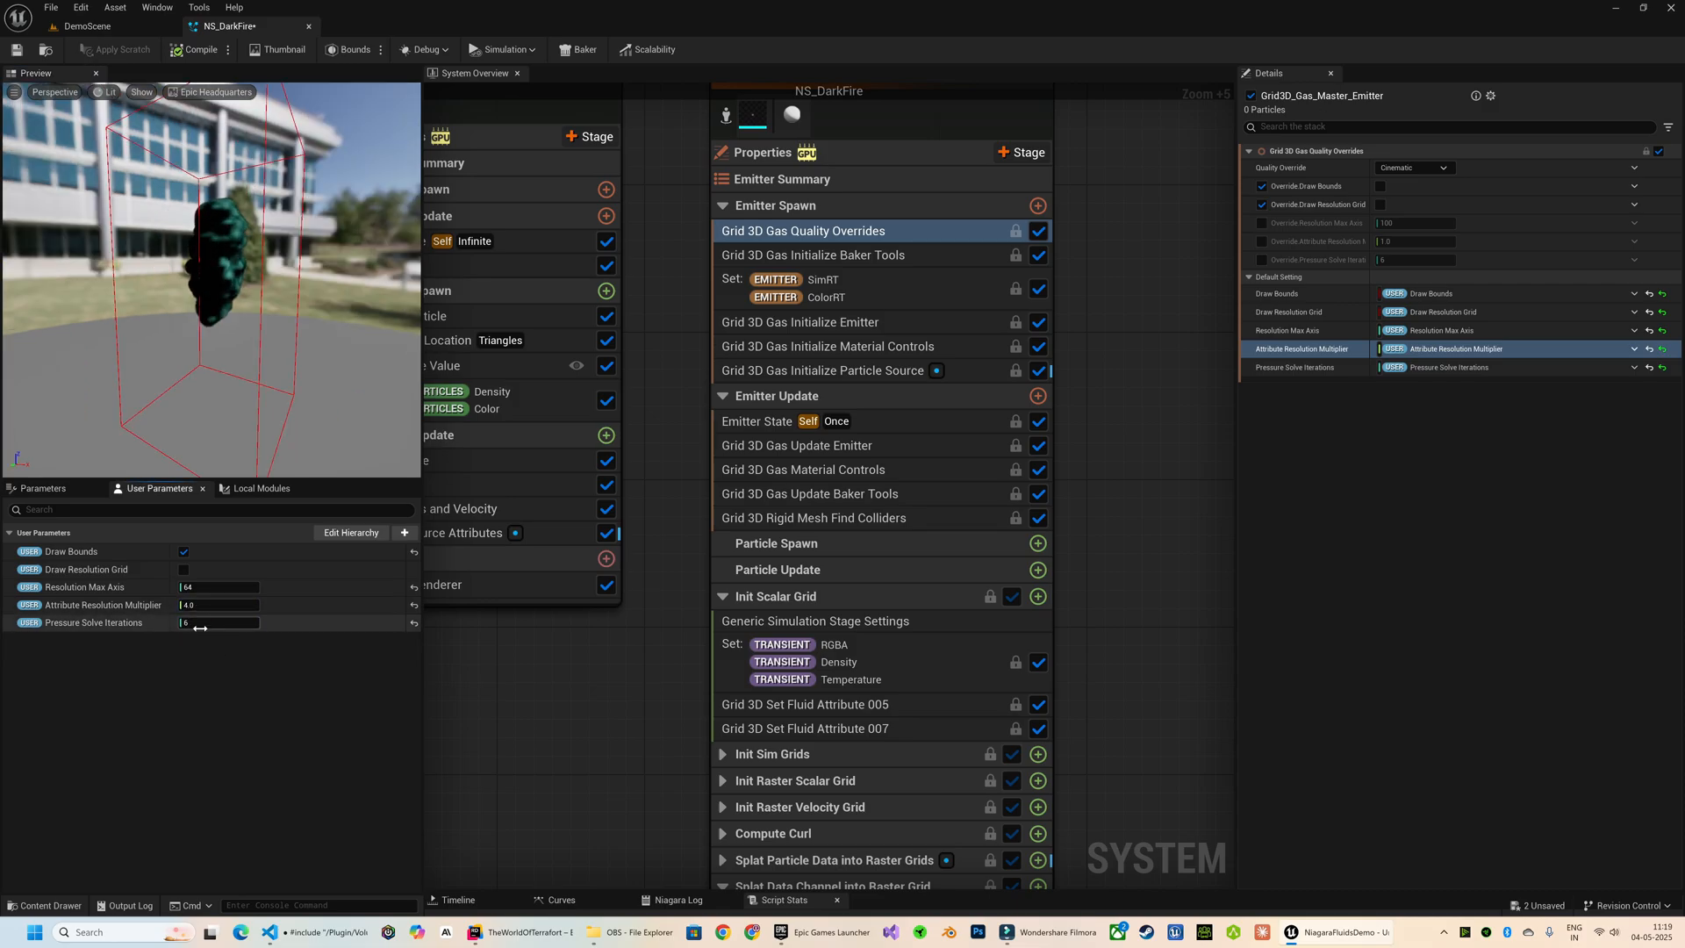
drag(200, 622, 214, 622)
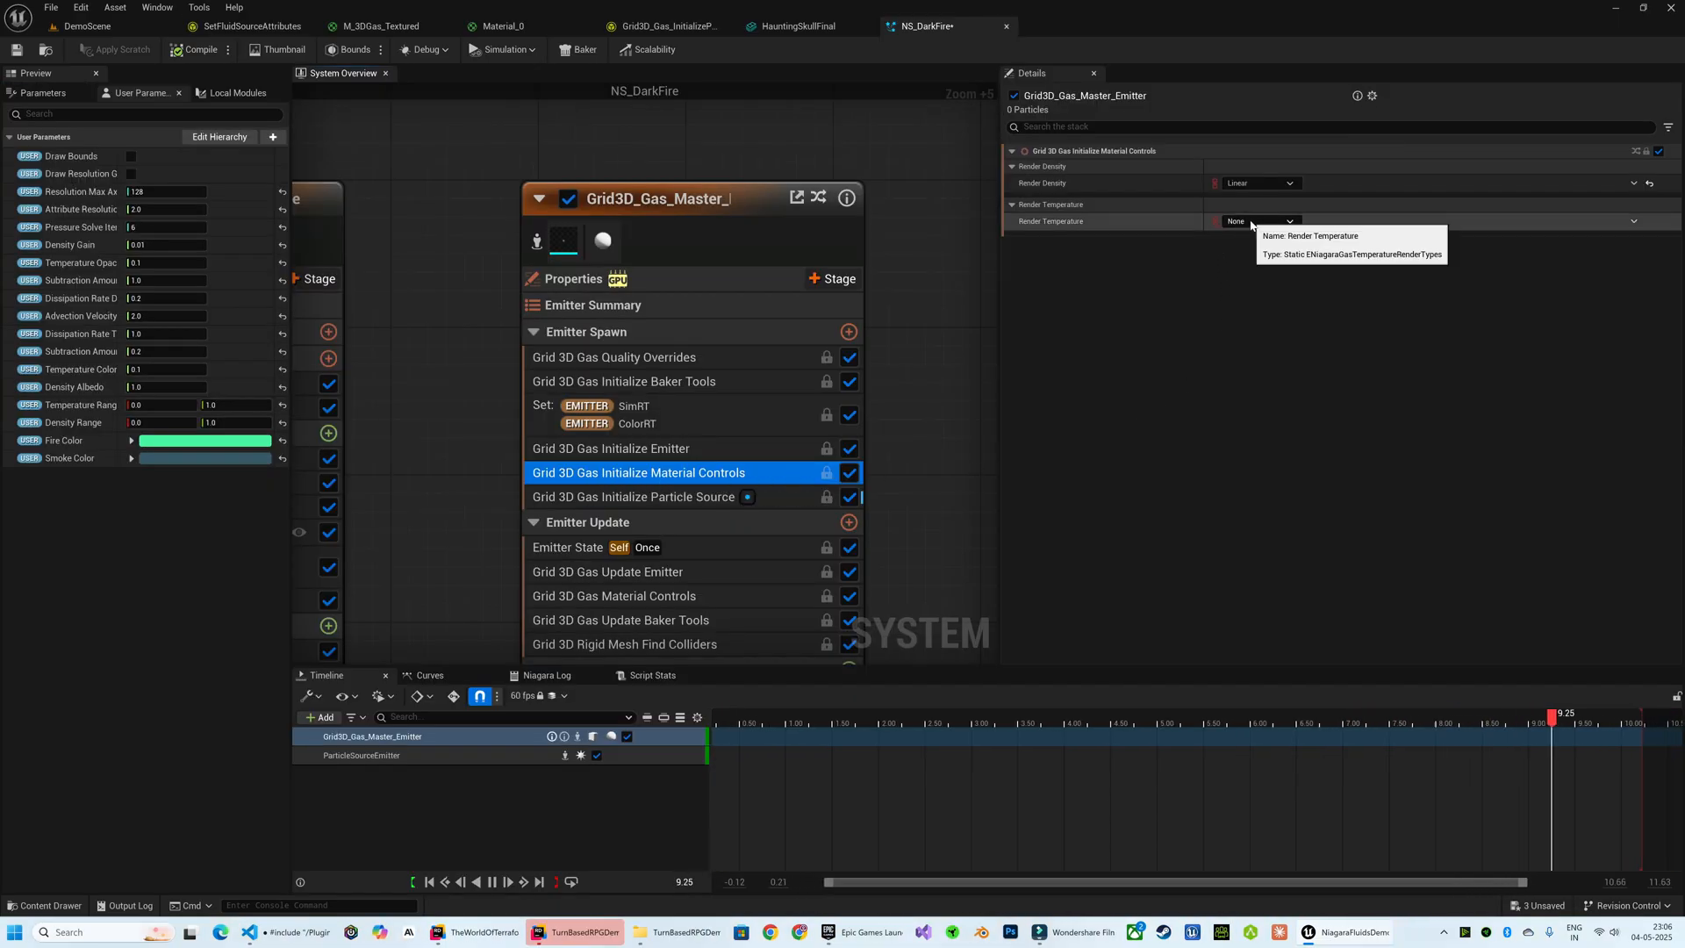
Step: Set ParticleSourceEmitter's Emitter State to loop infinitely with a 0.1-second loop duration
click(1261, 221)
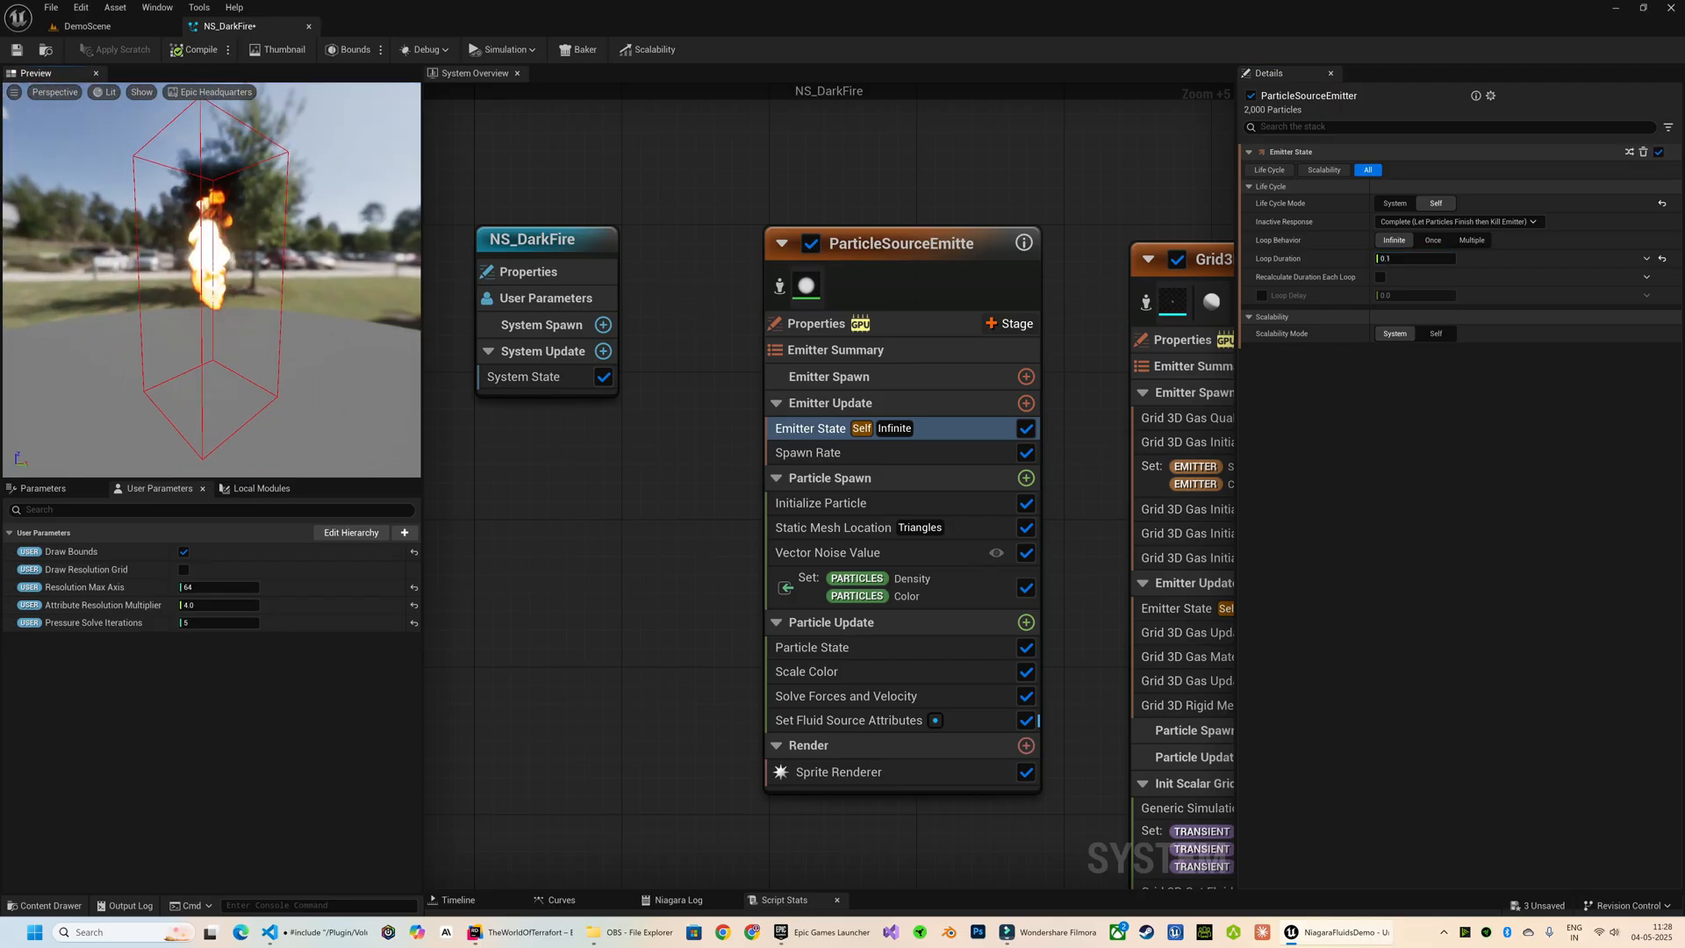
Step: Add an Add Velocity module to Particle Spawn with an initial 250 value
click(821, 502)
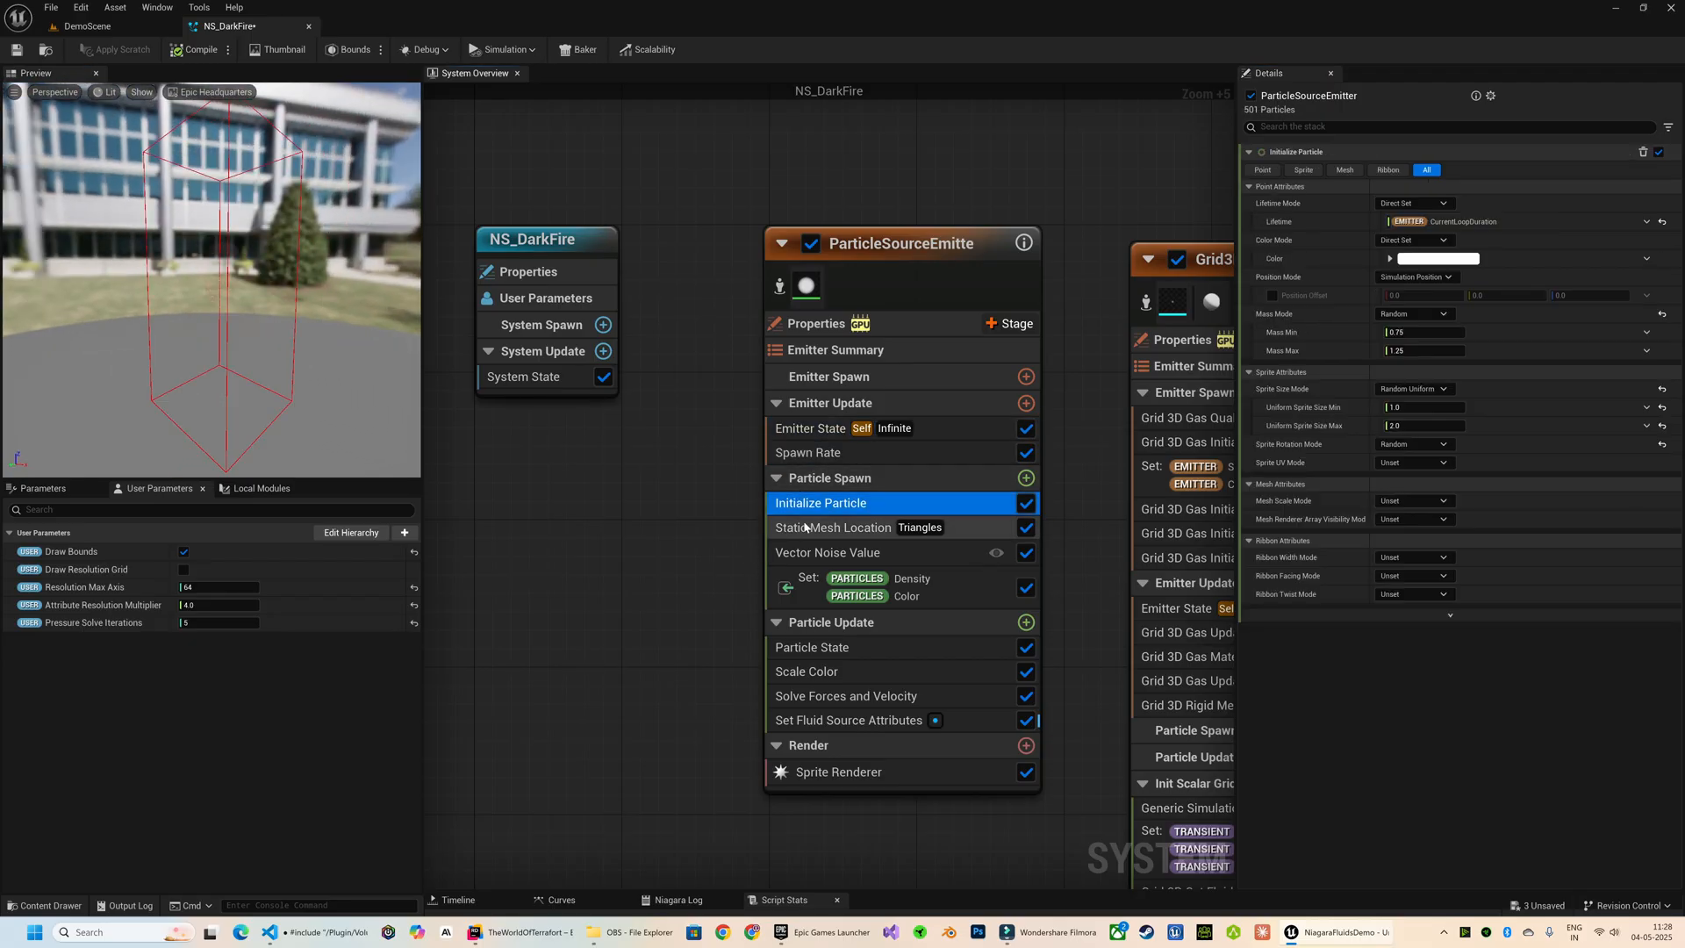
click(1025, 477)
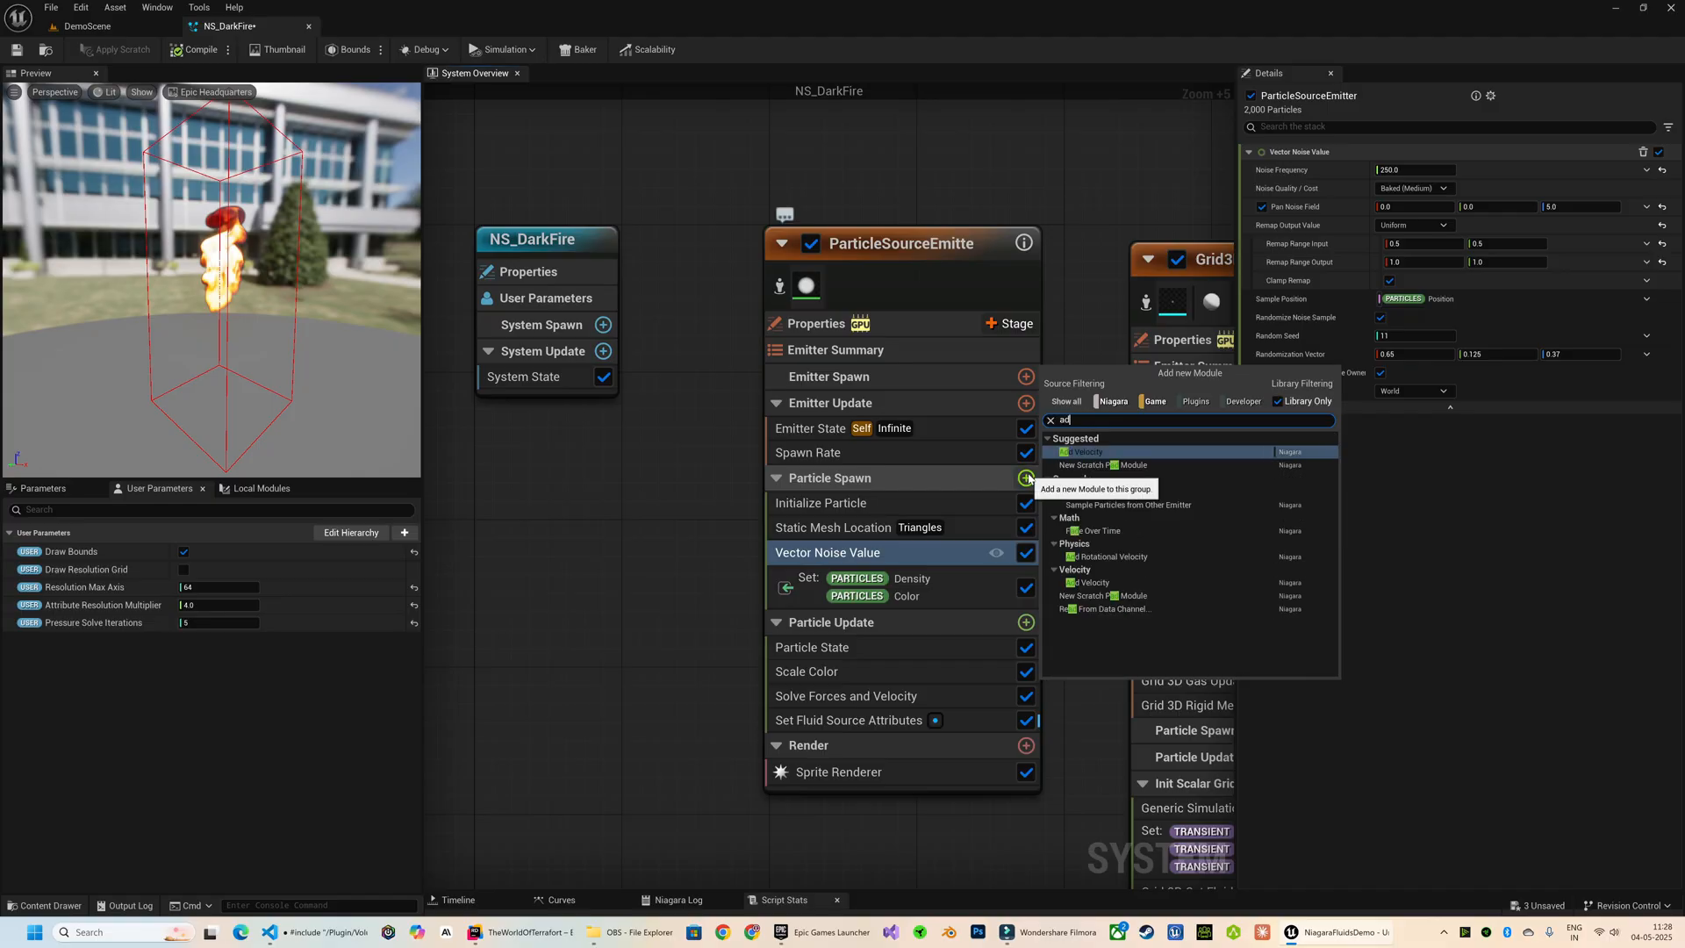
click(1082, 451)
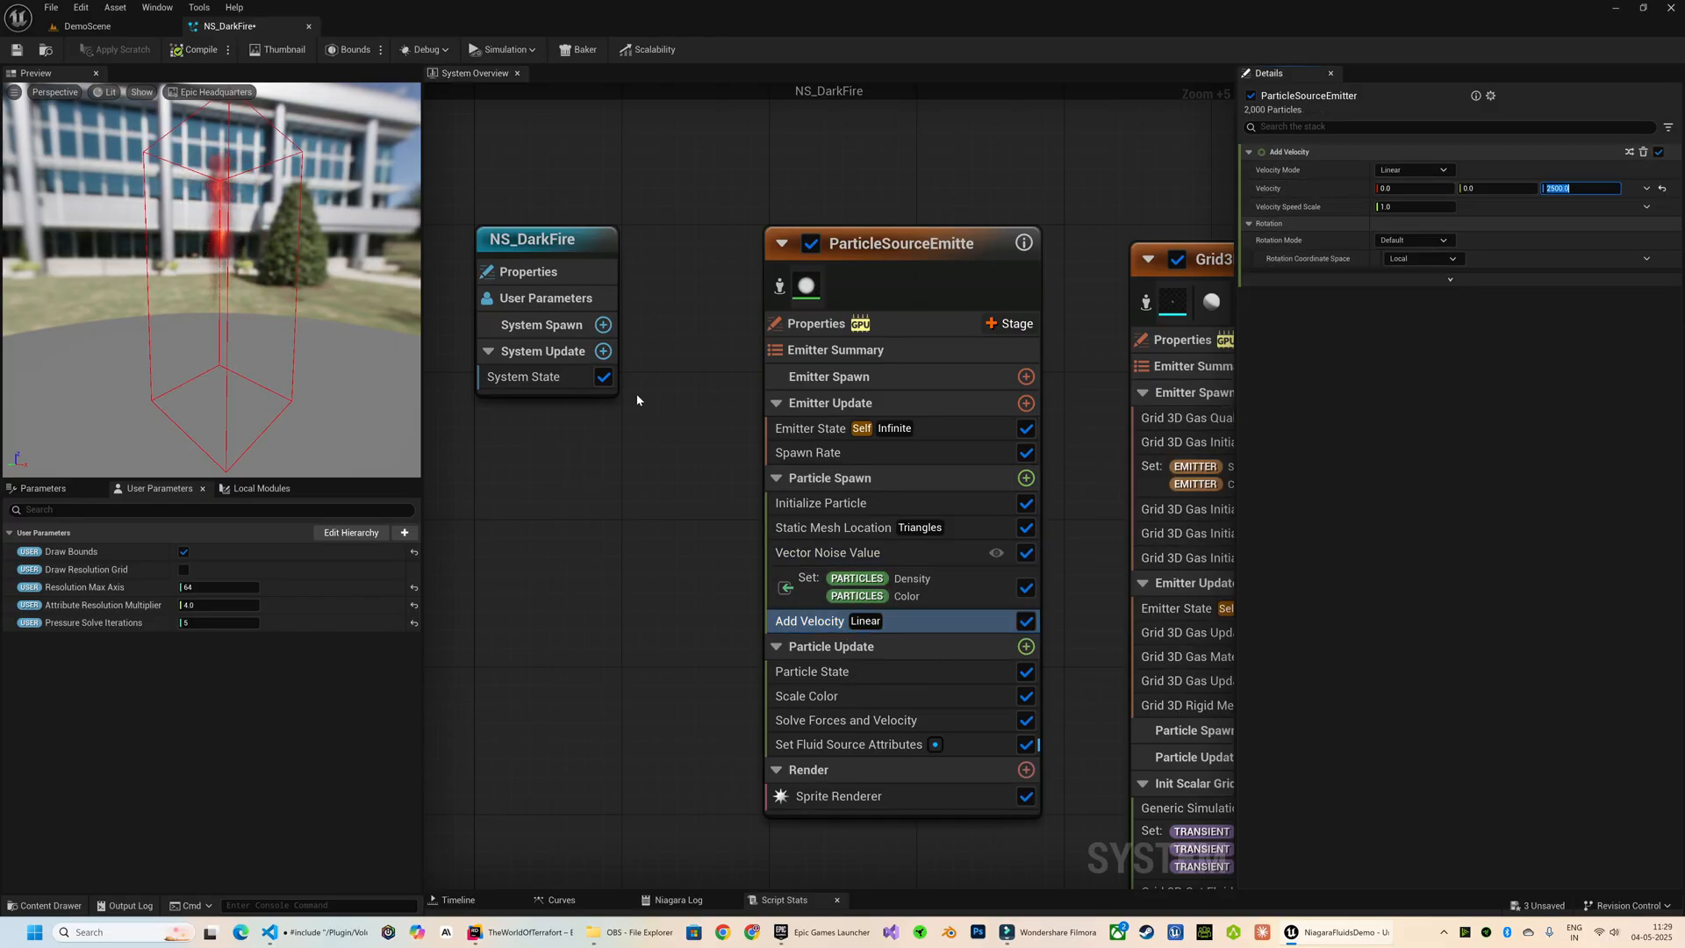
text(250.0)
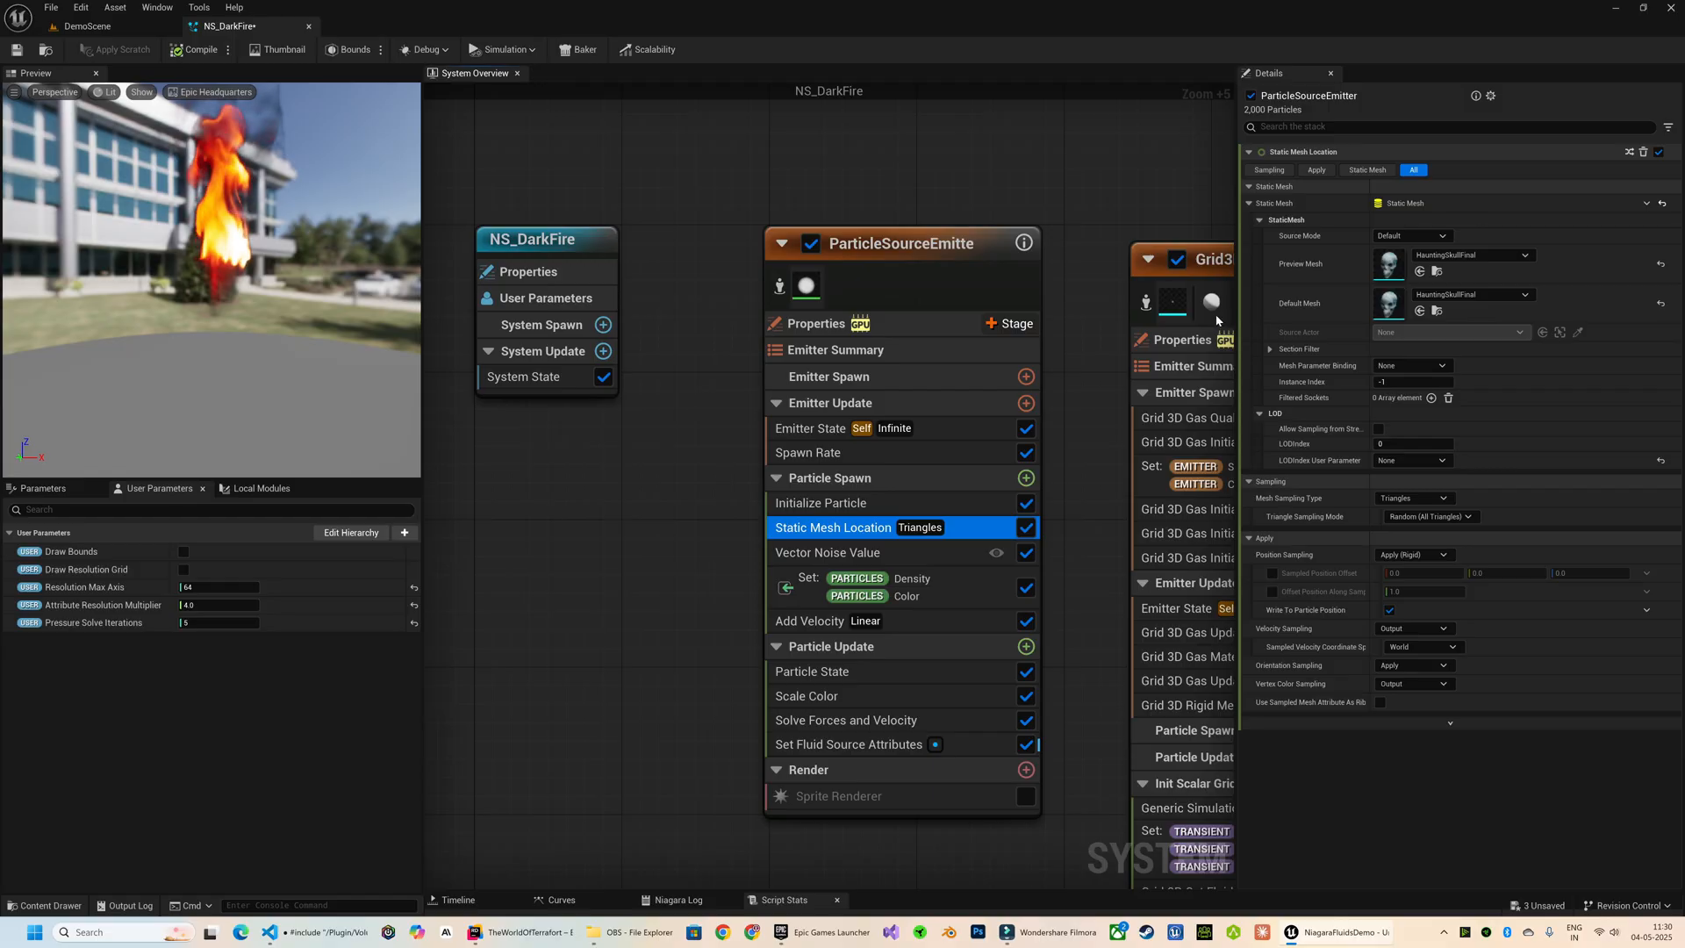
Step: Drive the velocity from the skull mesh's SampledNormal multiplied by 255
click(811, 622)
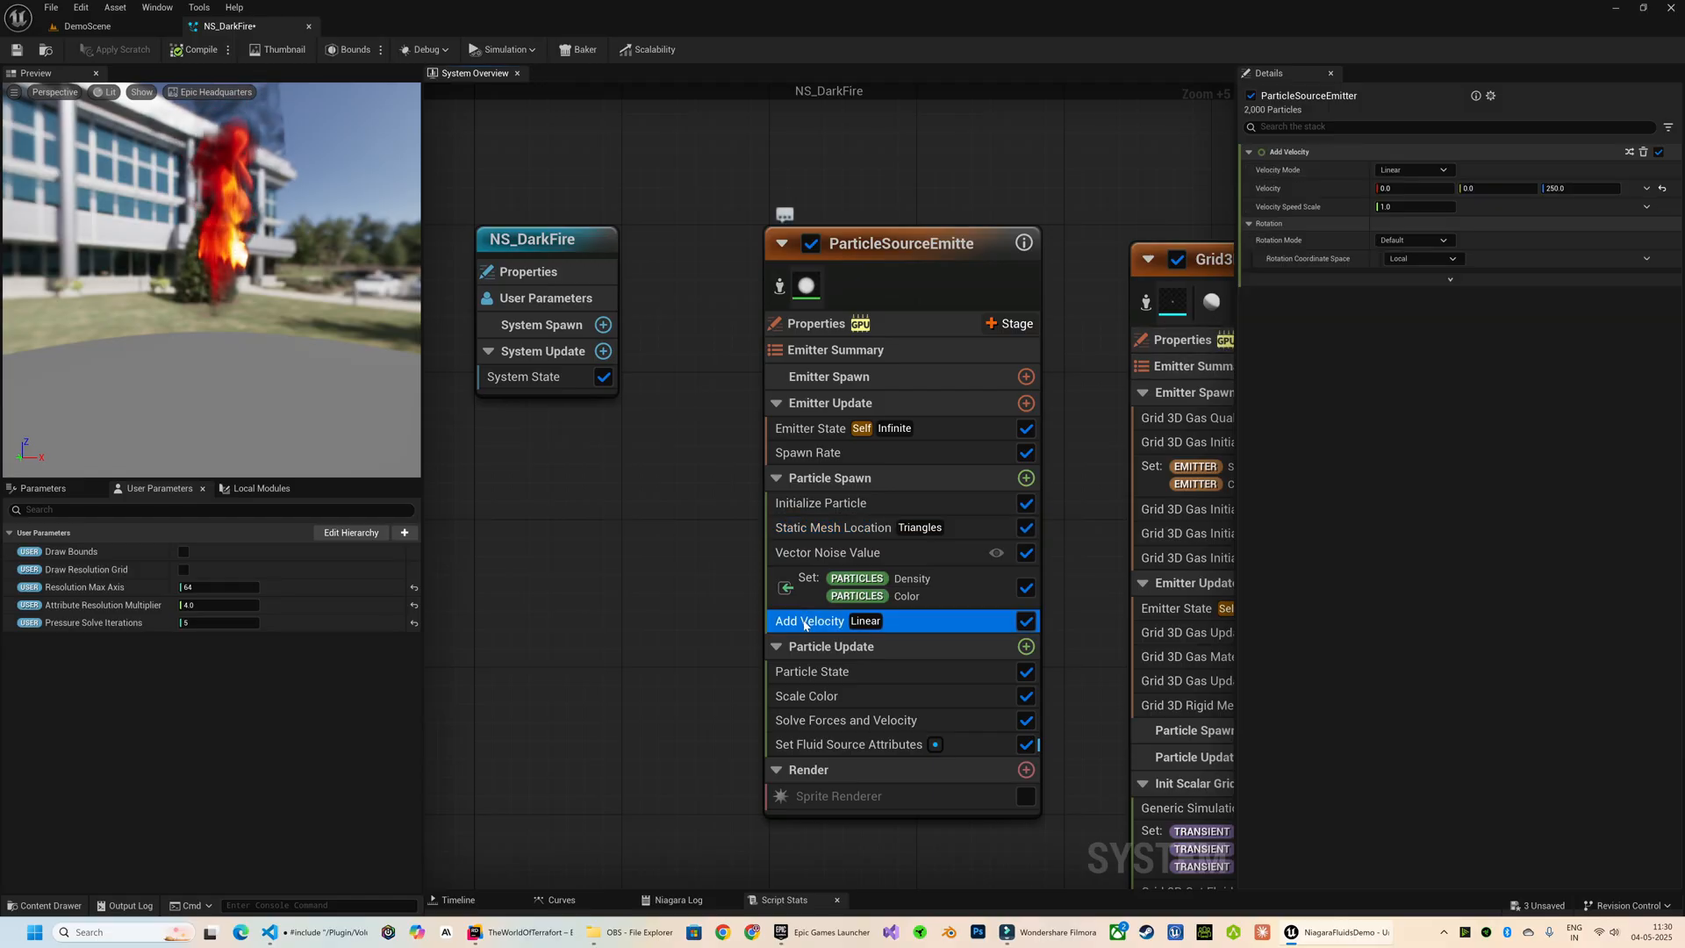
click(1646, 186)
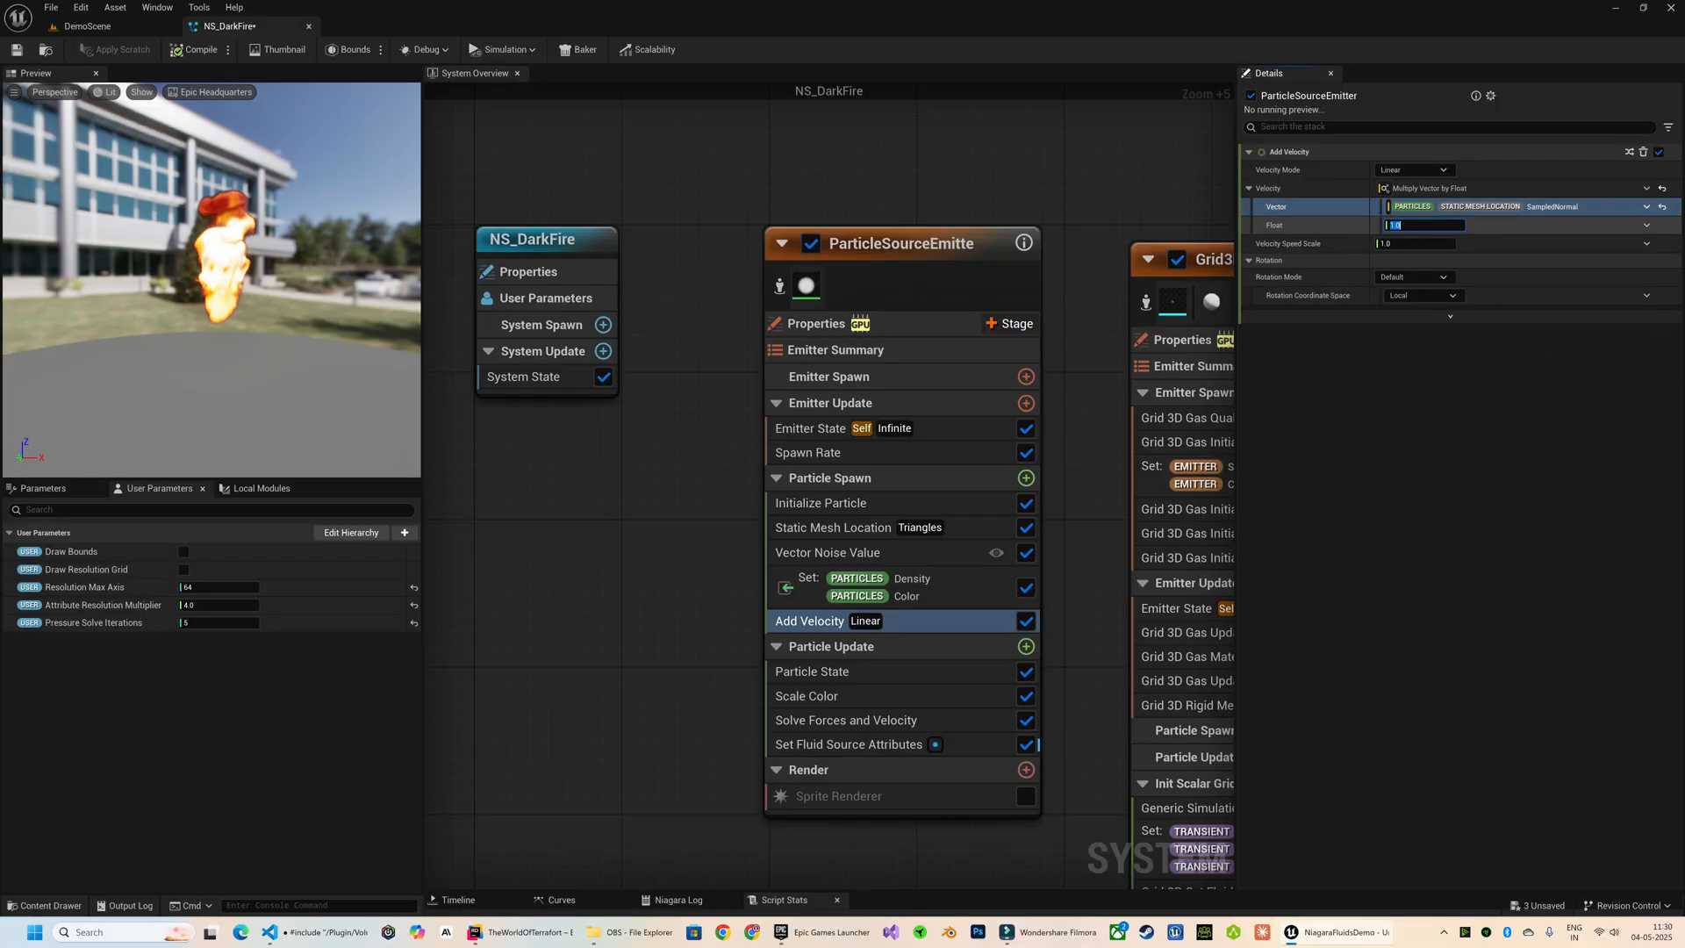
text(255.0)
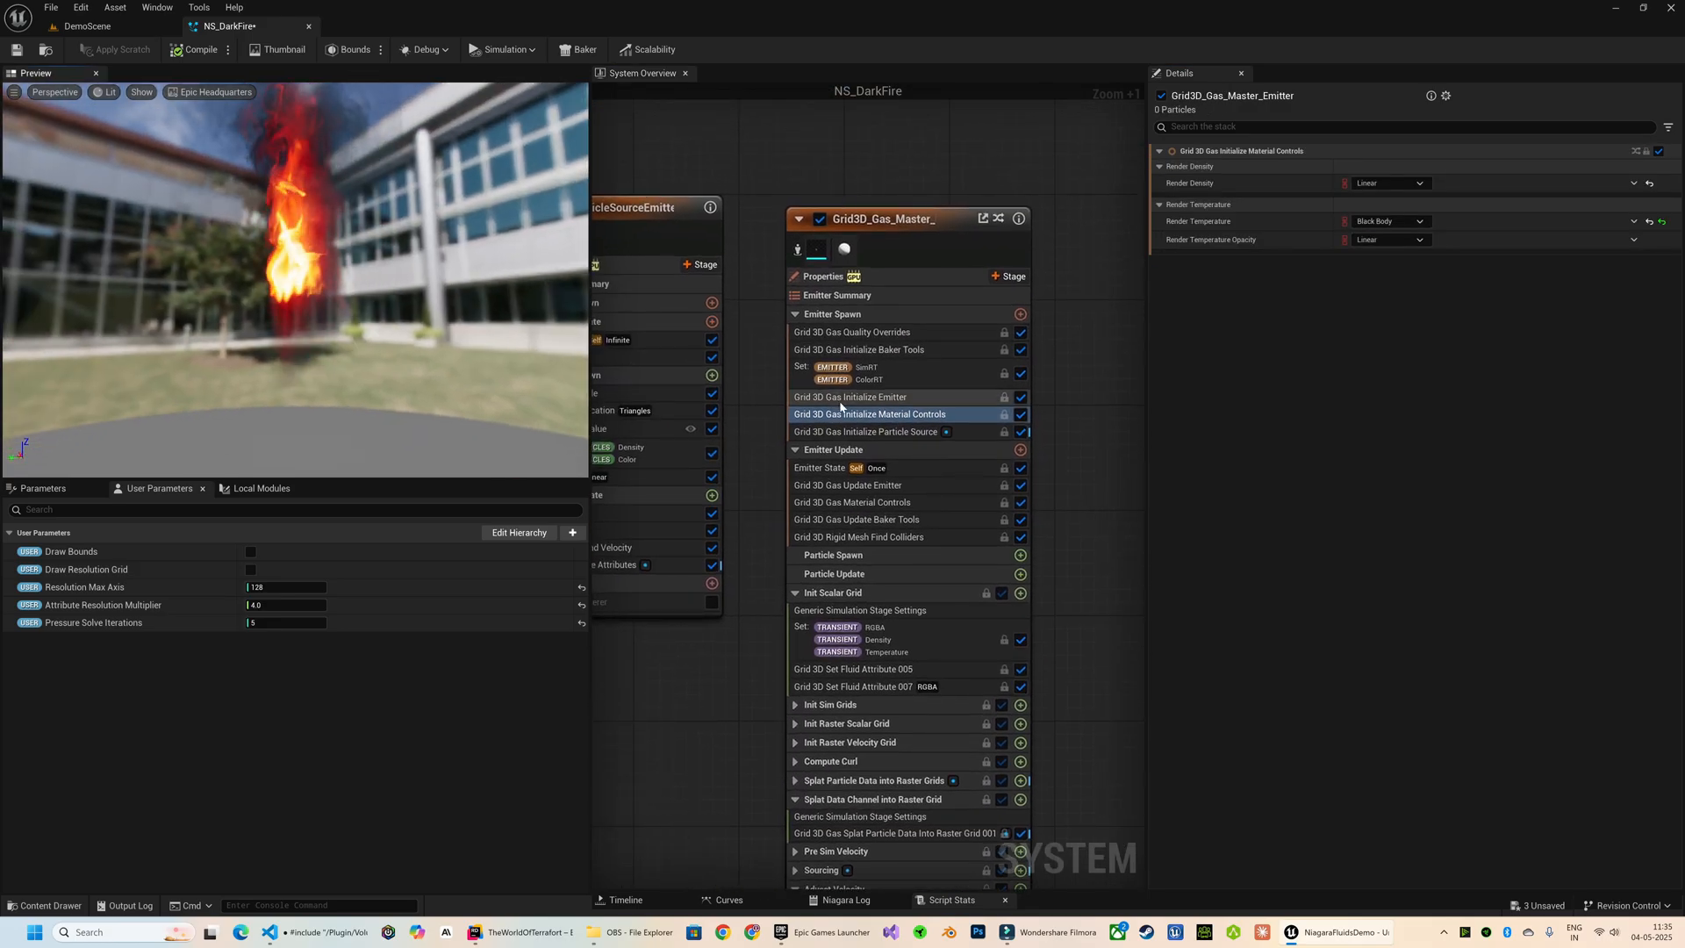
Step: Set Render Temperature to Black Body and review the gas particle source settings
click(863, 432)
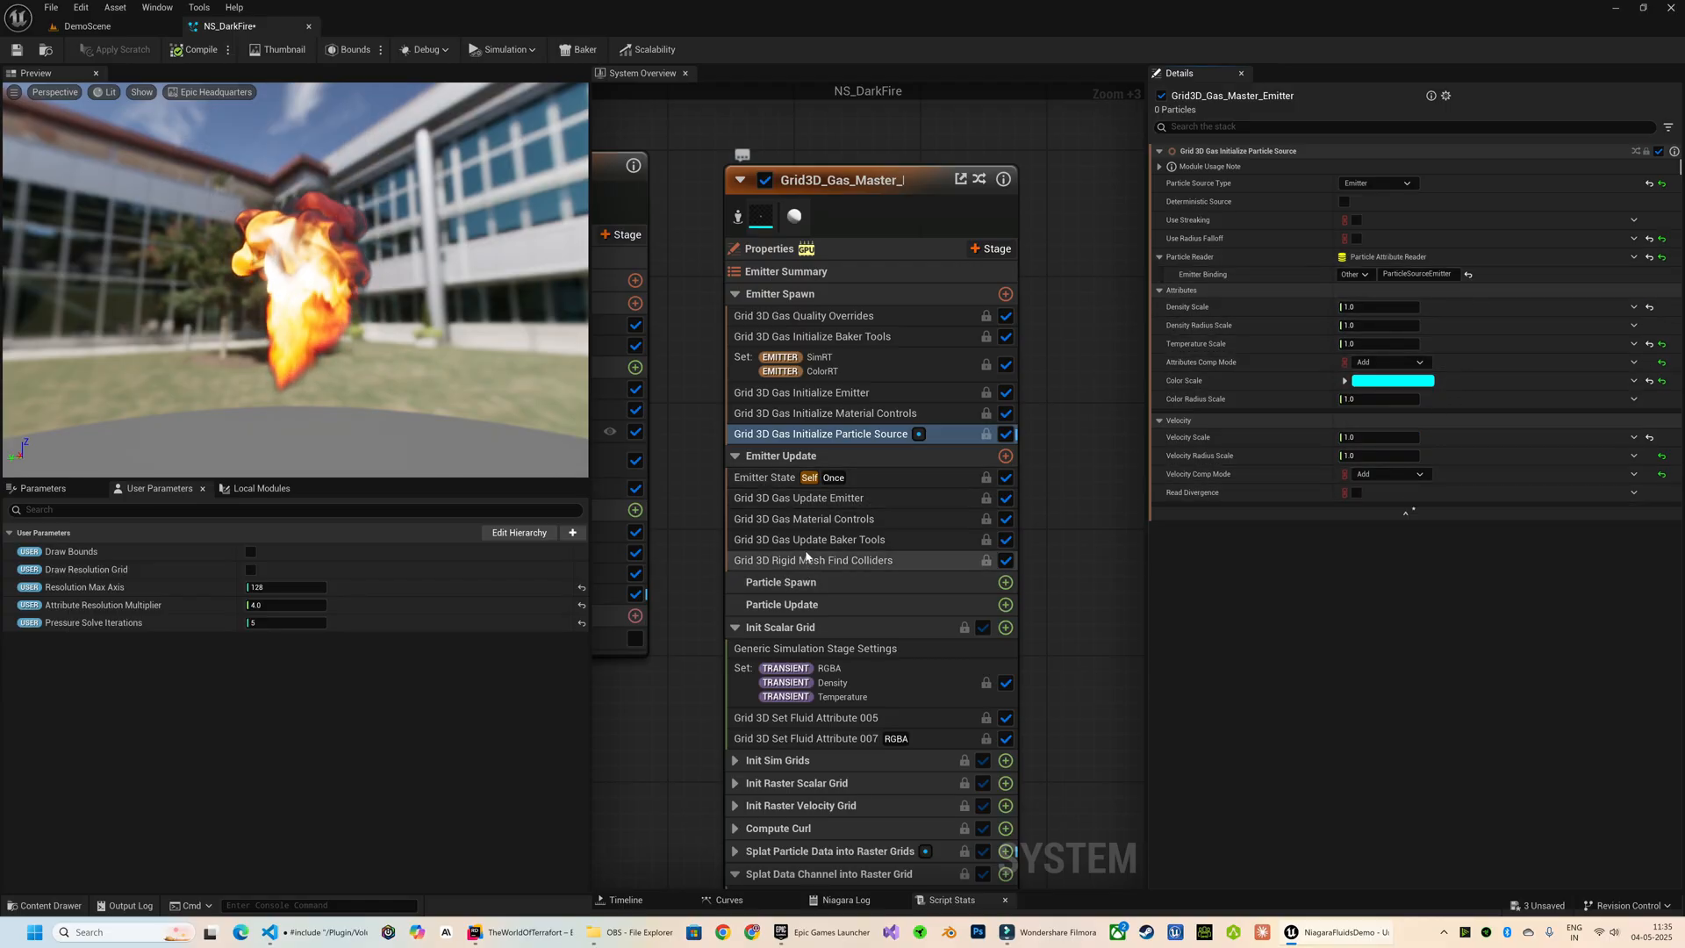
click(804, 518)
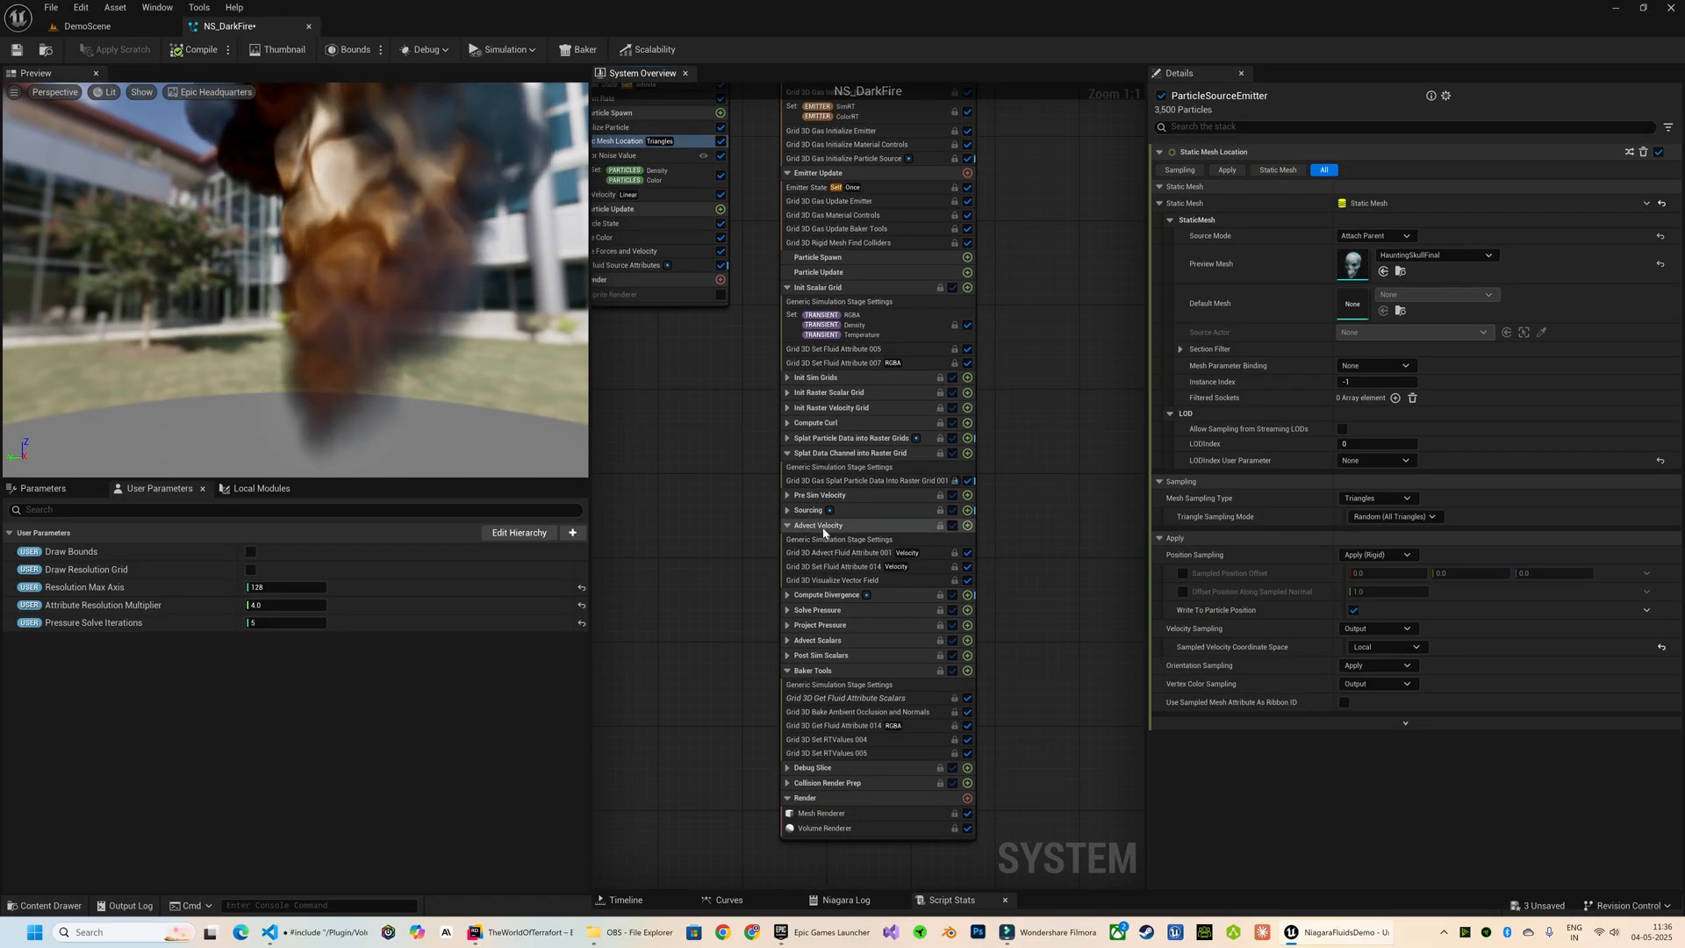
Step: Set the velocity advection Dissipation Rate to 2.0 in Grid 3D Advect Fluid Attribute 001
click(849, 551)
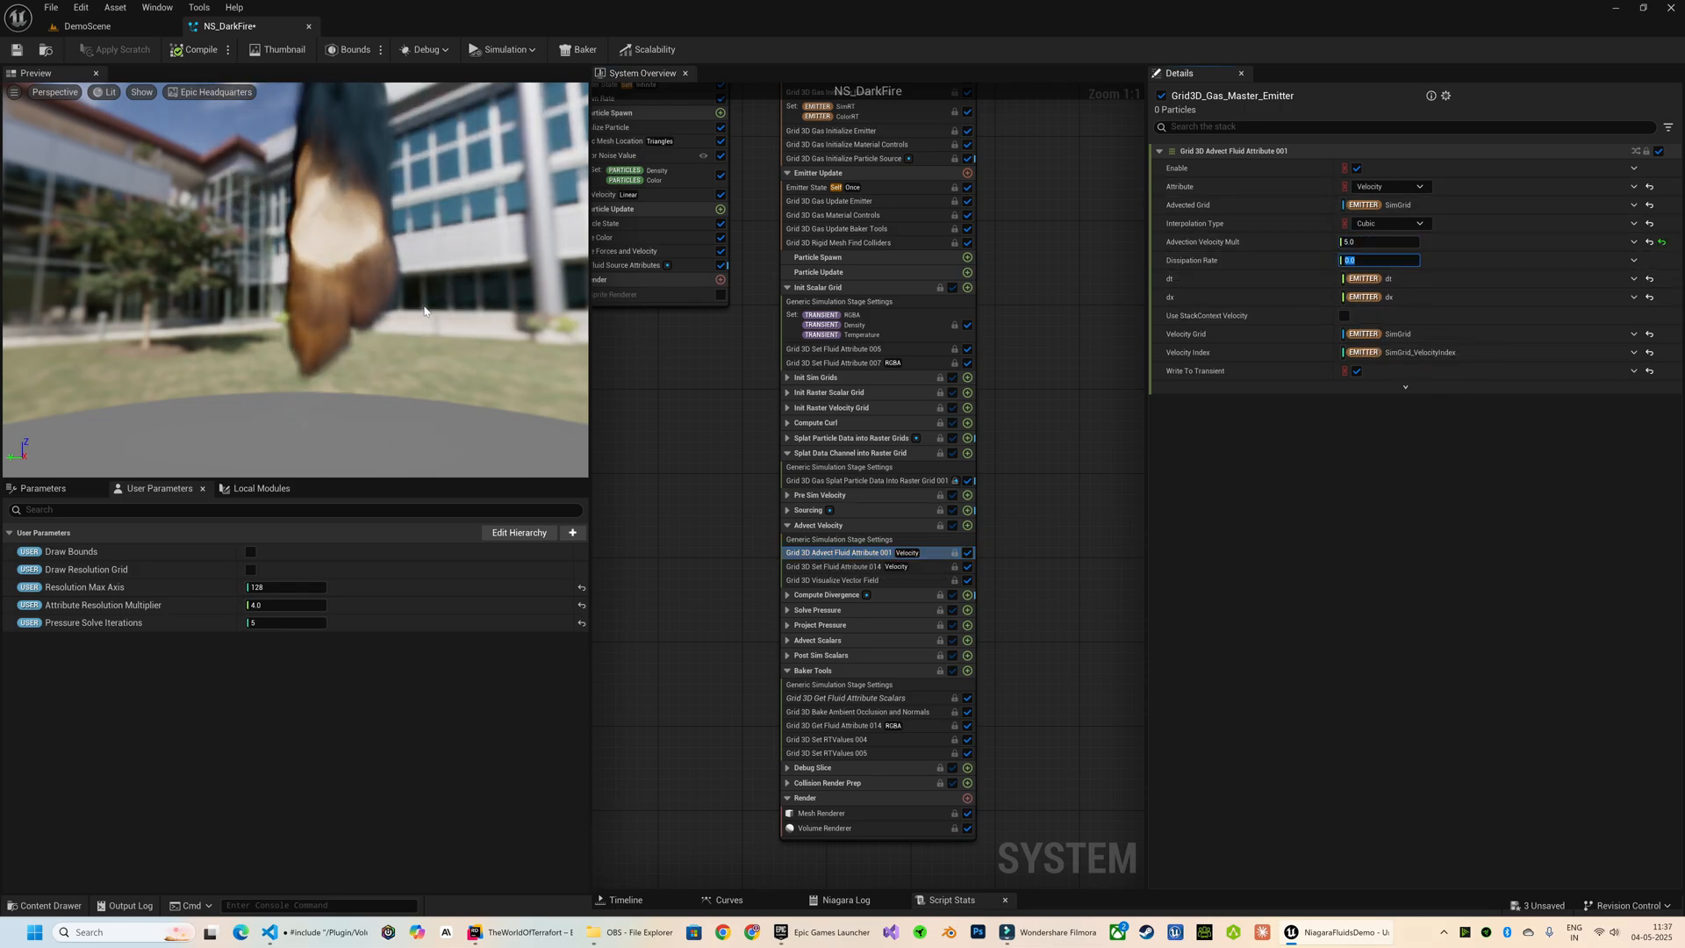
text(2.0)
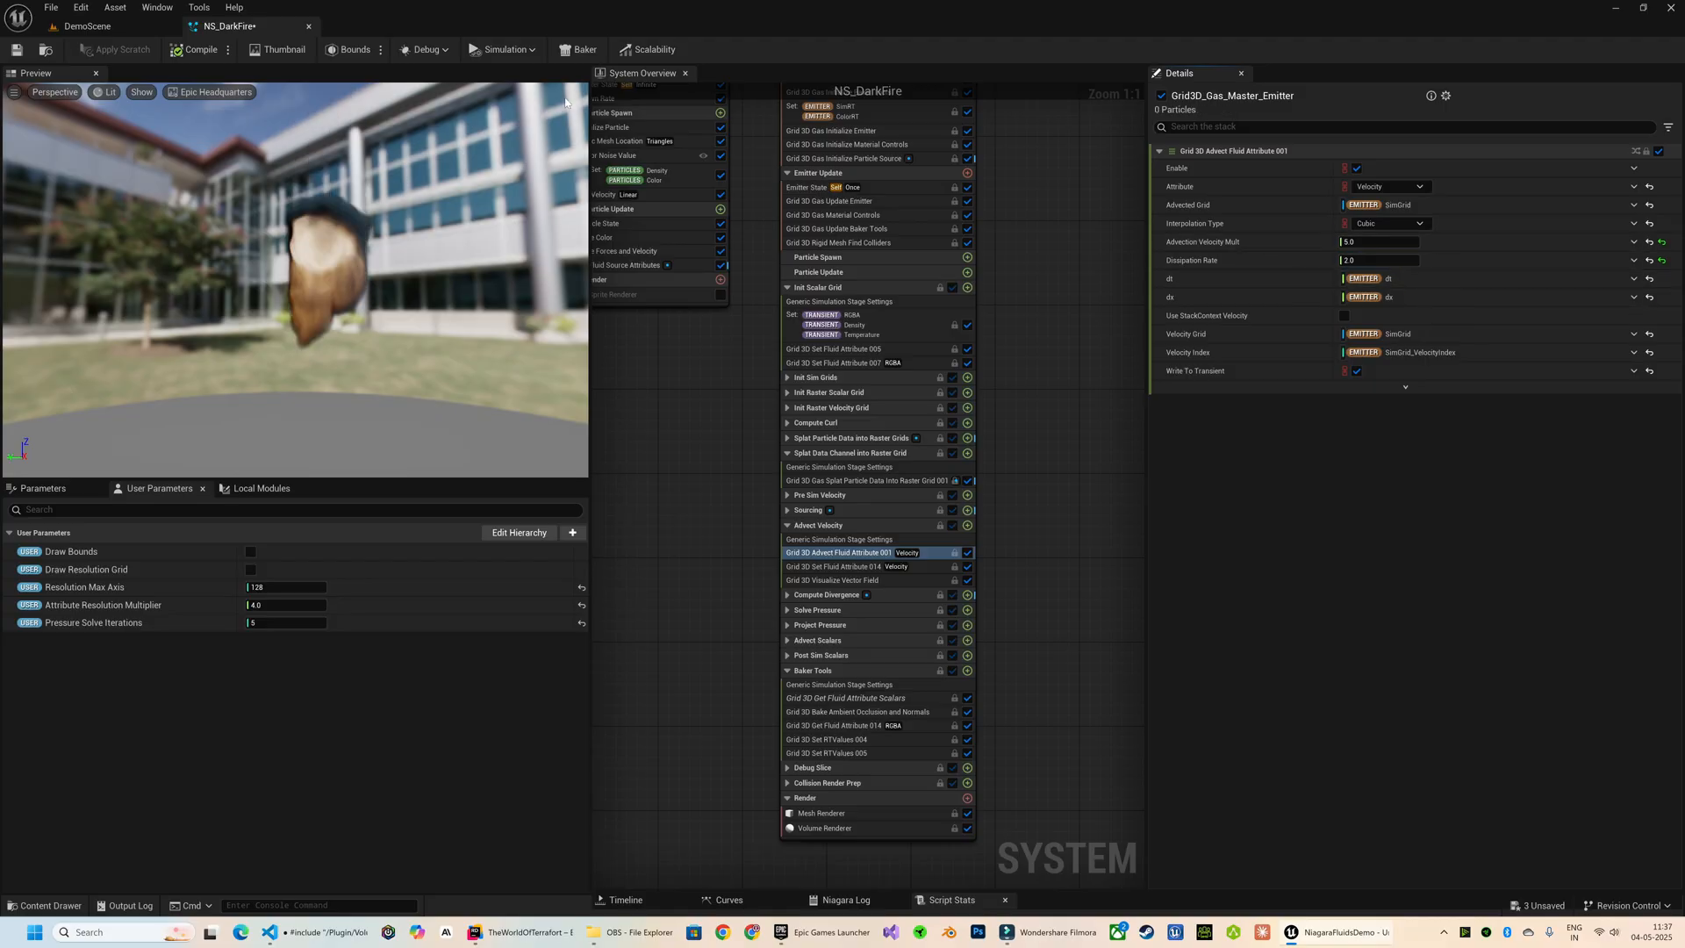
right_click(851, 437)
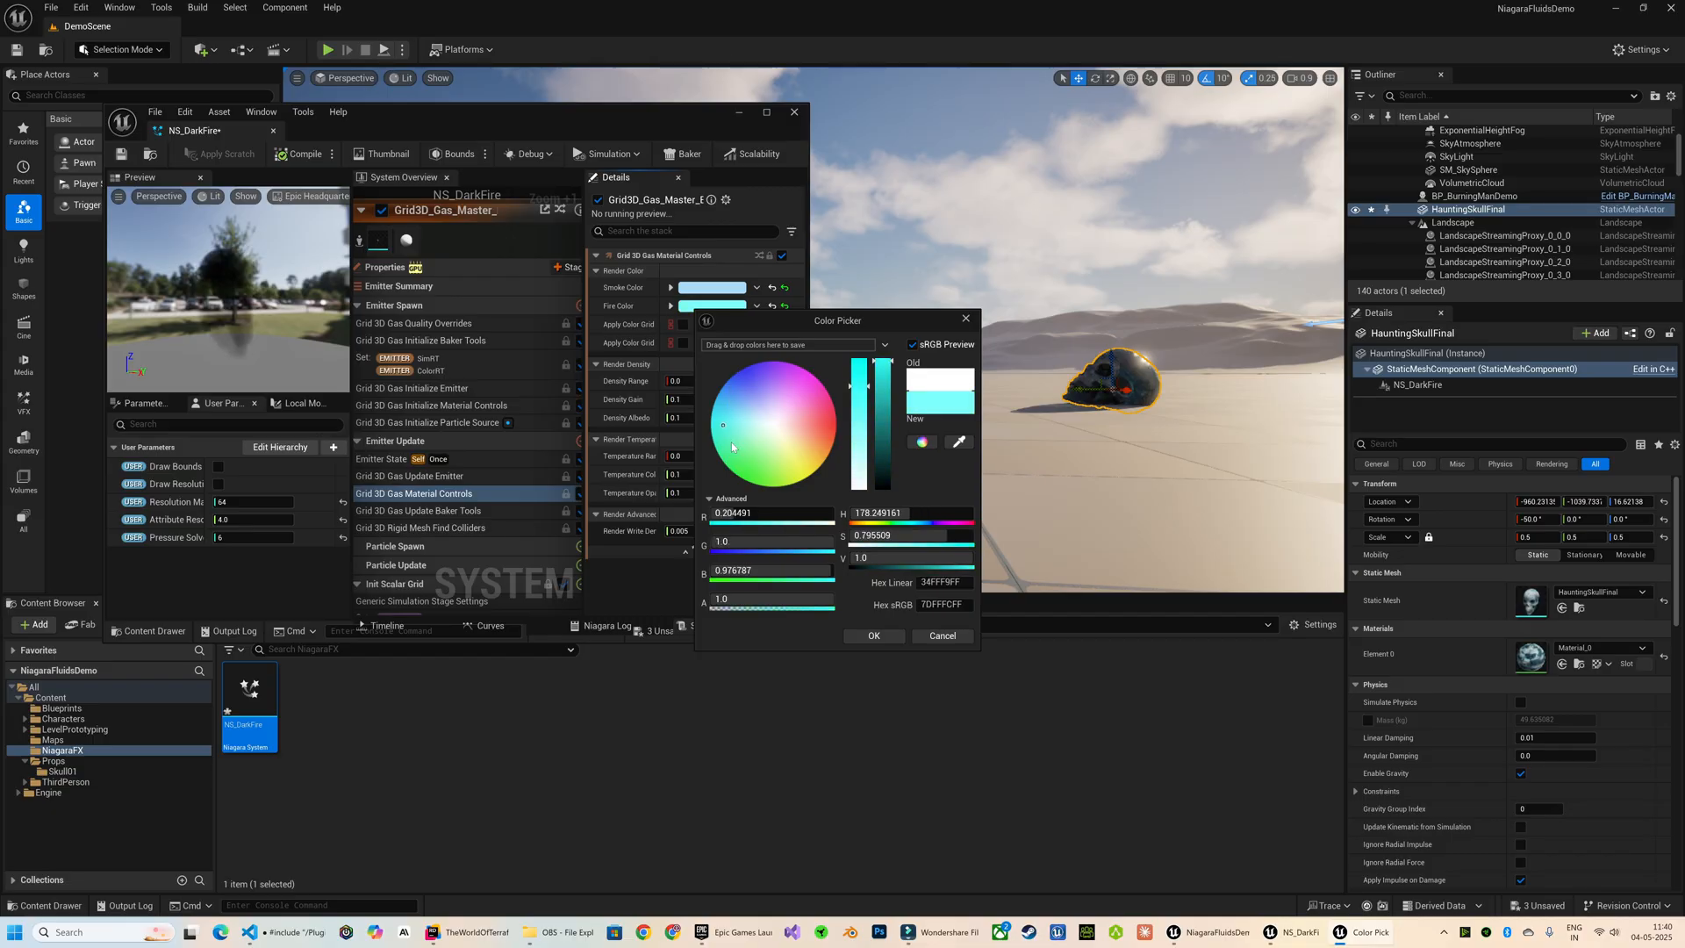
Step: Pick a warmer orange for the Smoke and Fire colours
click(753, 384)
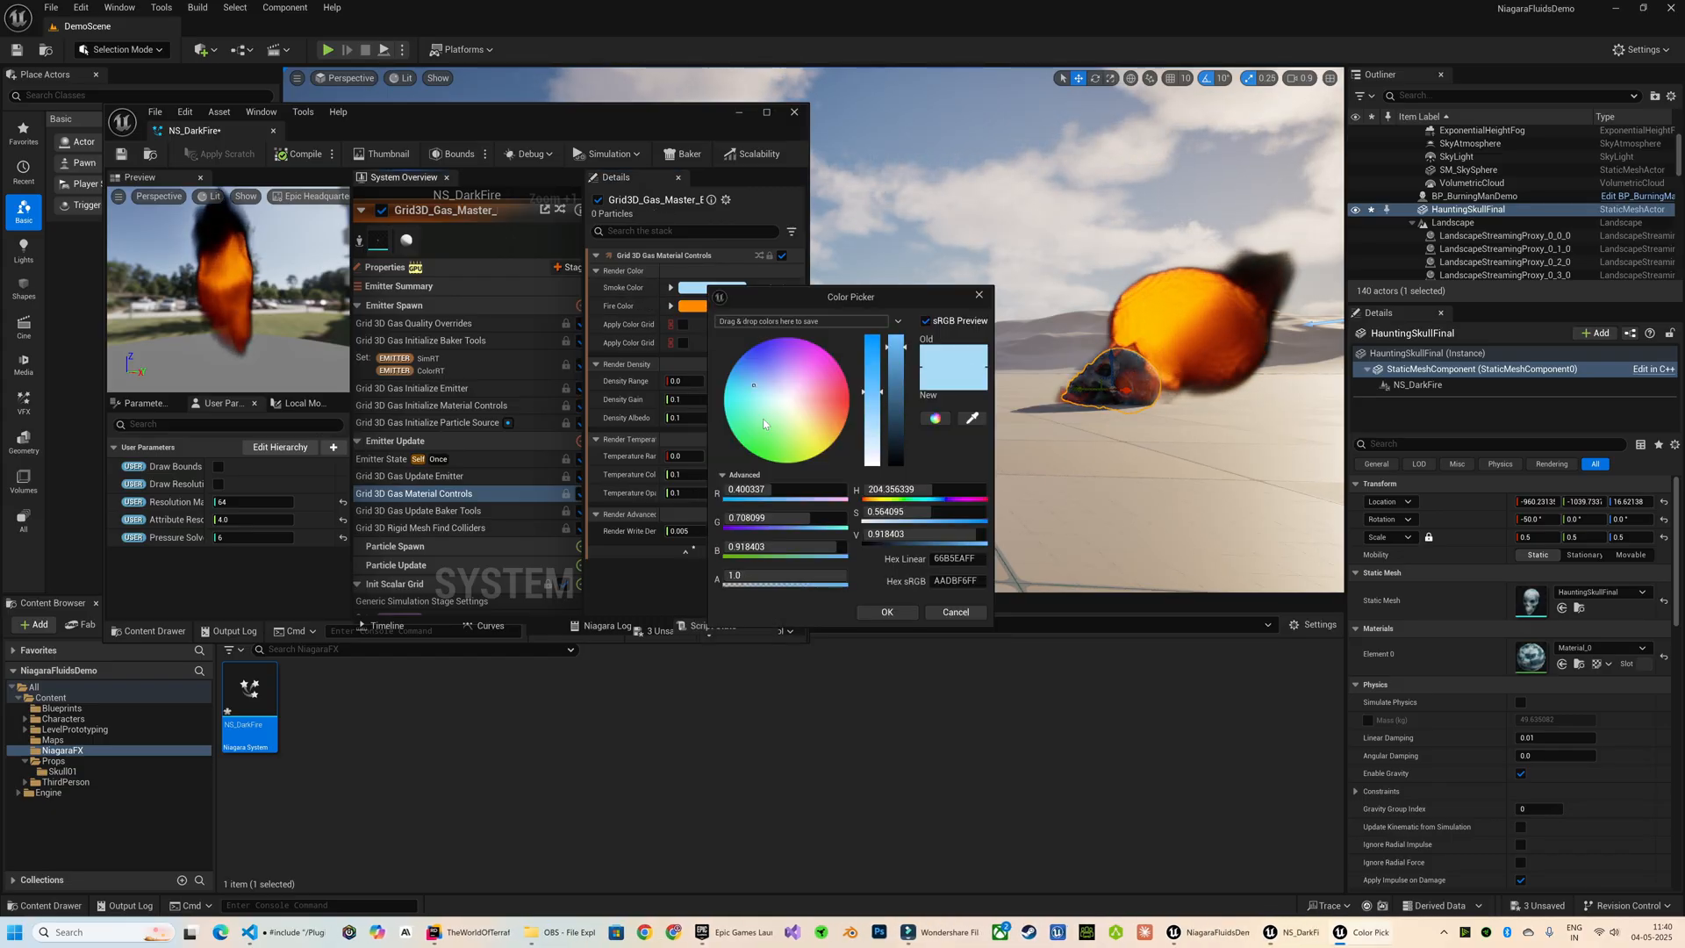
click(886, 611)
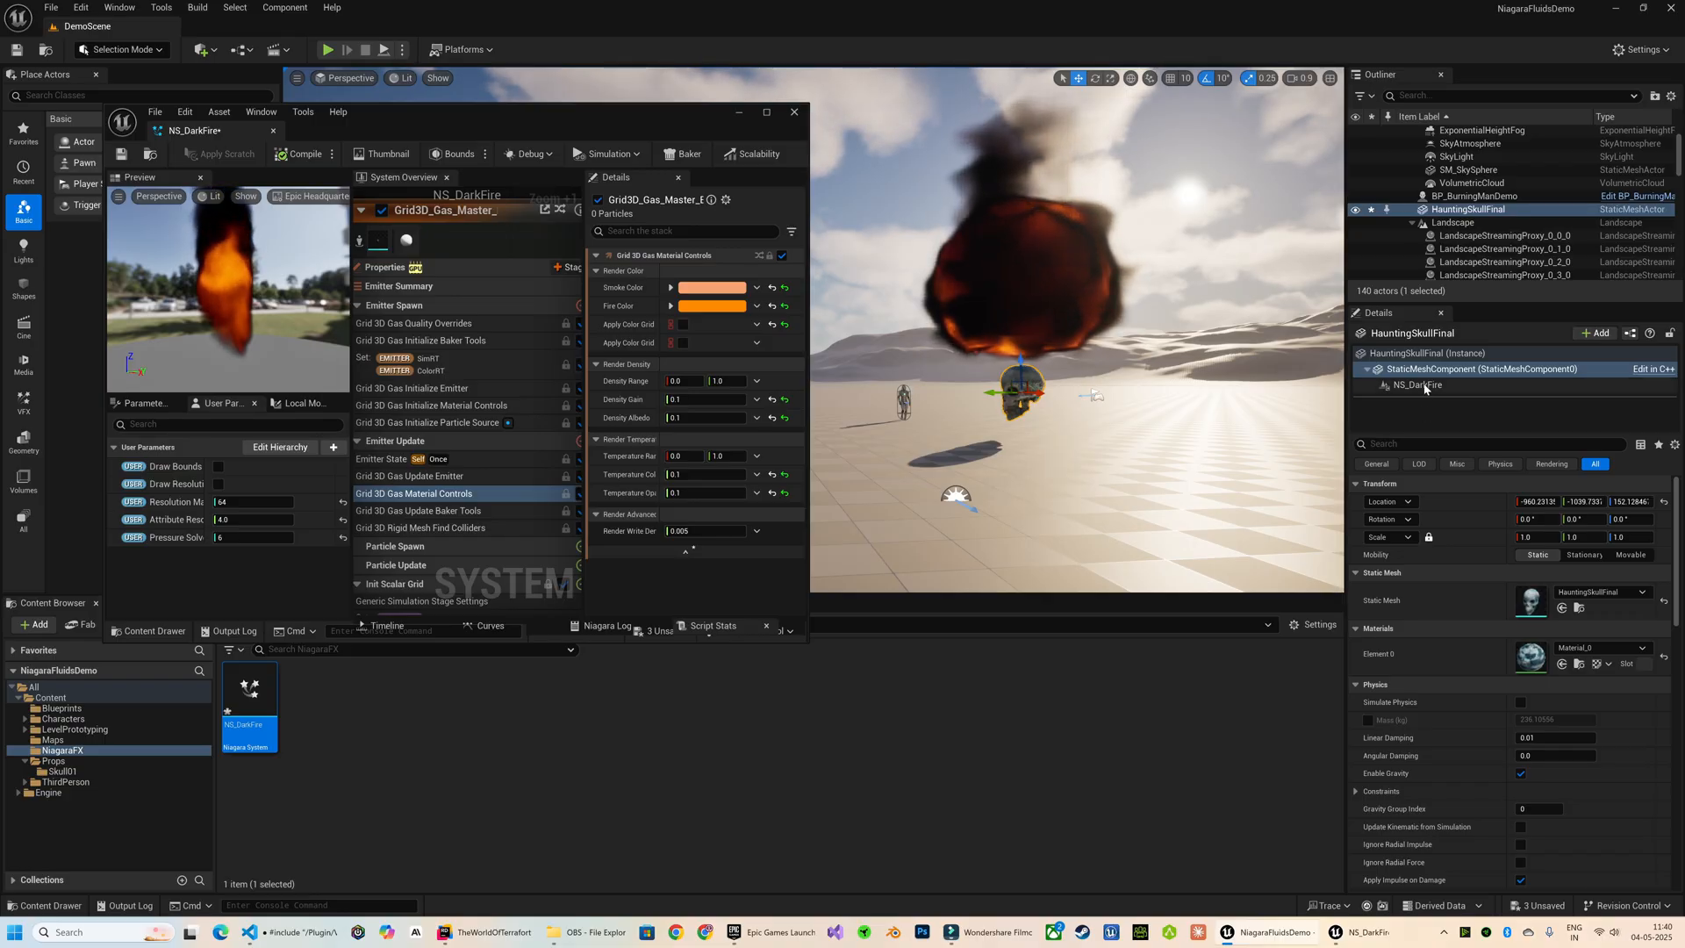
Step: Drag NS_DarkFire onto HauntingSkullFinal's StaticMeshComponent and set Resolution Max Axis to 128
drag(248, 688, 472, 704)
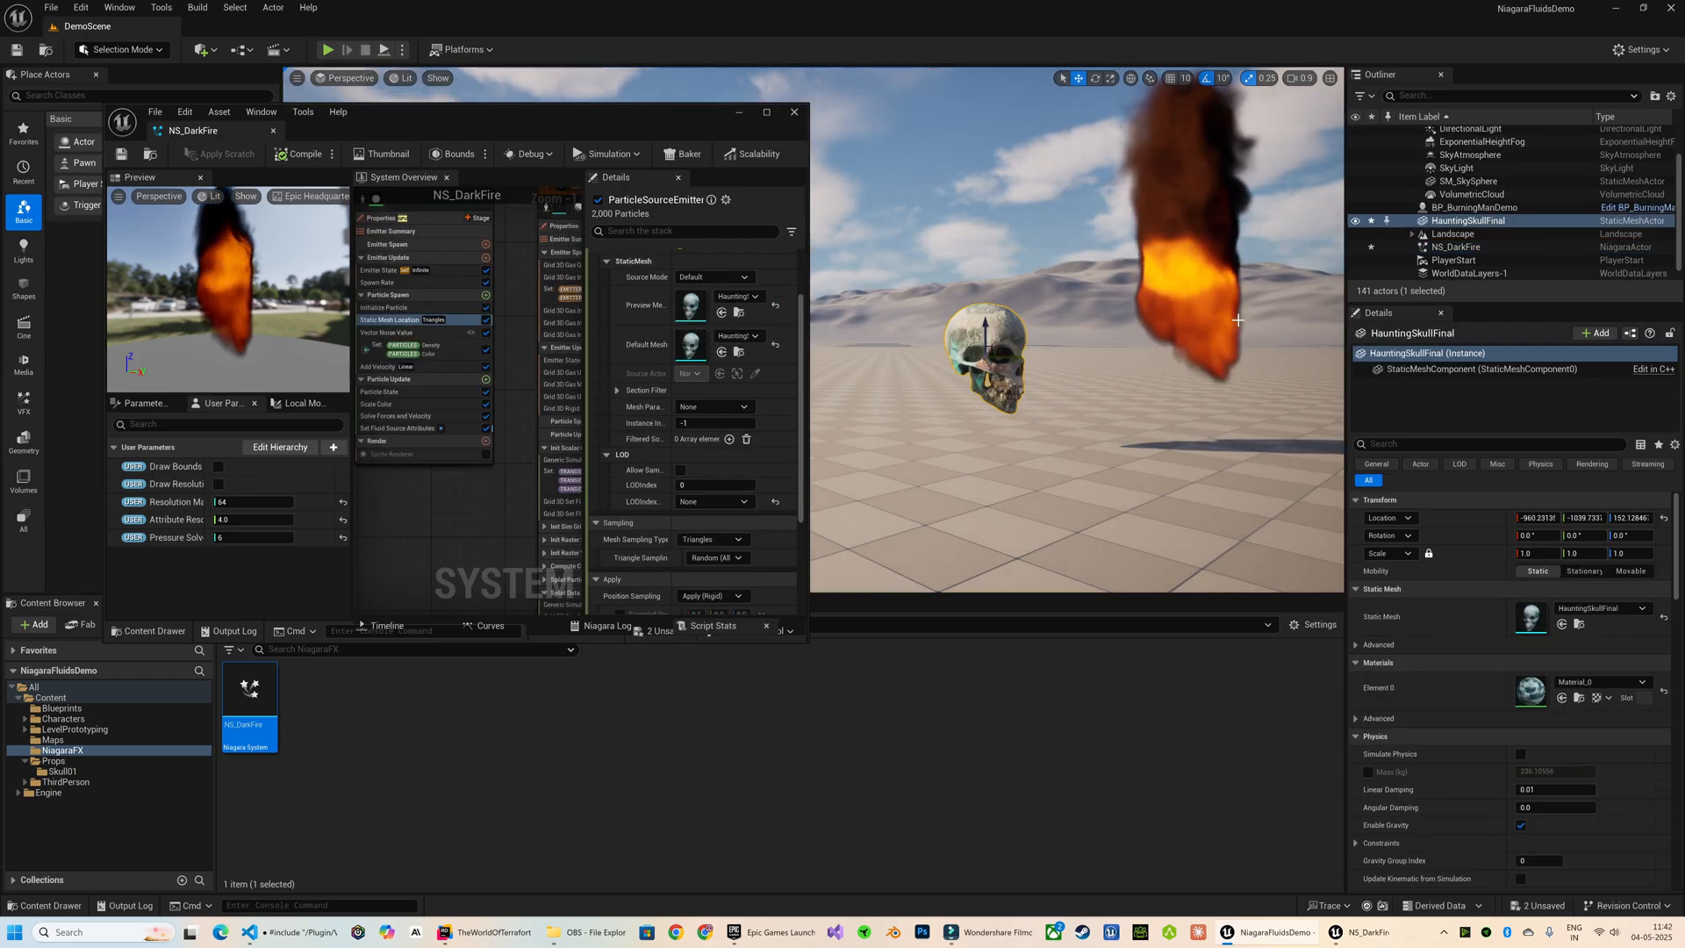
click(1597, 334)
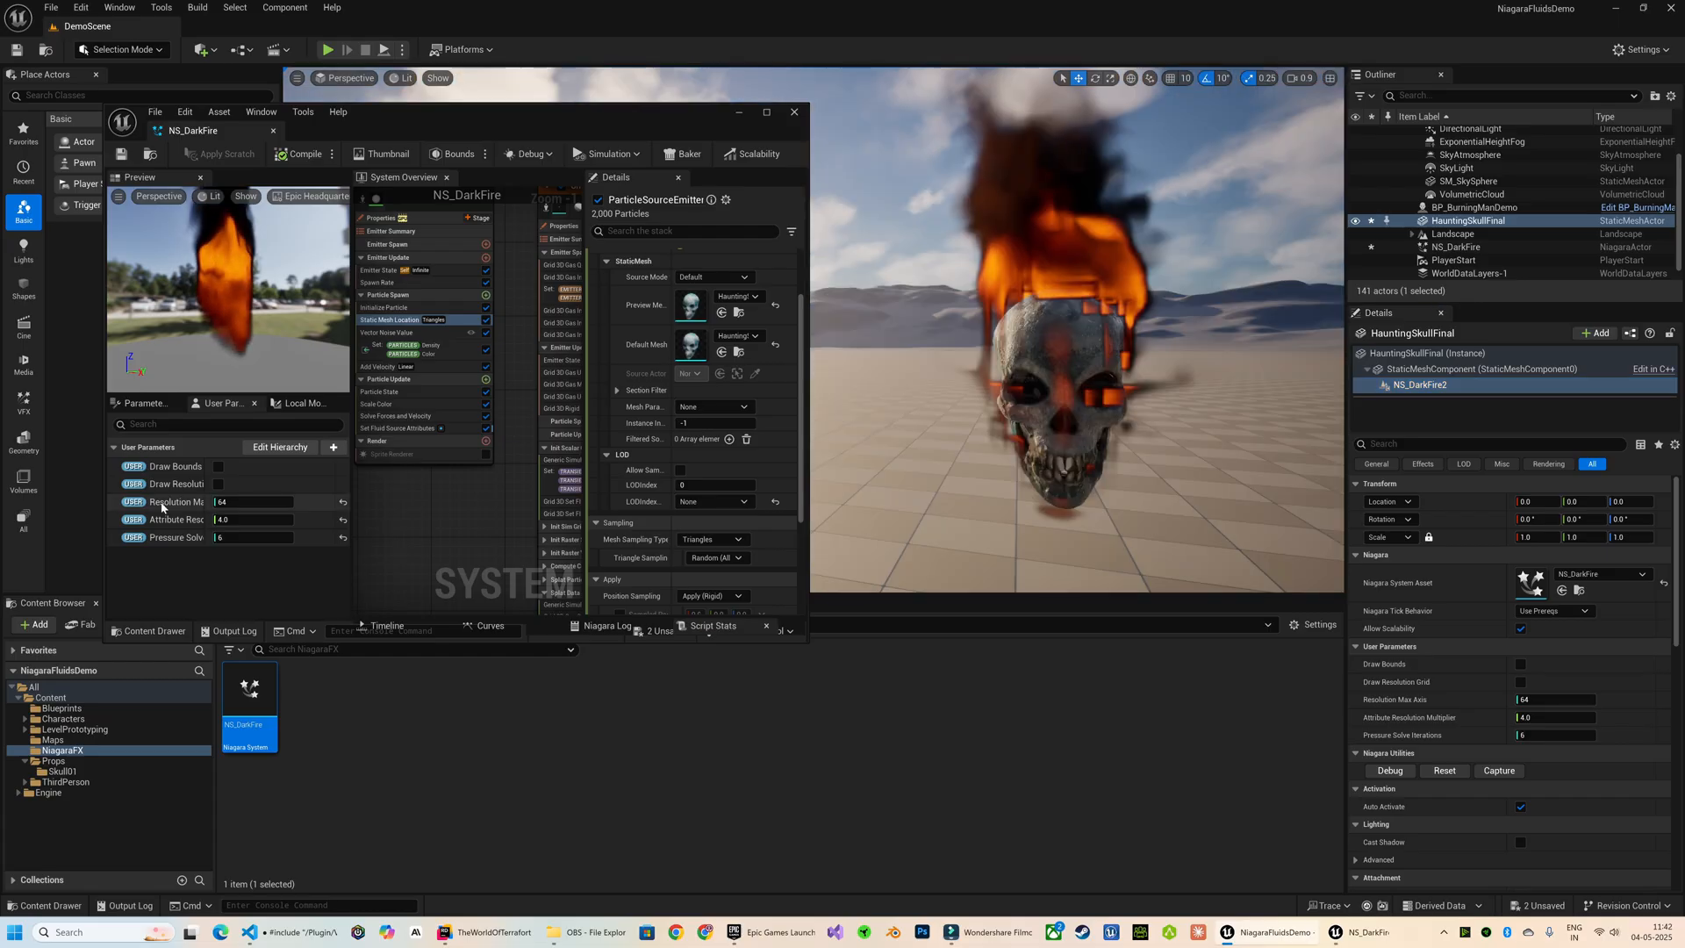
text(128)
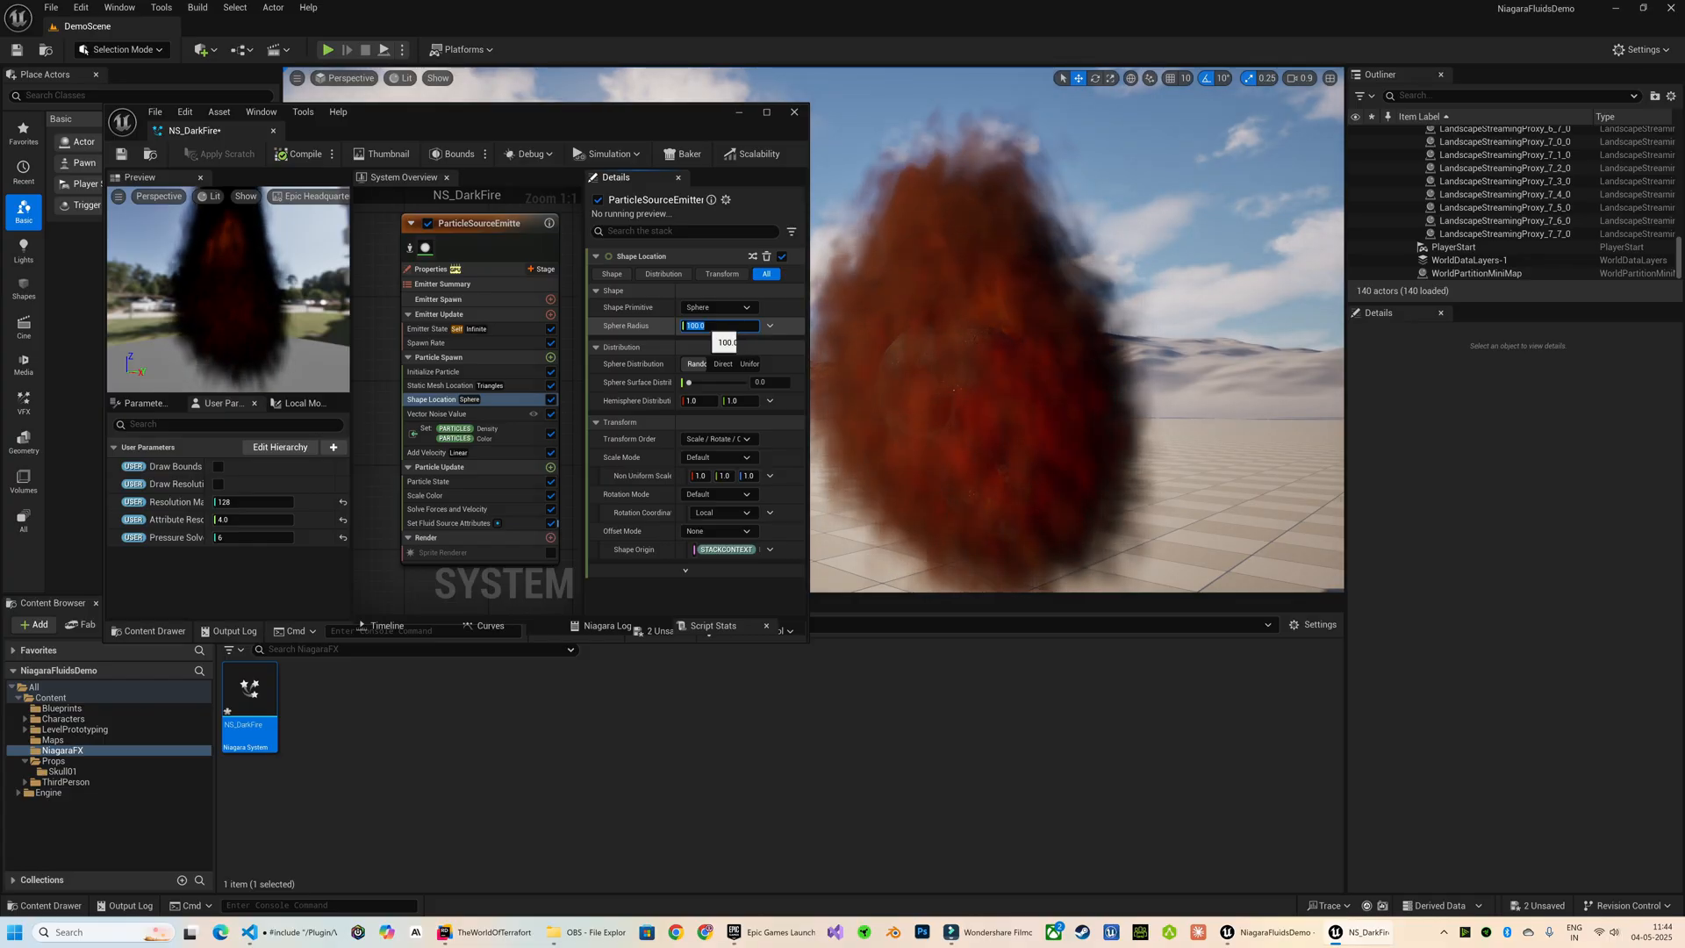
Step: Lower the sphere radius to 5.0 and set Density Scale and Density Radius Scale to 0.1
text(5.0)
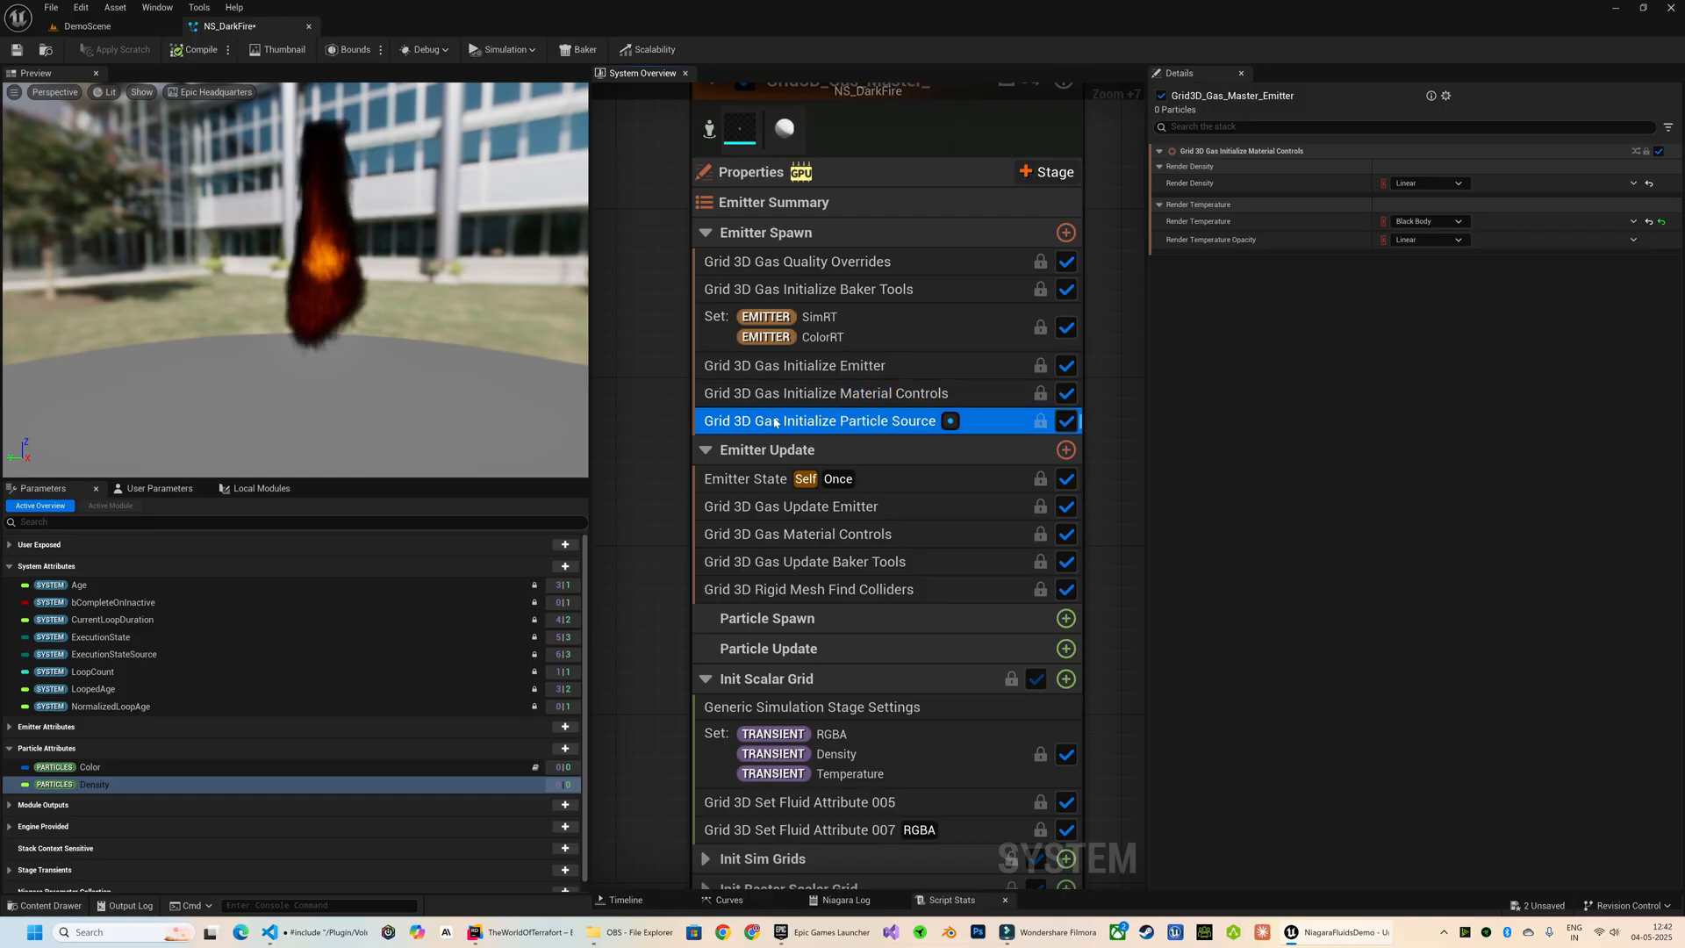
click(818, 422)
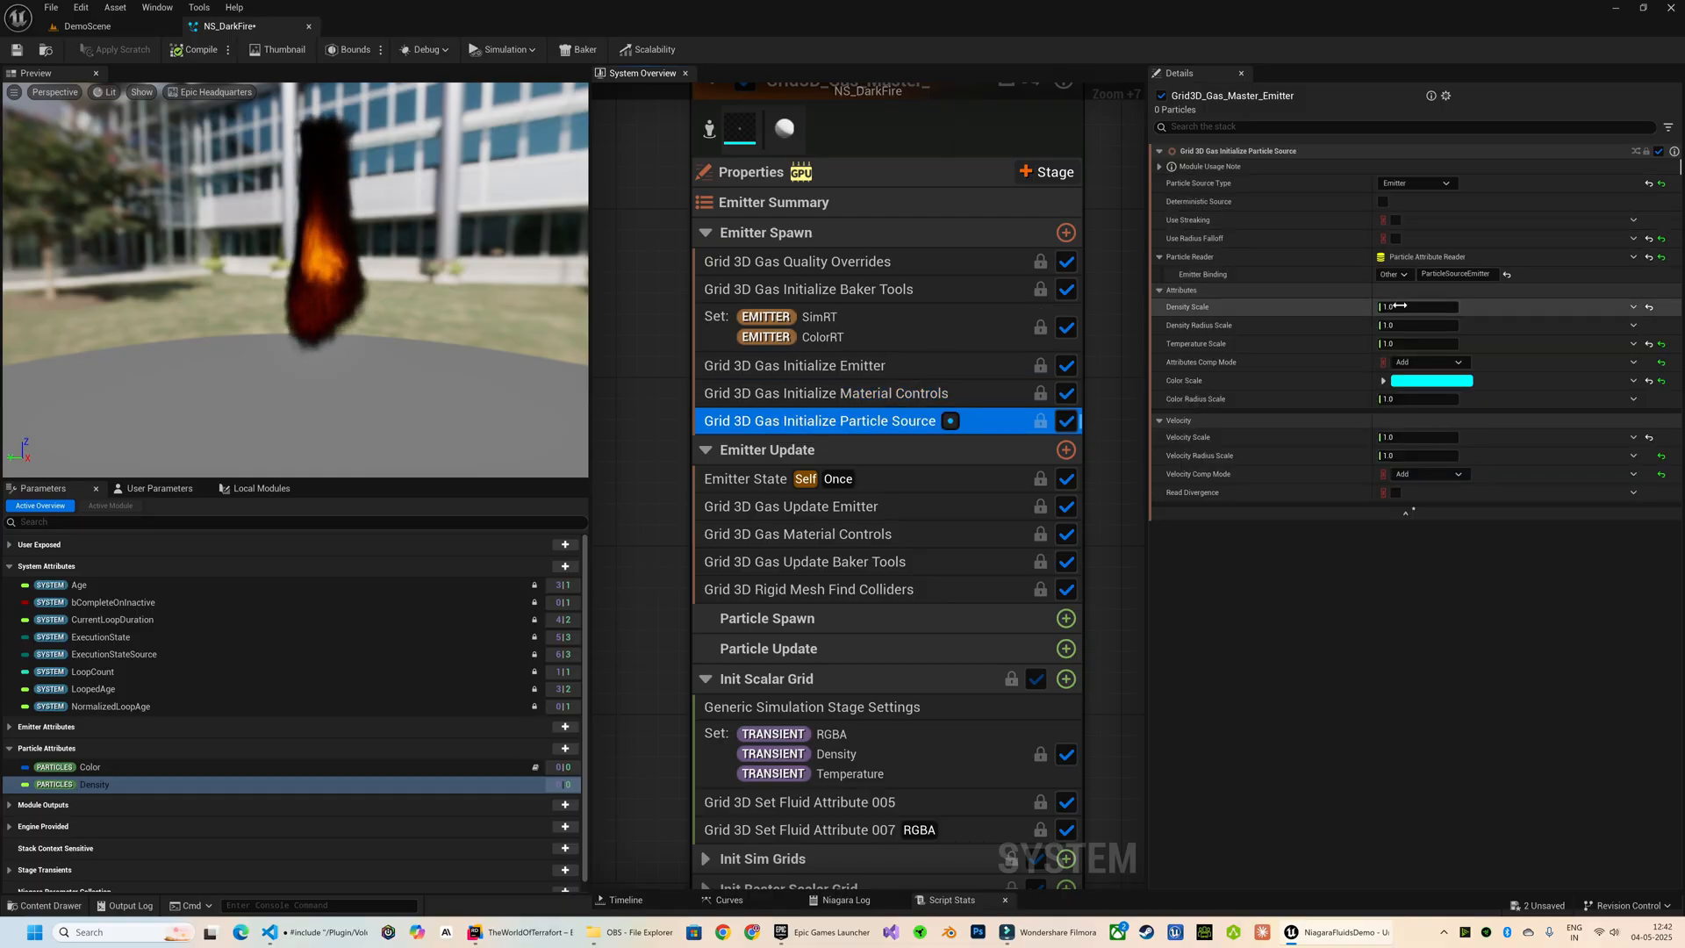
text(0.1)
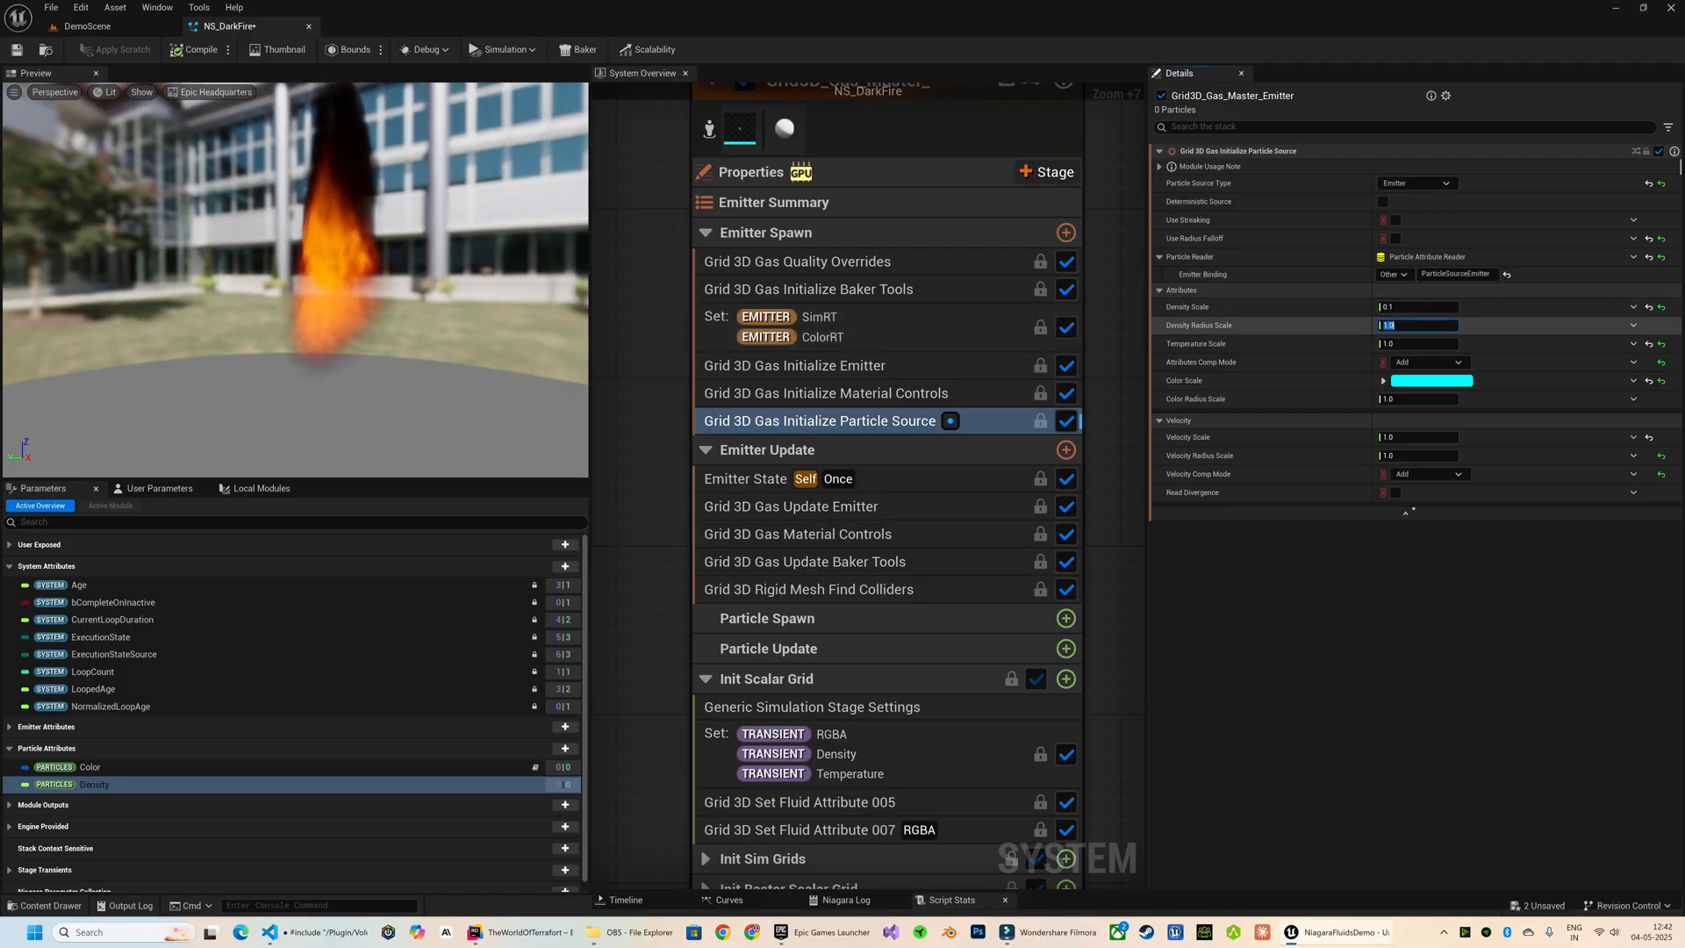
text(0.1)
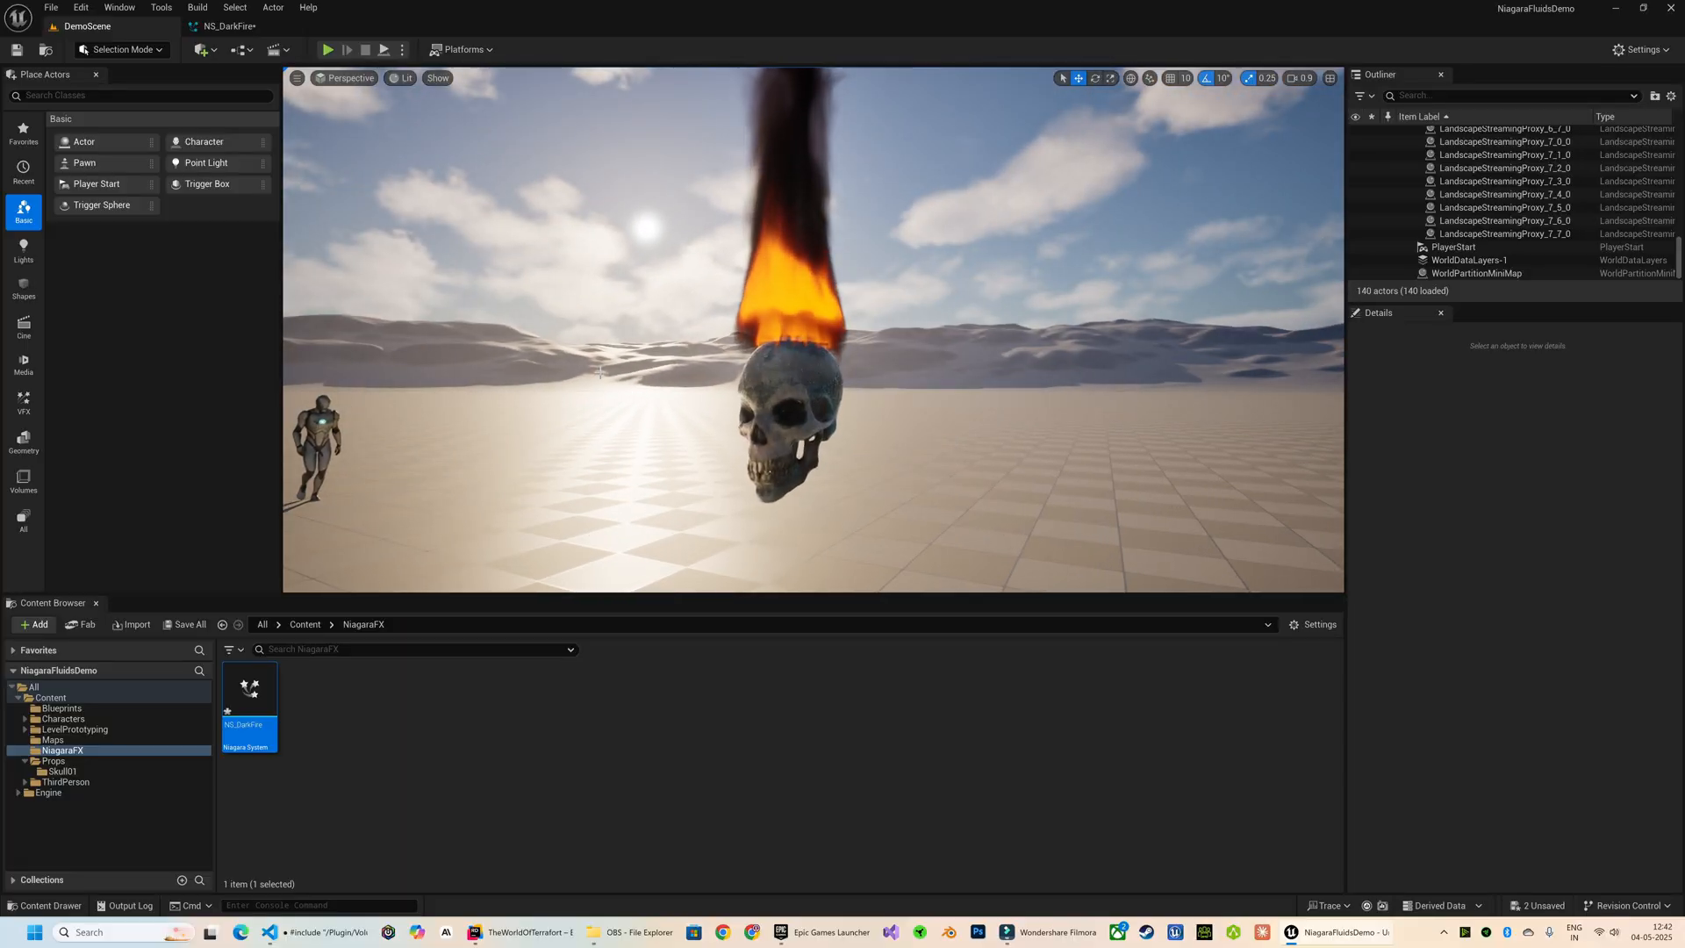
Step: Reopen NS_DarkFire and set Temperature Color Gain to 1.0, then edit Temperature Opacity Gain
double_click(249, 688)
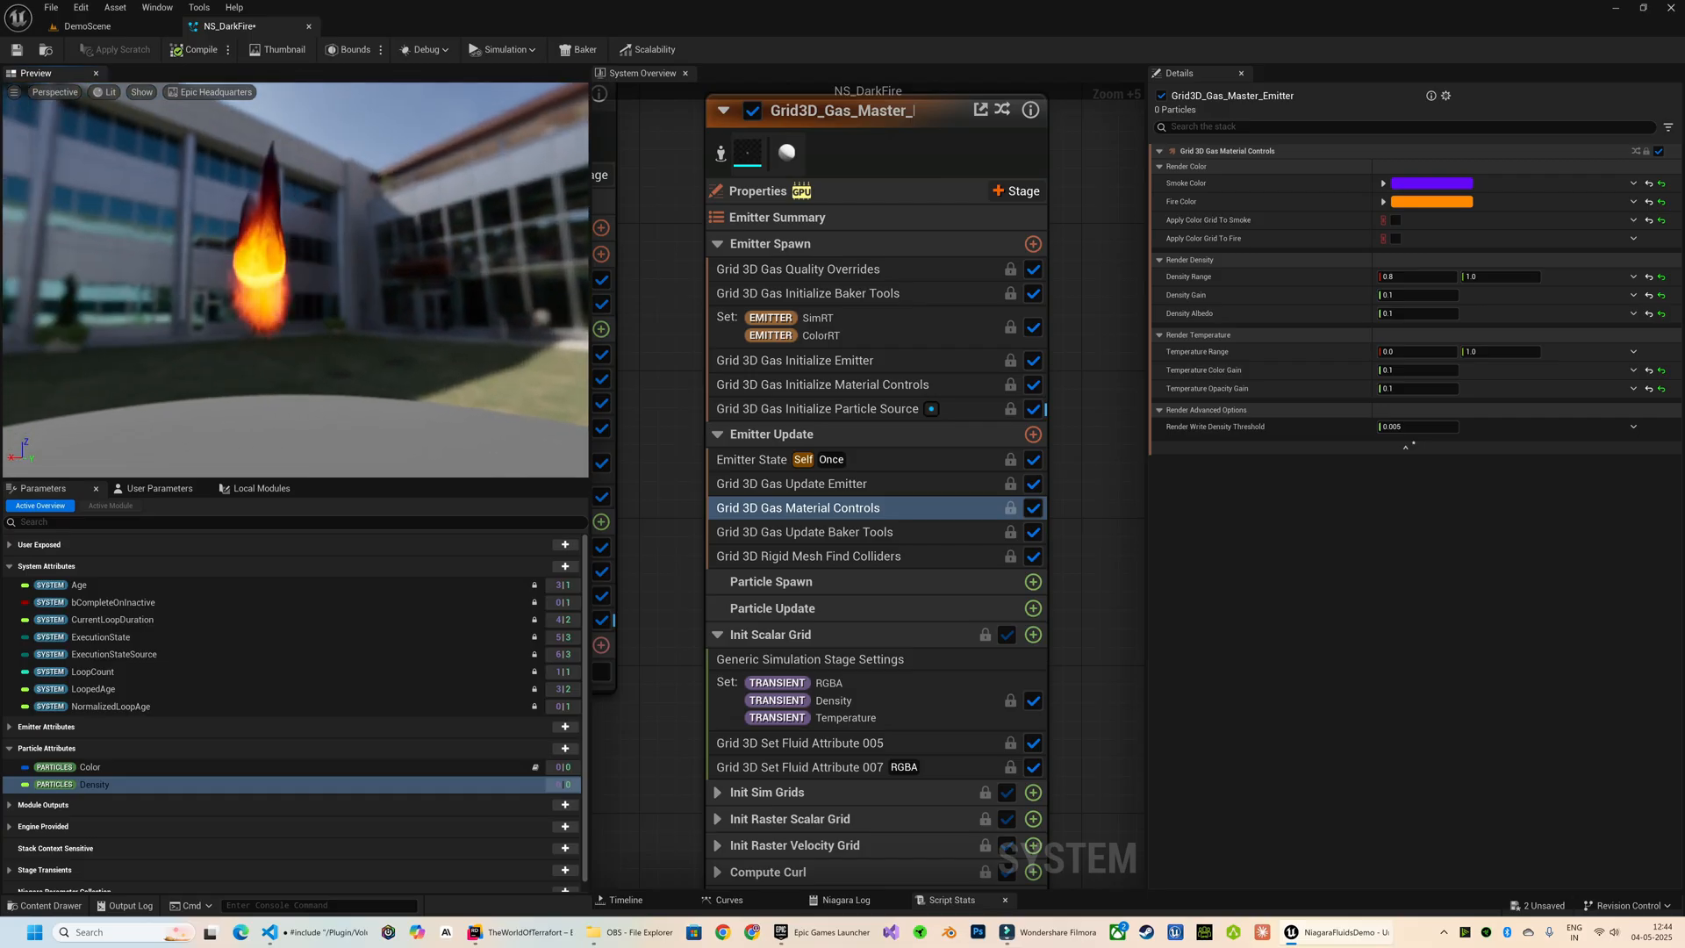
click(1415, 351)
text(1)
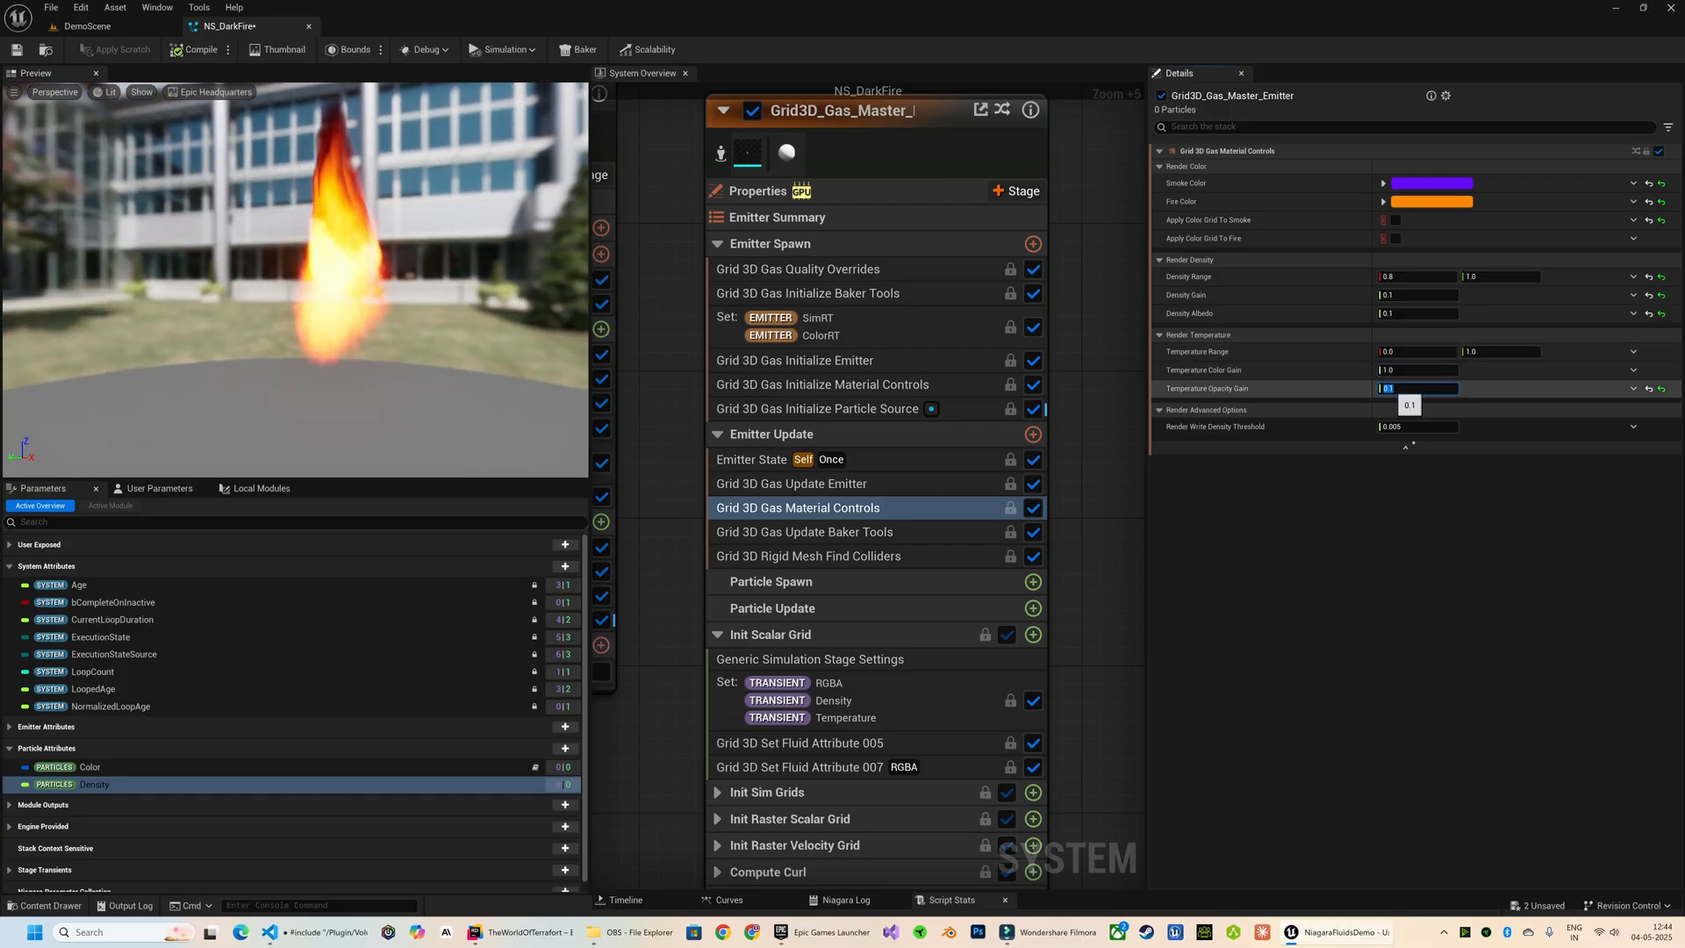
click(1432, 200)
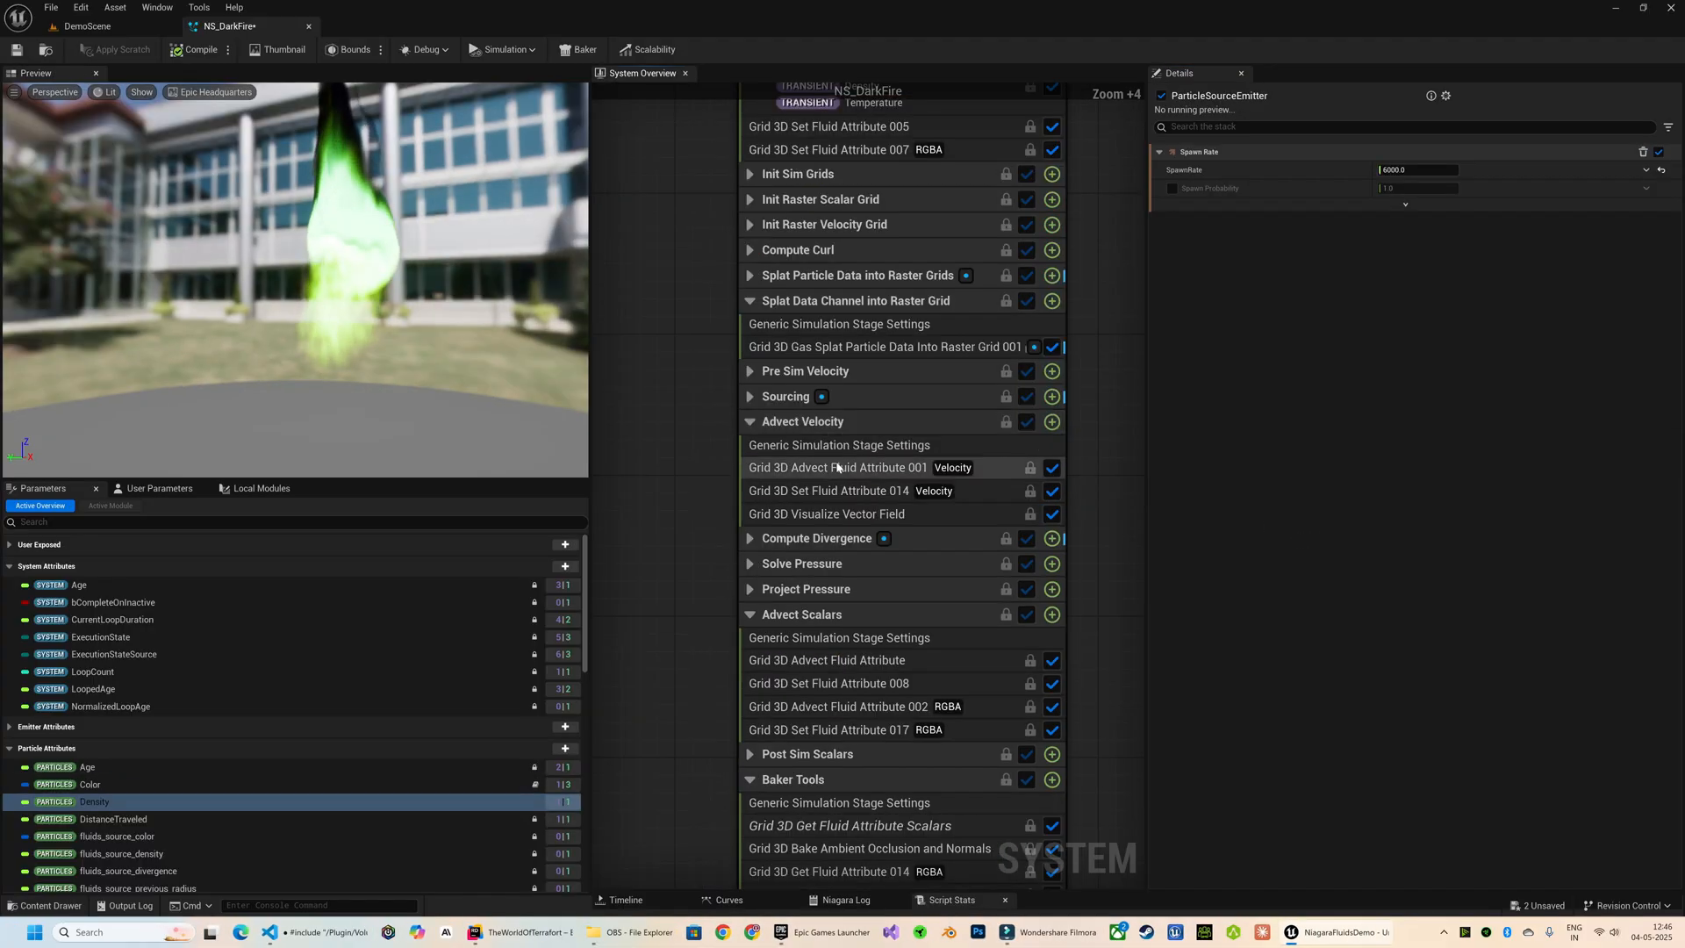
Step: Set Advection Velocity Mult to 1.0 and move to the gas material colour settings
click(838, 467)
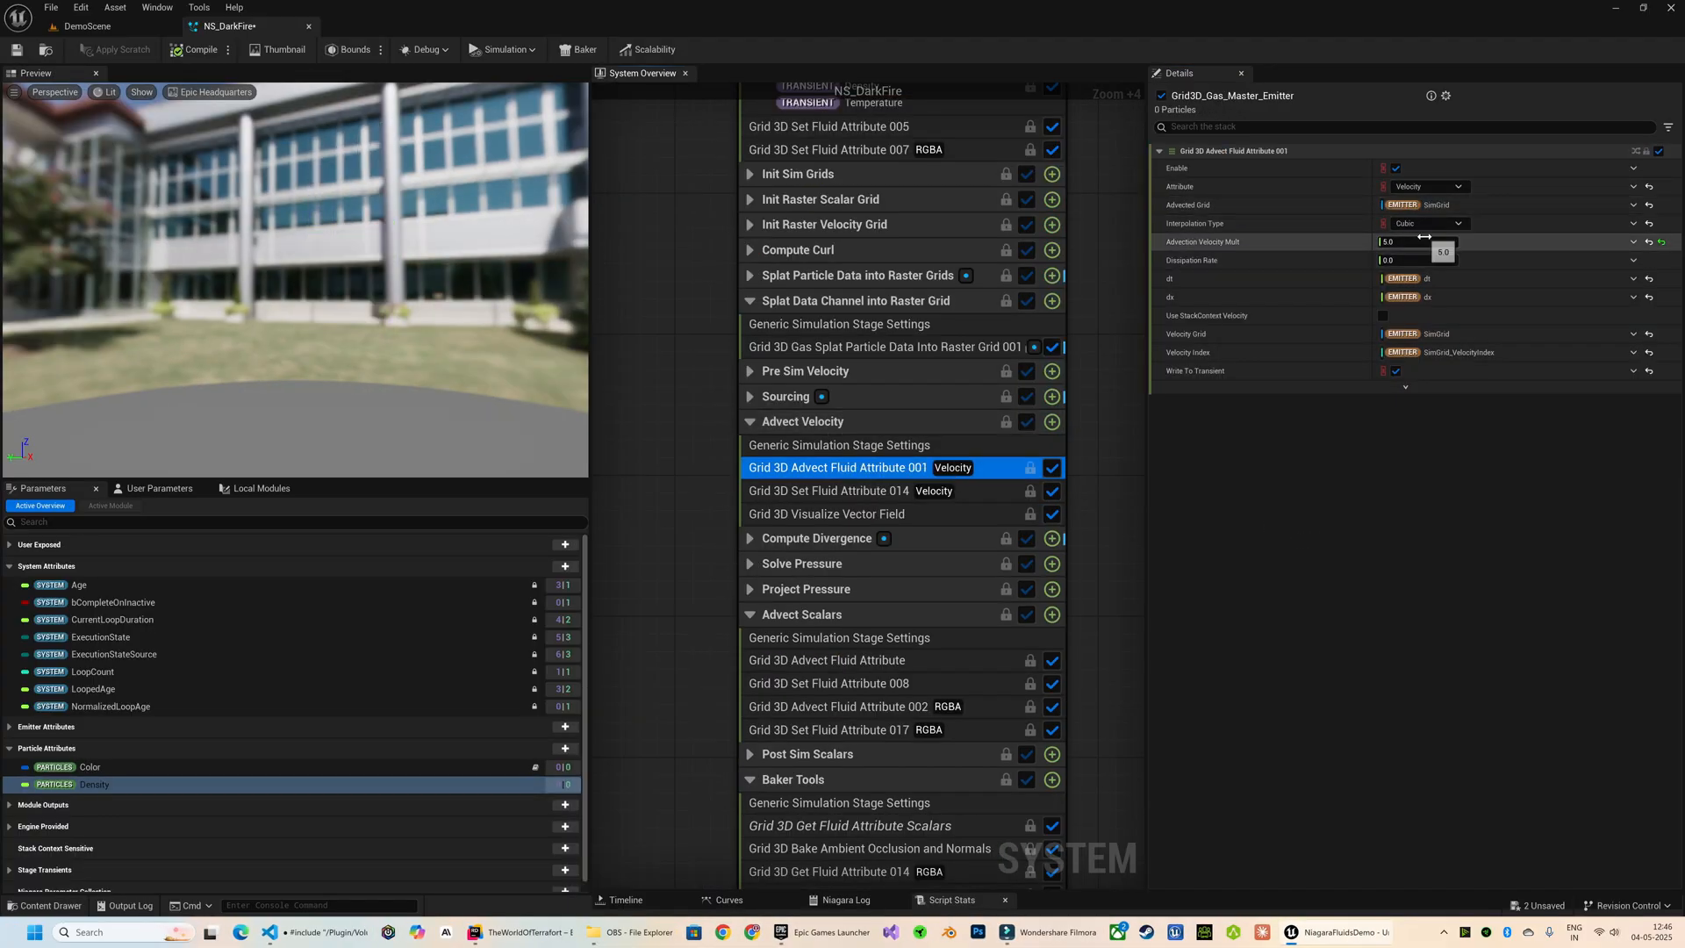
text(1.0)
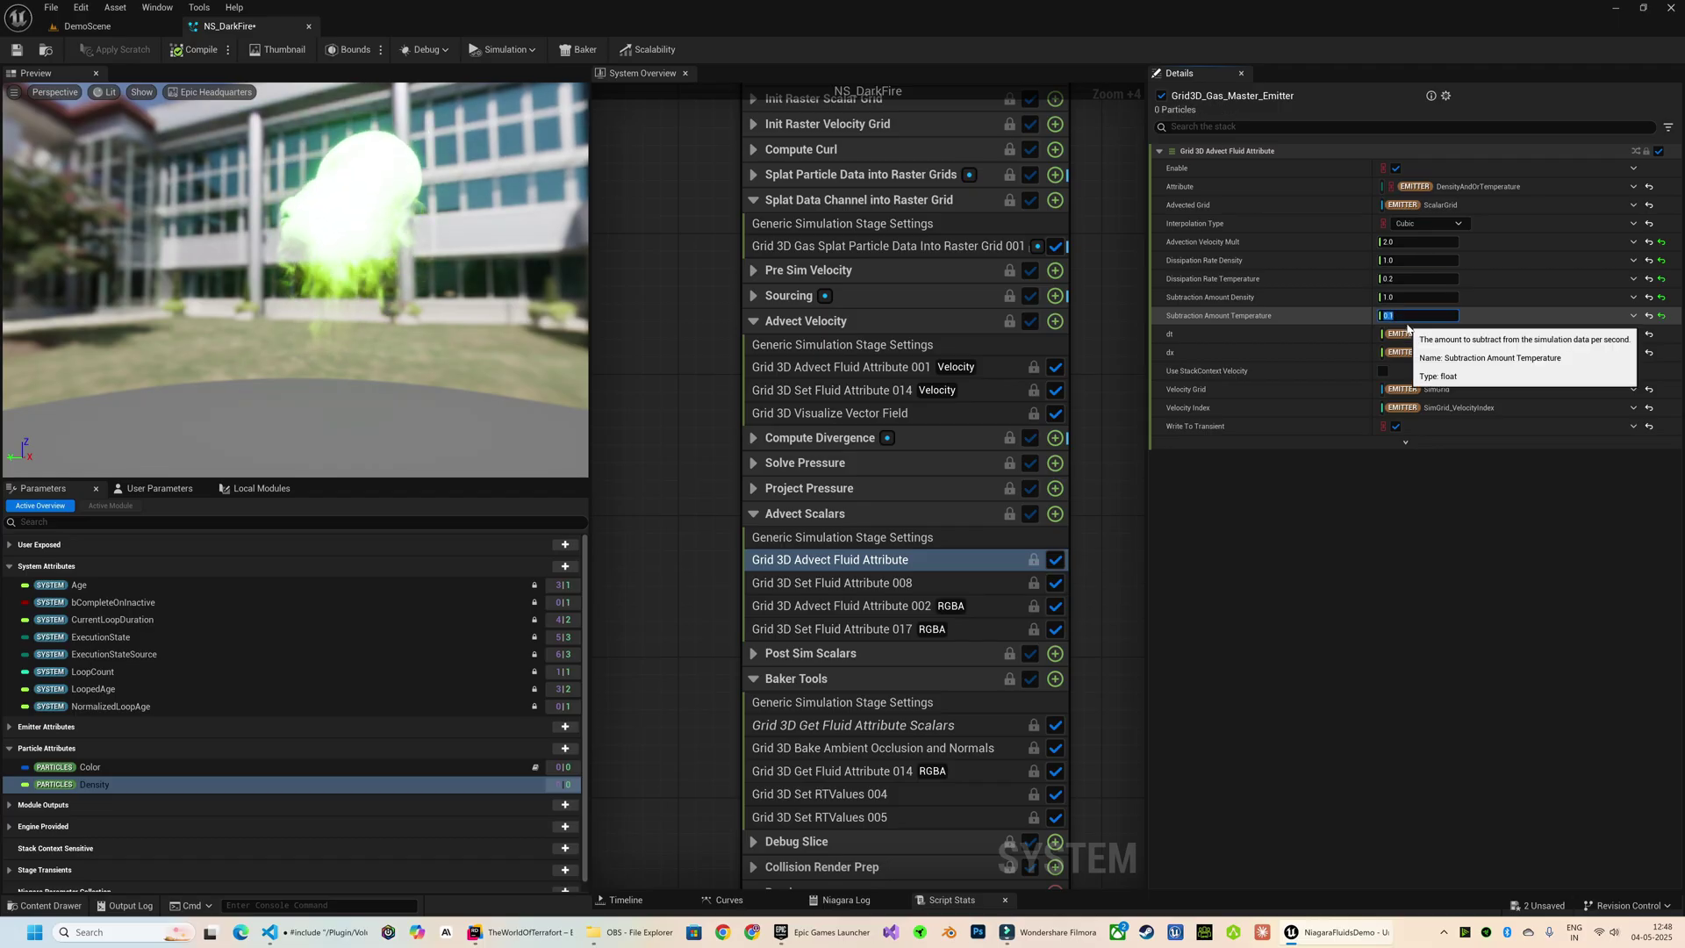
mouse_move(519, 276)
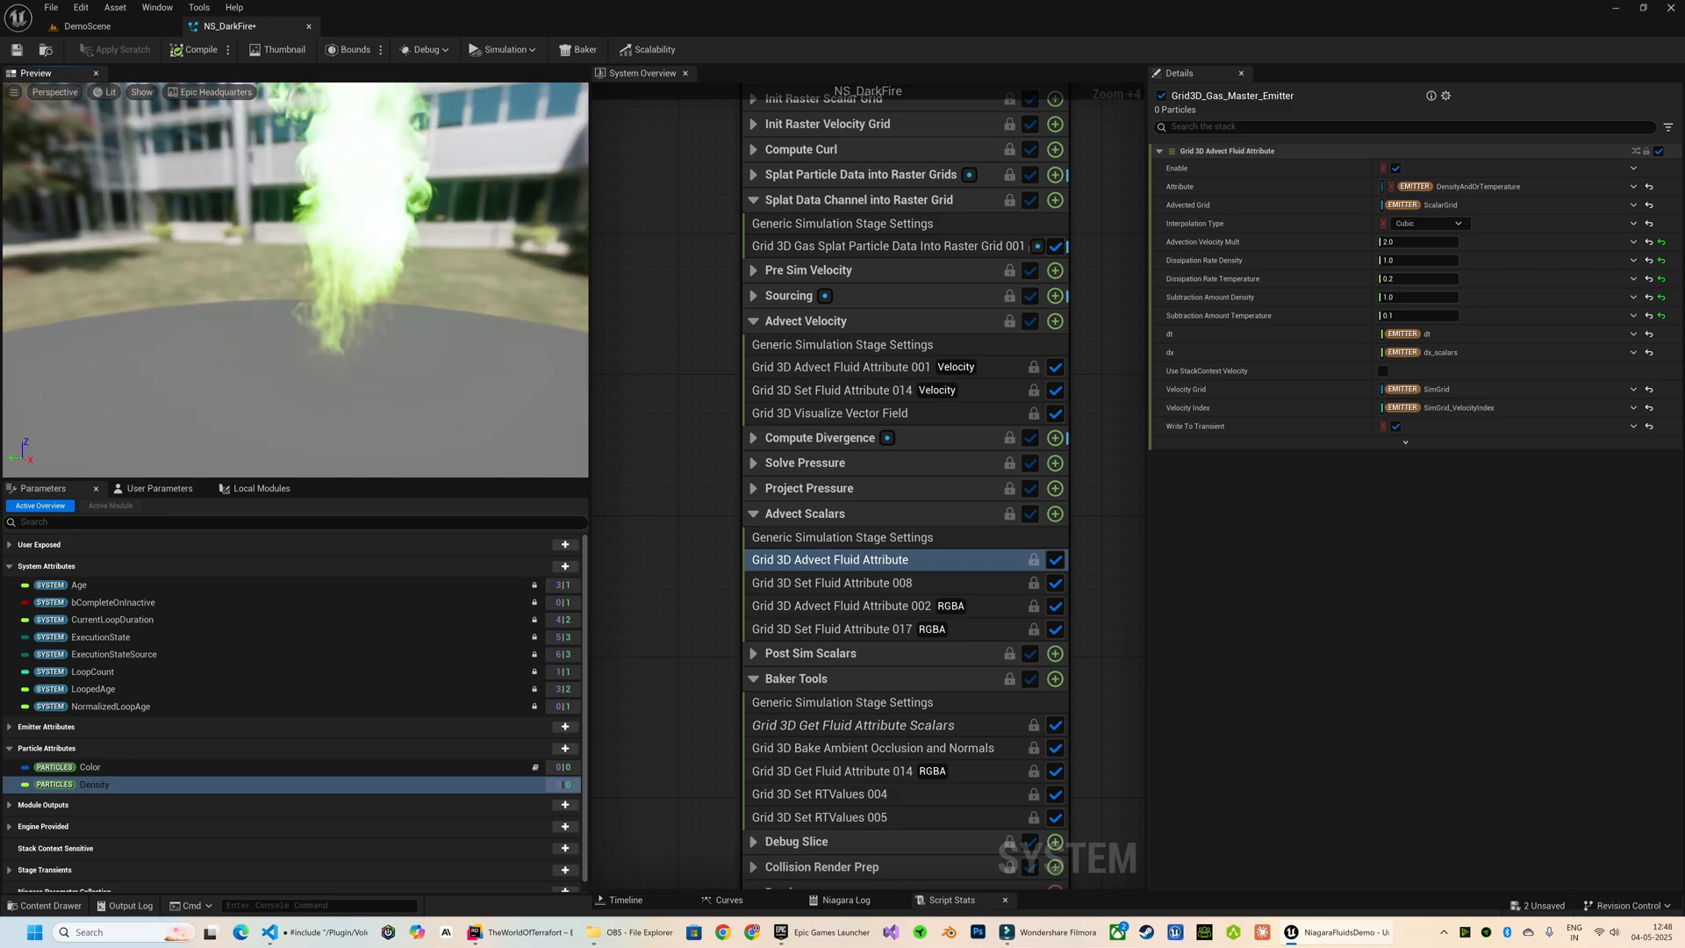
click(1413, 316)
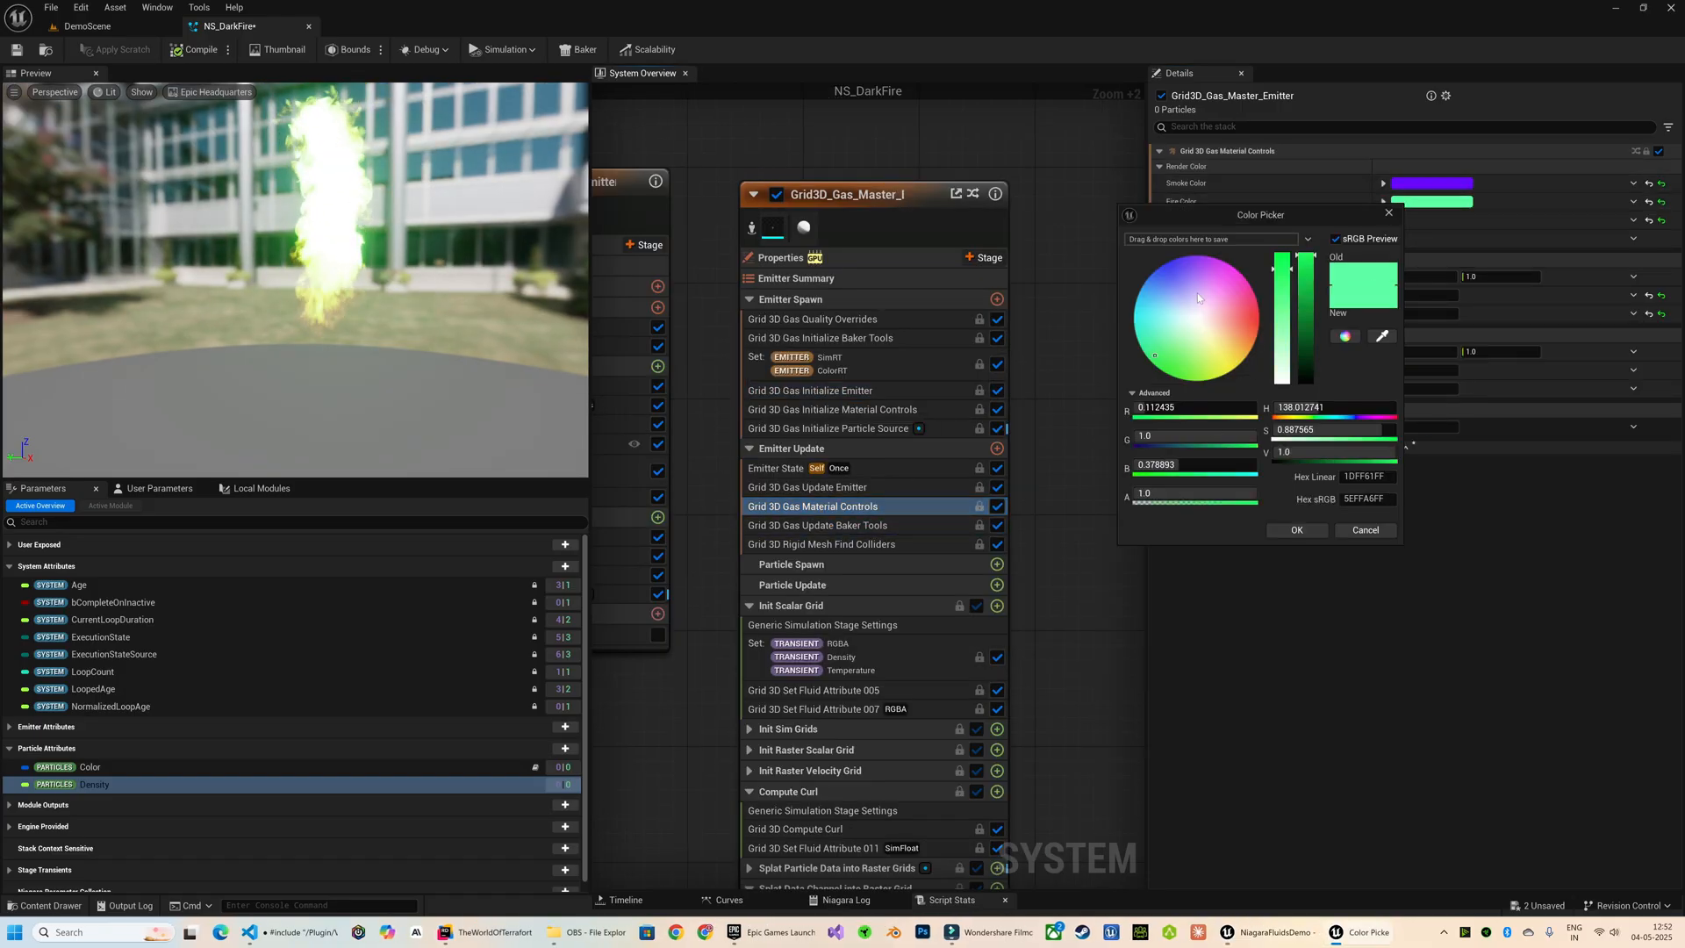
Step: Pick a green smoke colour, set Density Gain to 5.0 and adjust Temperature Opacity Gain
click(1194, 284)
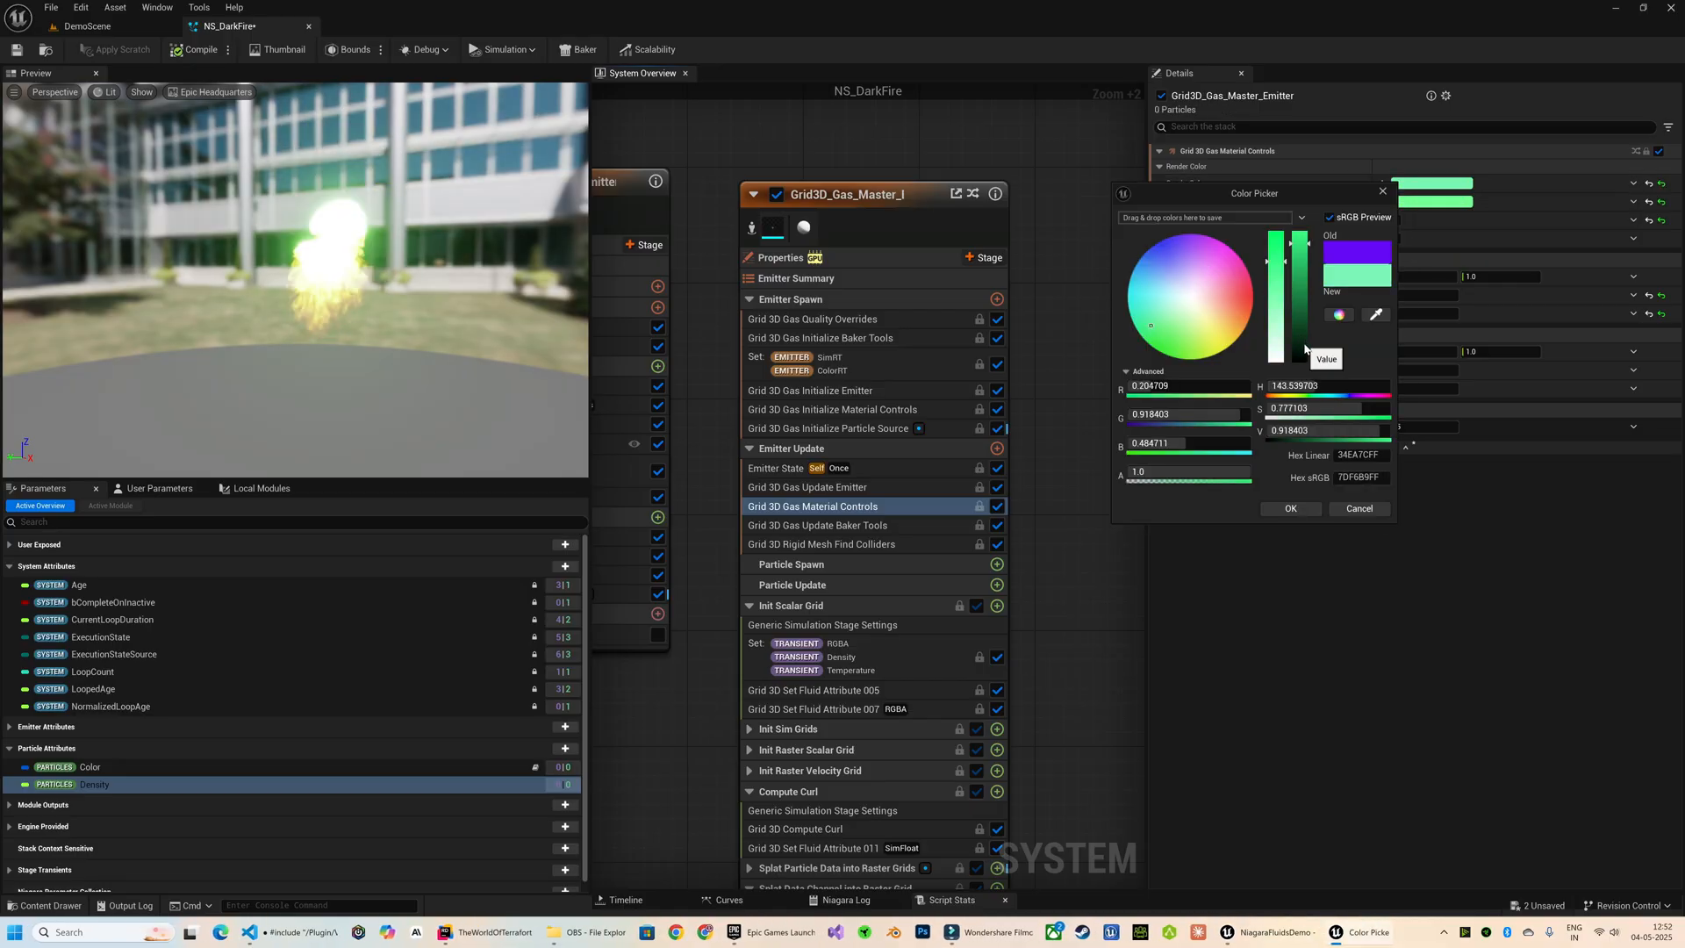
click(1291, 509)
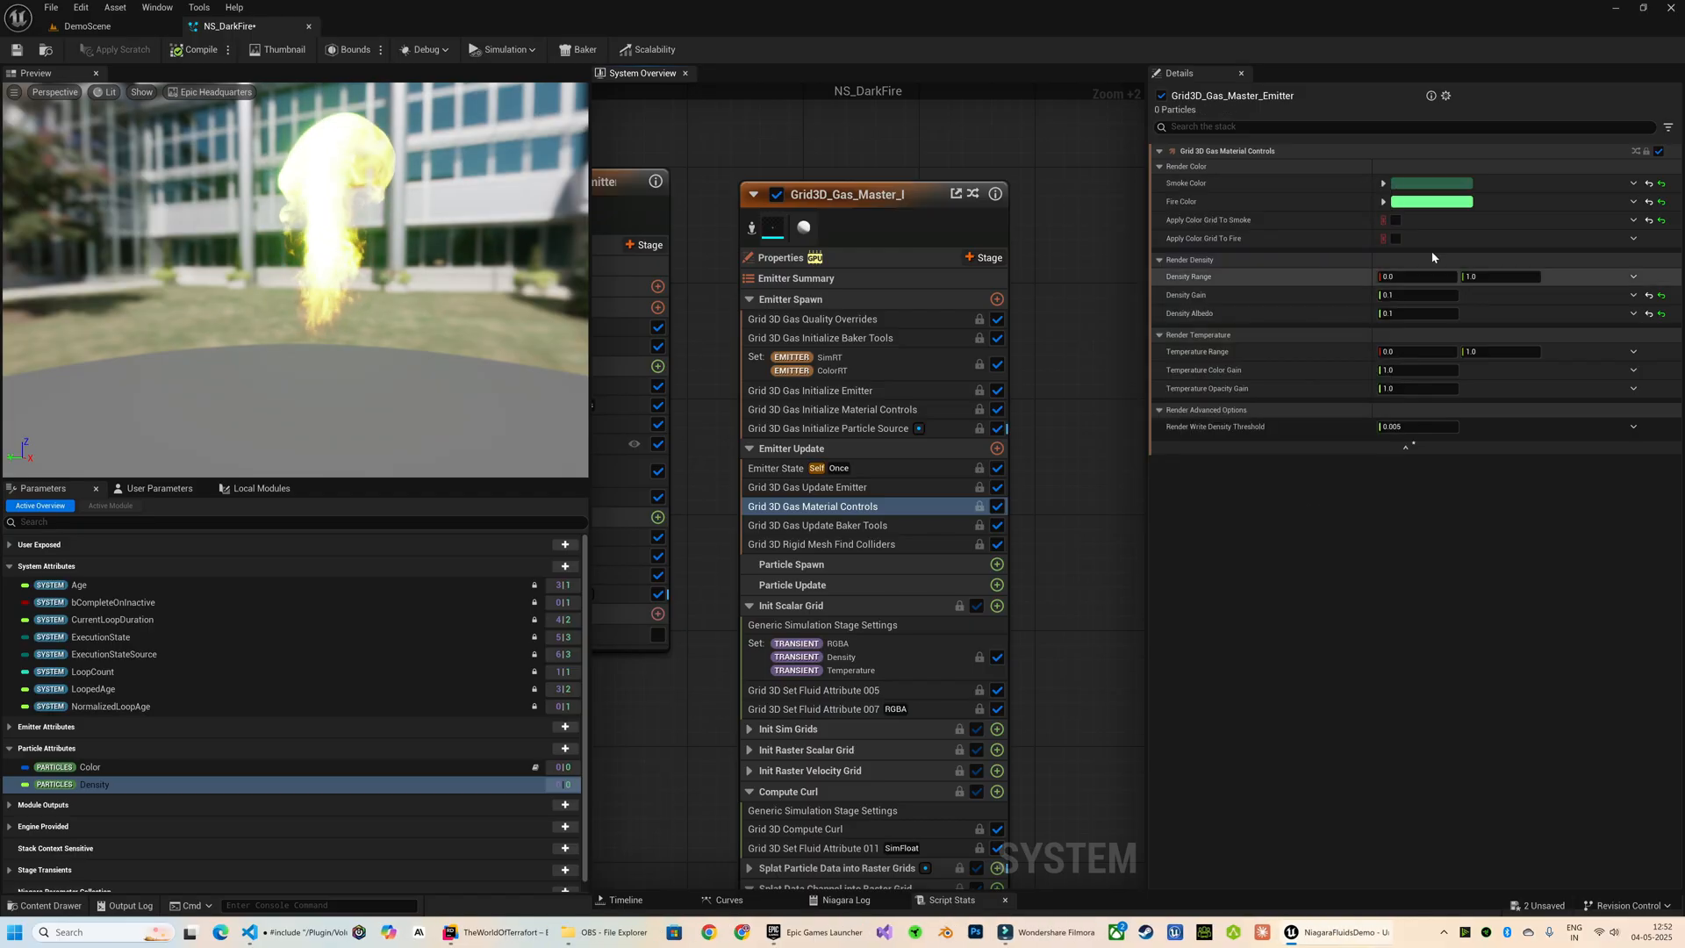
text(5.0)
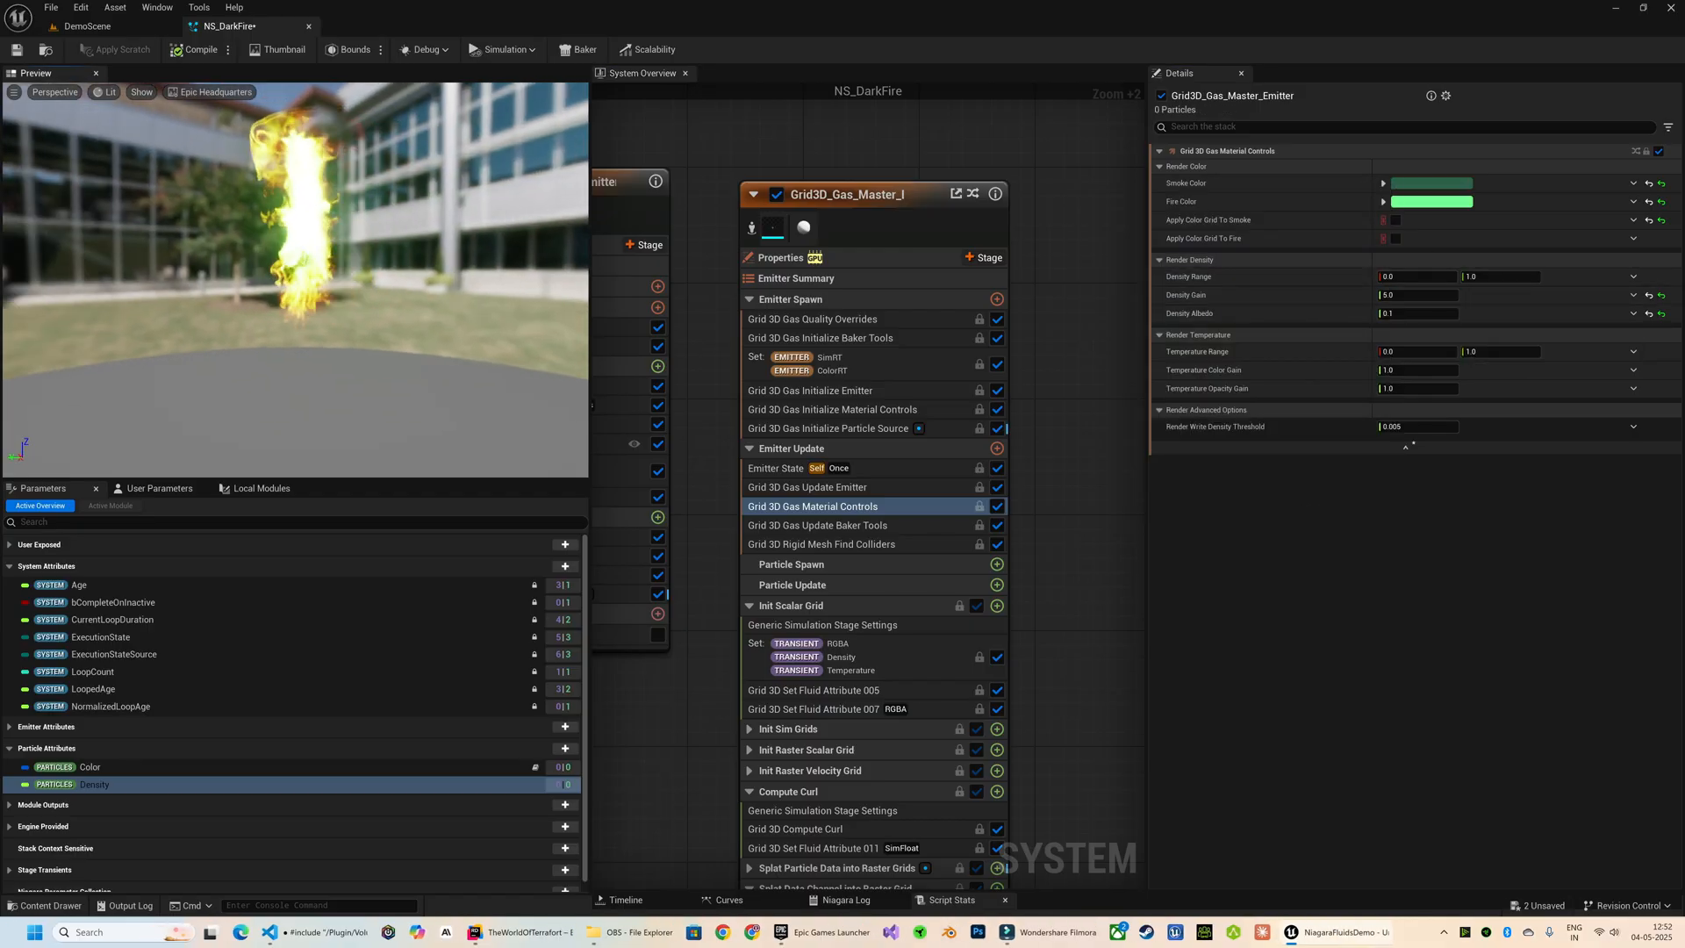
click(1433, 200)
text(0.1)
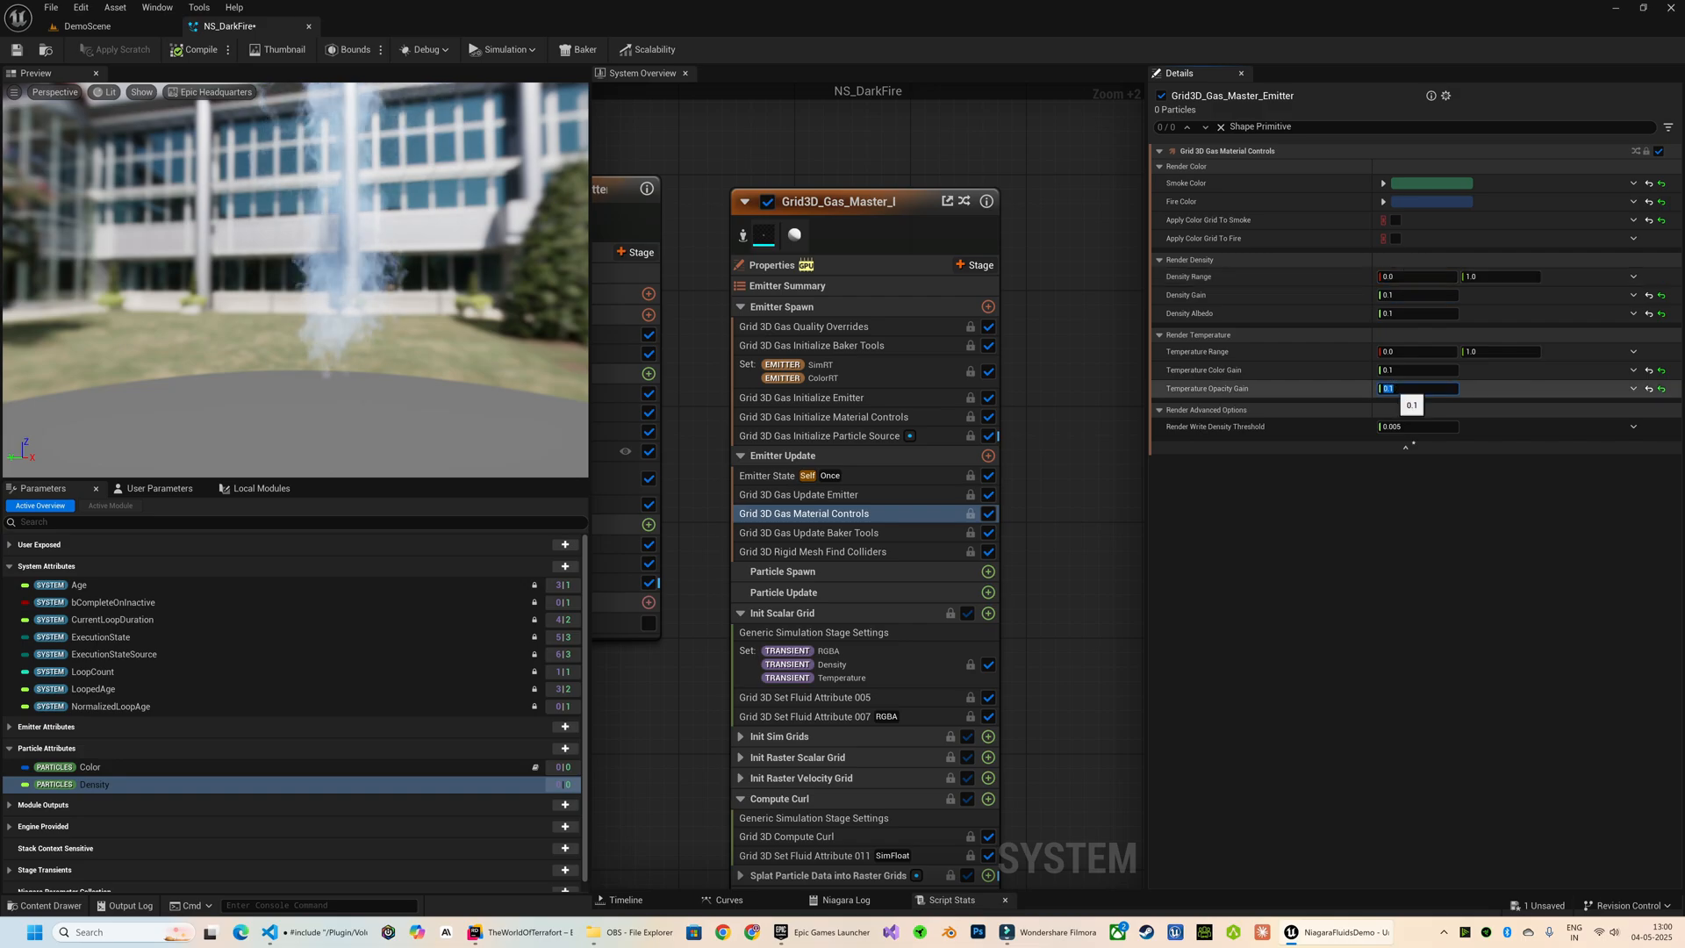
click(1633, 388)
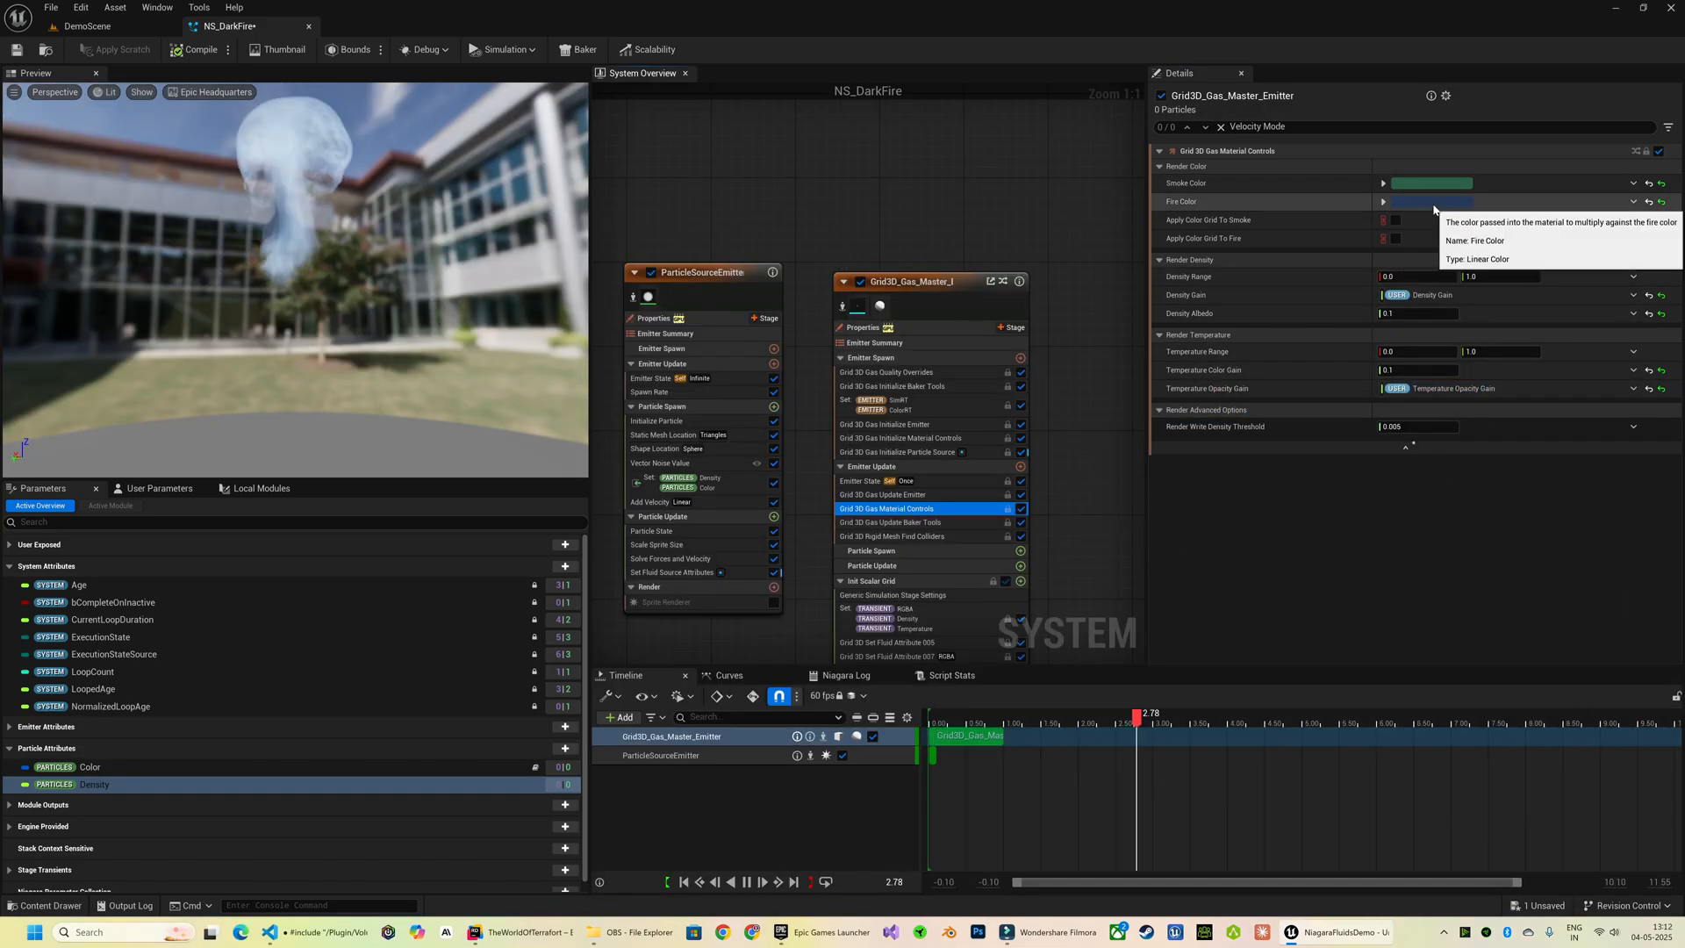
Step: Choose a blue fire colour and raise the particle source Density Scale to 30
click(1432, 201)
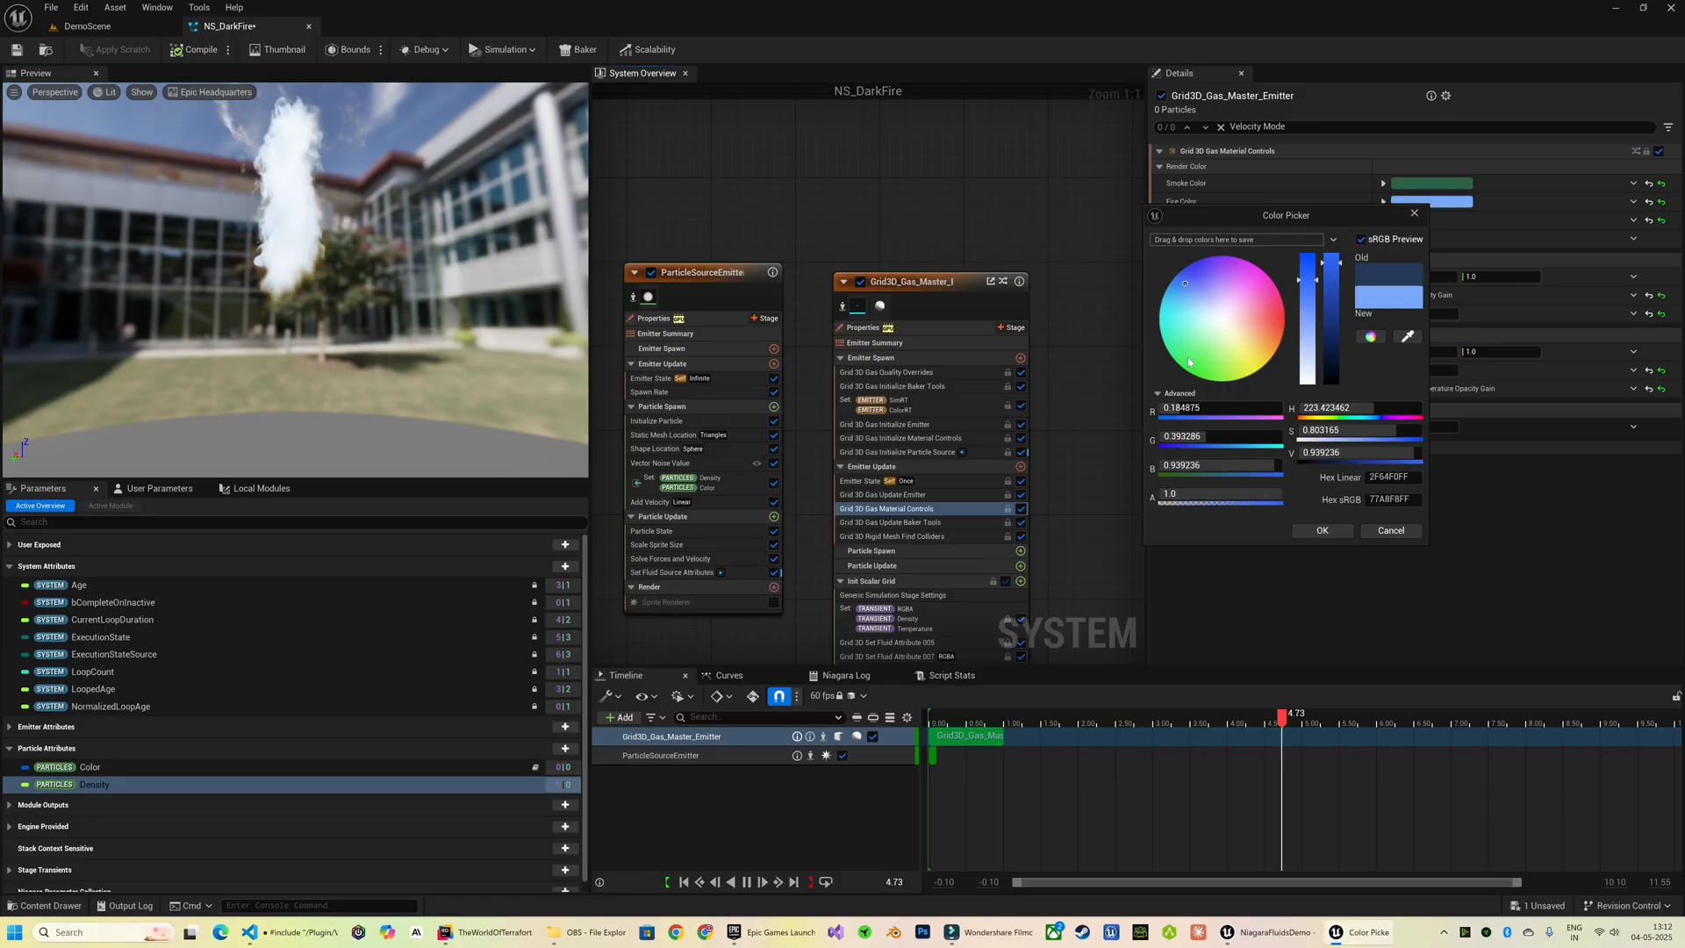
click(1323, 530)
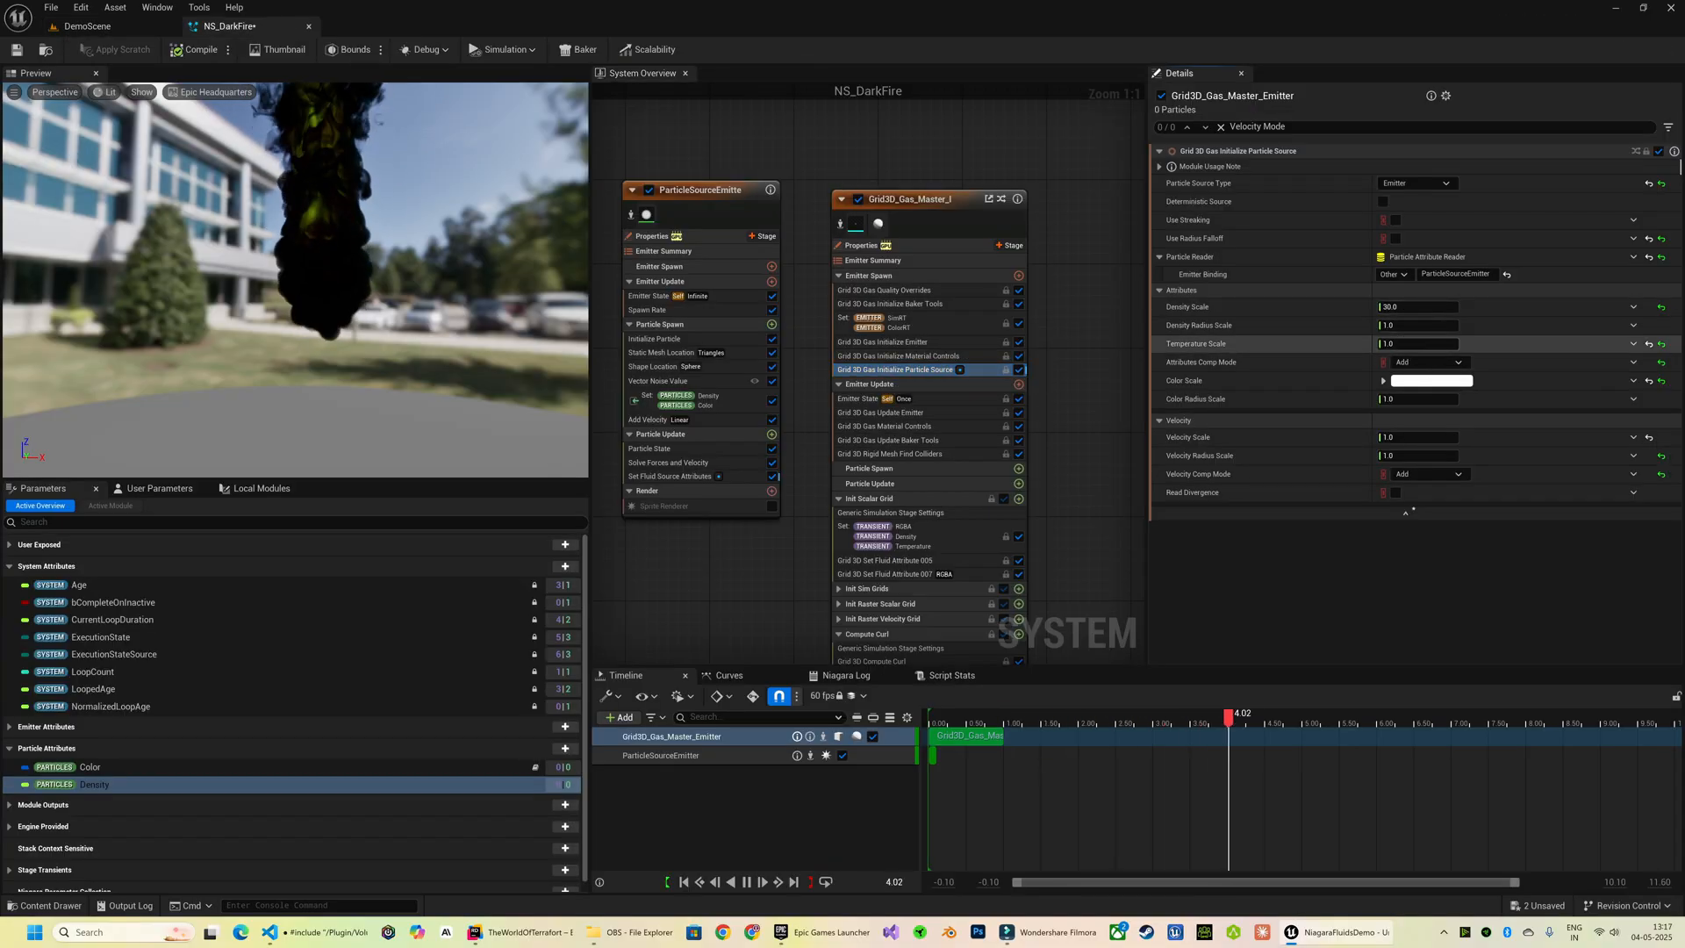
click(883, 425)
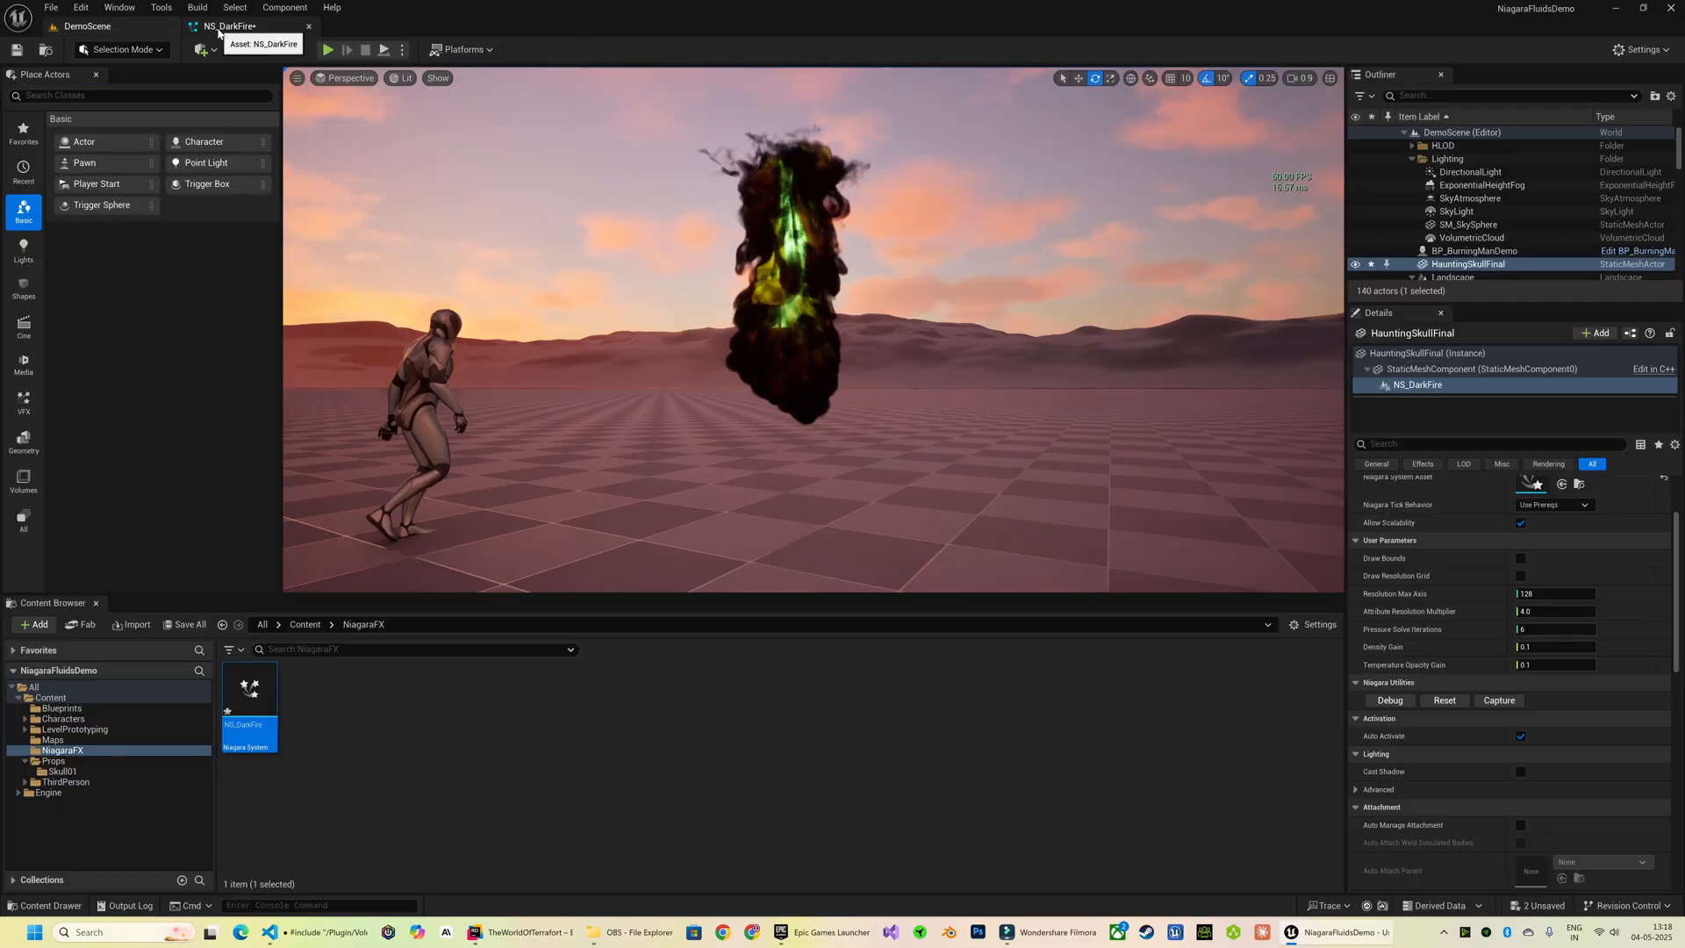
Step: Turn the DirectionalLight to daylight, then reopen NS_DarkFire and adjust Initialize Particle Source
click(1470, 172)
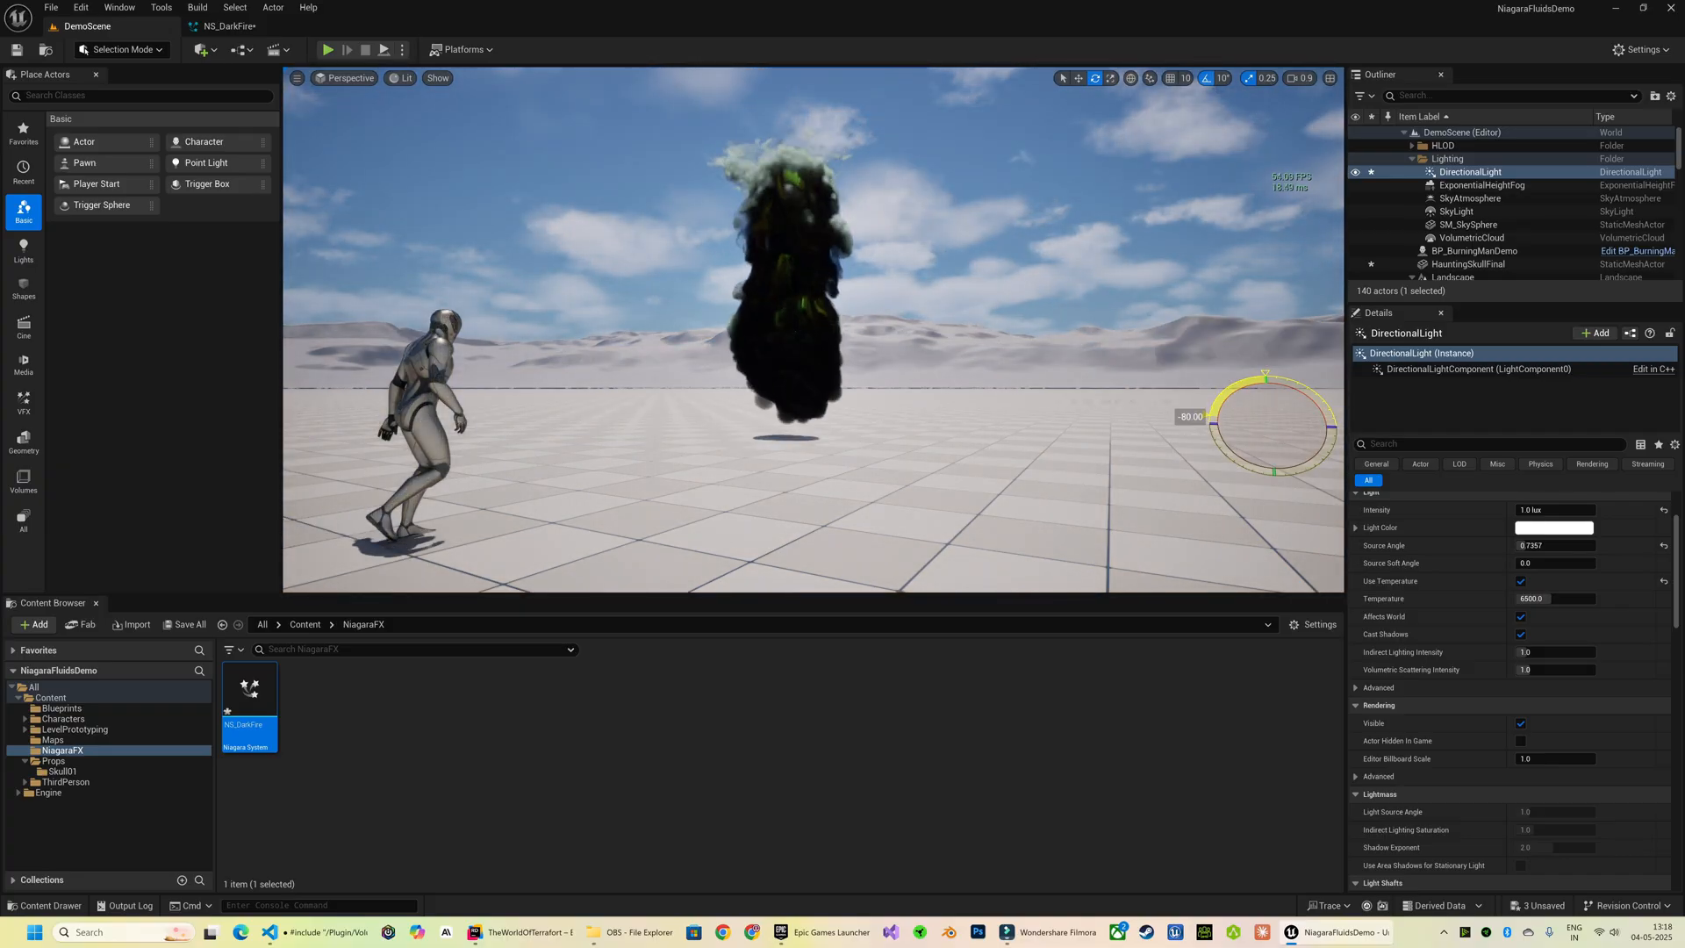
double_click(249, 688)
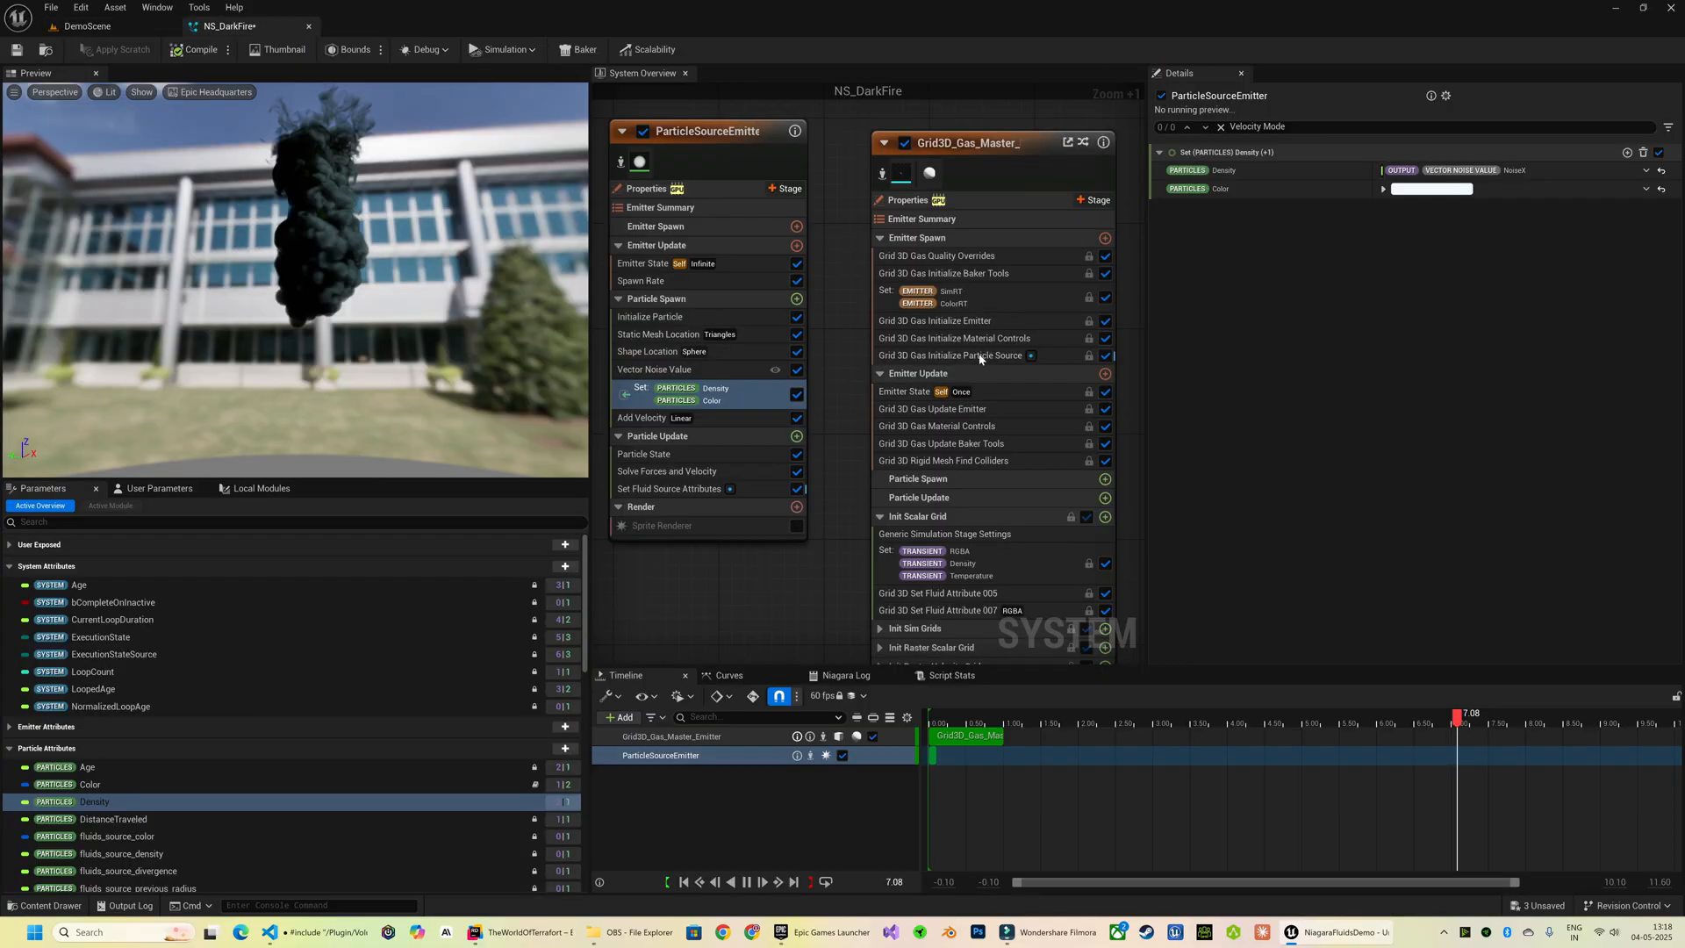
click(951, 355)
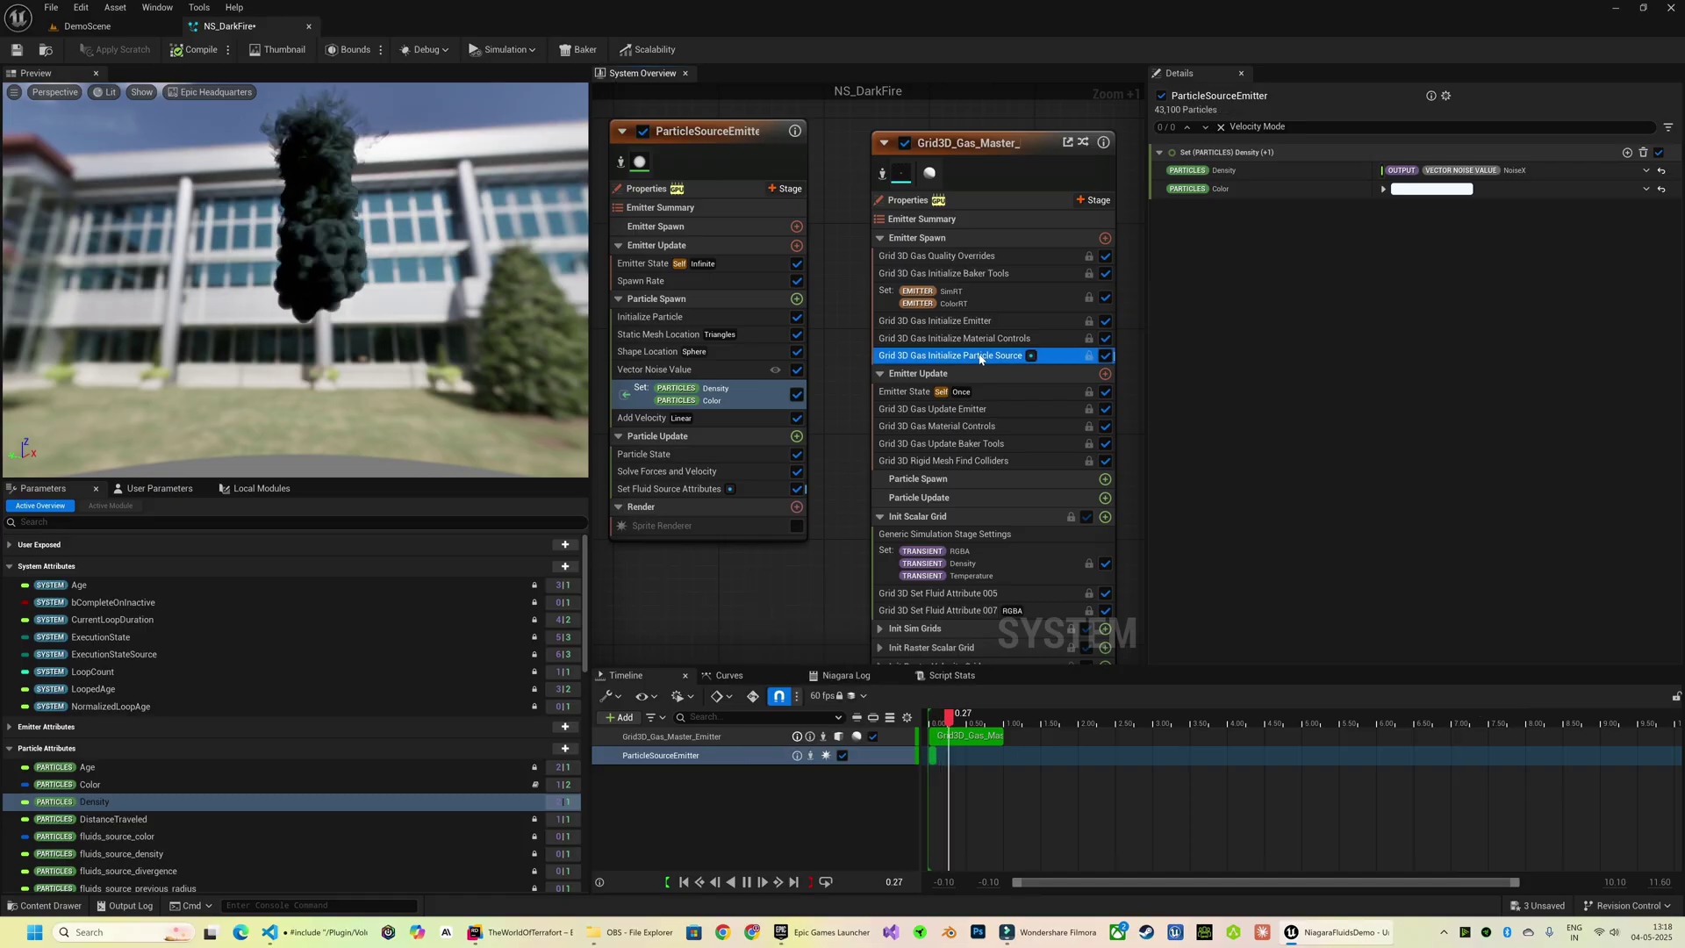
click(951, 355)
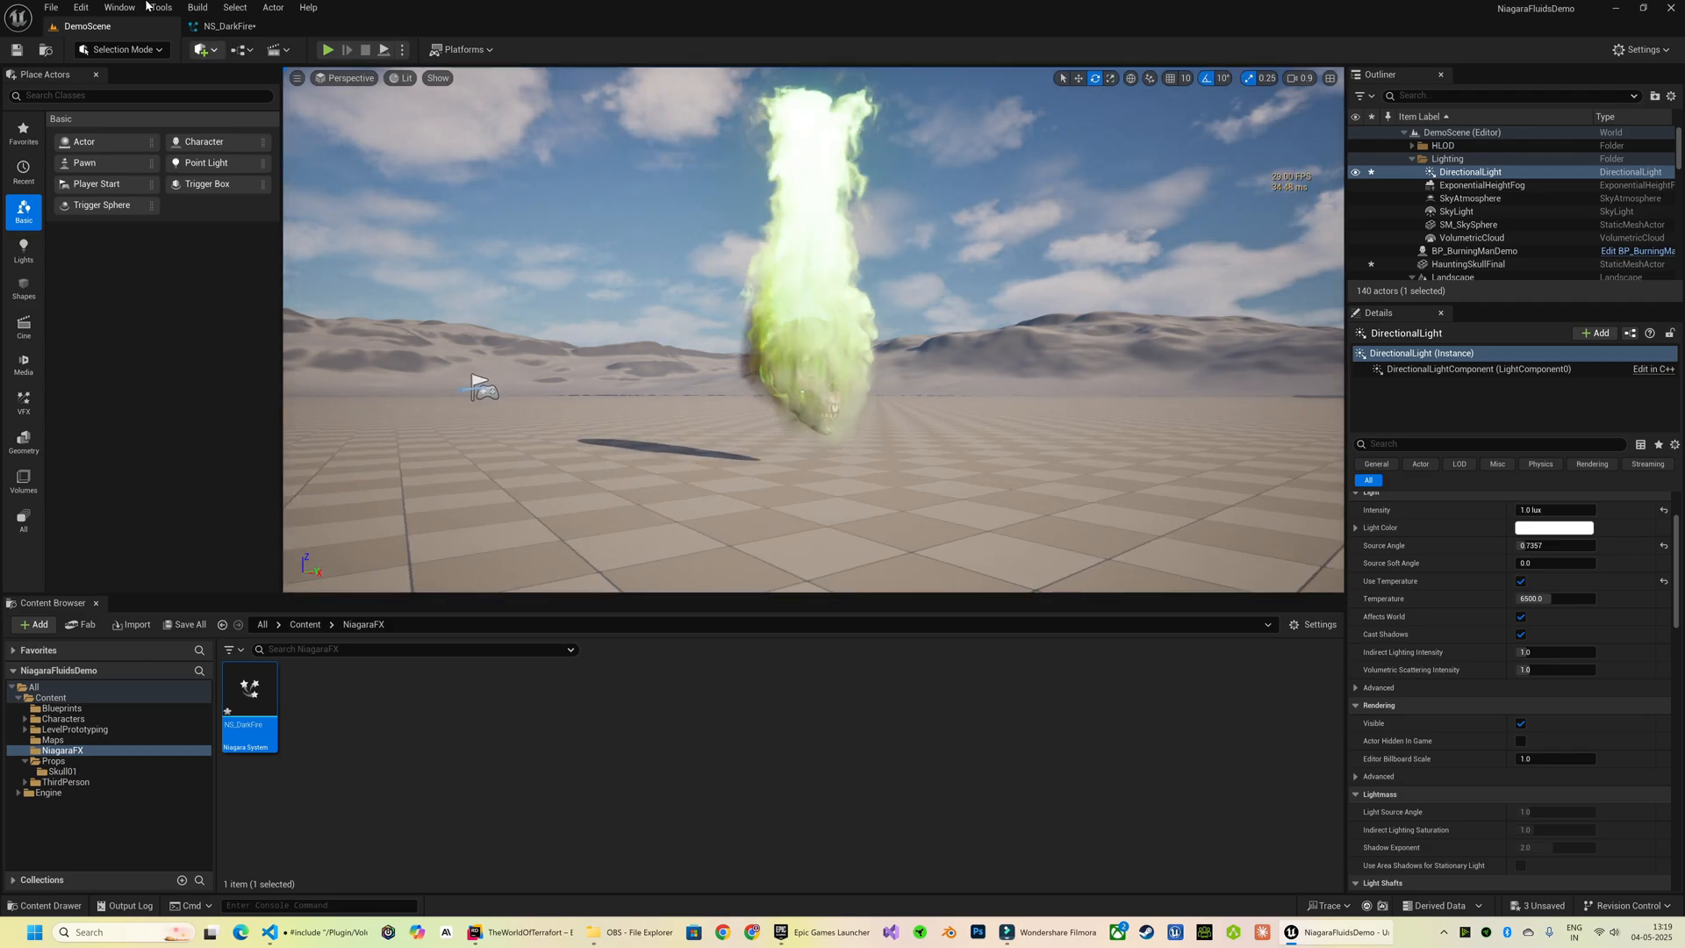
Step: Darken the gas colours to deep green via the value slider and set Density Albedo to 0.1
double_click(249, 688)
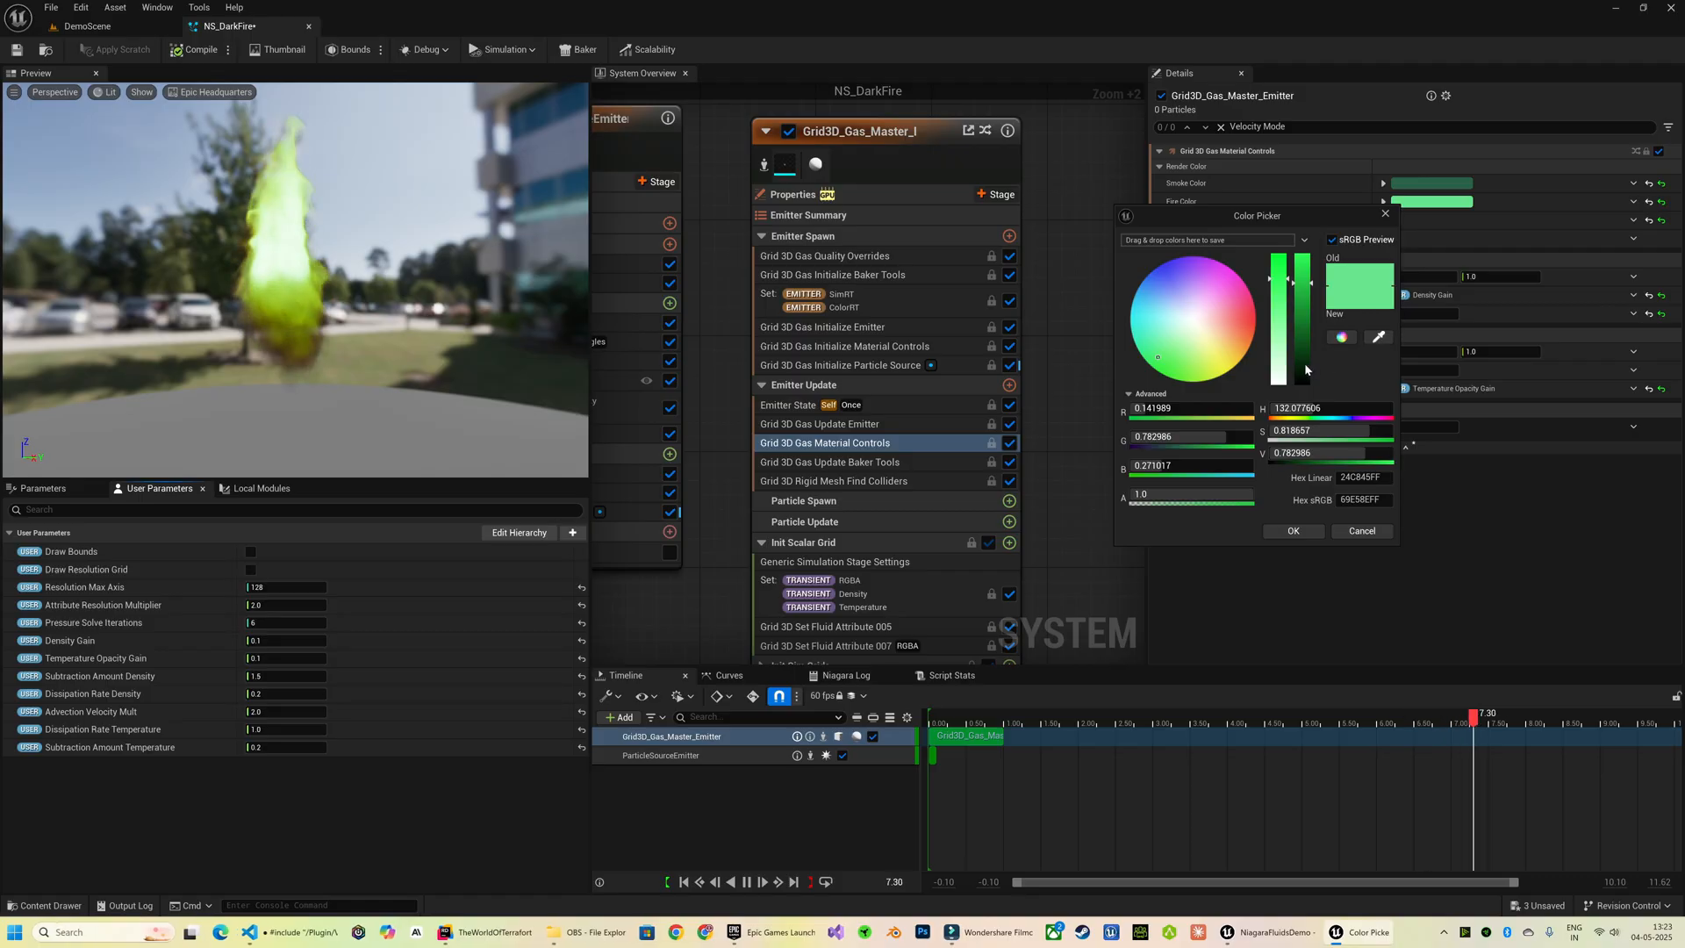
drag(1294, 301, 1294, 366)
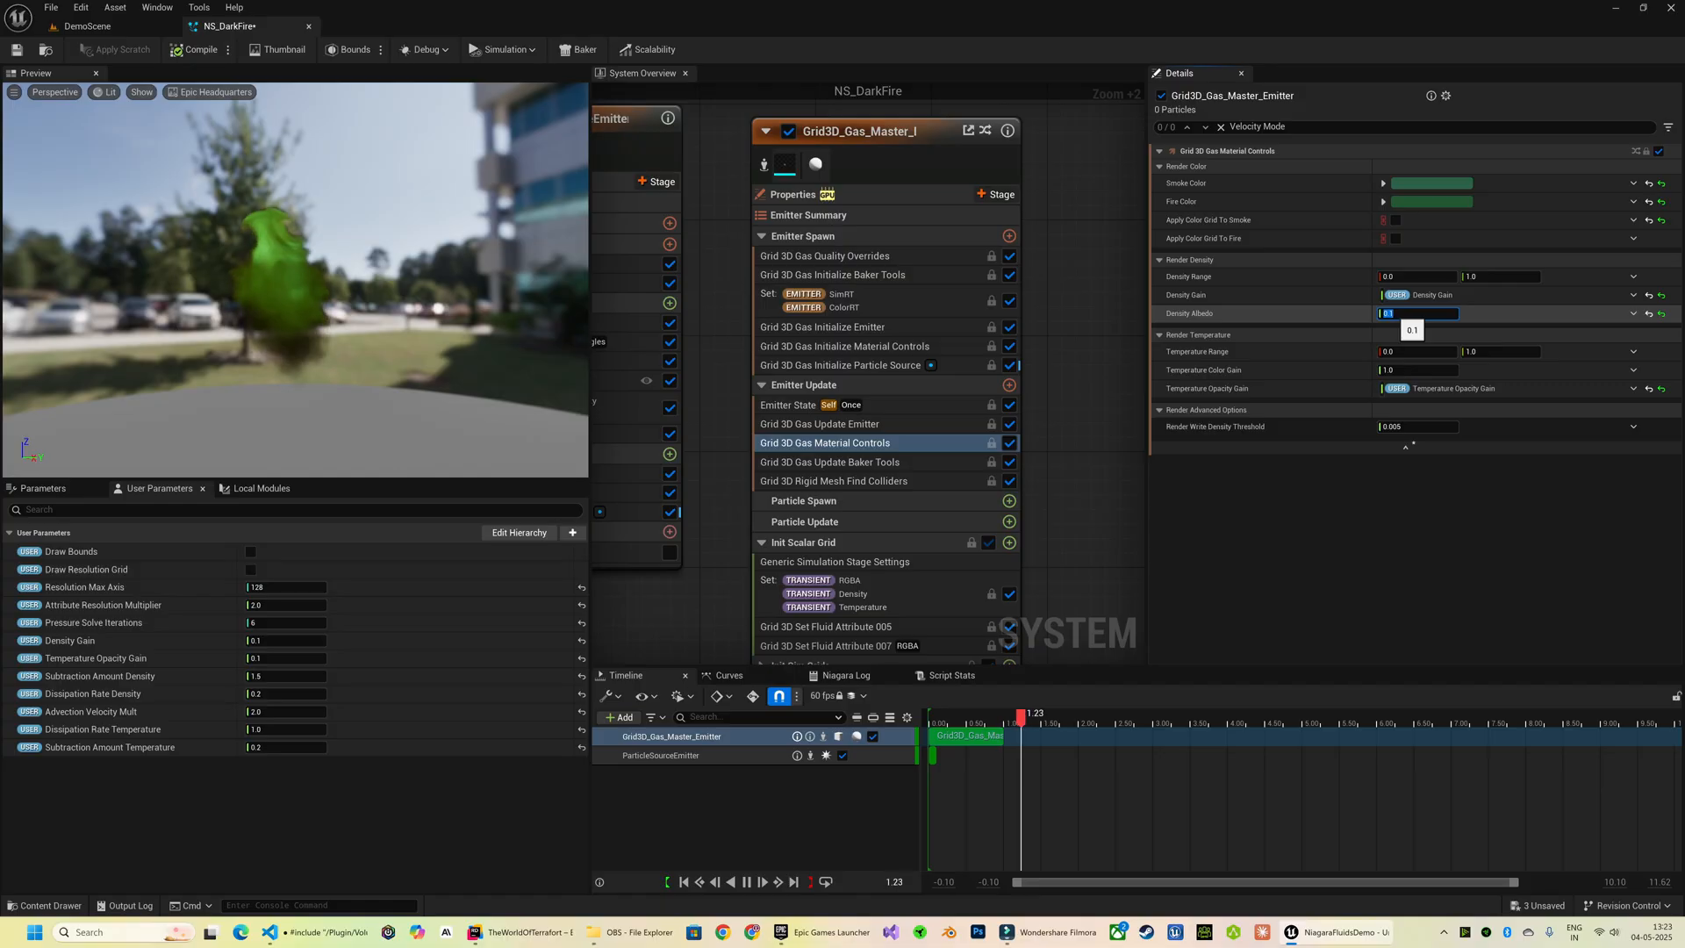
click(77, 24)
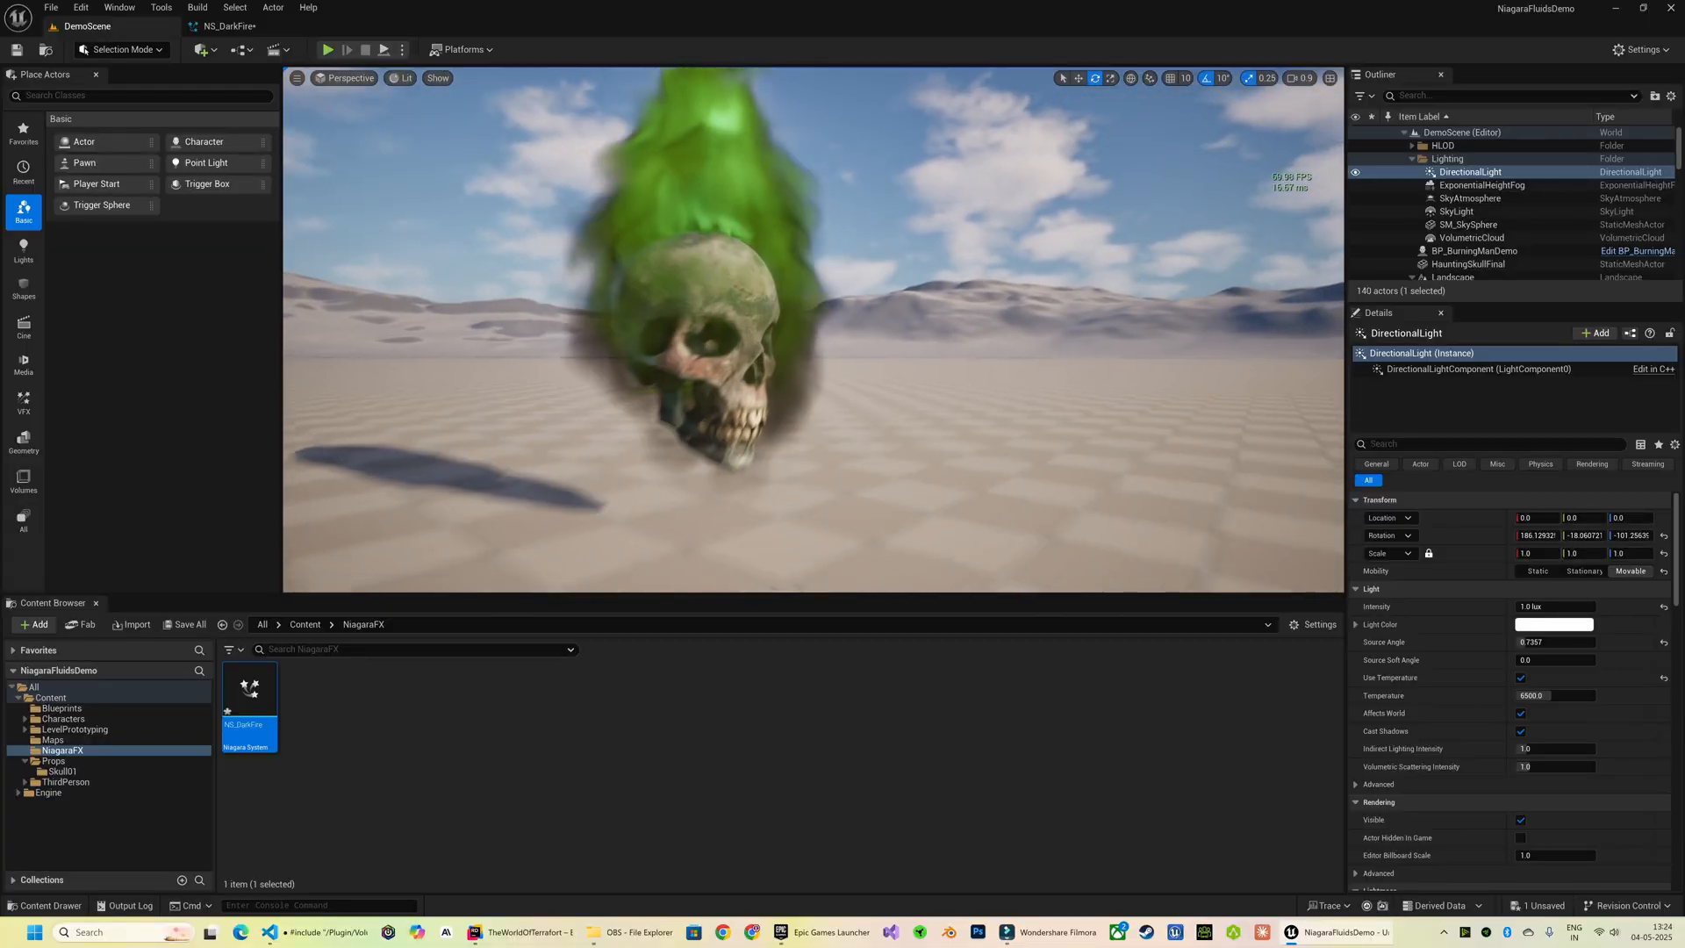
Step: Select the burning skull and give its NS_DarkFire Fire Color user parameter a bright green
click(1465, 263)
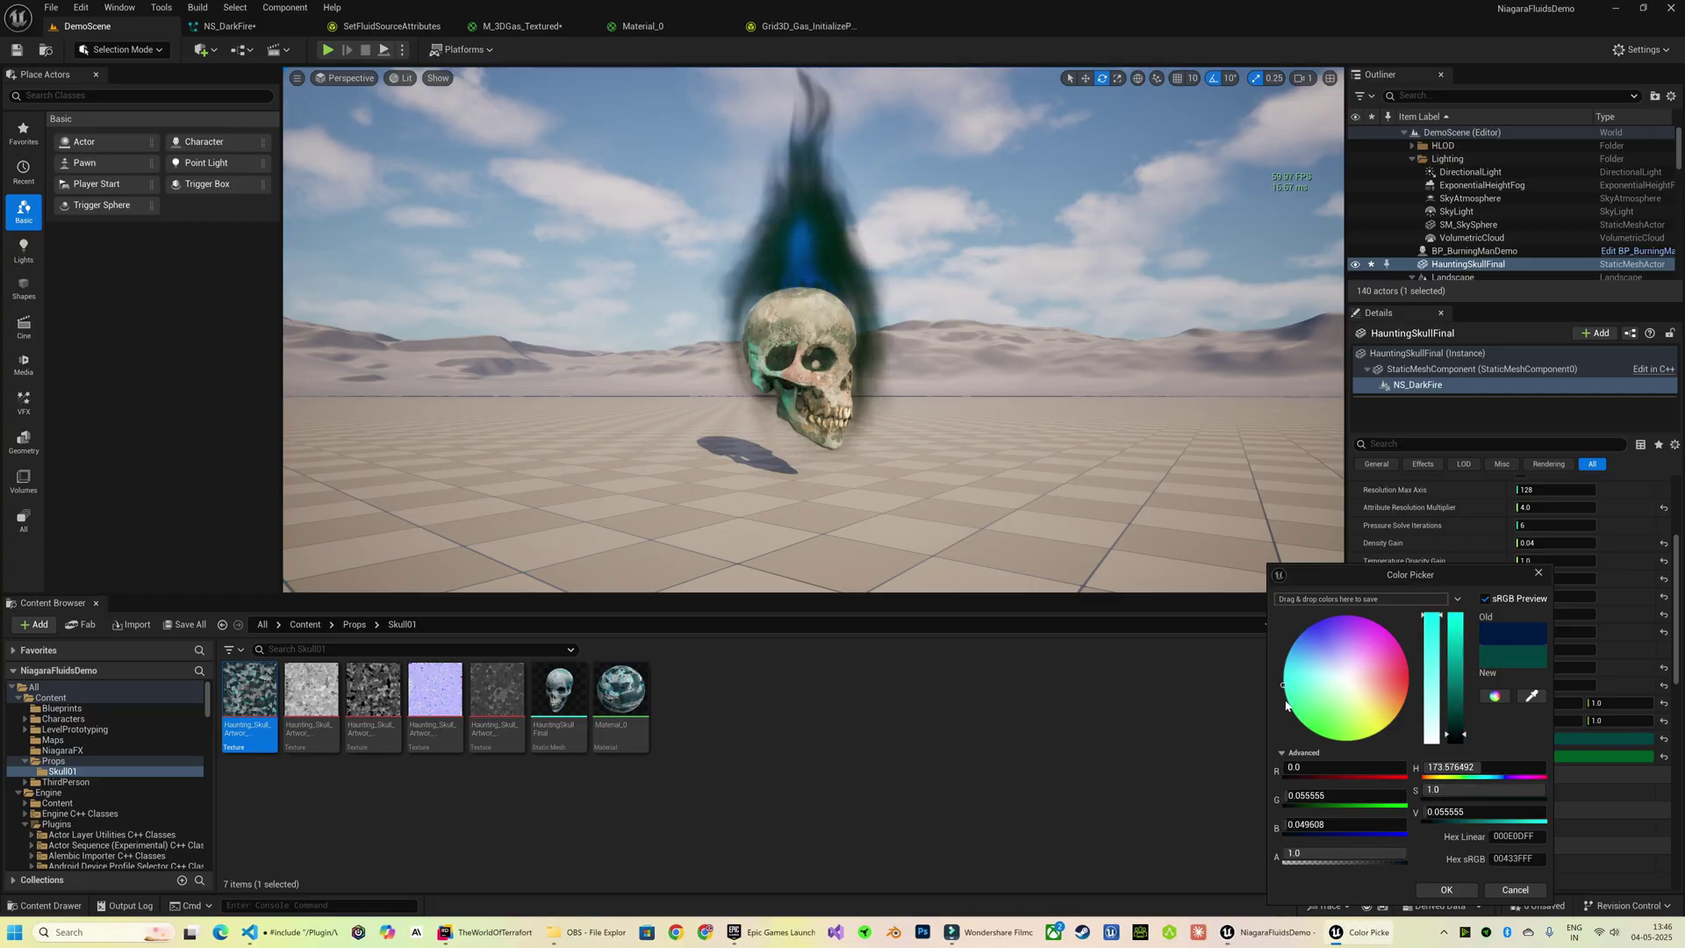
click(1446, 890)
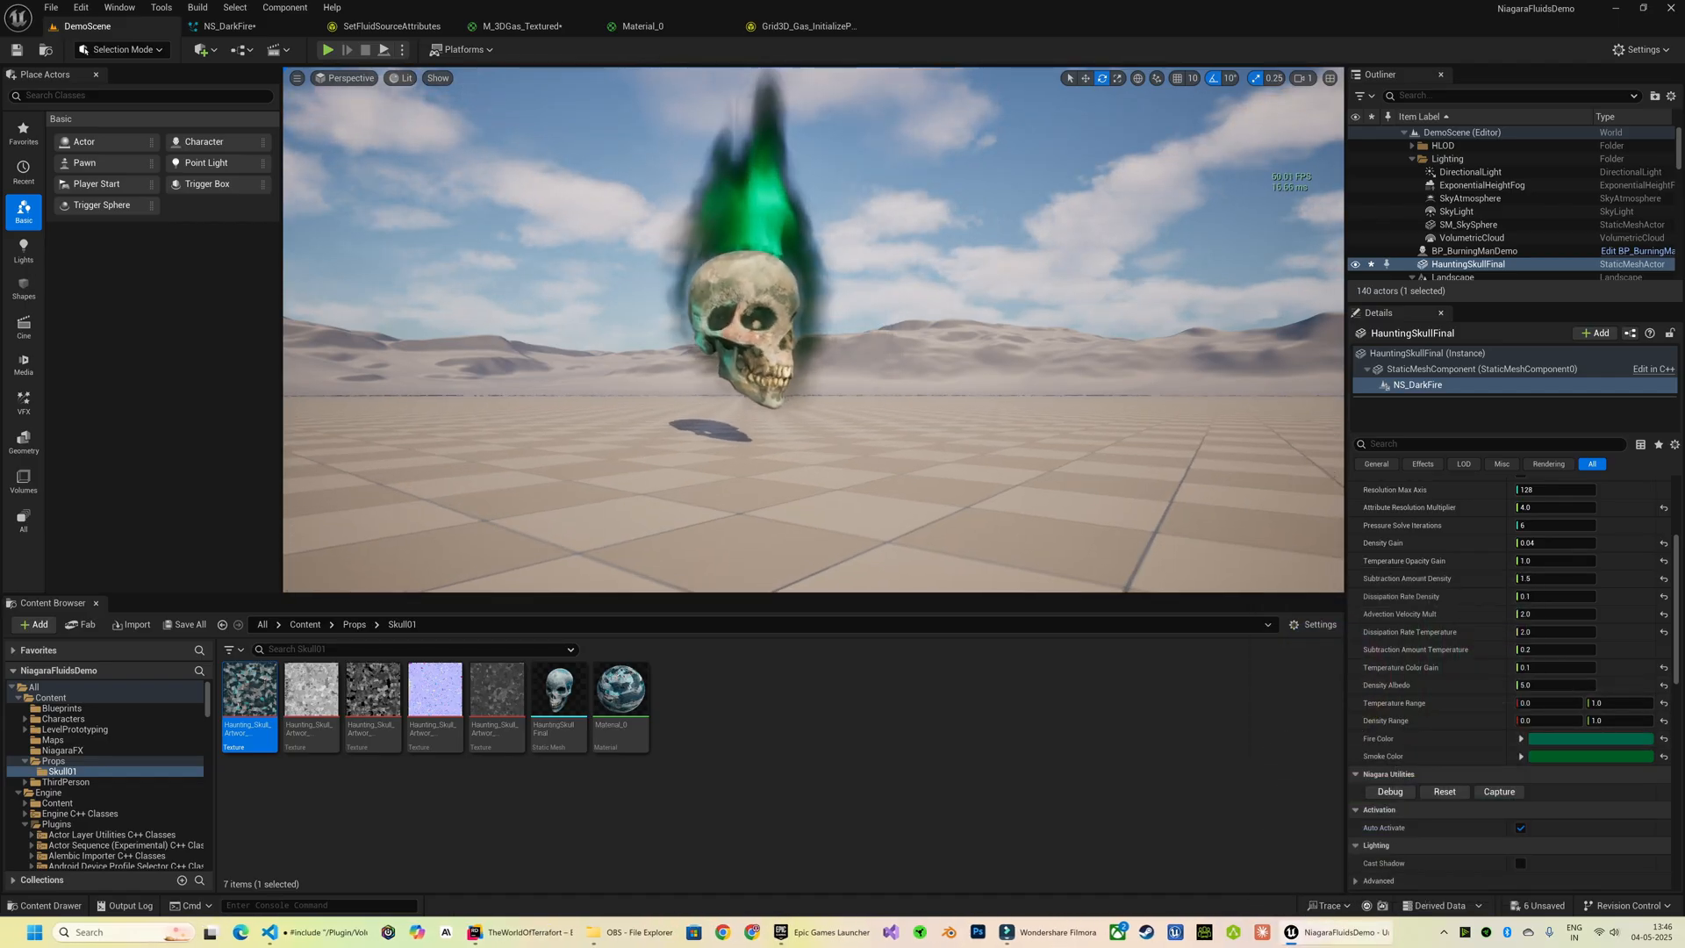
click(330, 49)
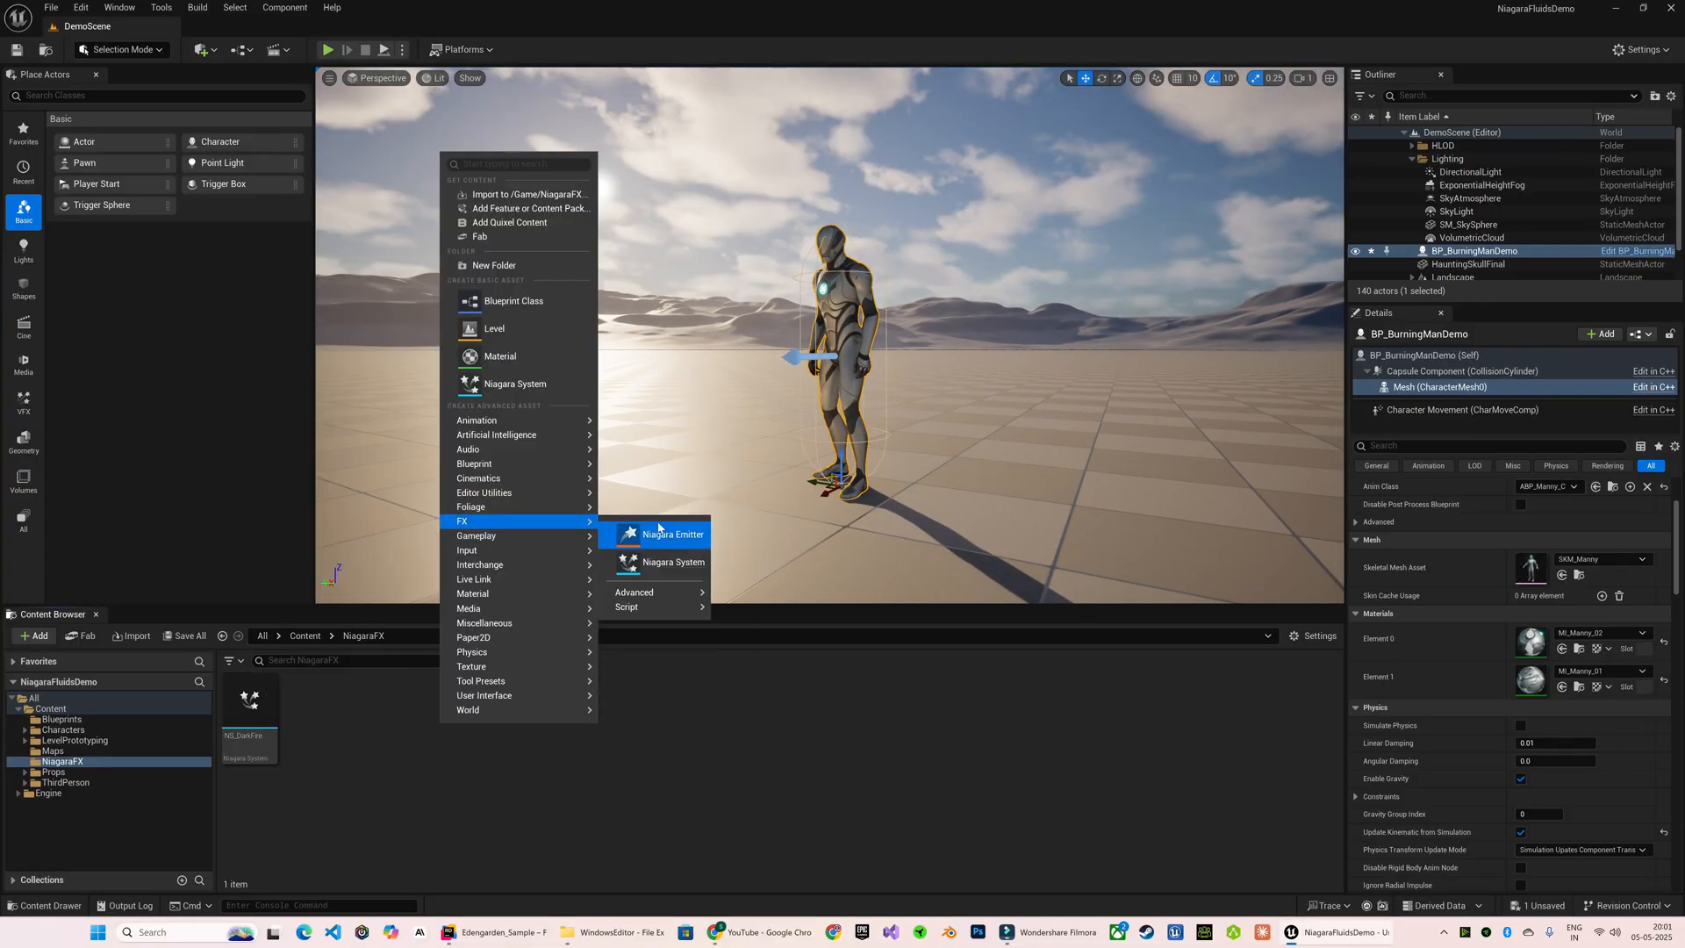
Step: Create the NS_BurningMan Niagara system and add an 'init' mesh-location module to Particle Spawn
click(671, 561)
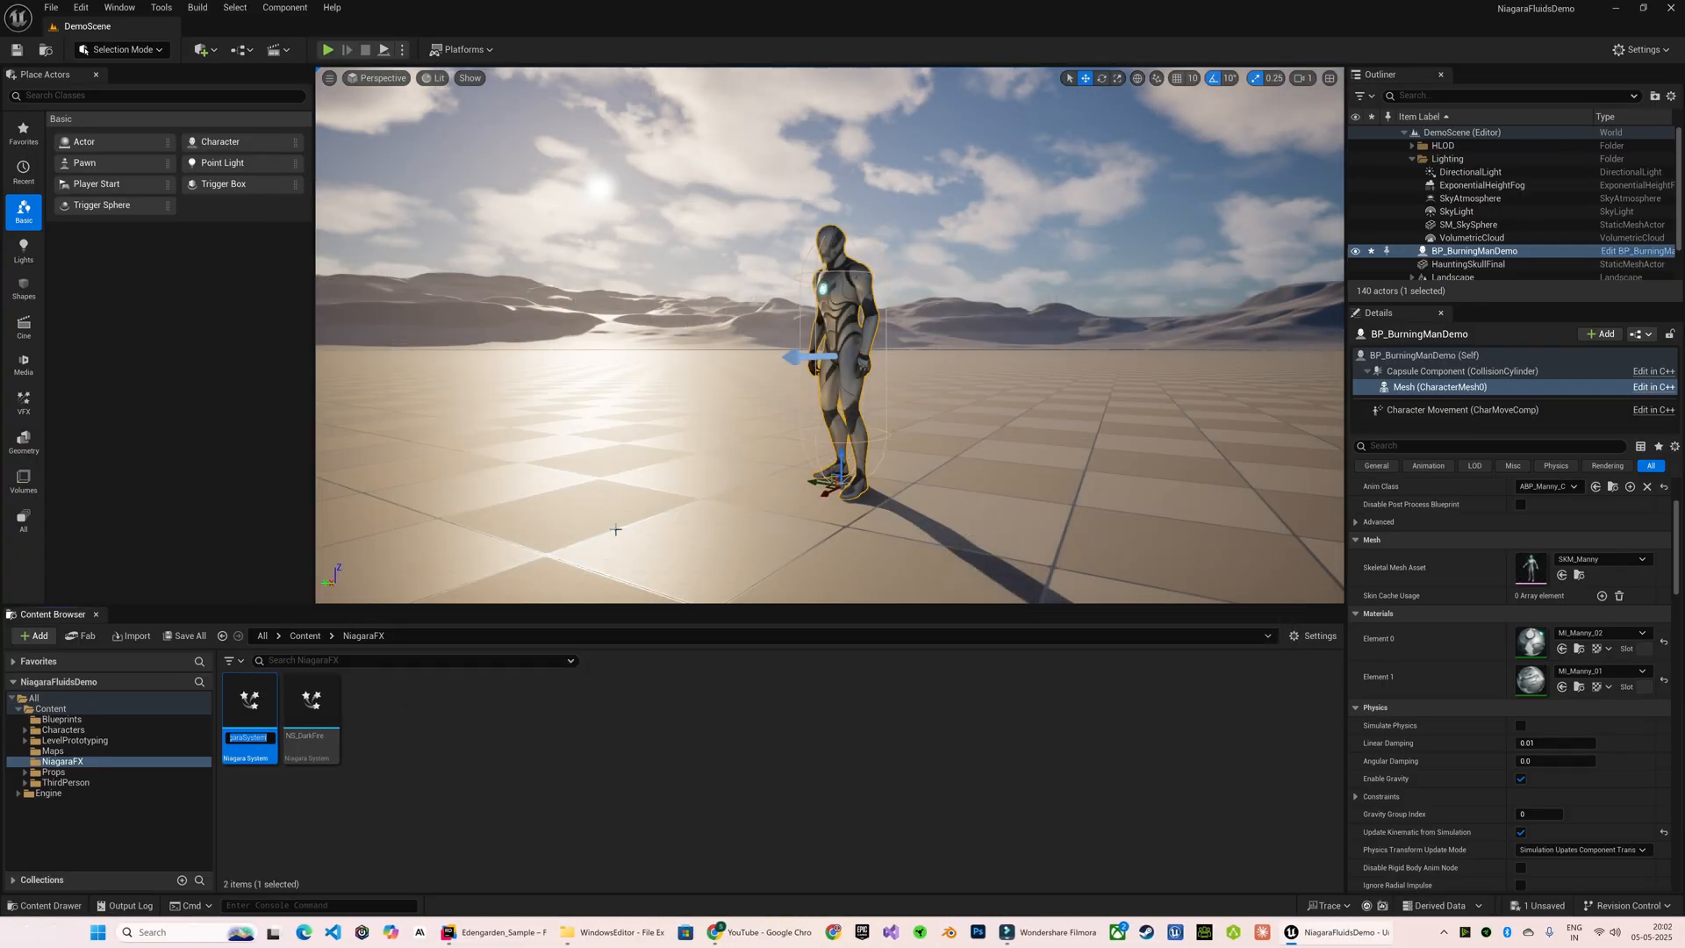
double_click(313, 699)
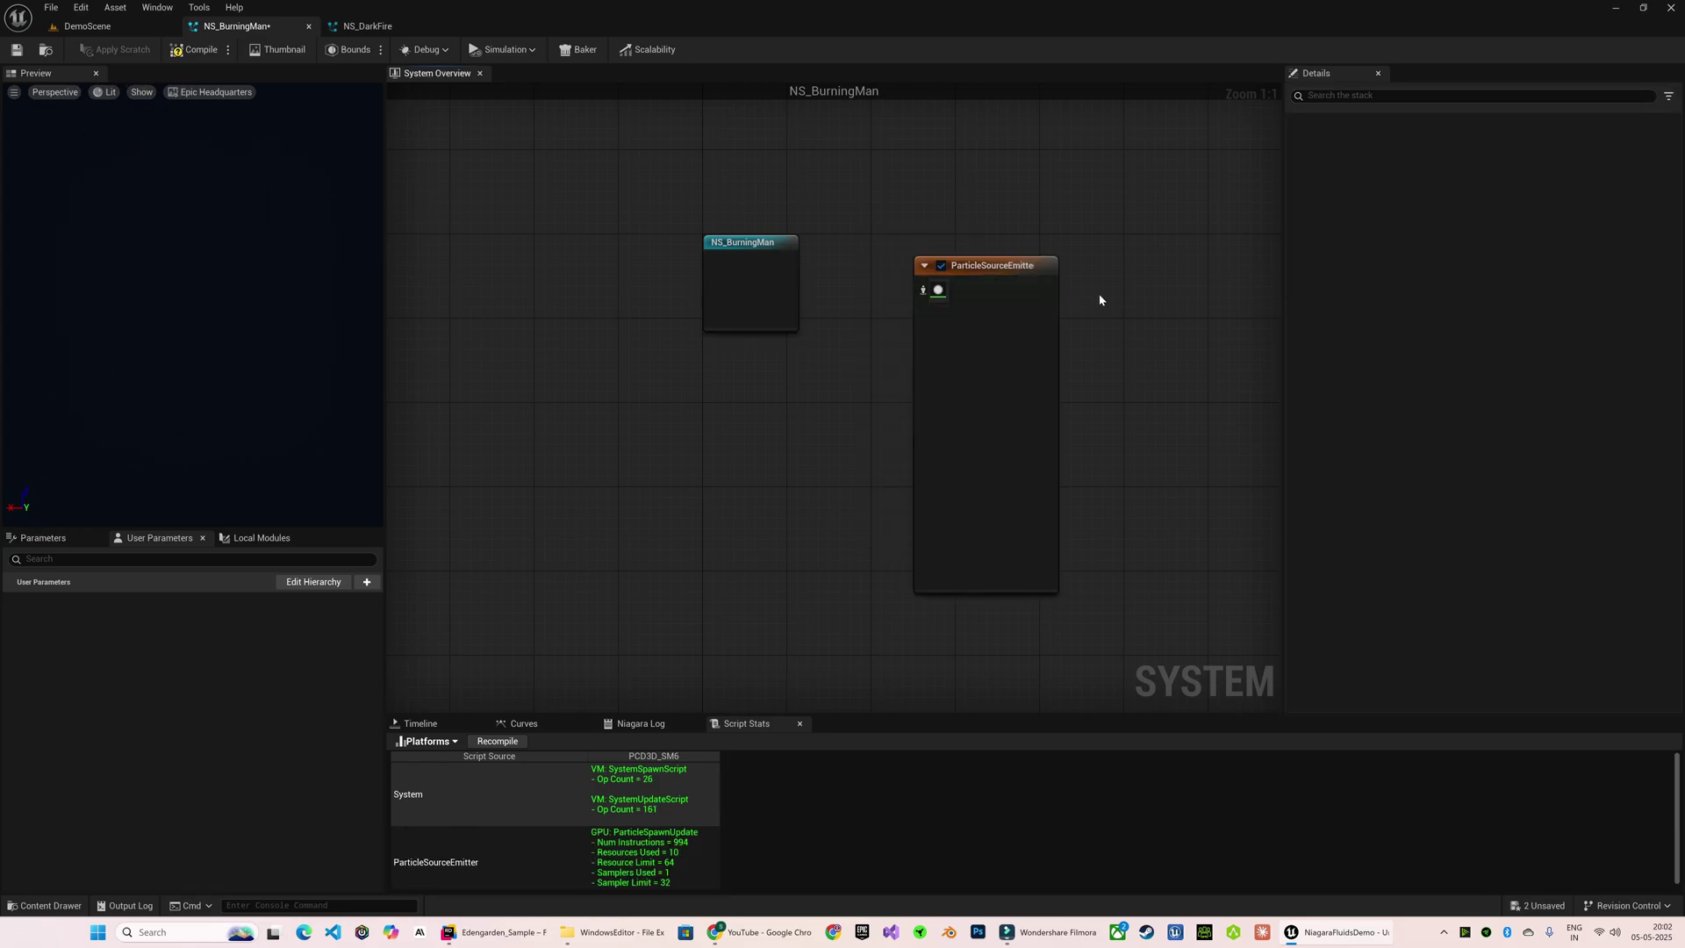
click(755, 450)
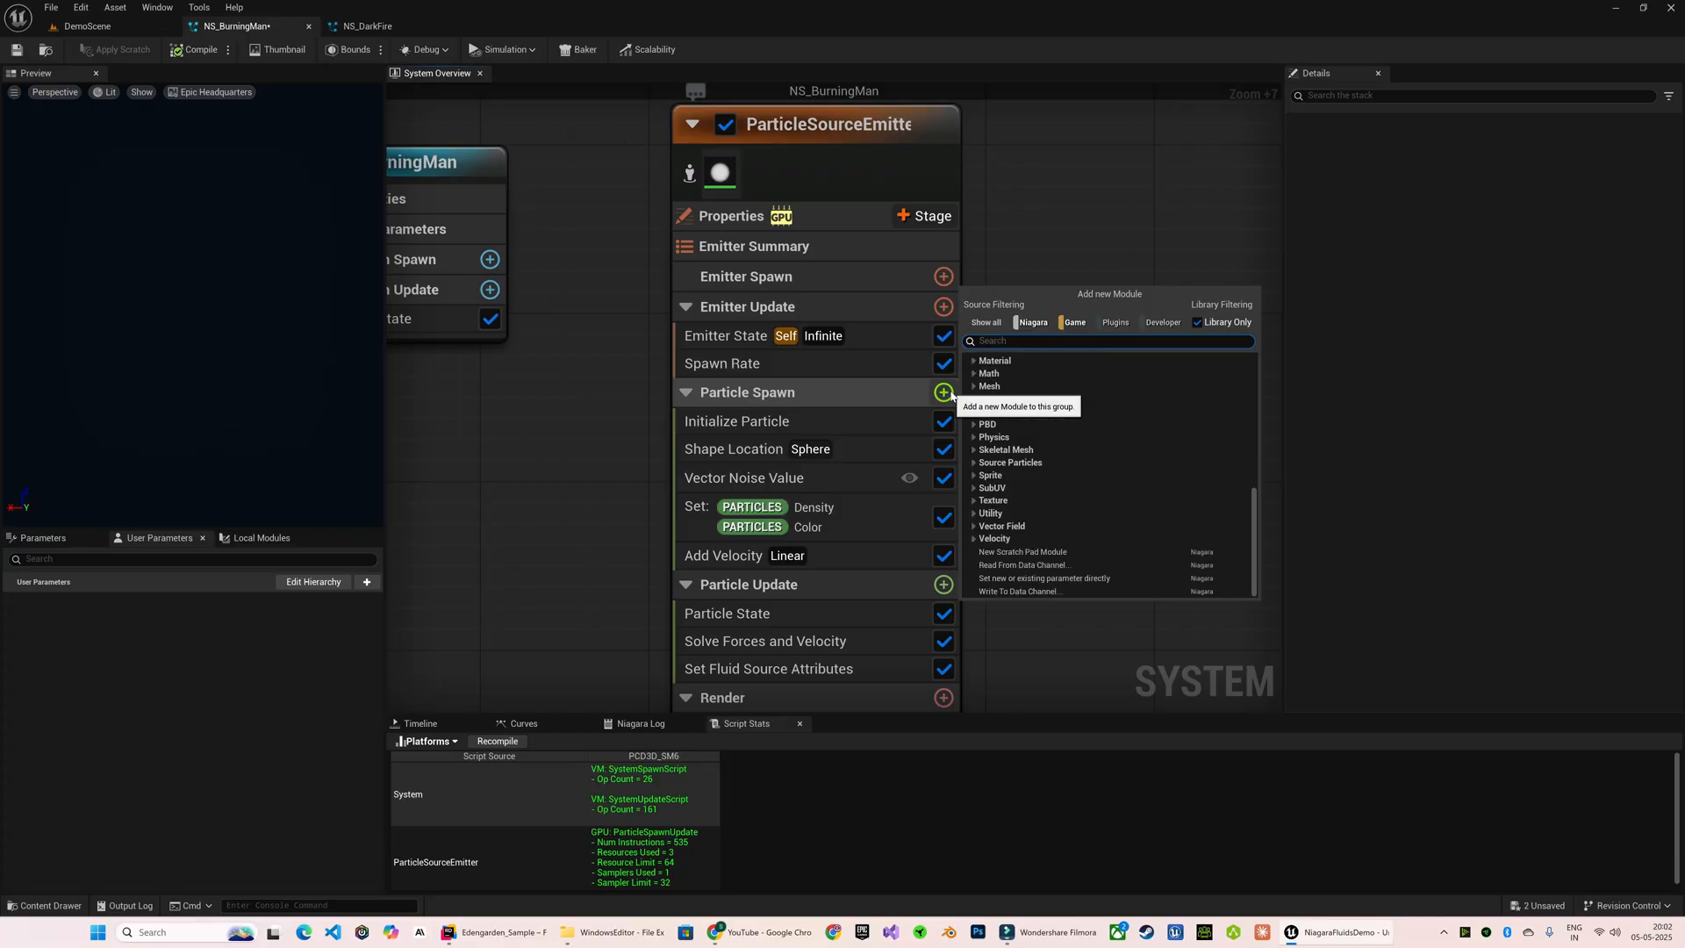
text(init)
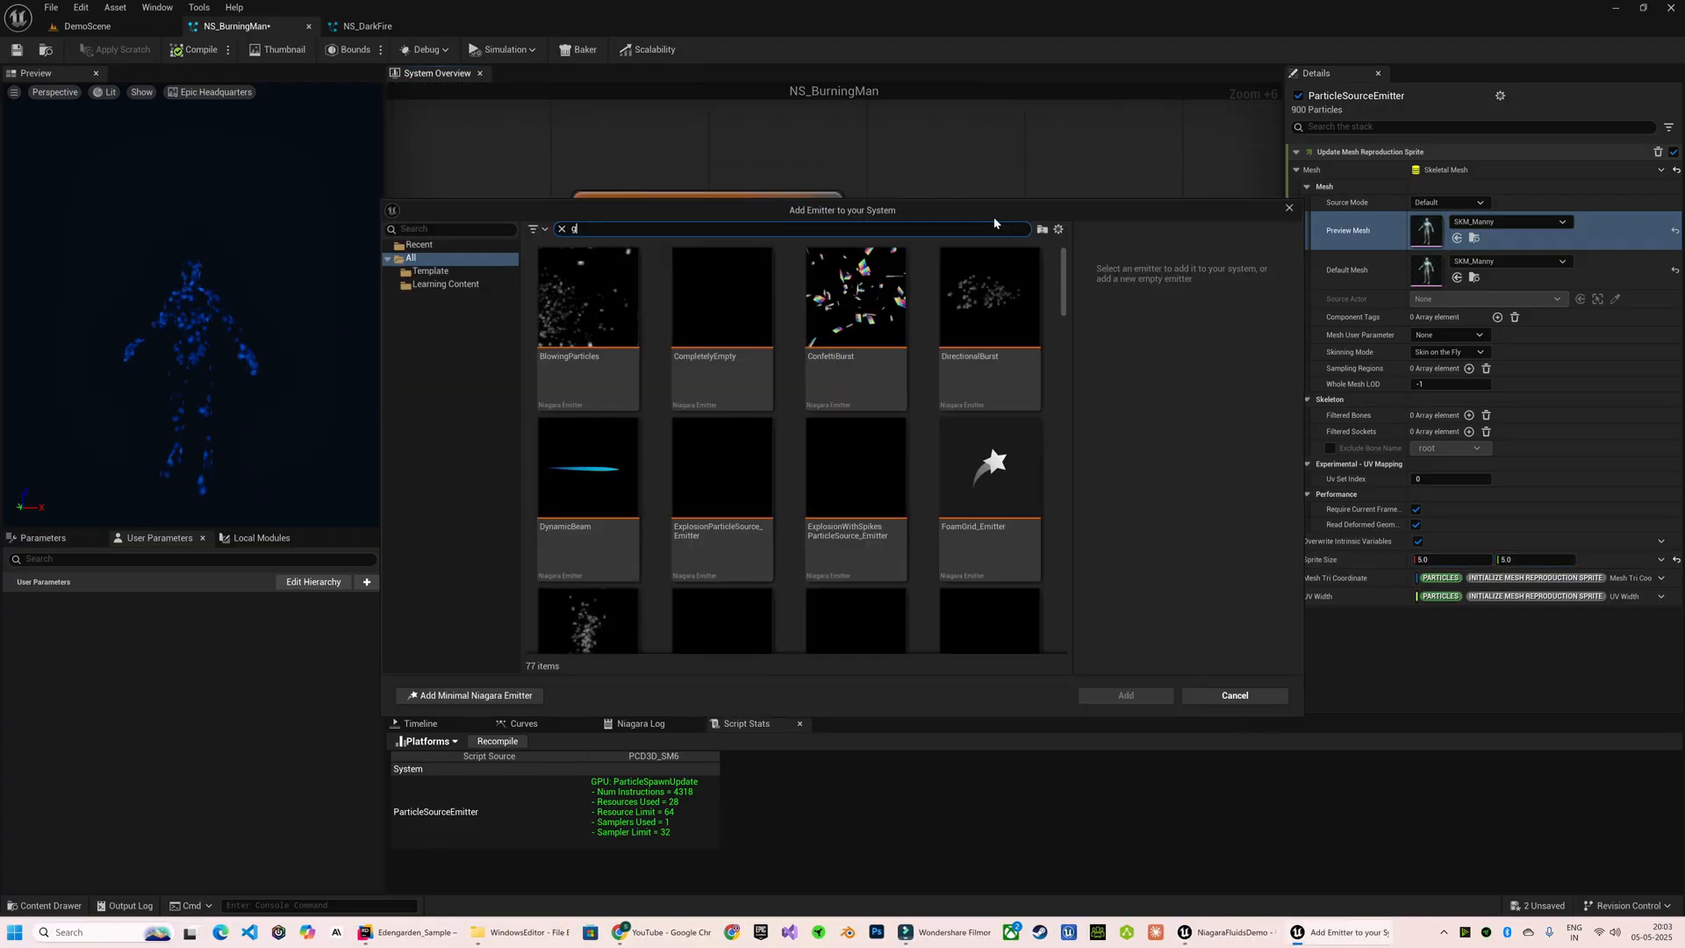
Step: Add the Grid3D_Gas_Master_Emitter beside the ParticleSourceEmitter
text(grid 3d)
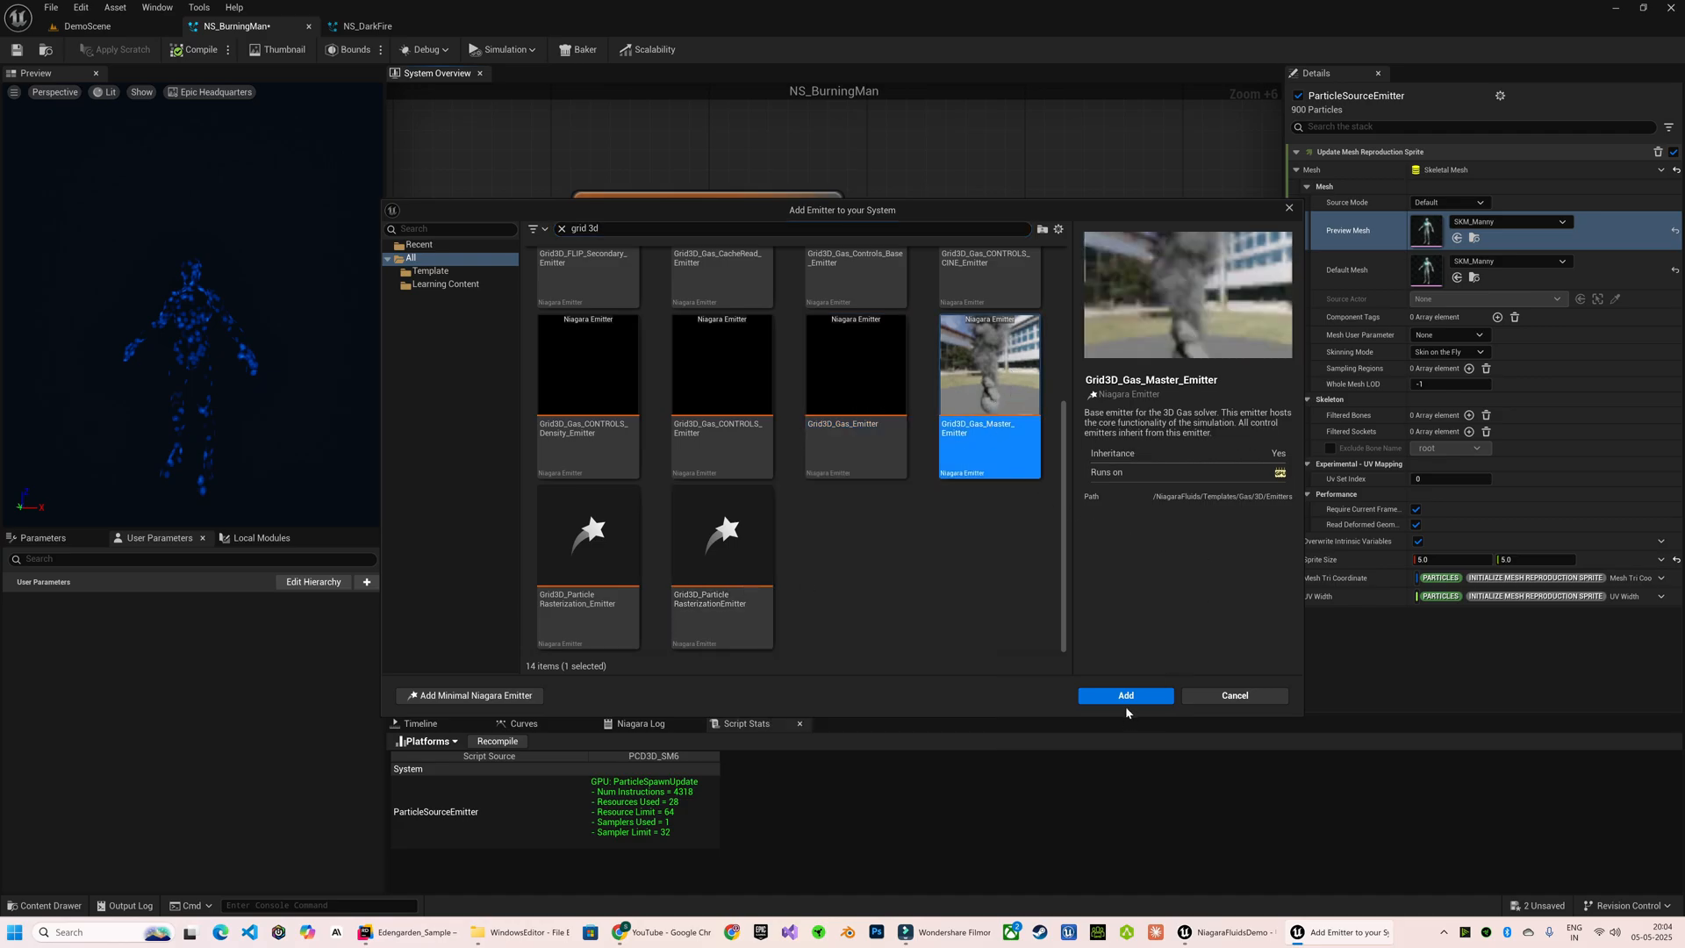
click(1125, 696)
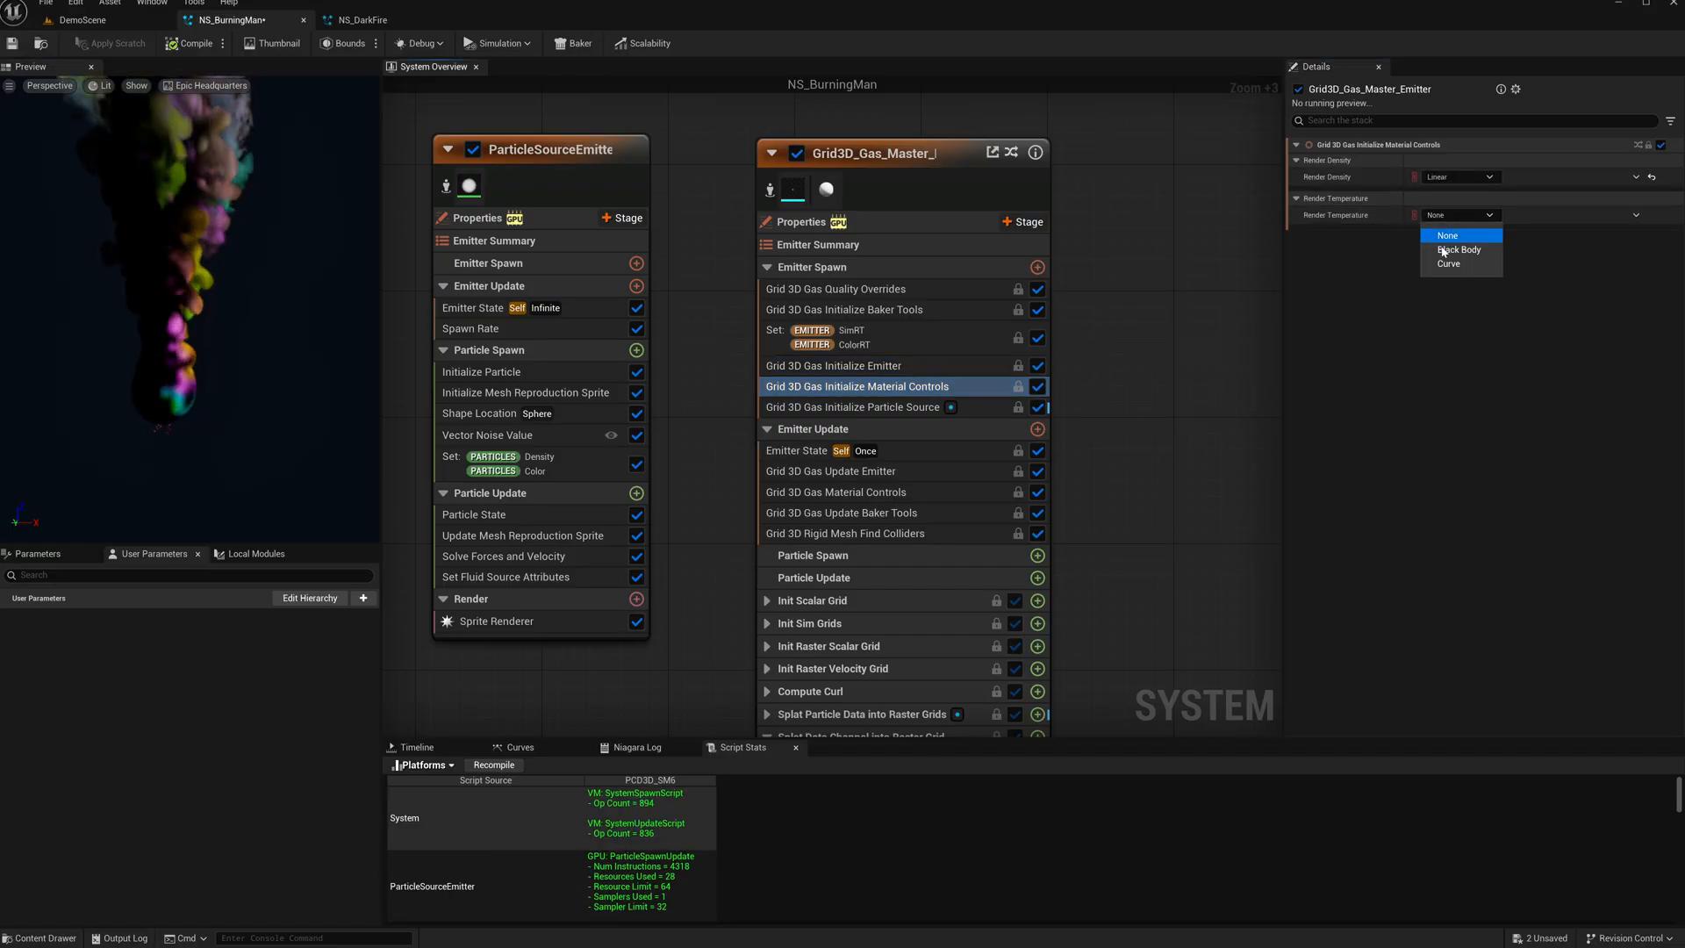
Step: Render temperature as Black Body, source the gas from the particle emitter, and apply the colour grid to smoke
click(1461, 249)
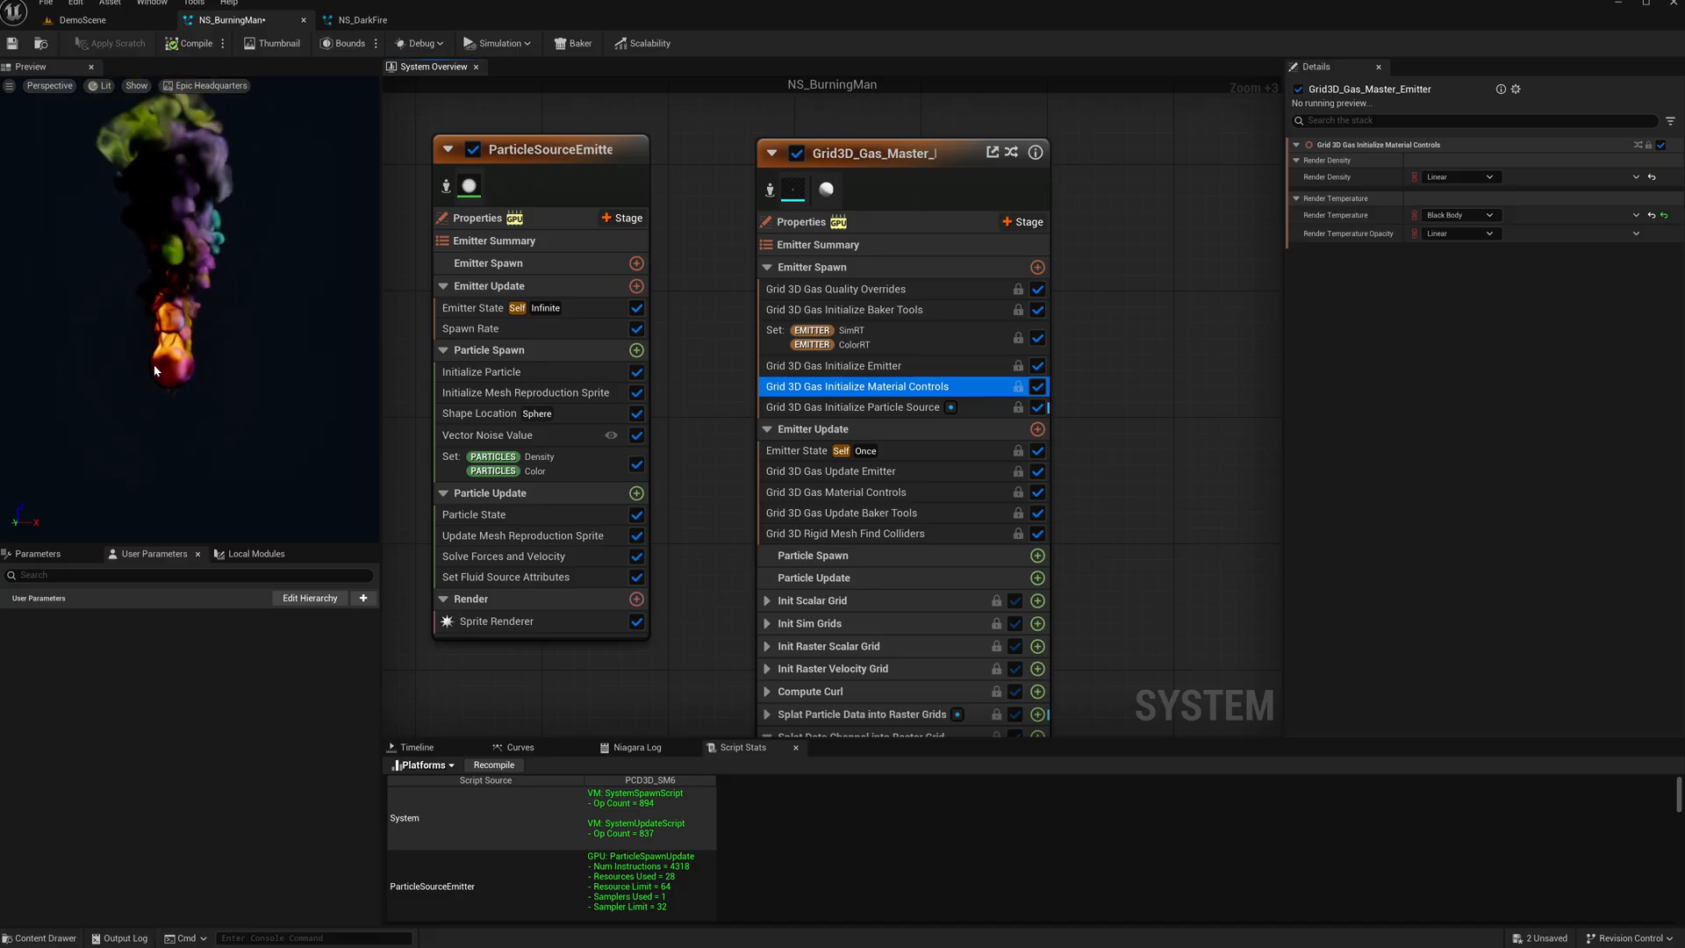
click(853, 407)
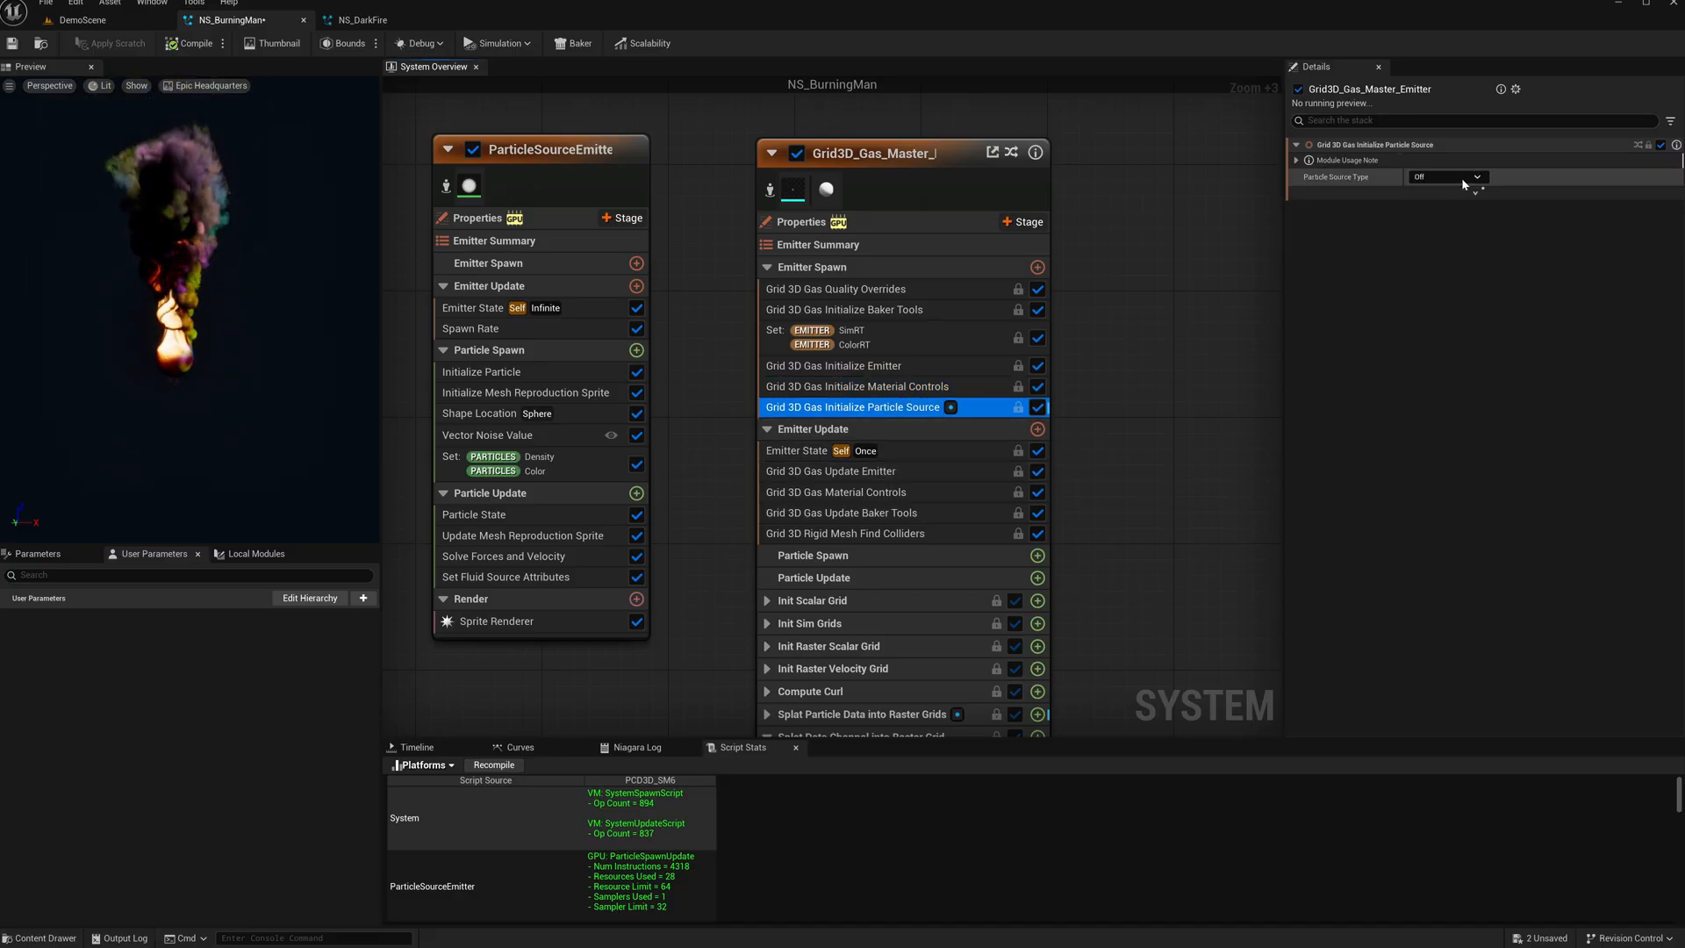
click(1446, 176)
text(ParticleSourceEmitter)
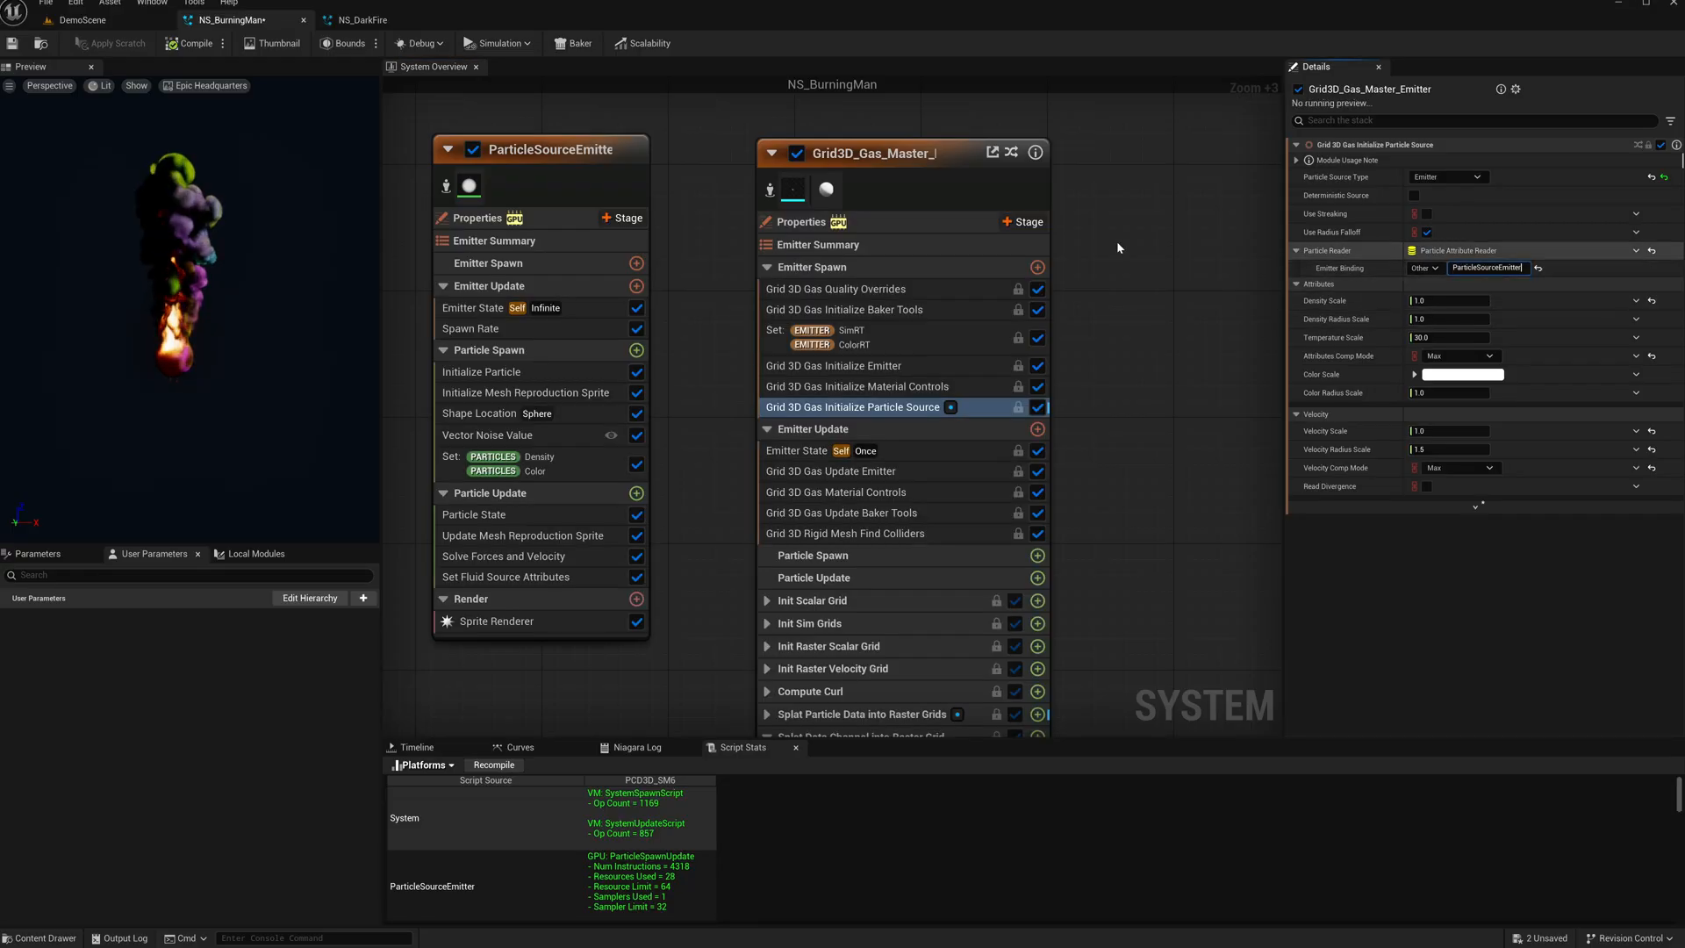
click(836, 491)
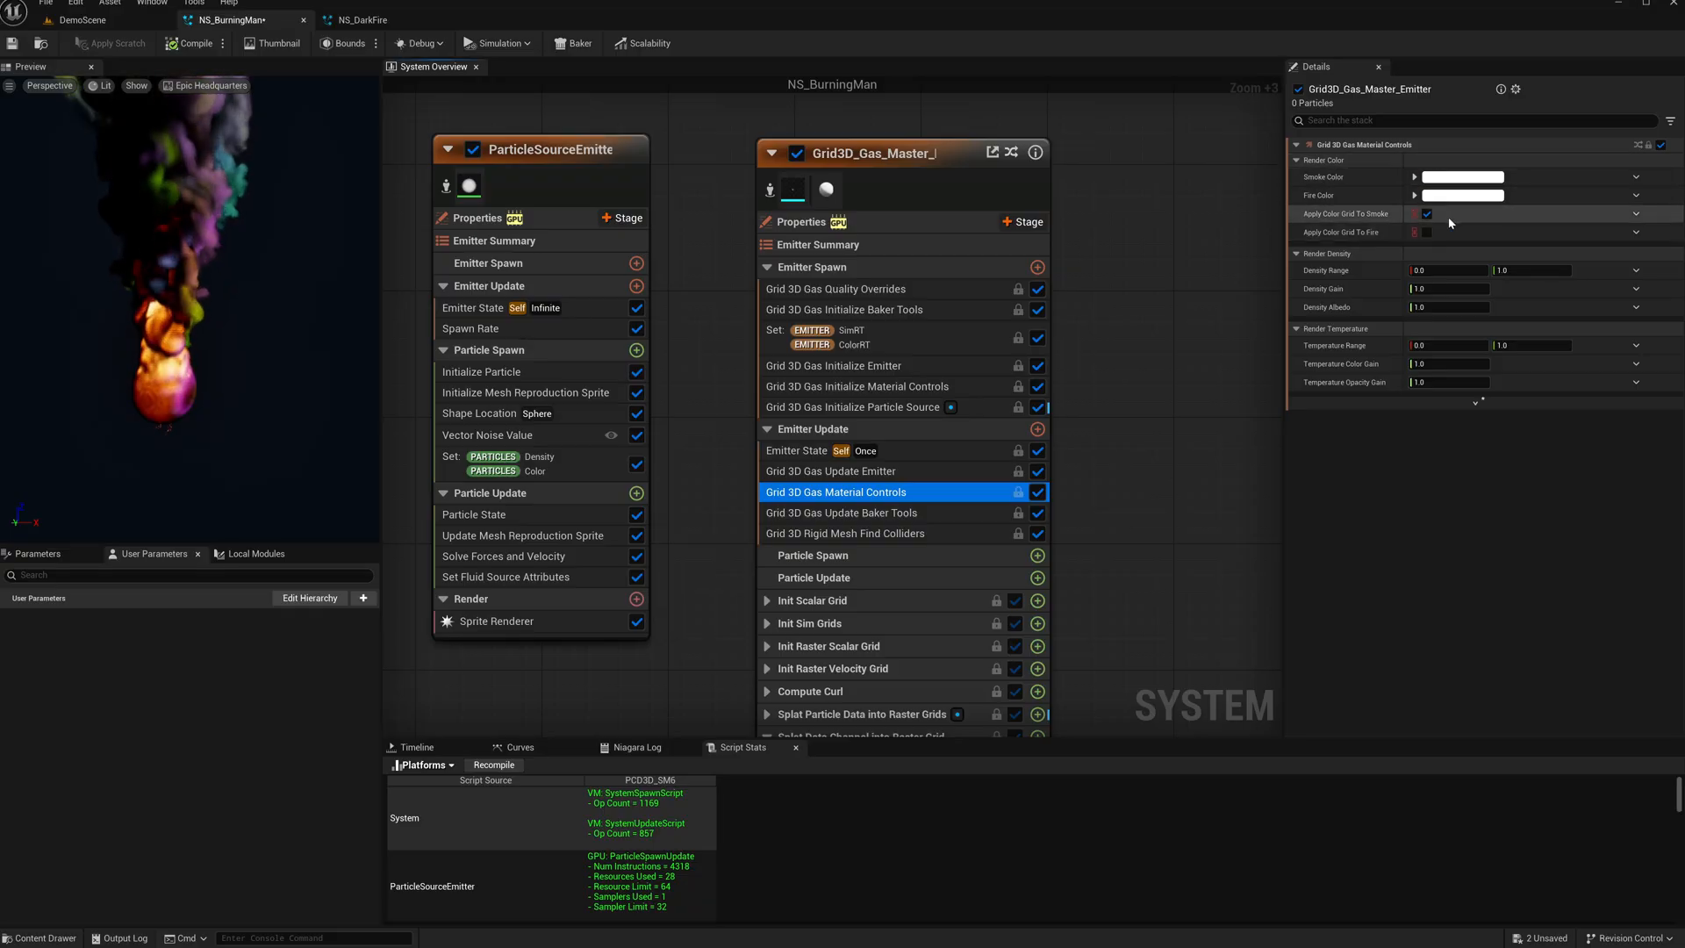
click(1425, 215)
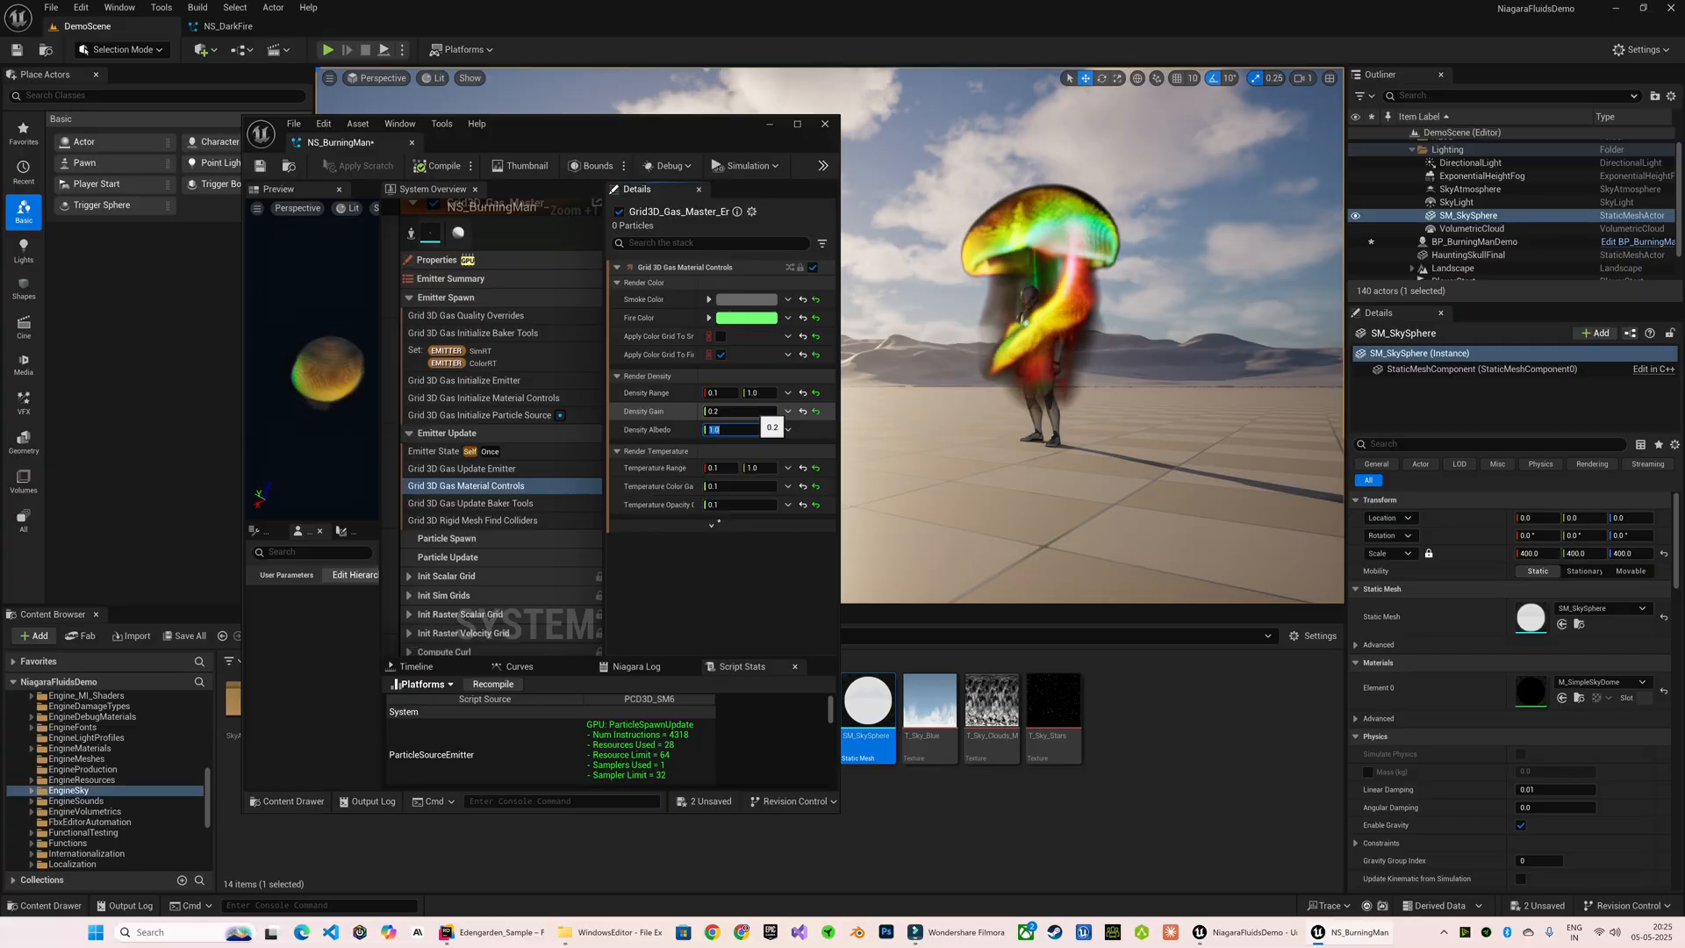
Step: Set Density Albedo to 5.0 and pick a dark reddish-brown gas colour in the Color Picker
text(5.0)
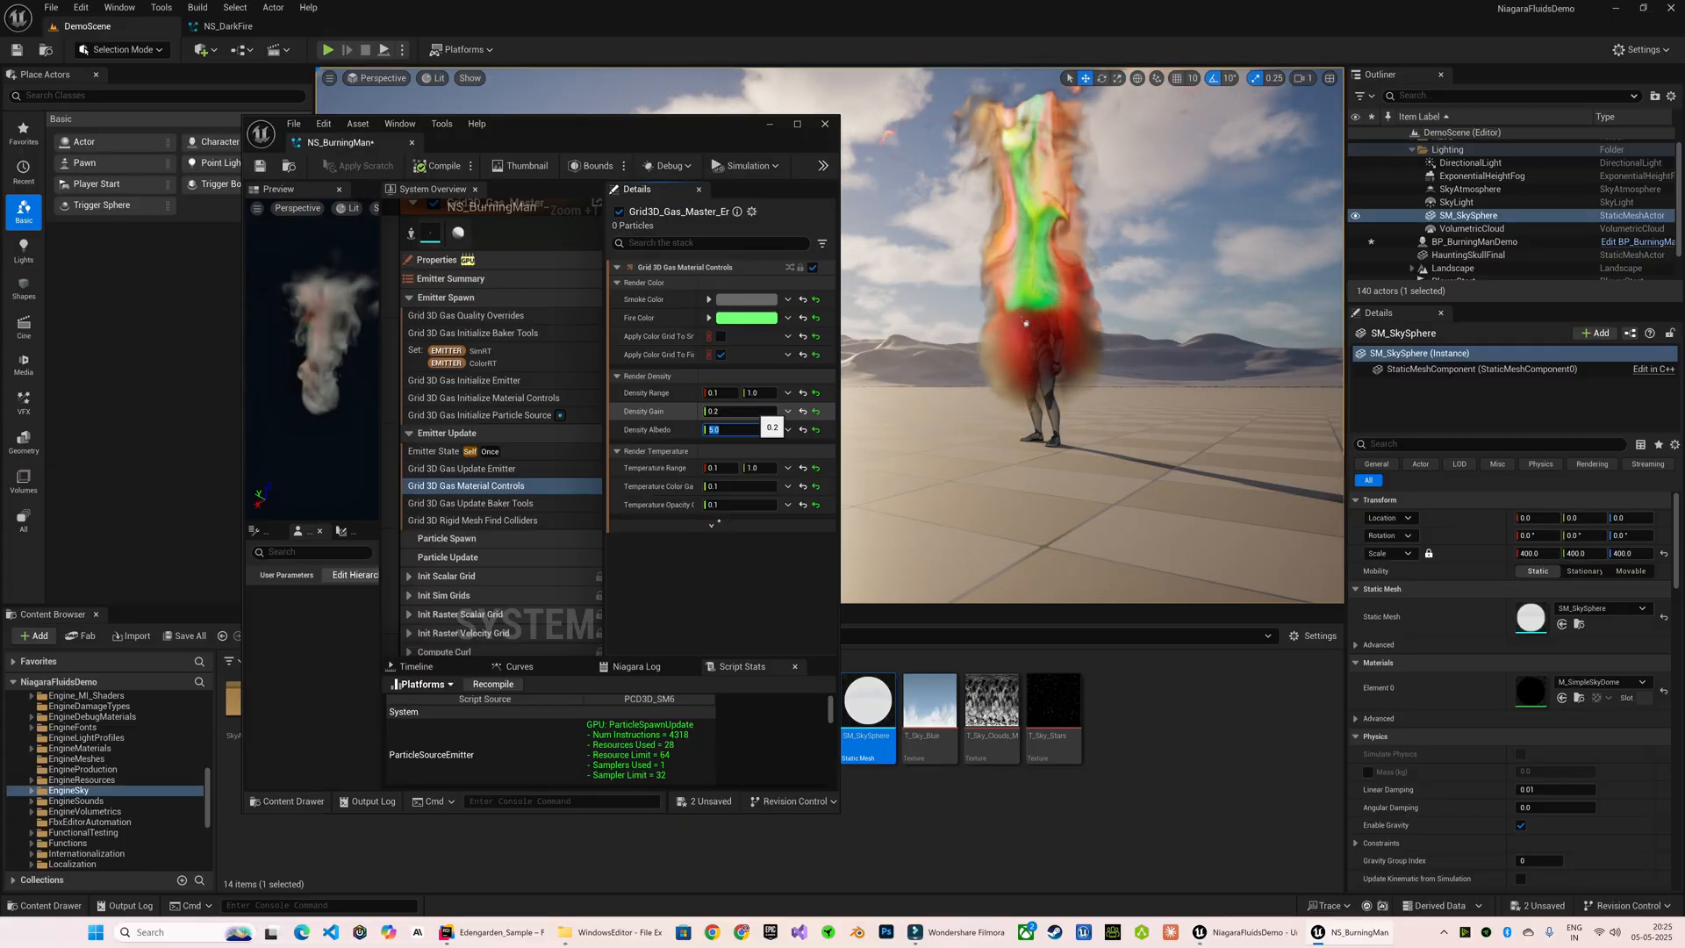
click(748, 299)
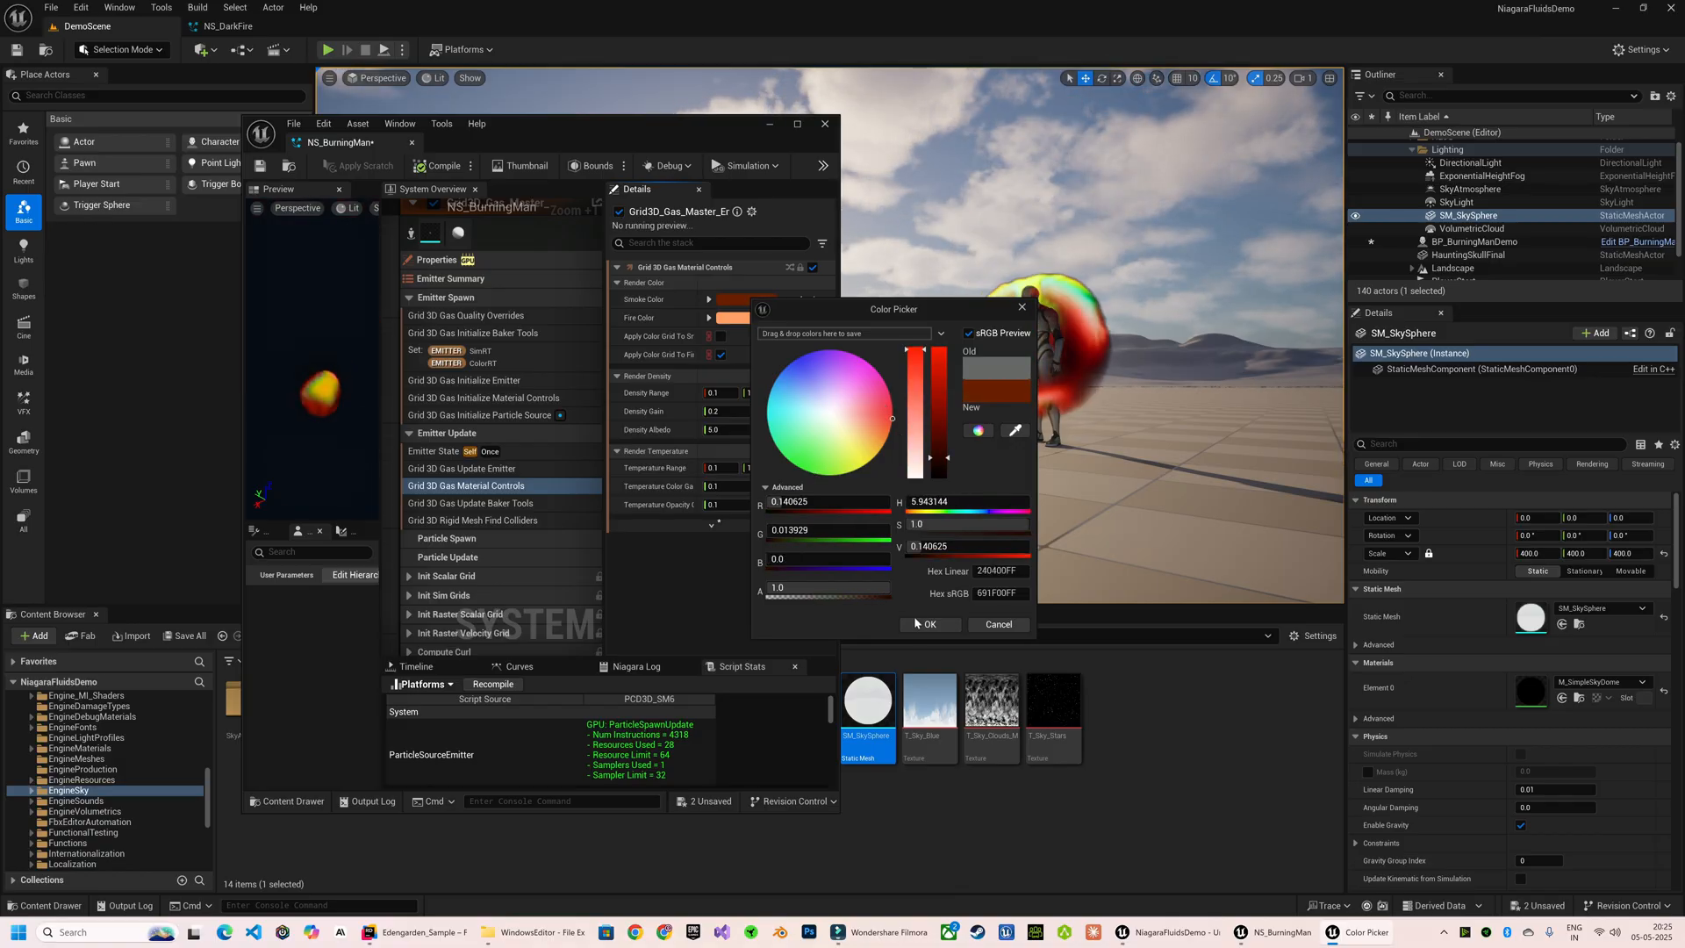
click(930, 624)
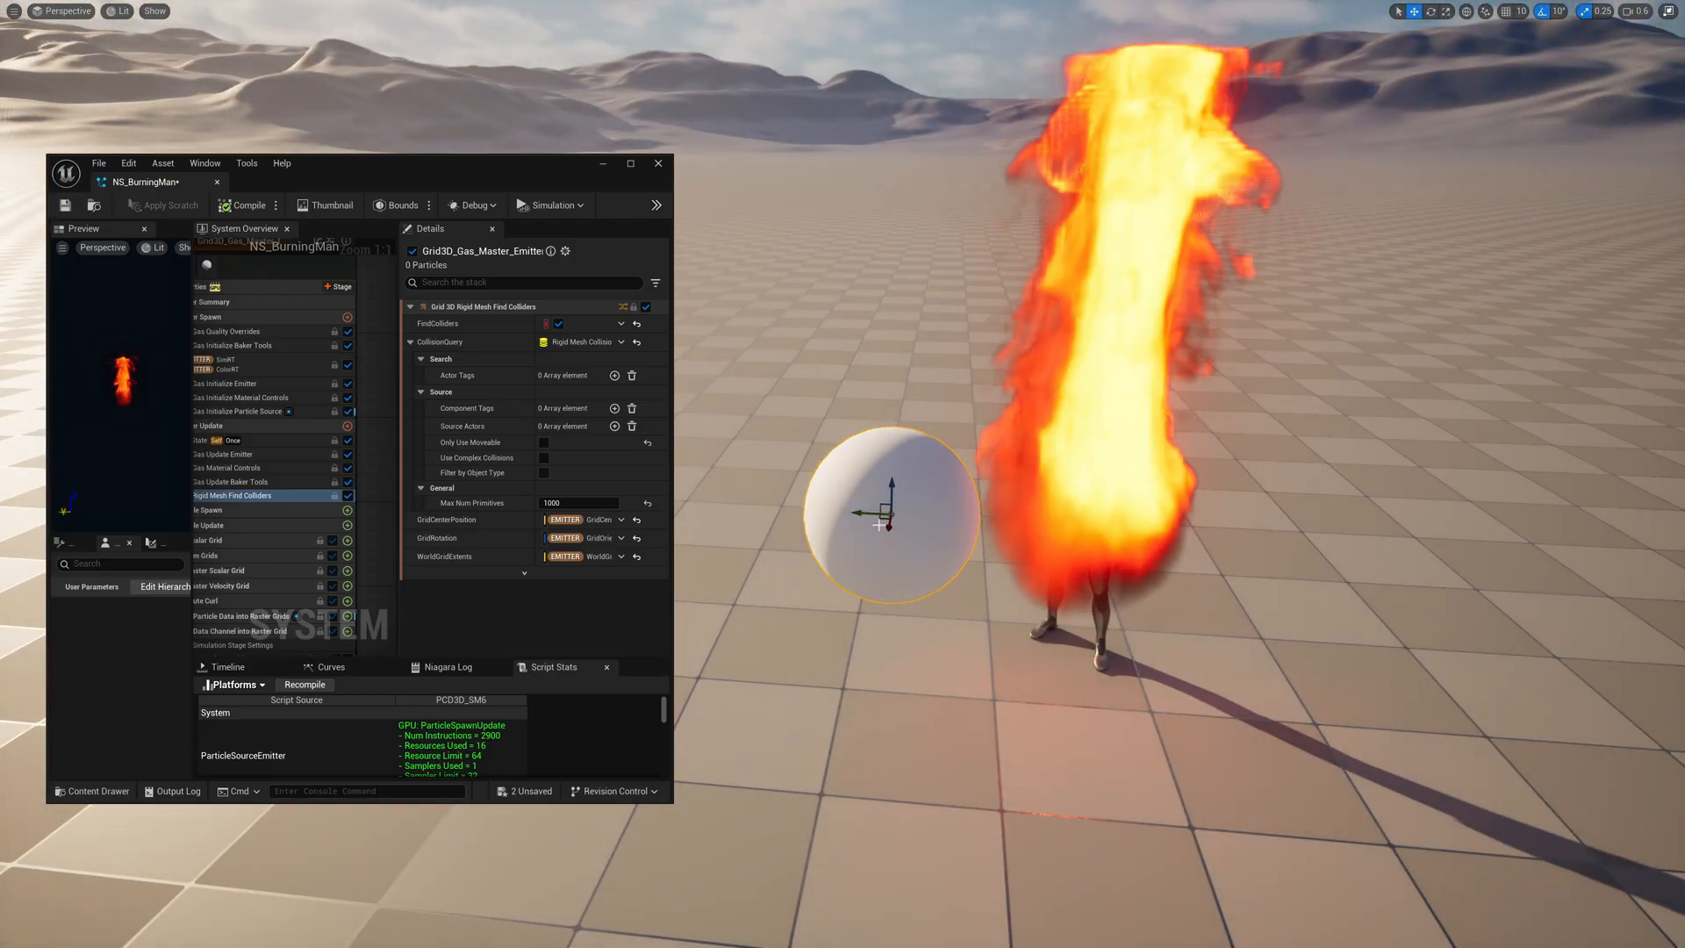
Step: Drag the gas source's Density Radius Scale and Temperature Scale up to 2.0
drag(887, 514, 1122, 520)
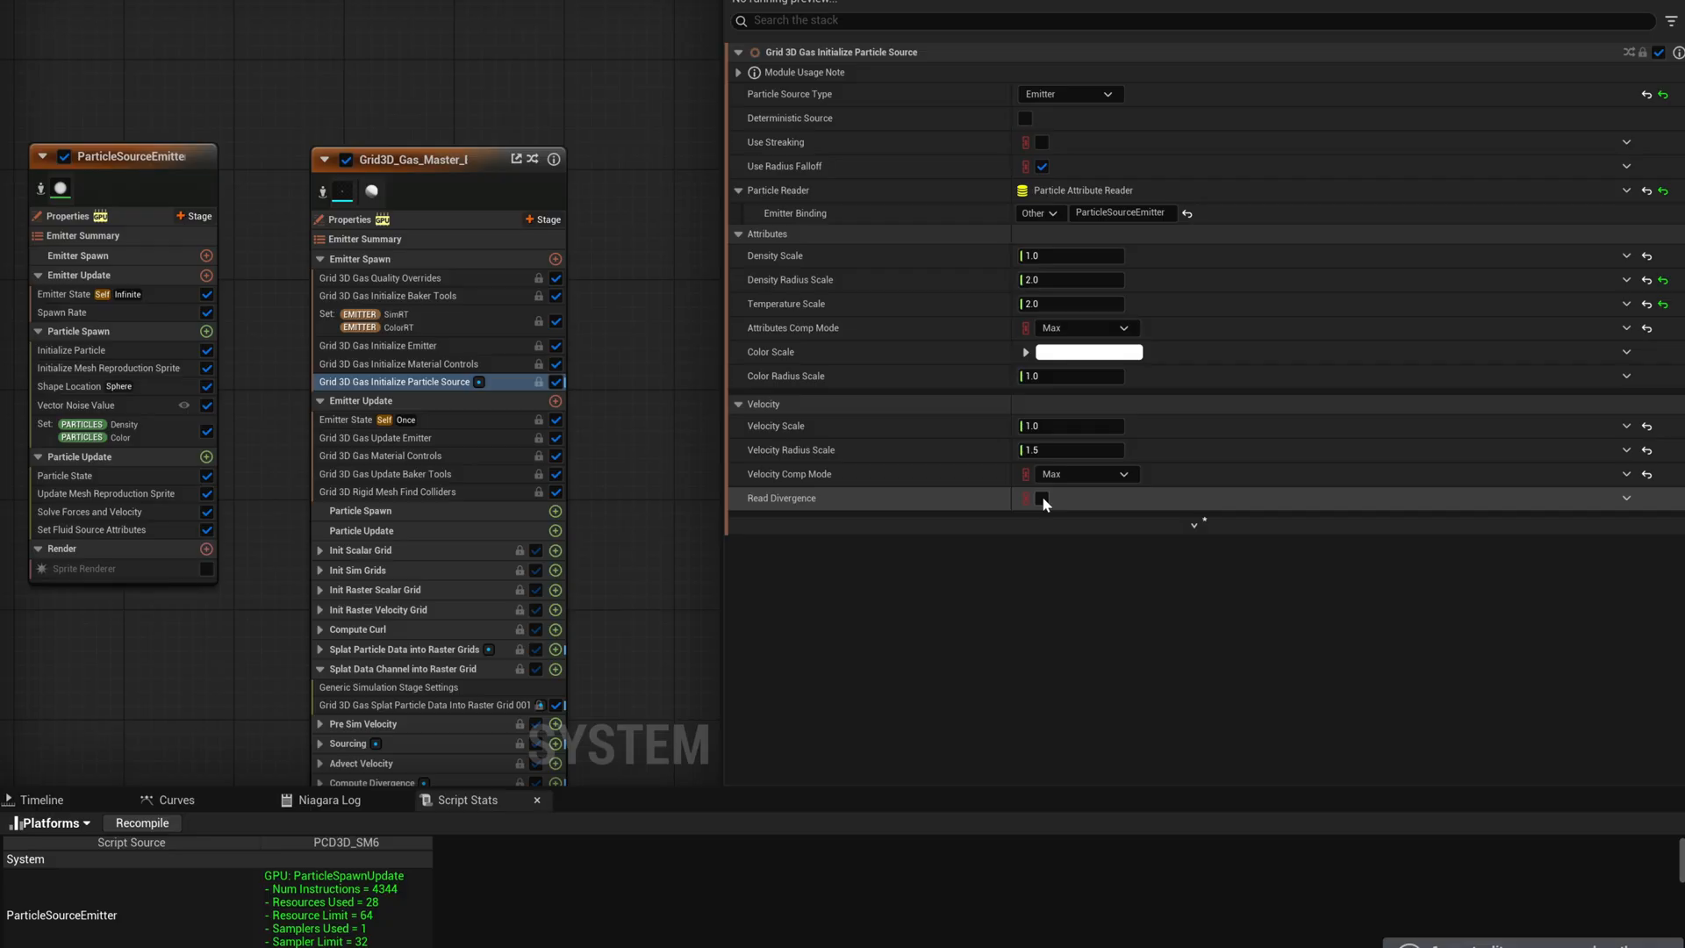
Step: Enable Read Divergence on the gas source and Local Space on the ParticleSourceEmitter
click(1043, 499)
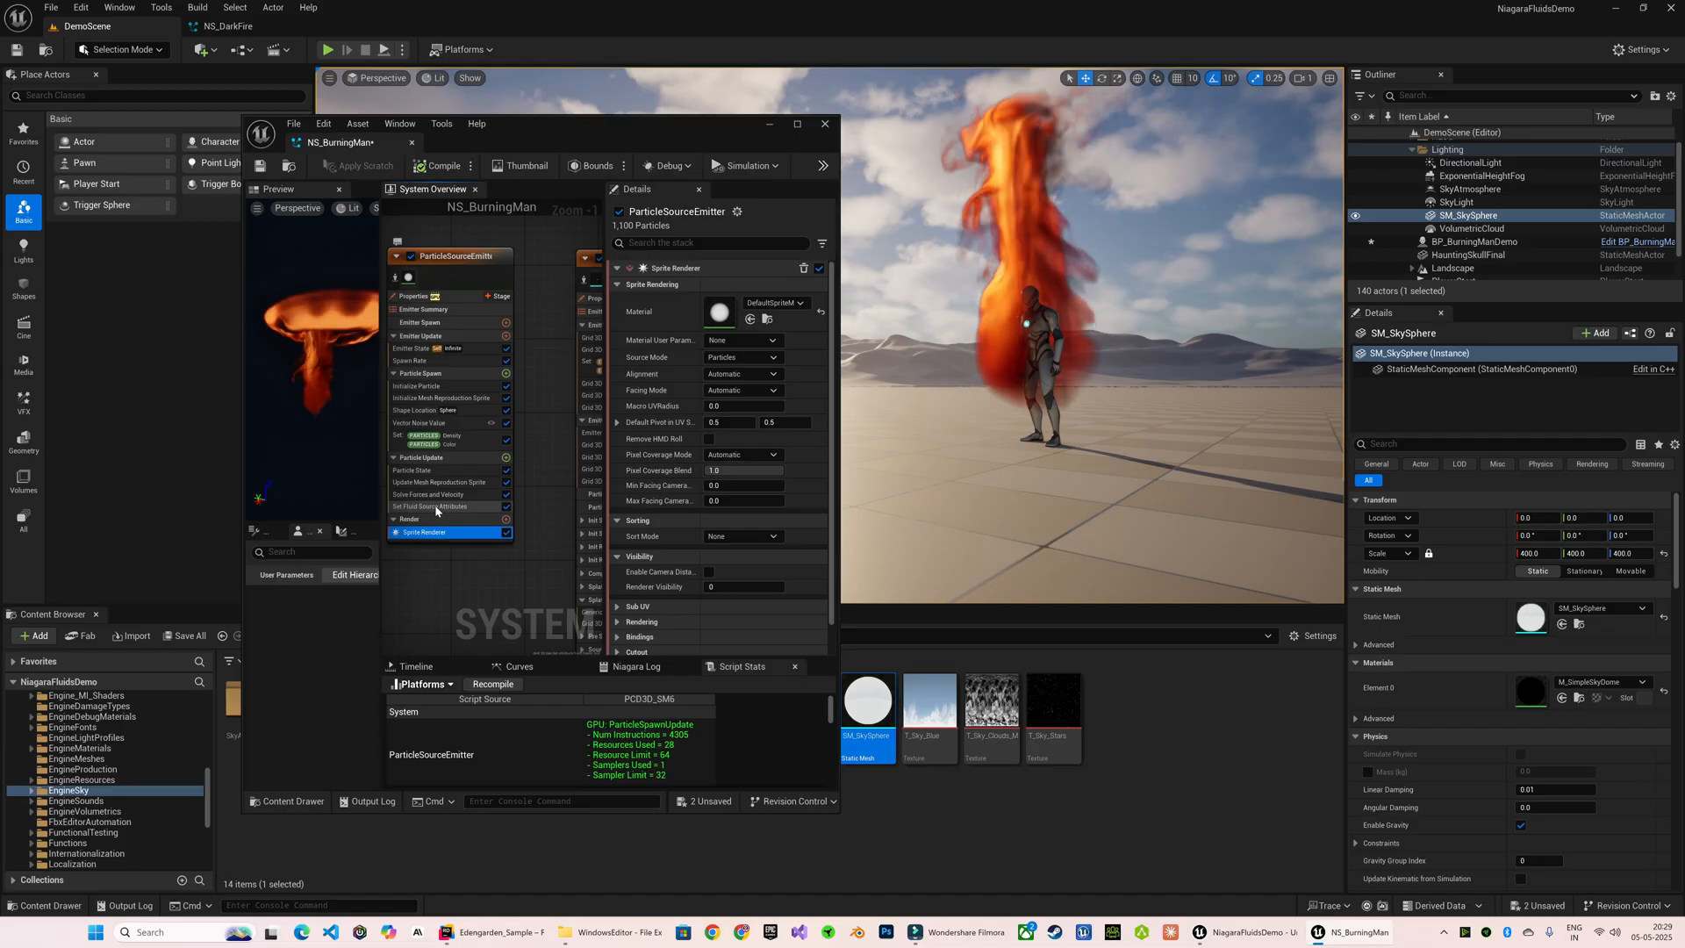
click(430, 506)
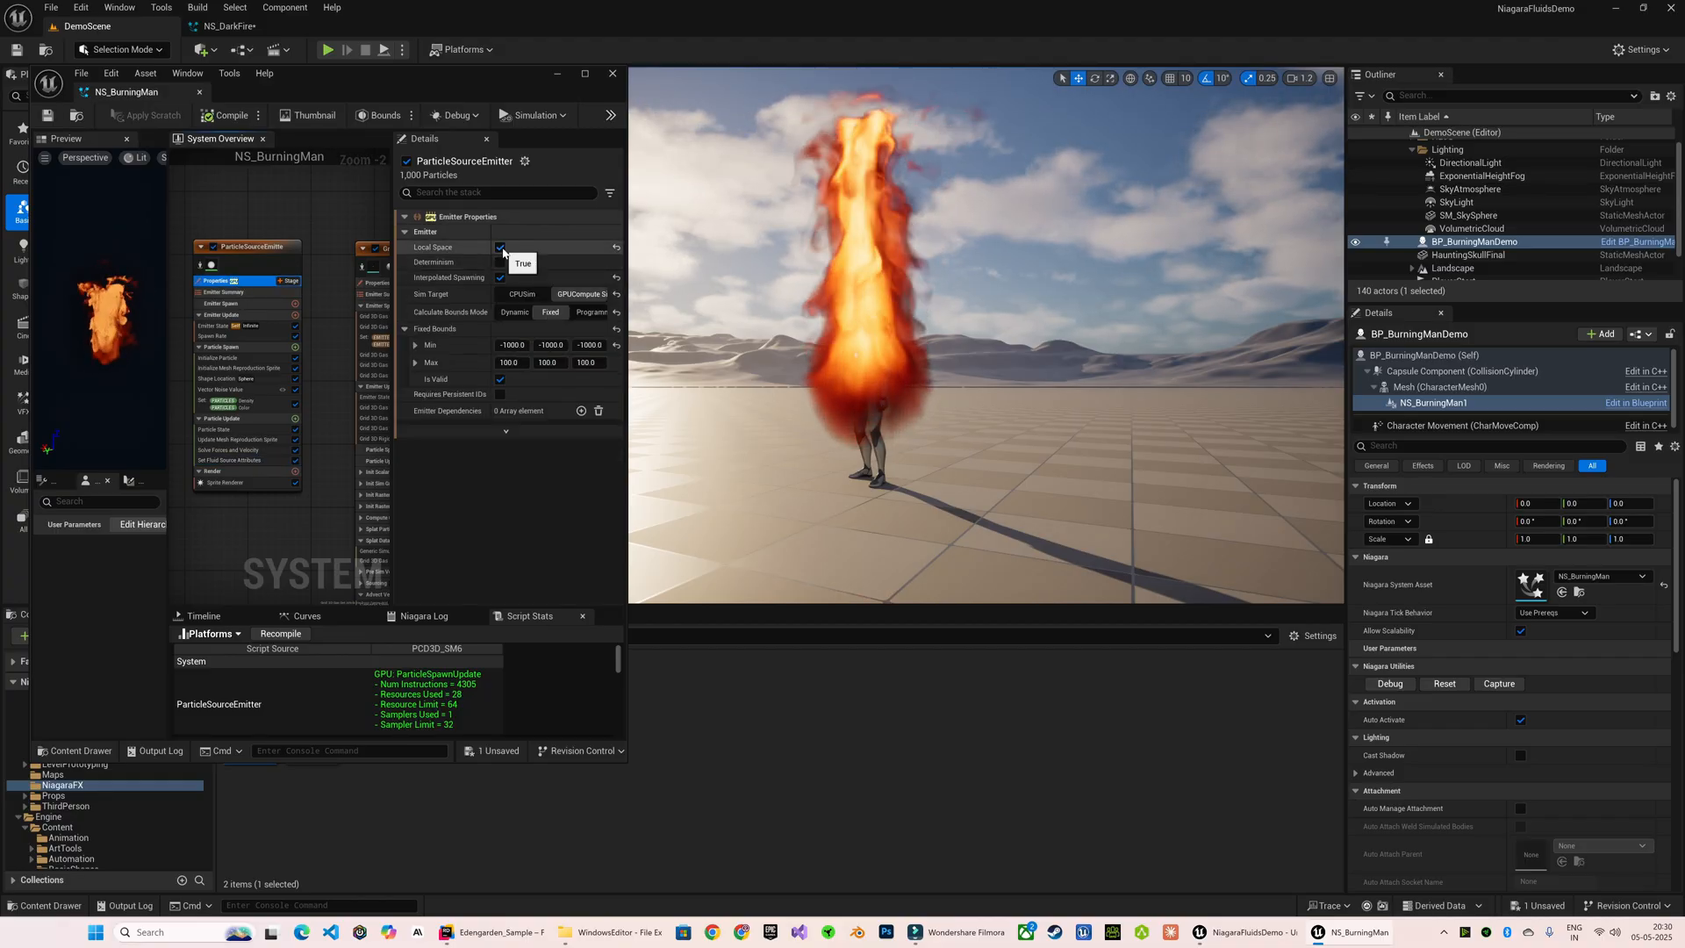
click(500, 246)
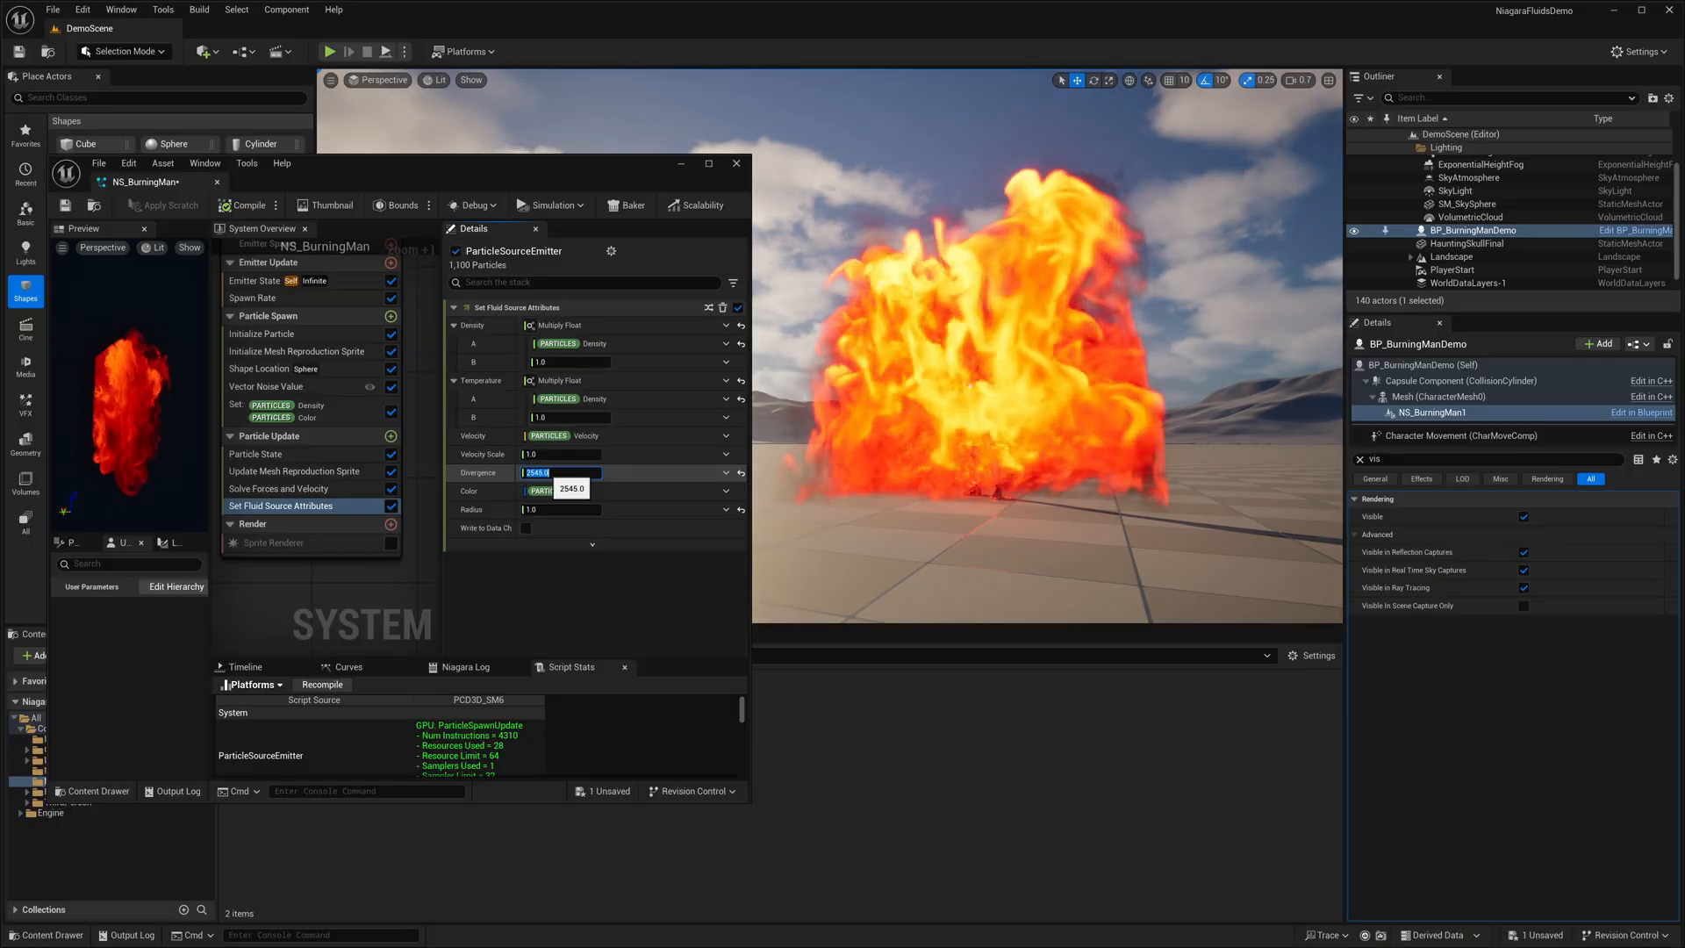
Step: Set fluid source Divergence, Radius 10.0 and Velocity Scale 25.0, trying values 0.0, 11.0 and 255.0 along the way
text(0.0)
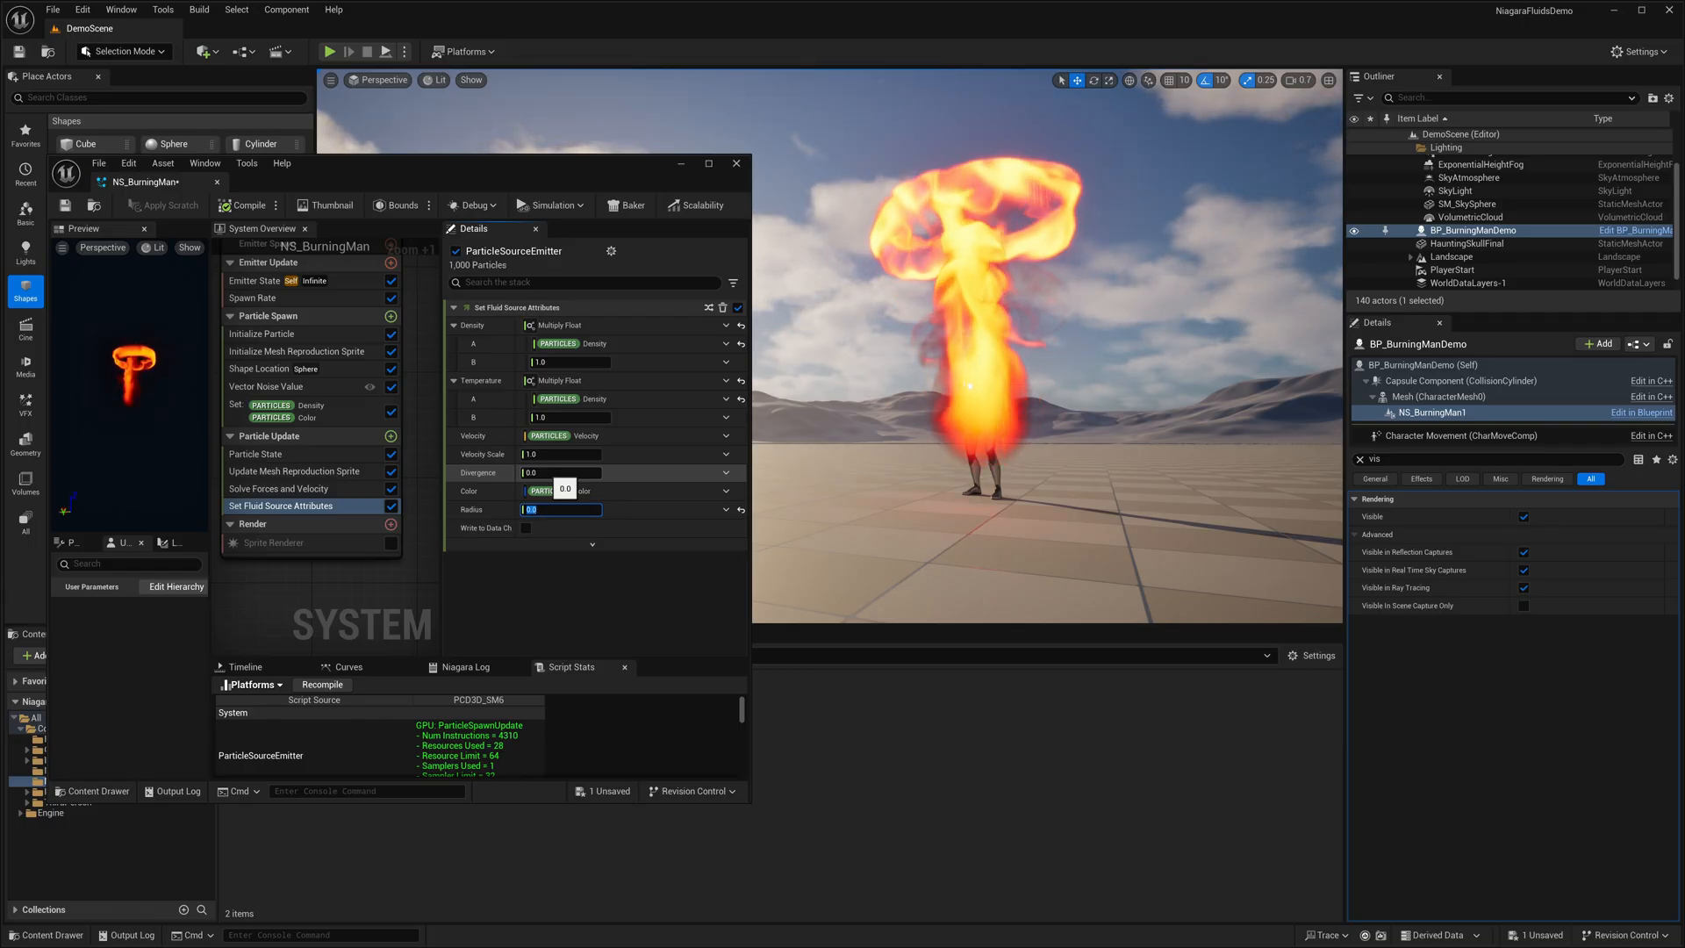
text(11.0)
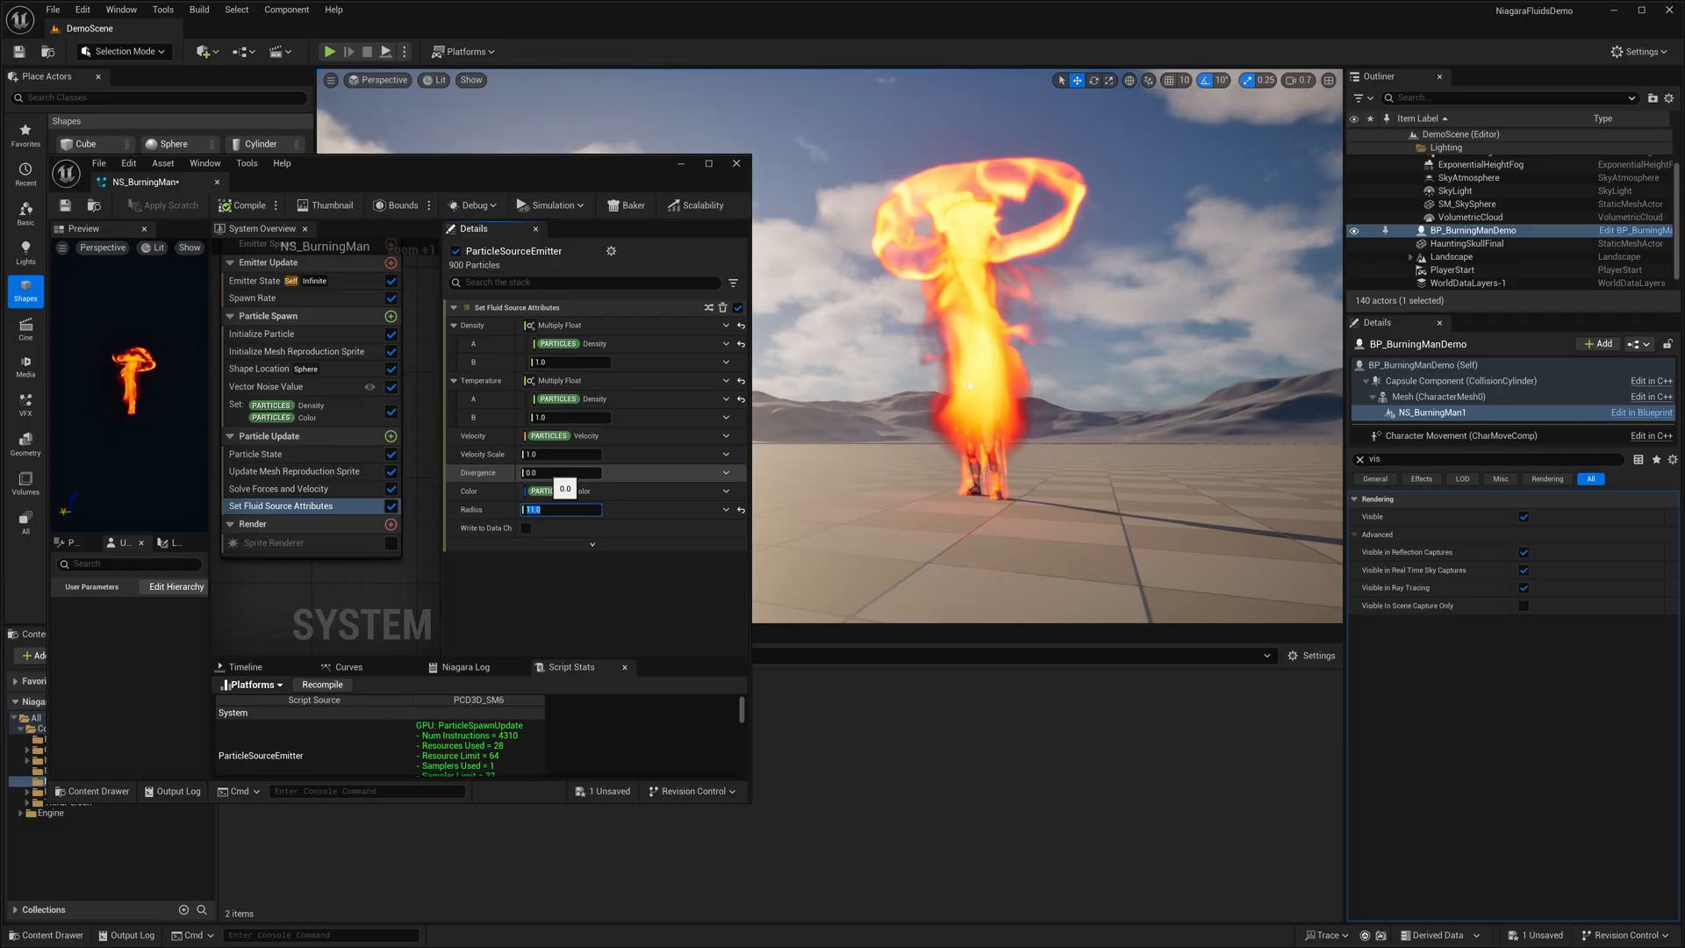
text(25.0)
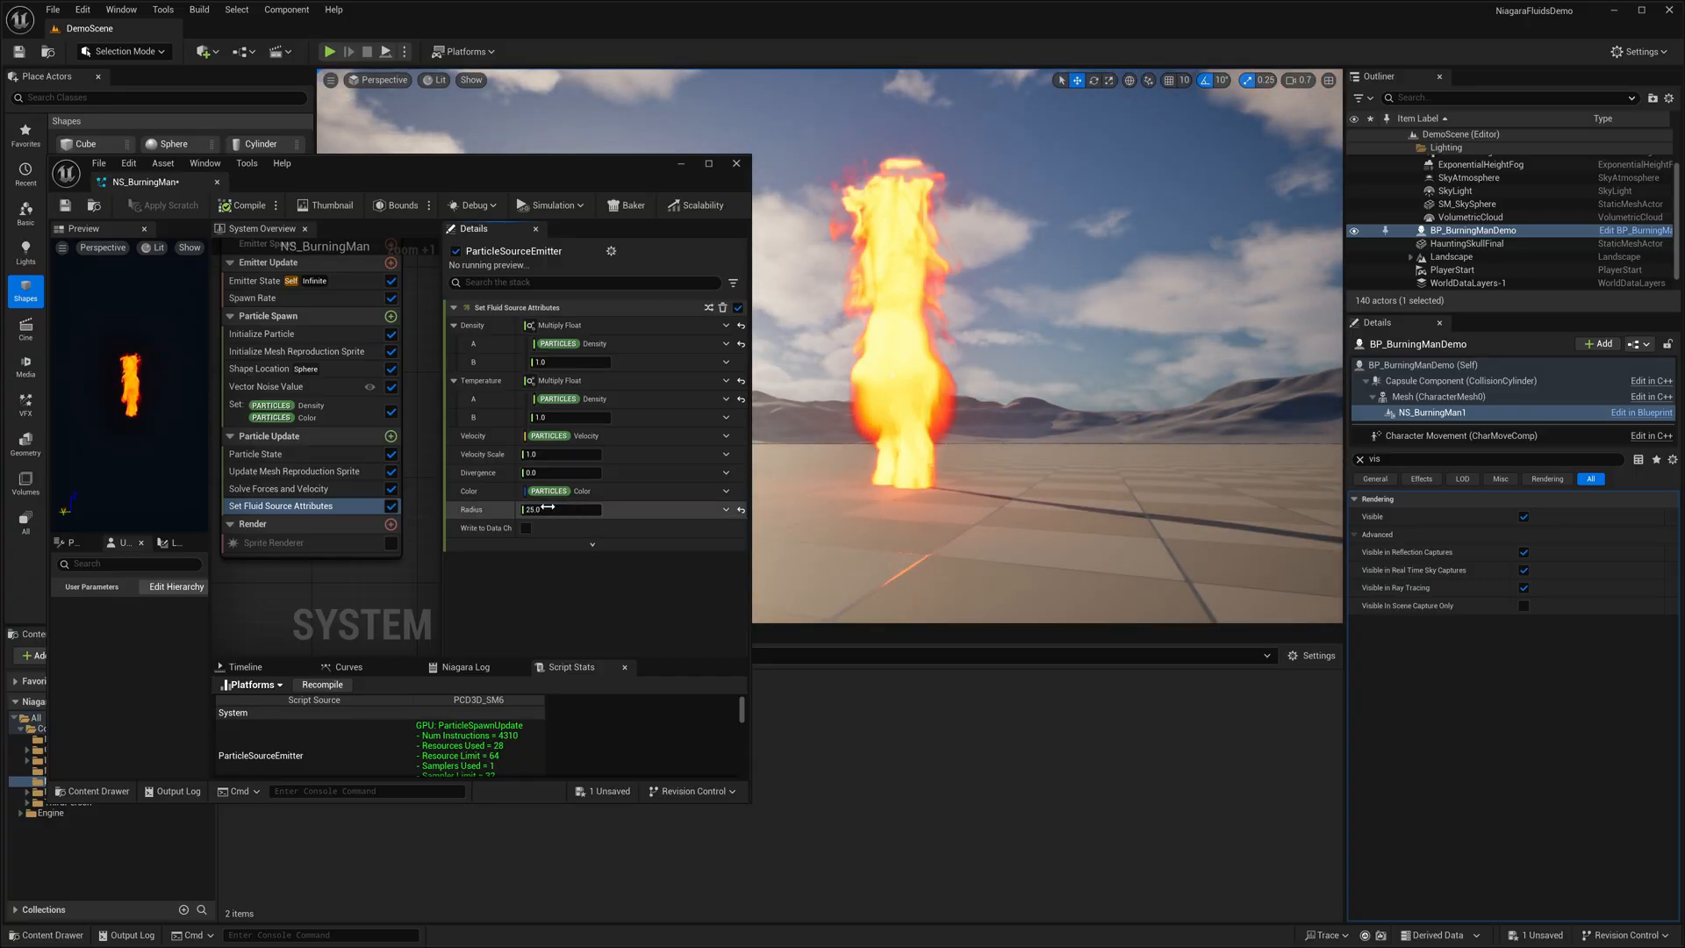
text(10.0)
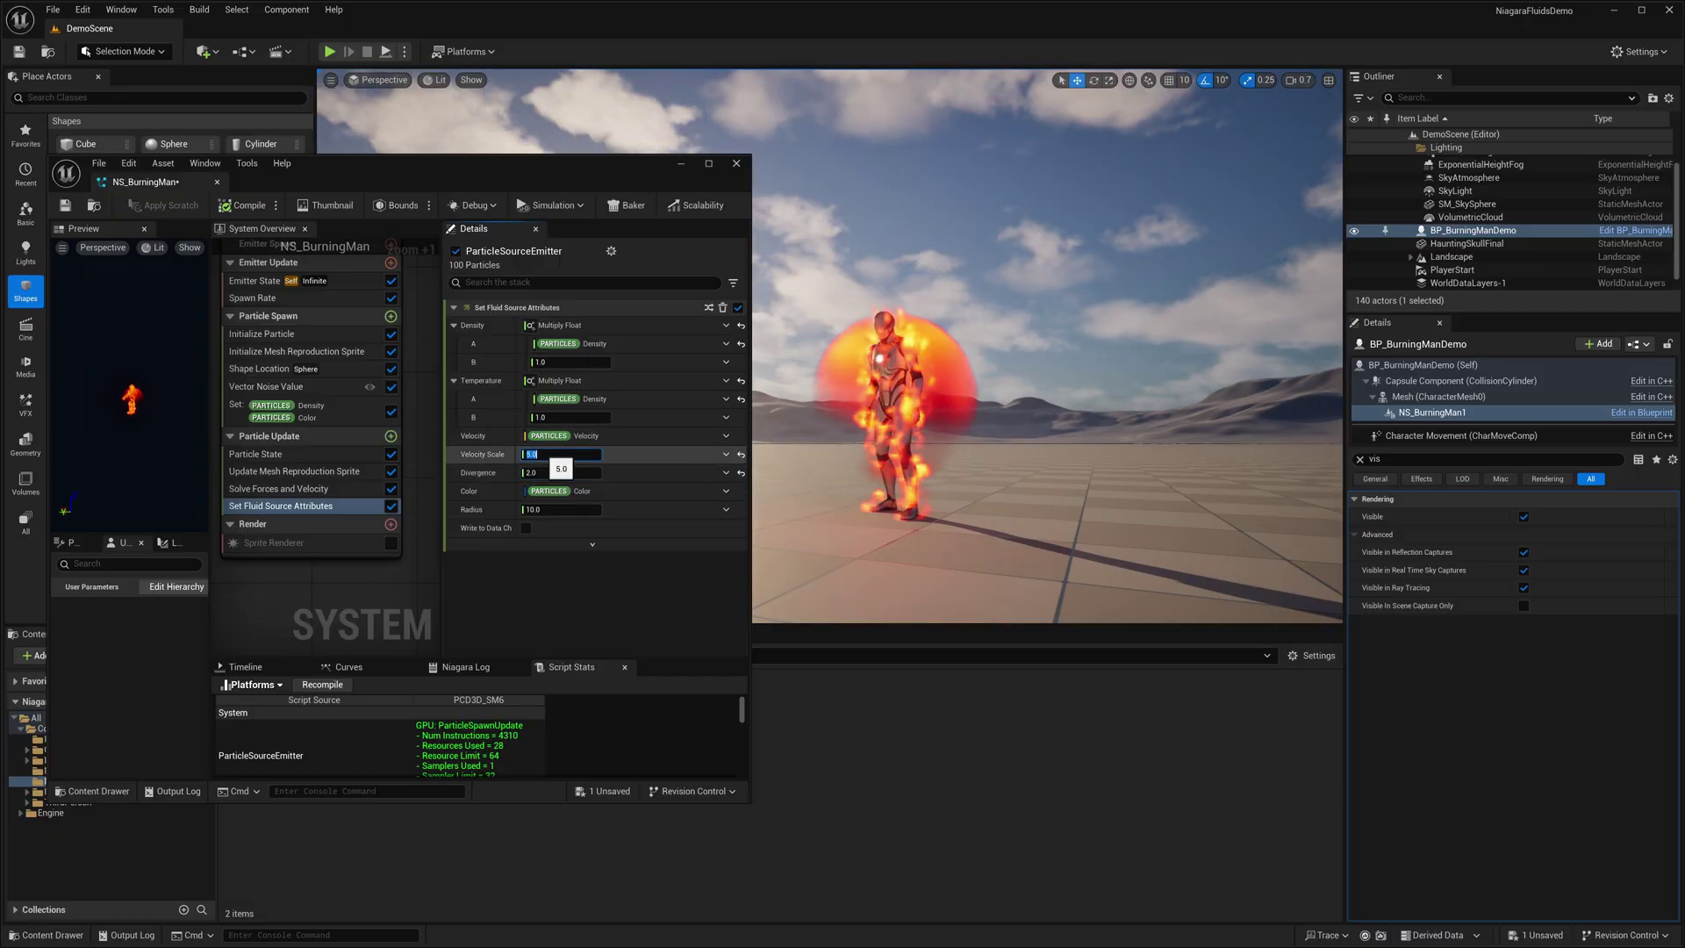
text(25.0)
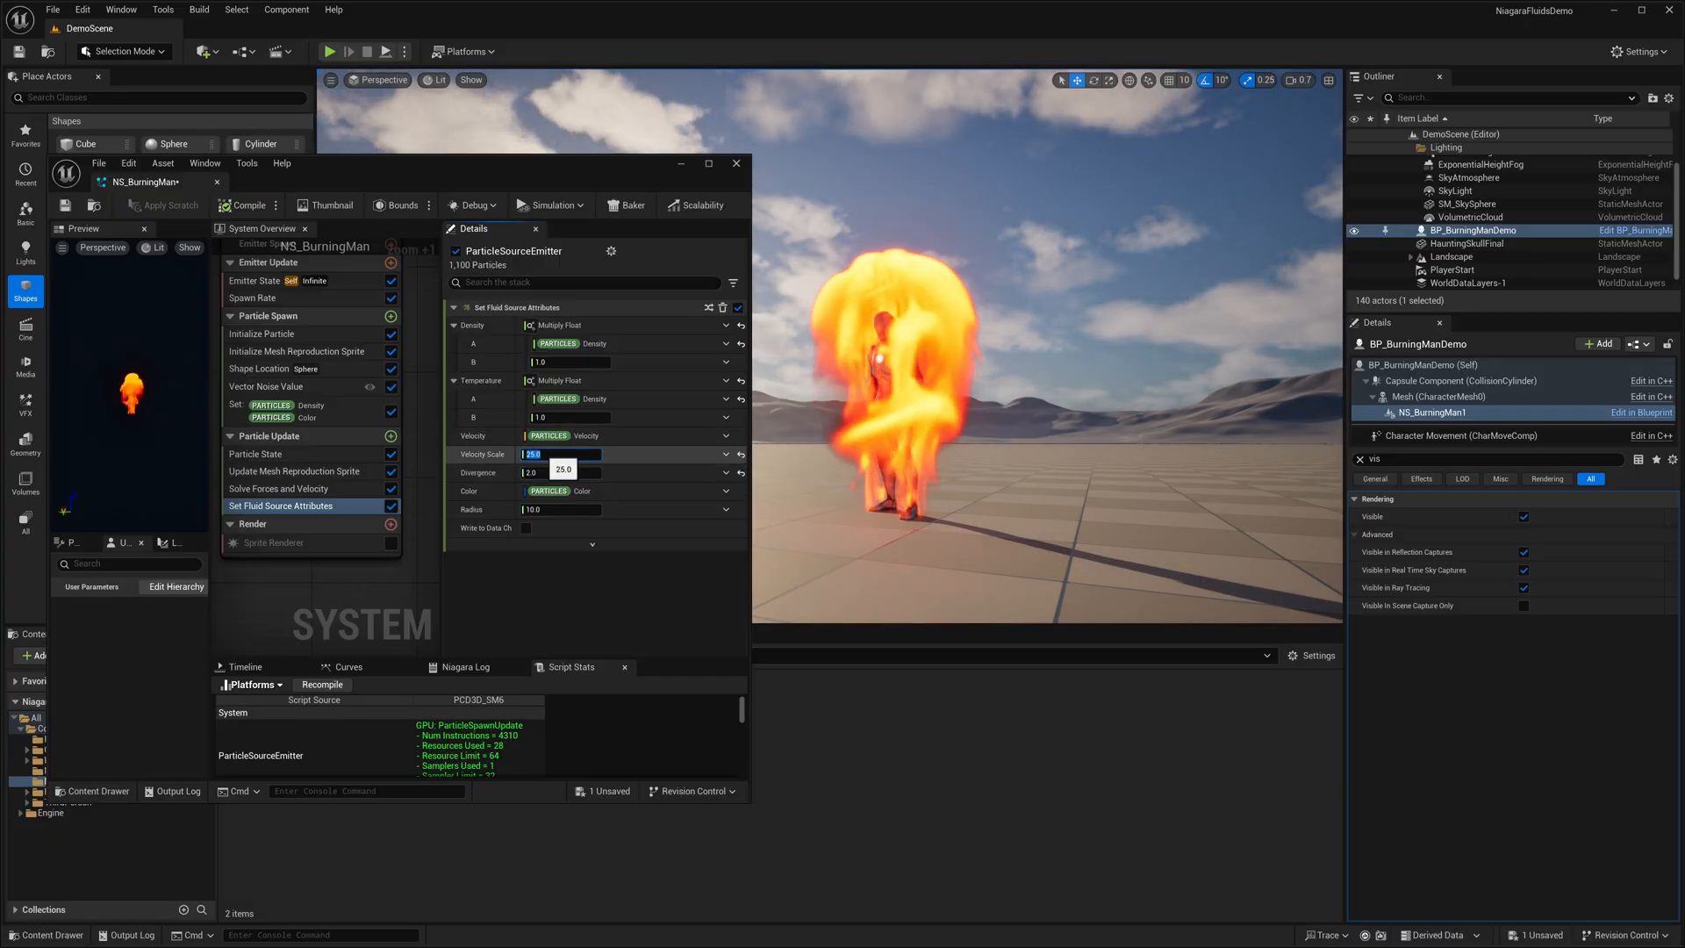
text(255.0)
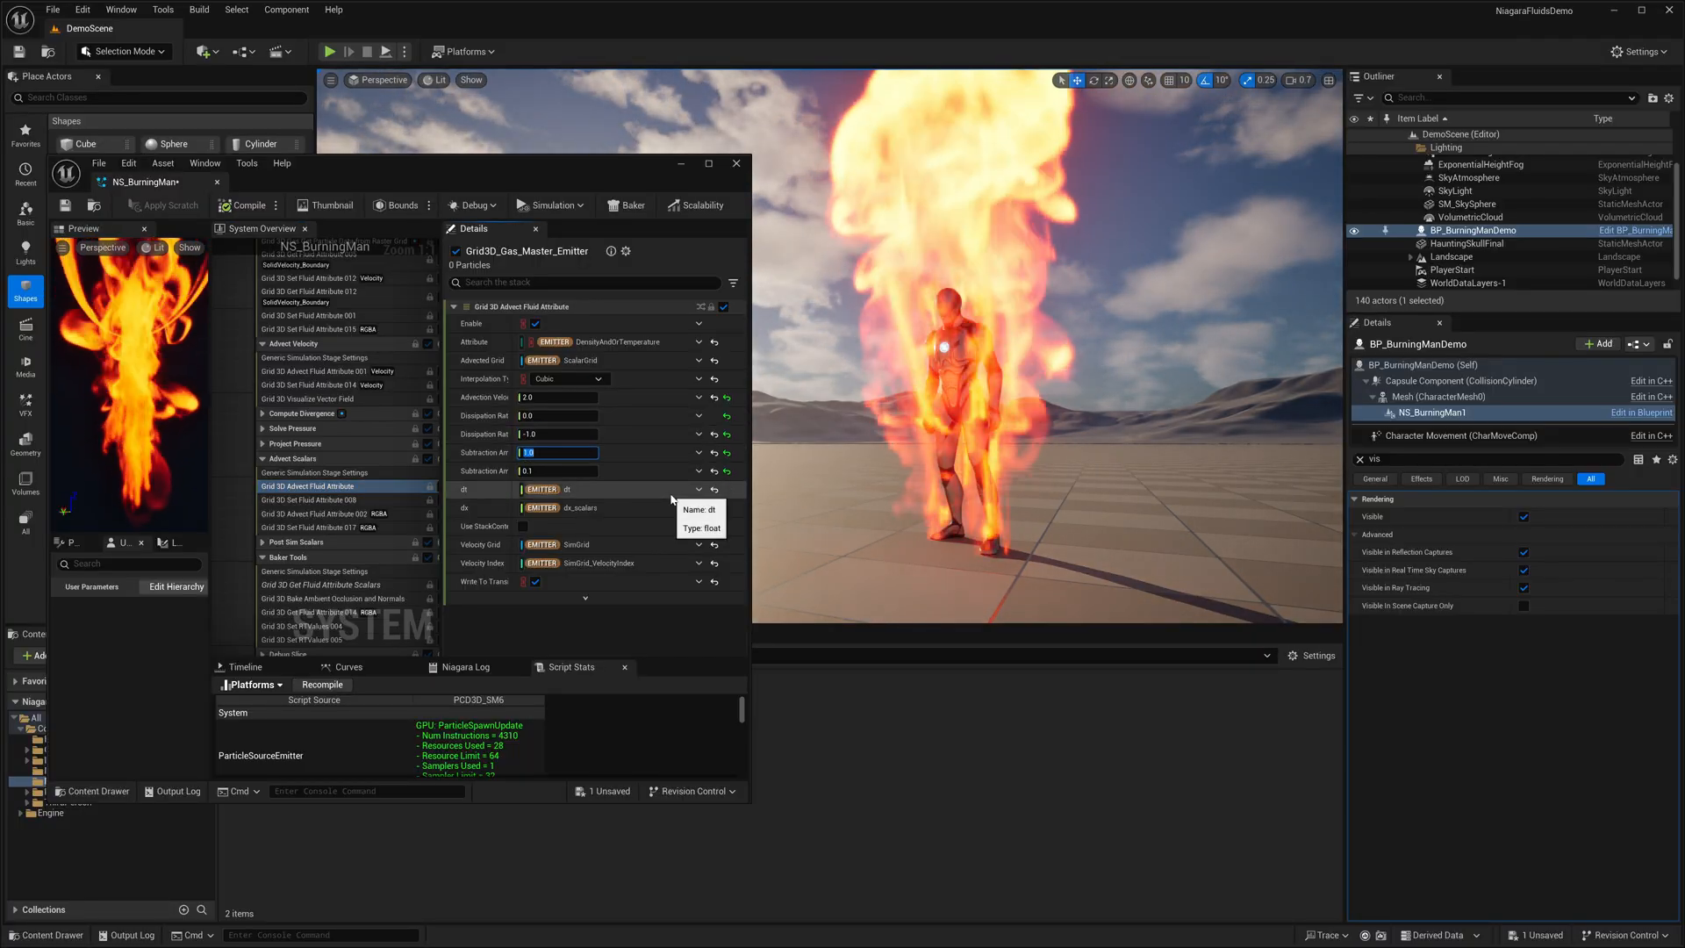
Step: Set the Grid 3D Advect step's Subtraction Amount to 4.0
text(4.0)
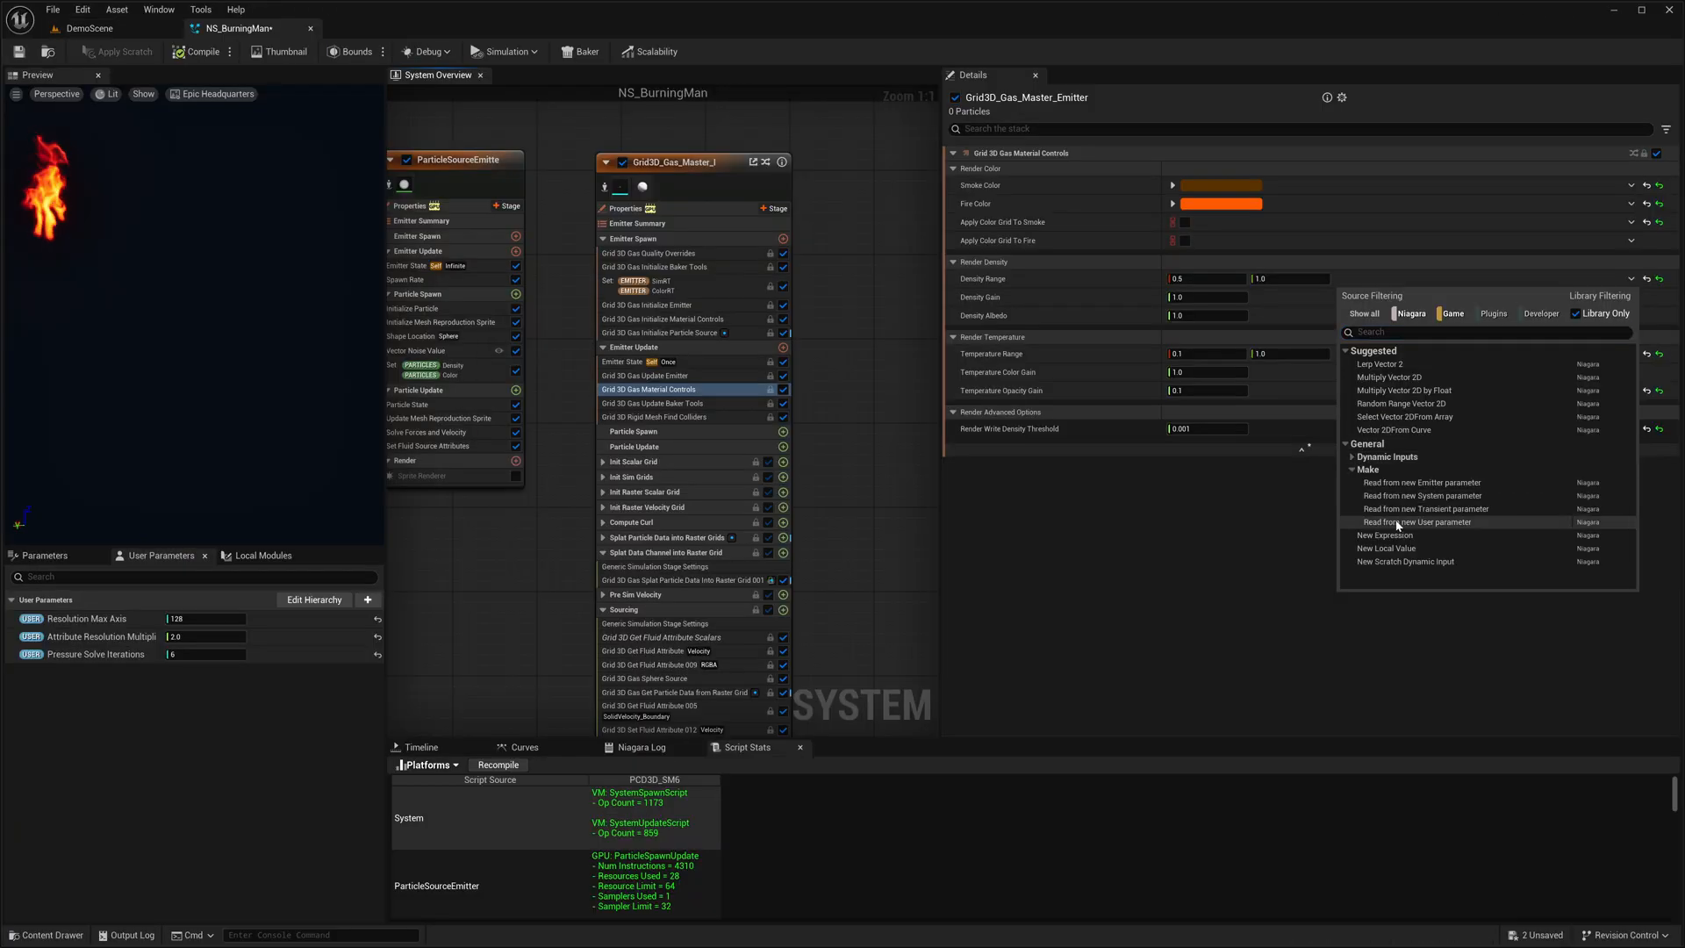
Step: Bind two Density render fields to new user parameters of NS_BurningMan
click(1417, 522)
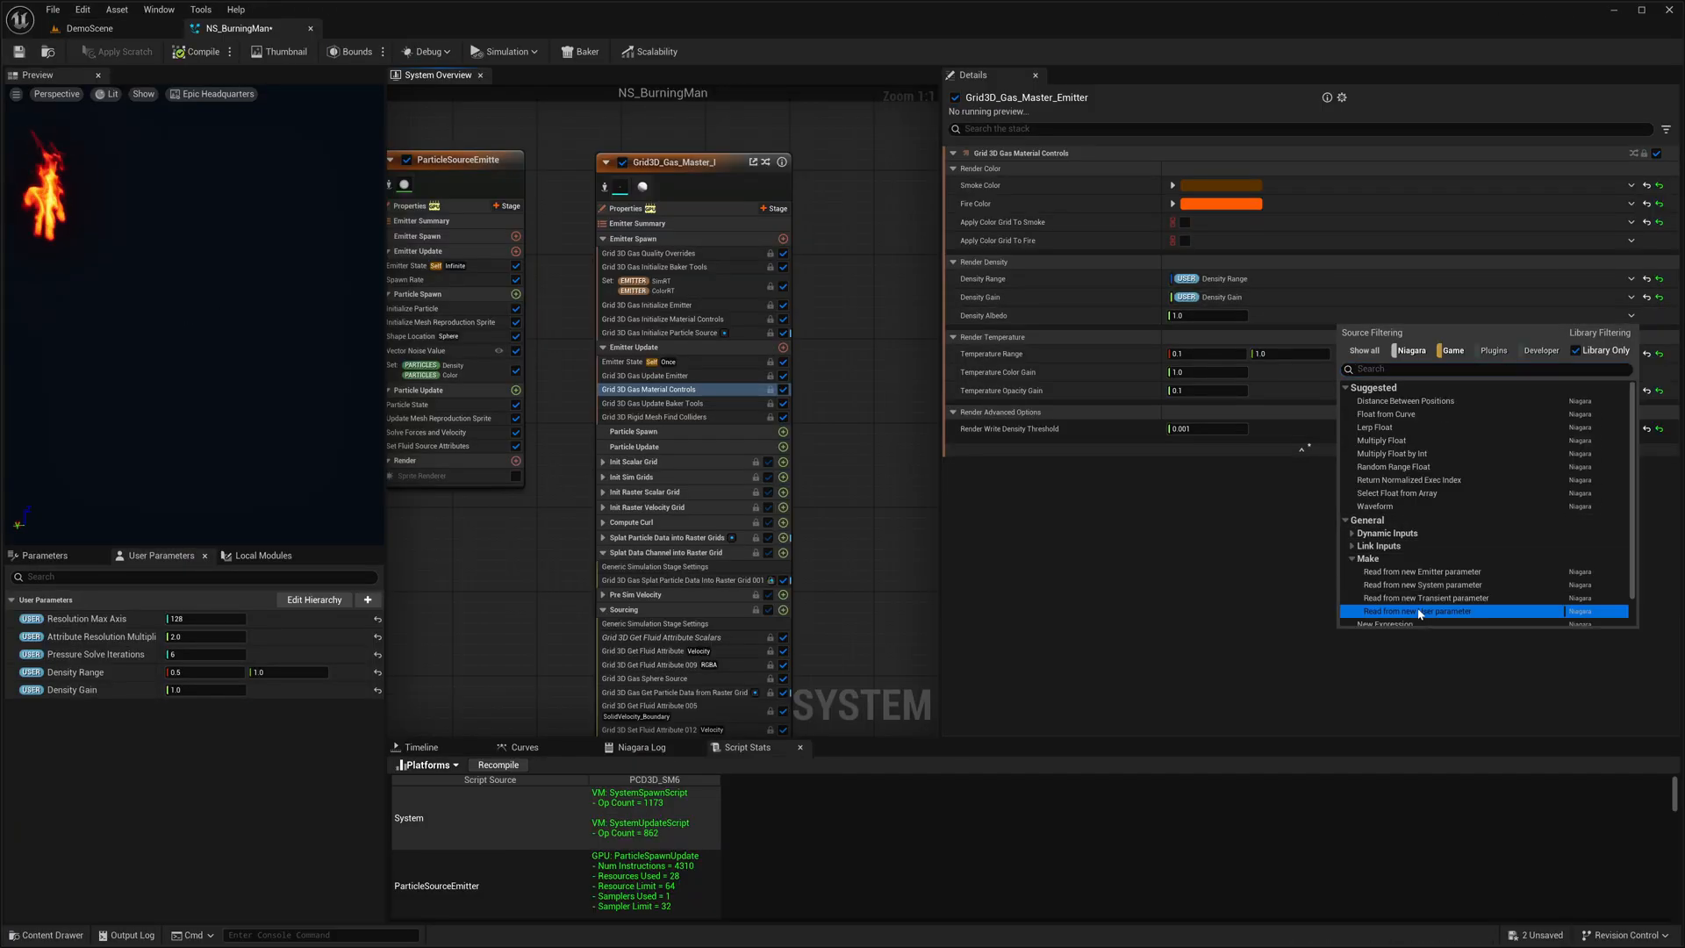
click(1418, 611)
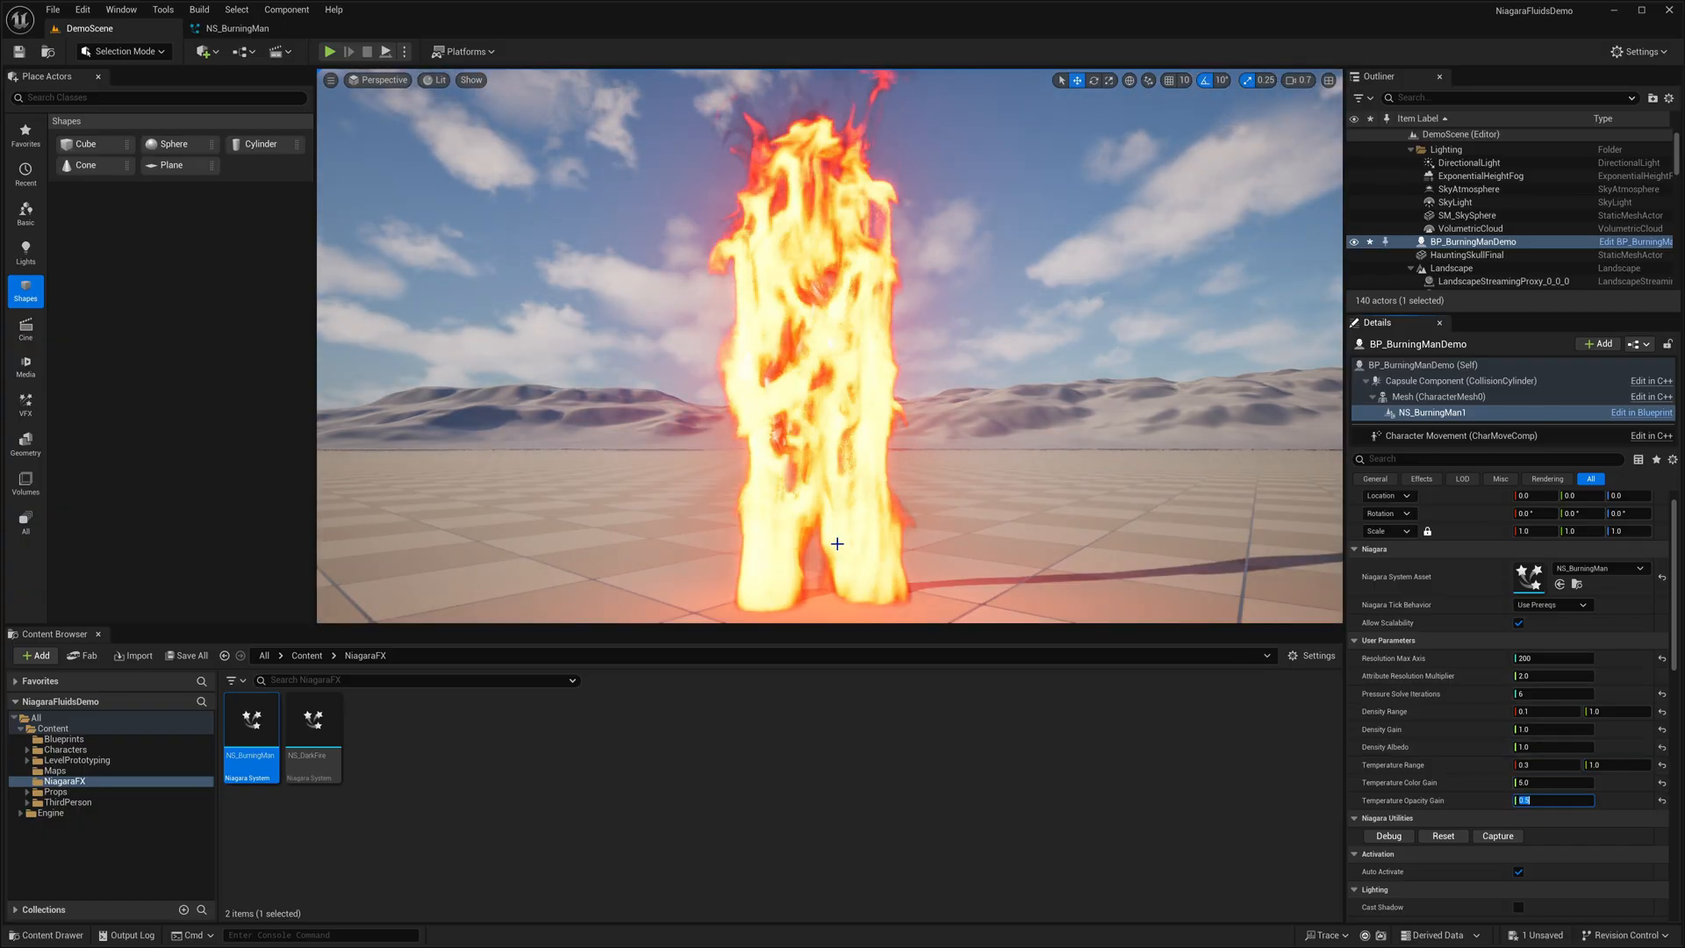
Step: Set Temperature Opacity Gain to 0.5 and try RadiusScale values 12.0 then 20.0 on the placed system
text(0.5)
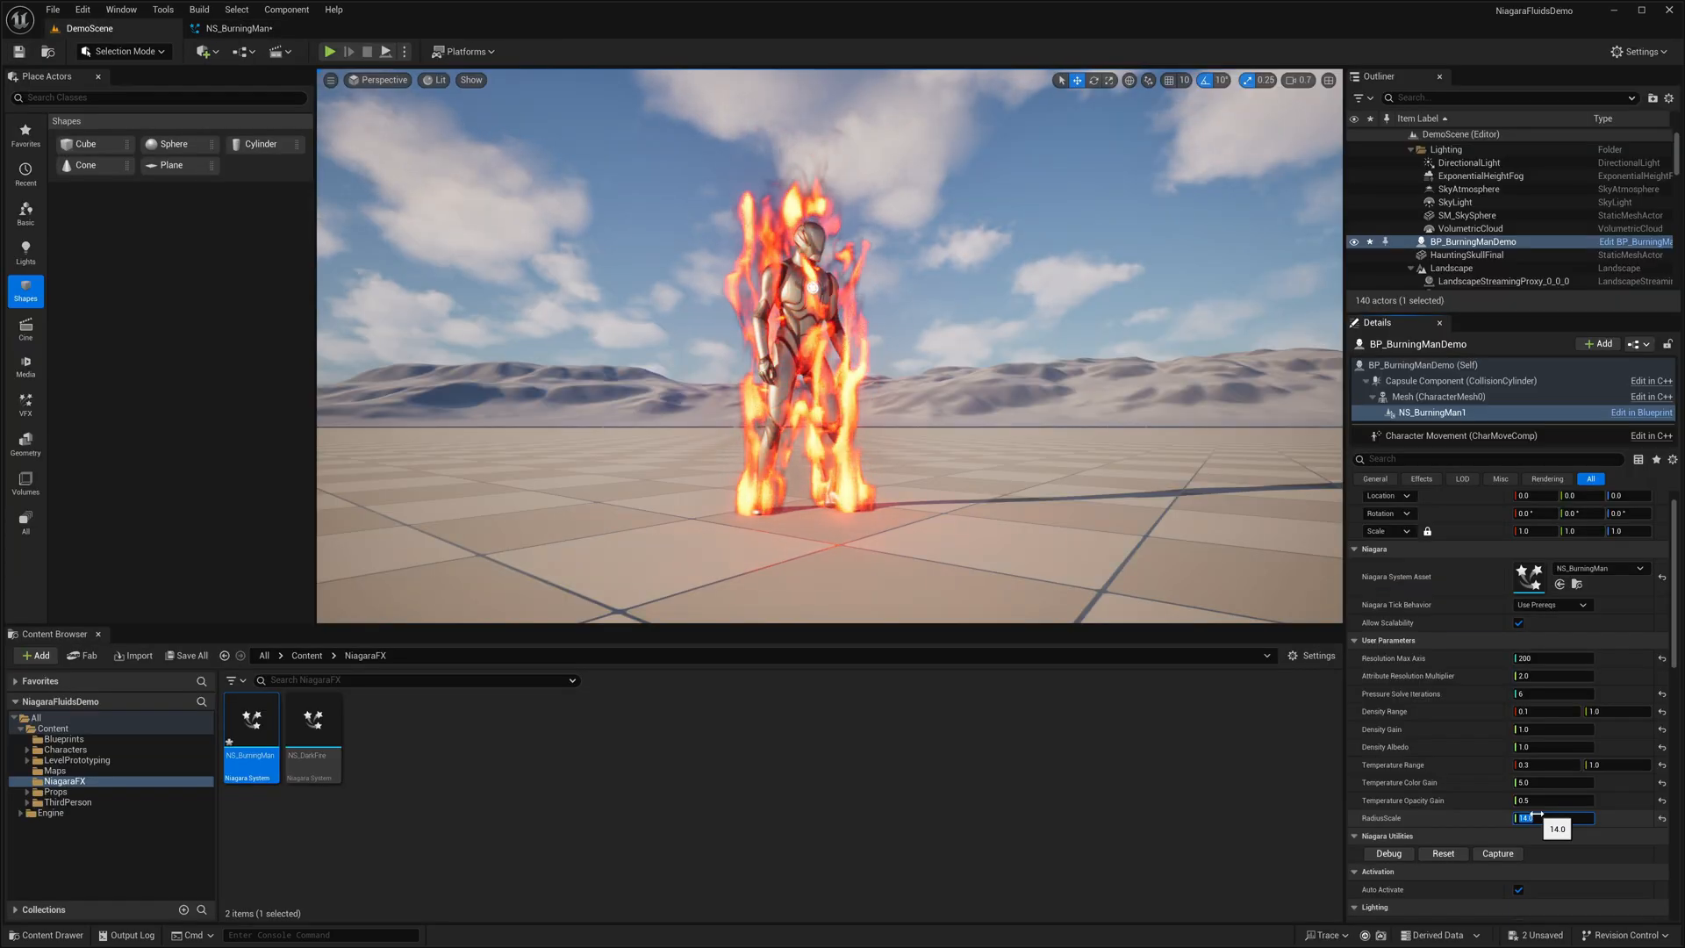
text(12.0)
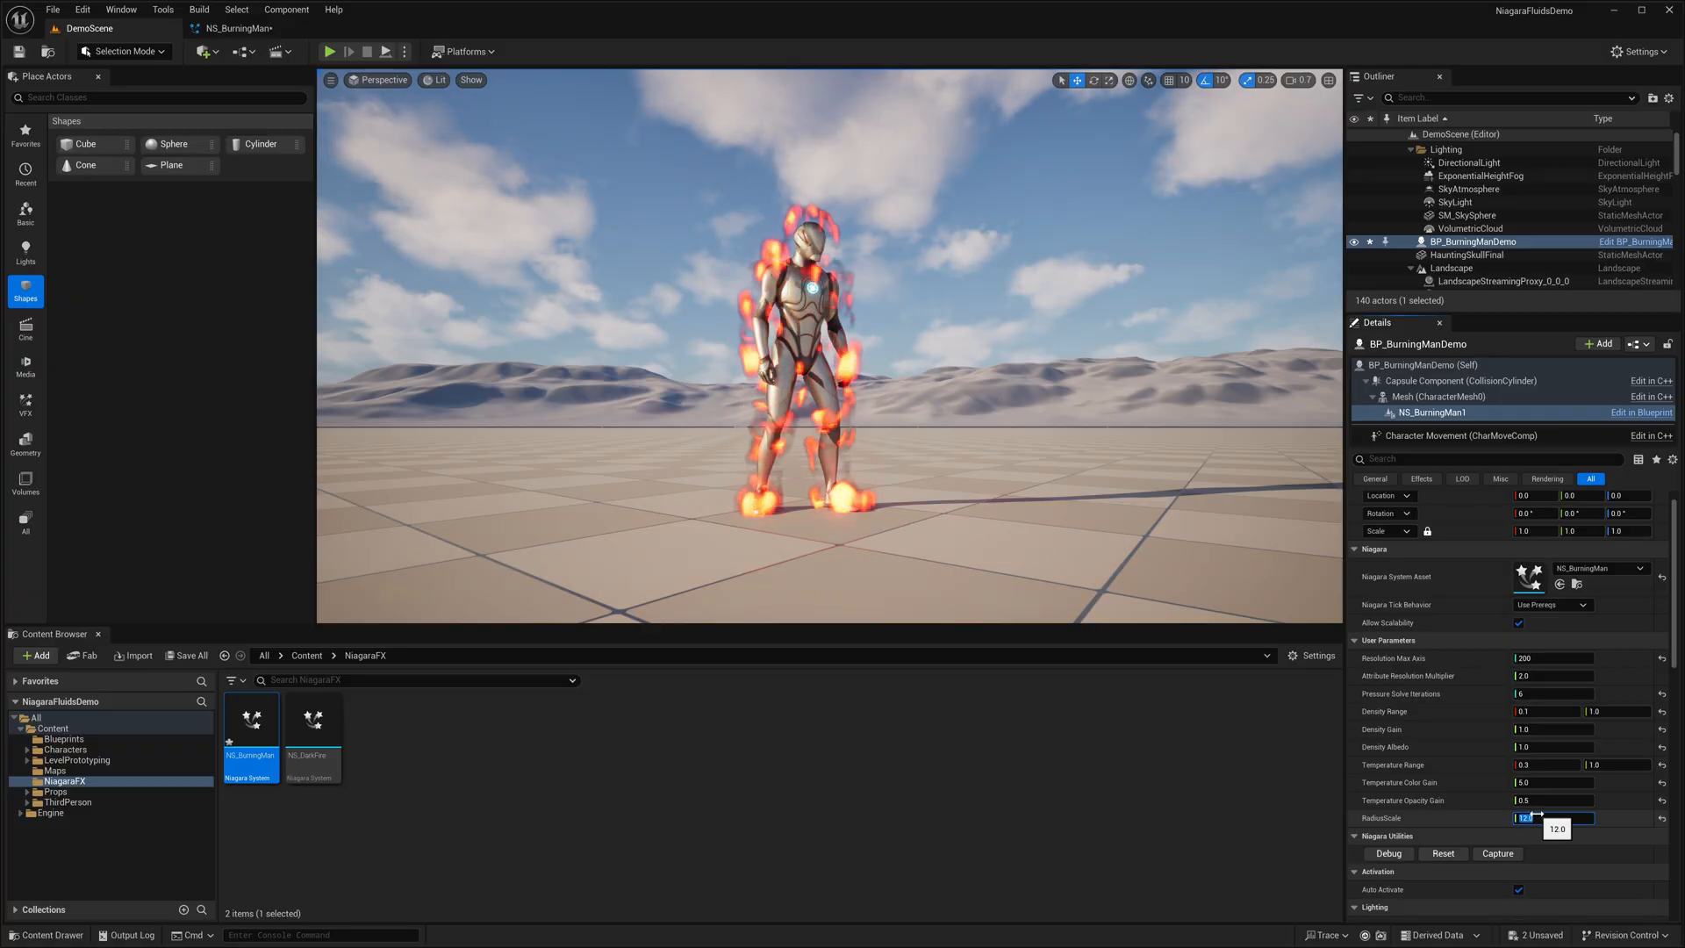
text(20.0)
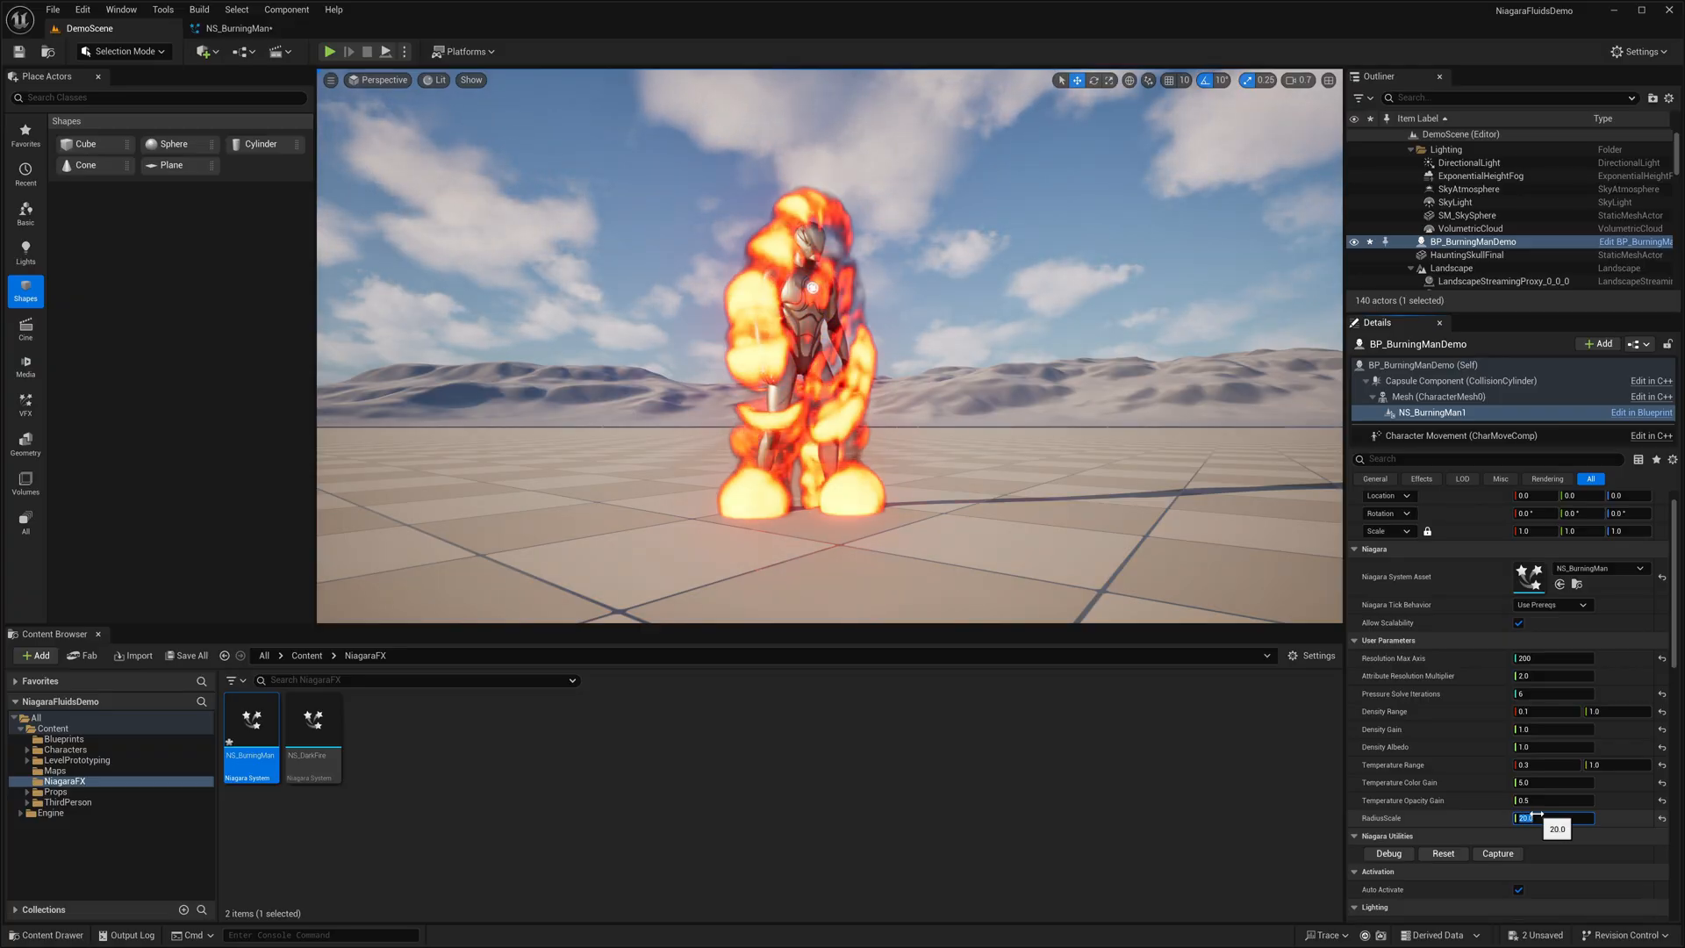
double_click(251, 720)
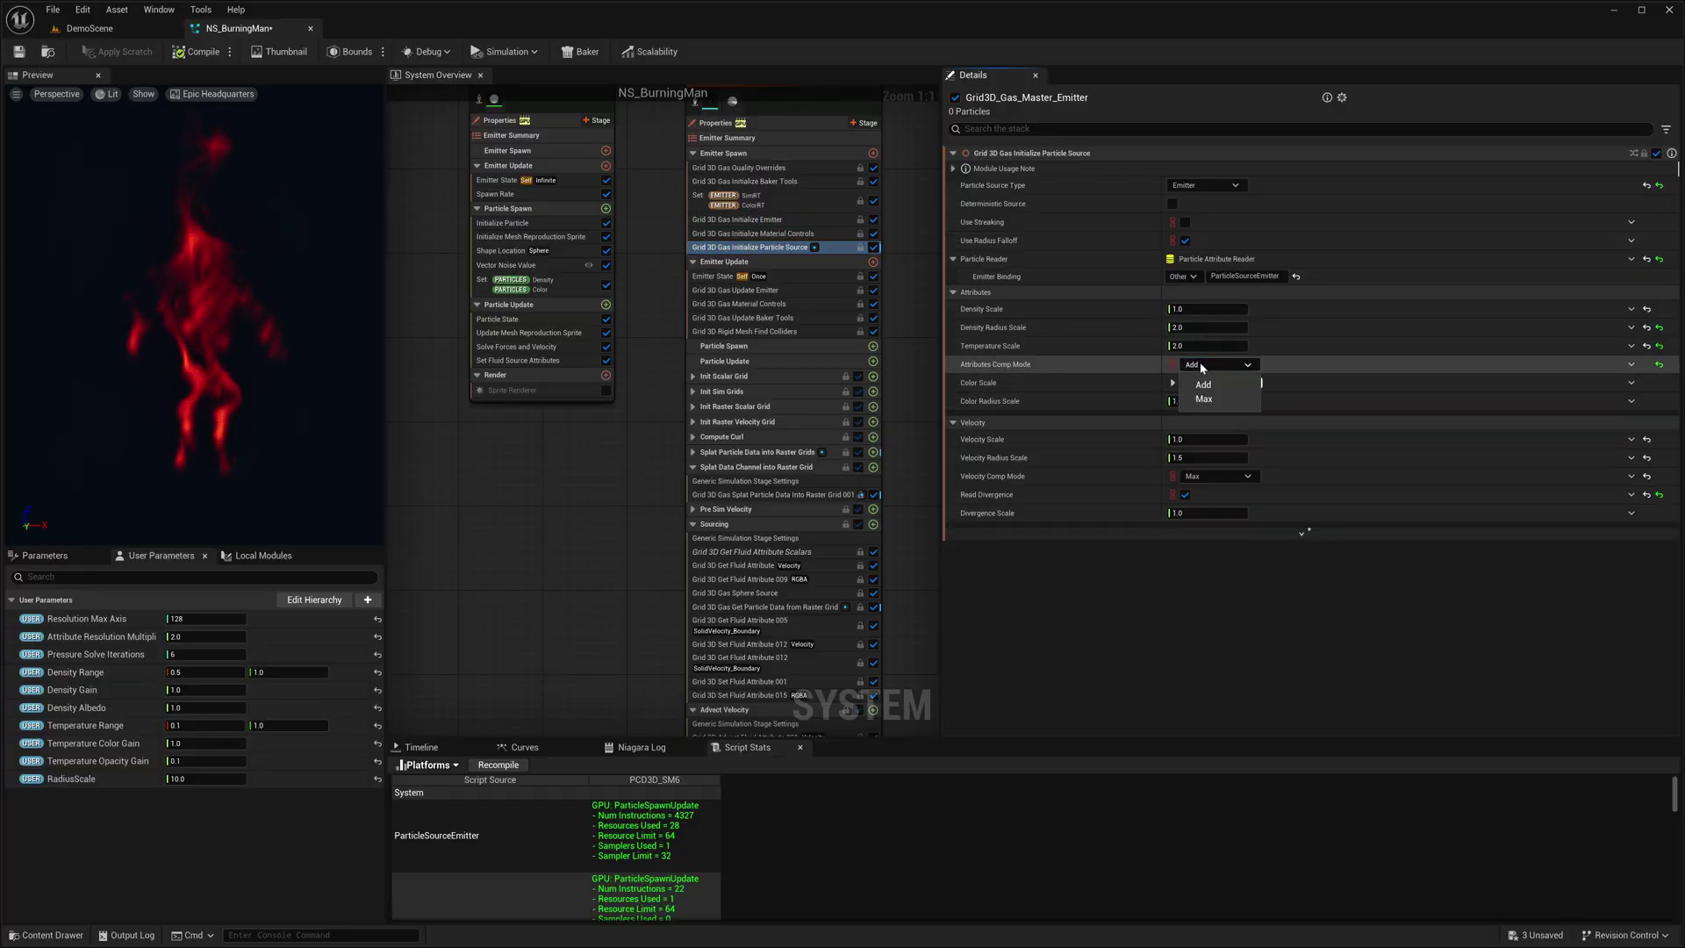
mouse_move(1204, 399)
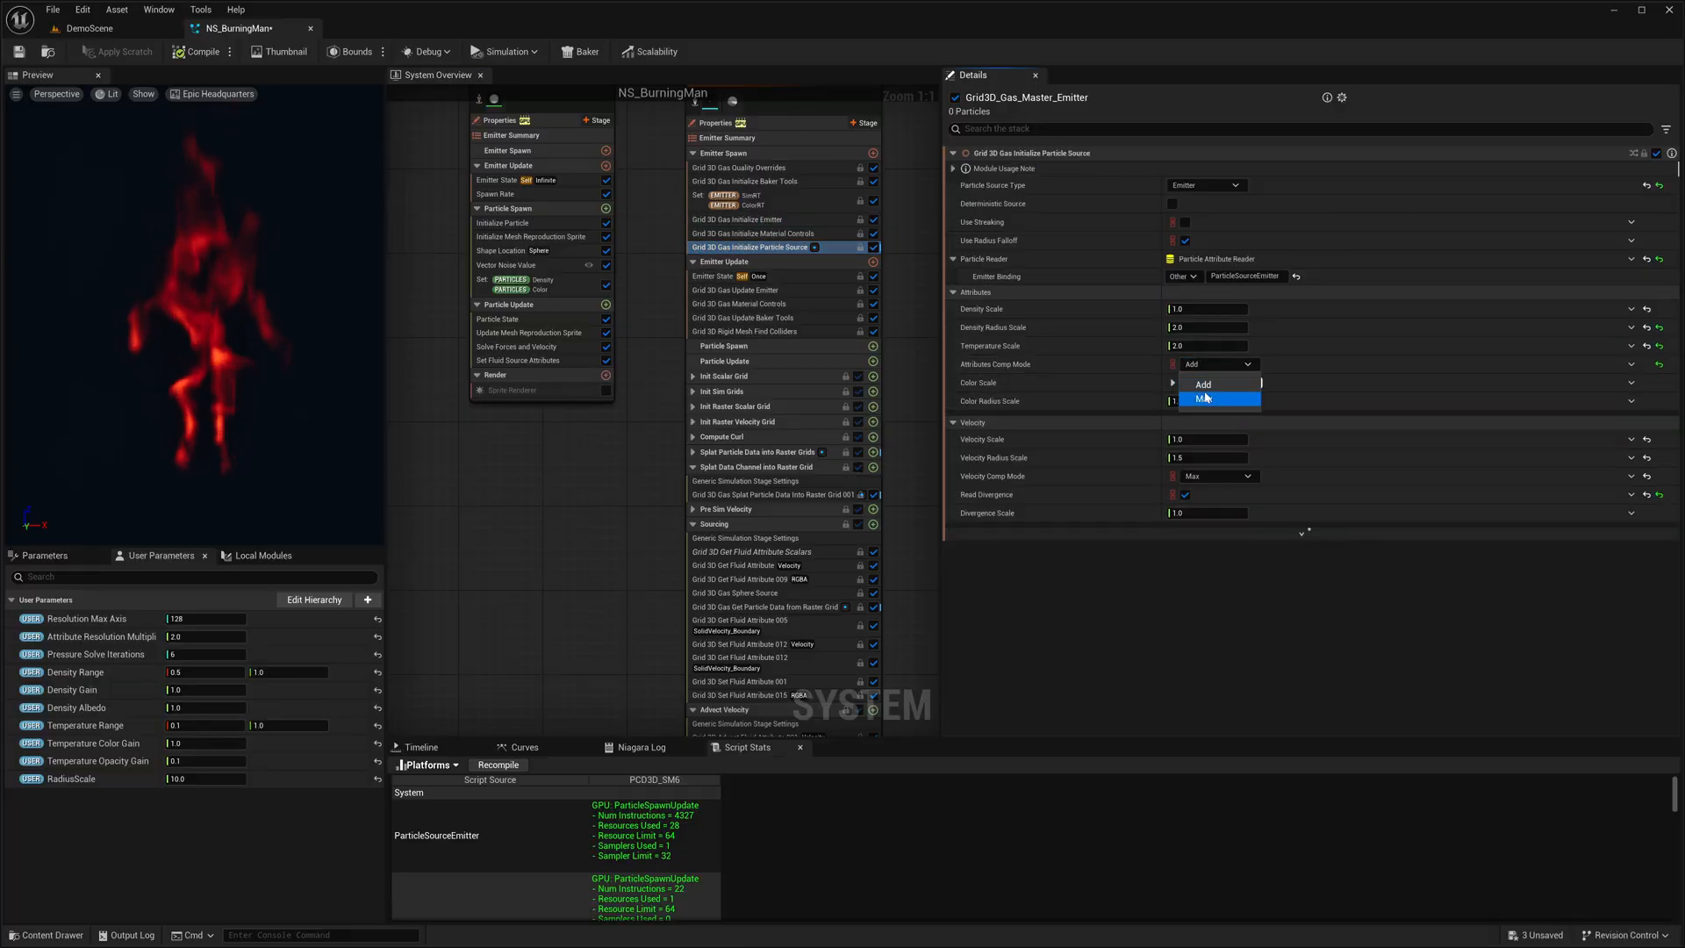
Step: Set the Initialize Particle Source Attributes Comp Mode to Max
click(1219, 399)
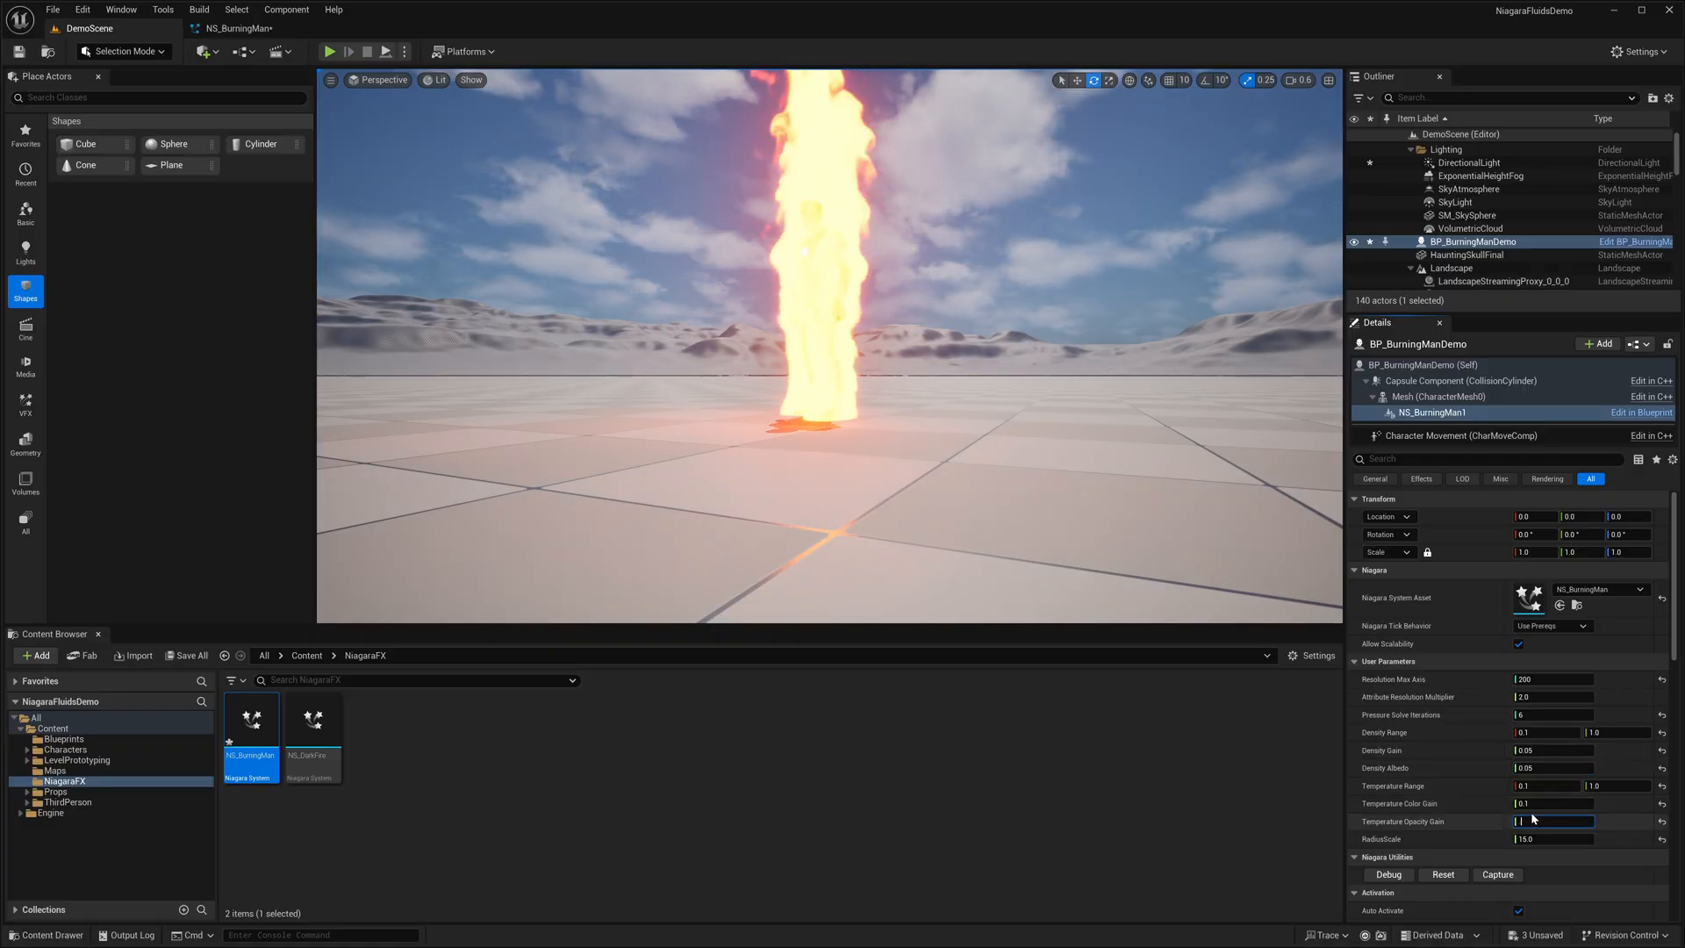
Step: Play the level, stop, and play again to watch the fire on the character
click(333, 51)
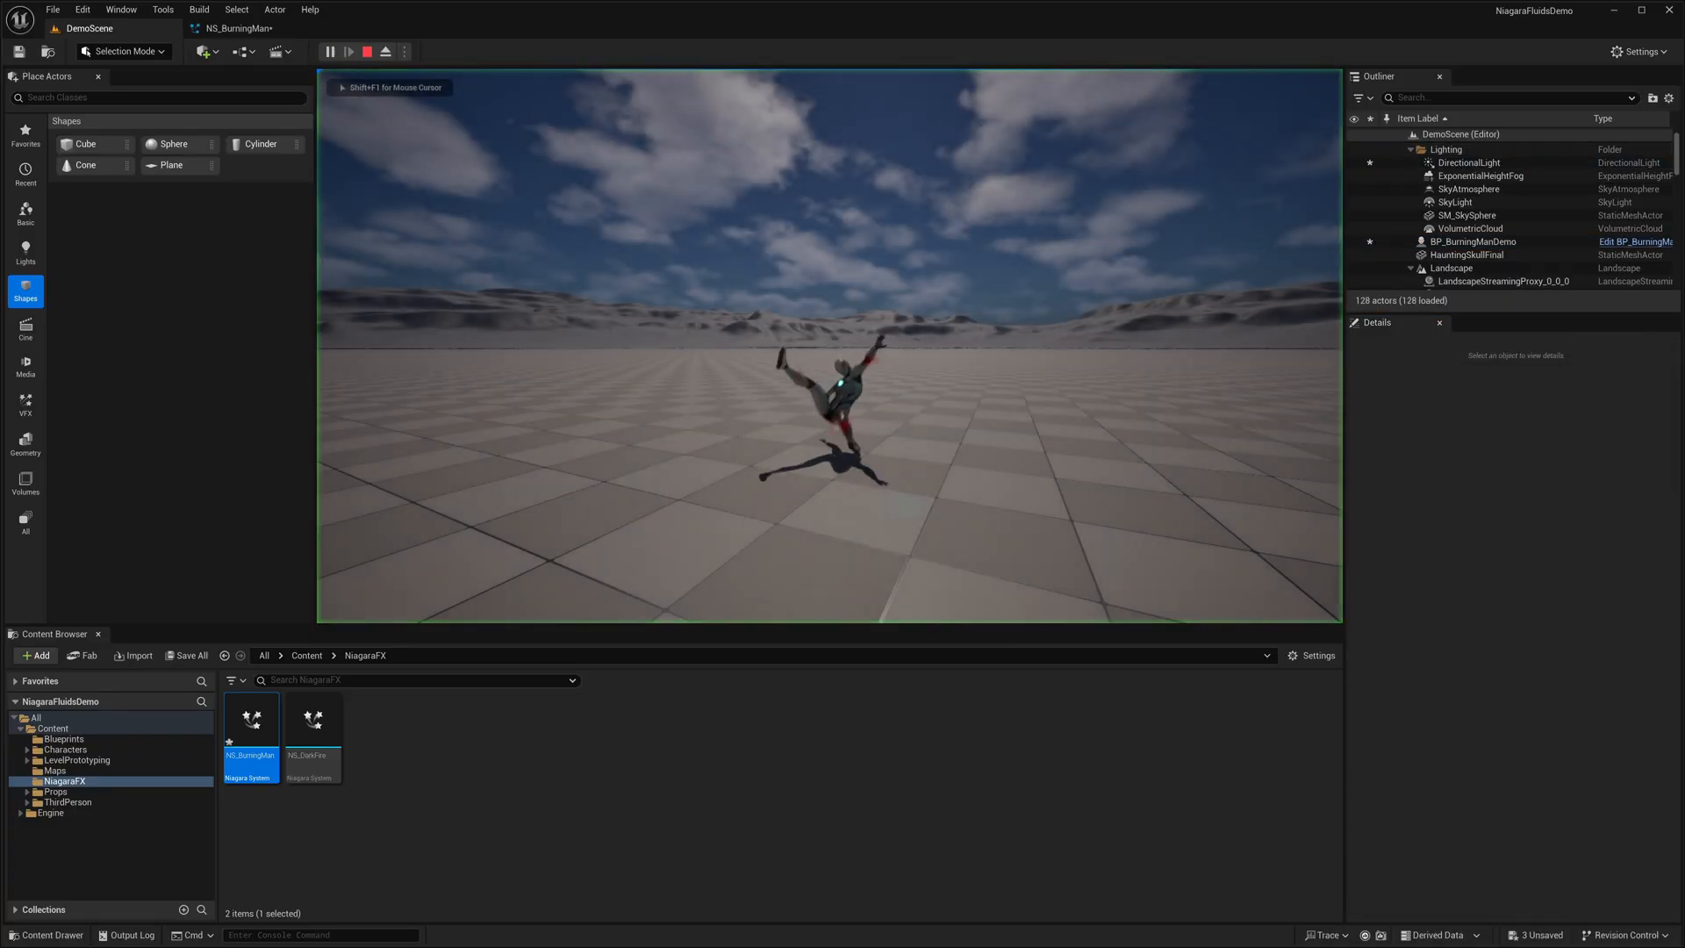
click(337, 50)
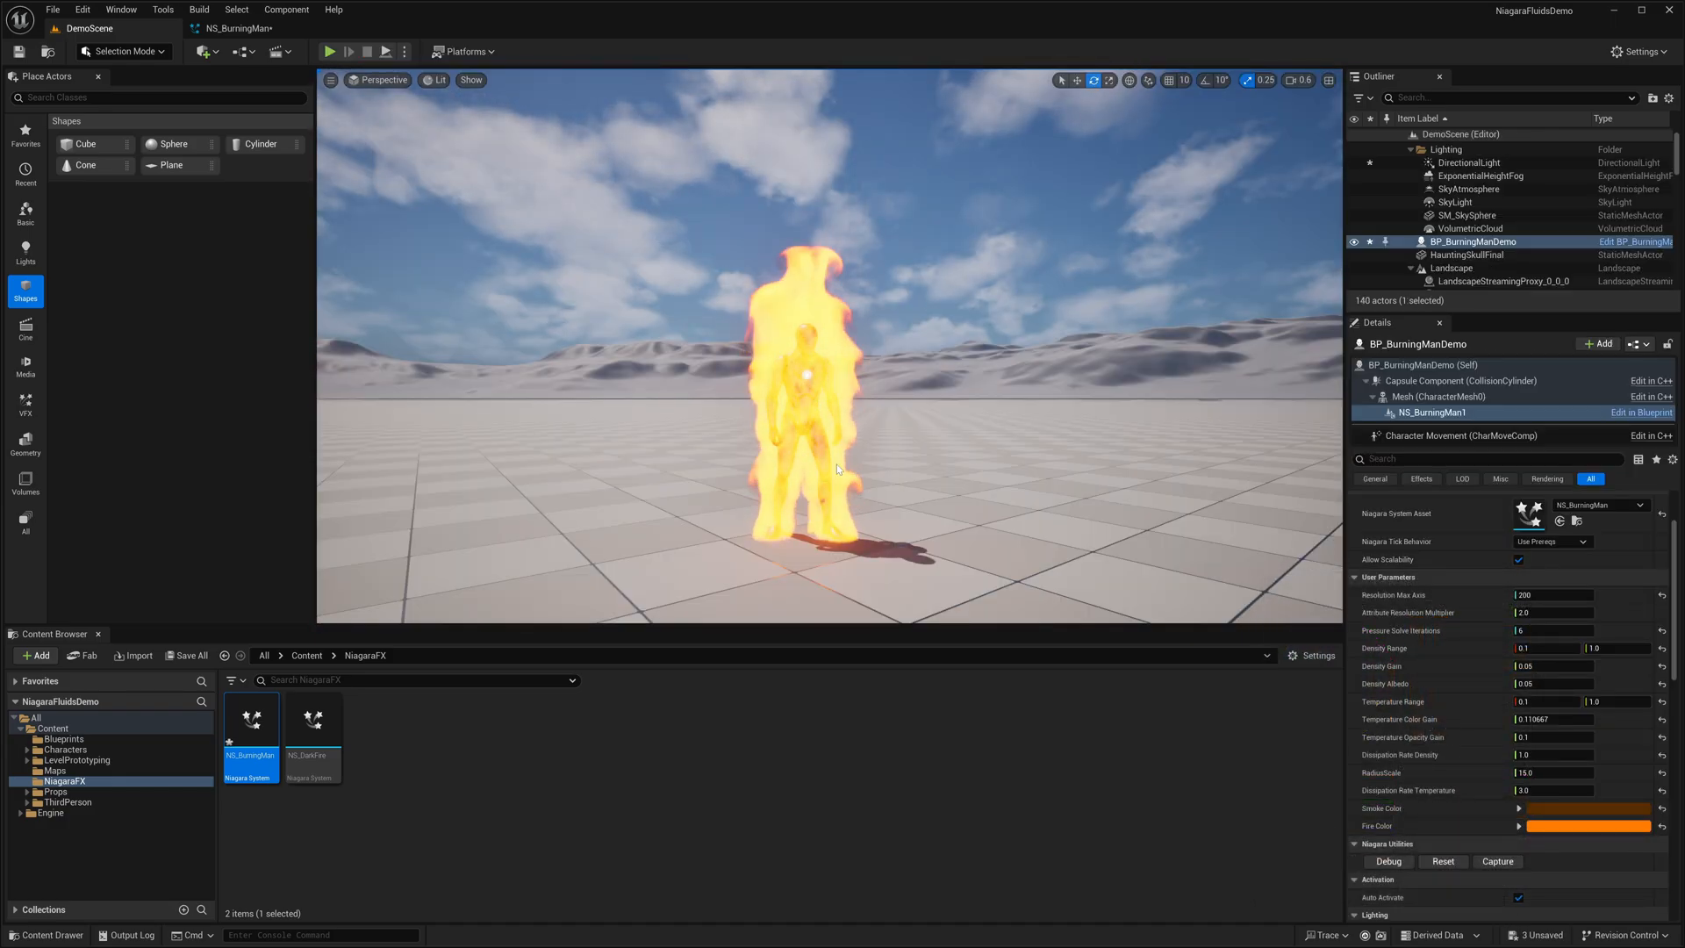
click(335, 49)
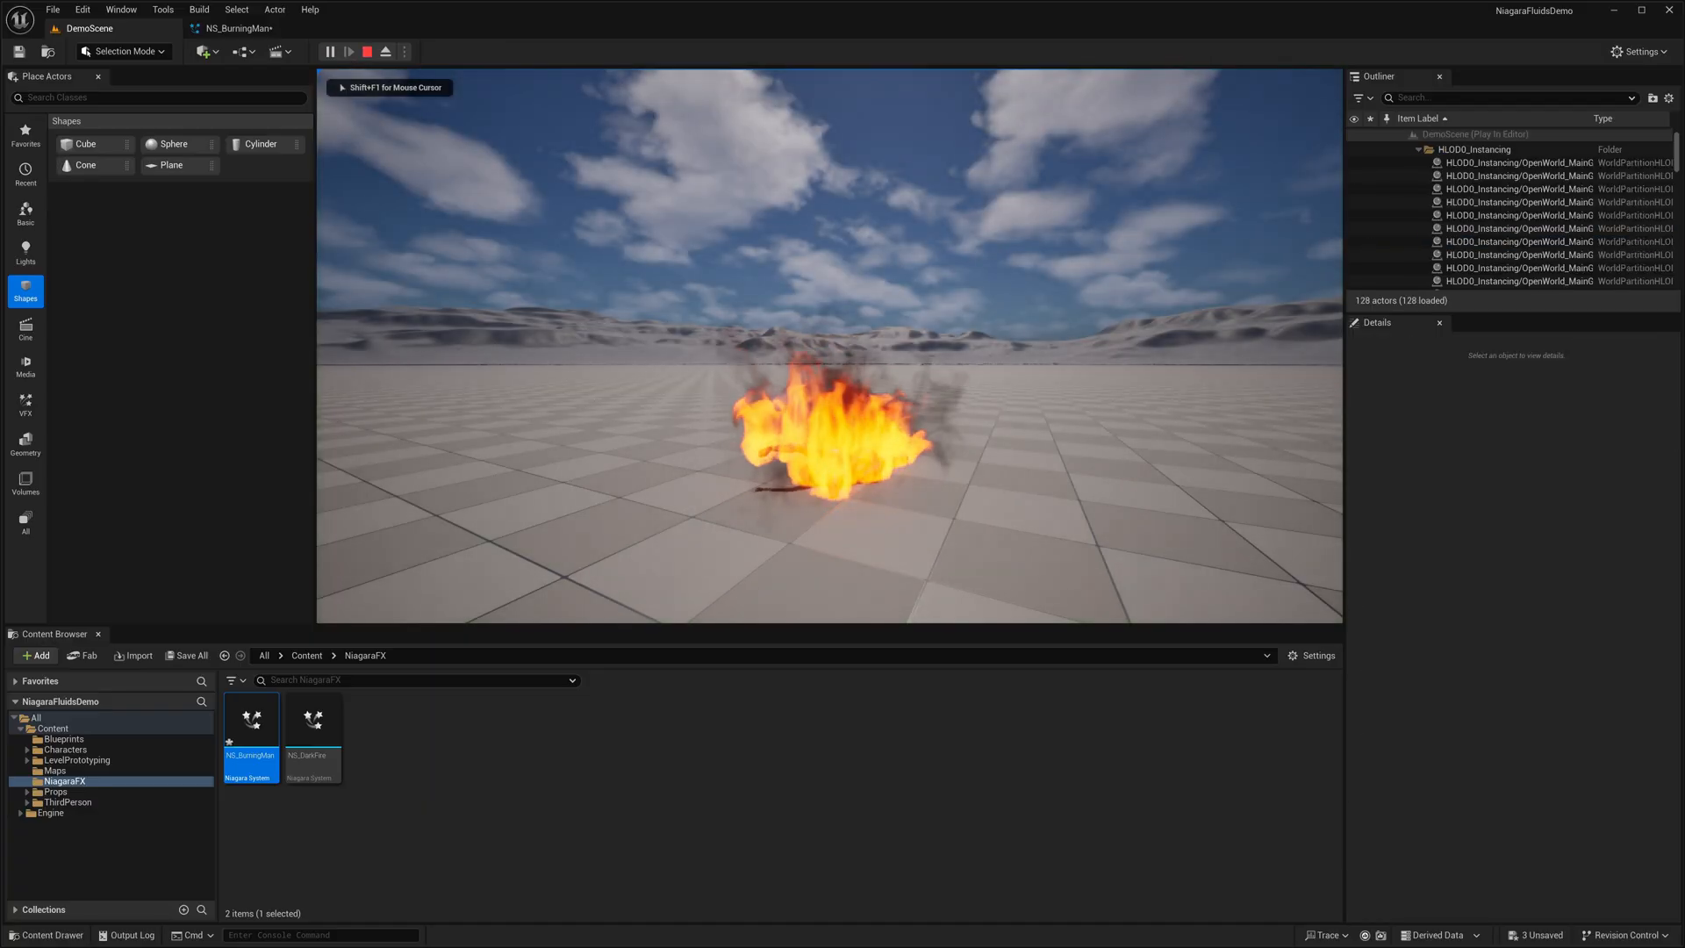